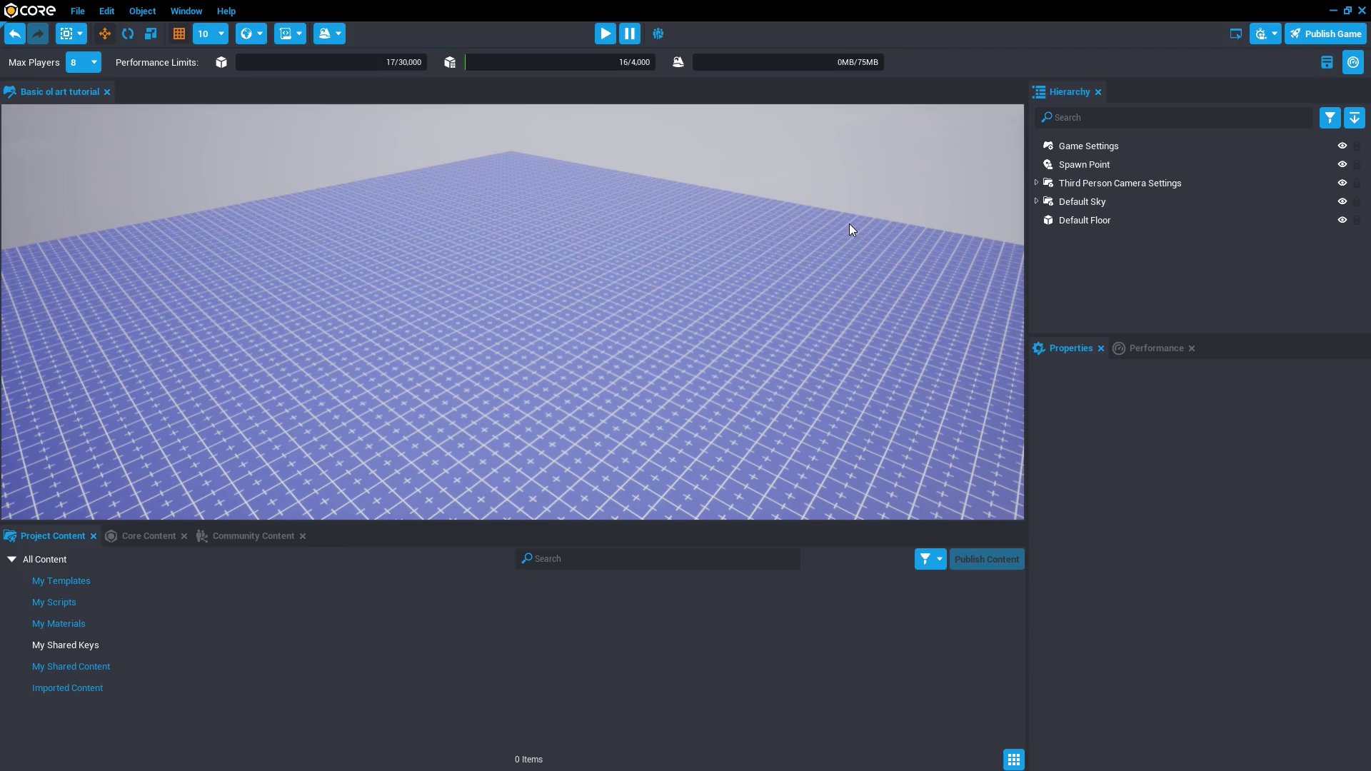
mouse_move(240, 231)
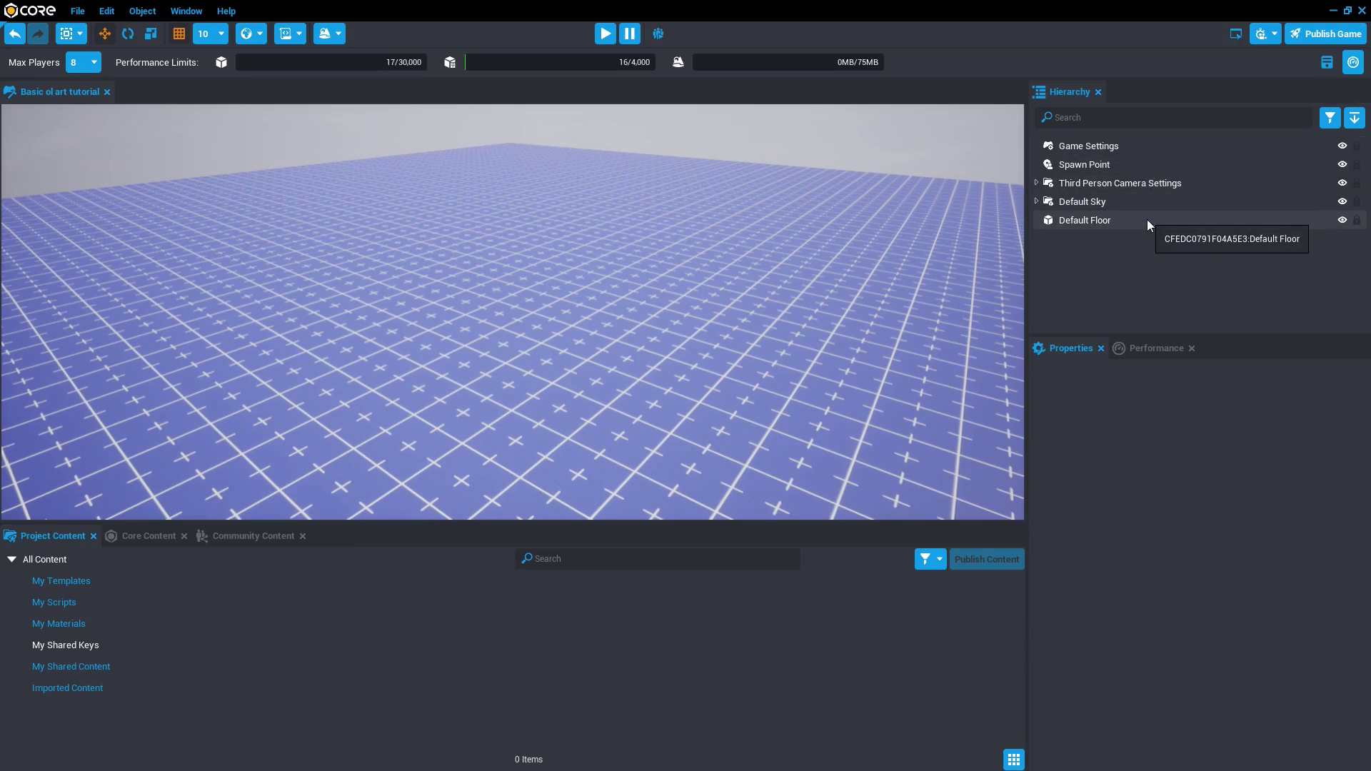
Select Default Floor in the Hierarchy to show its Cube mesh and Grid Basic material.
click(1085, 220)
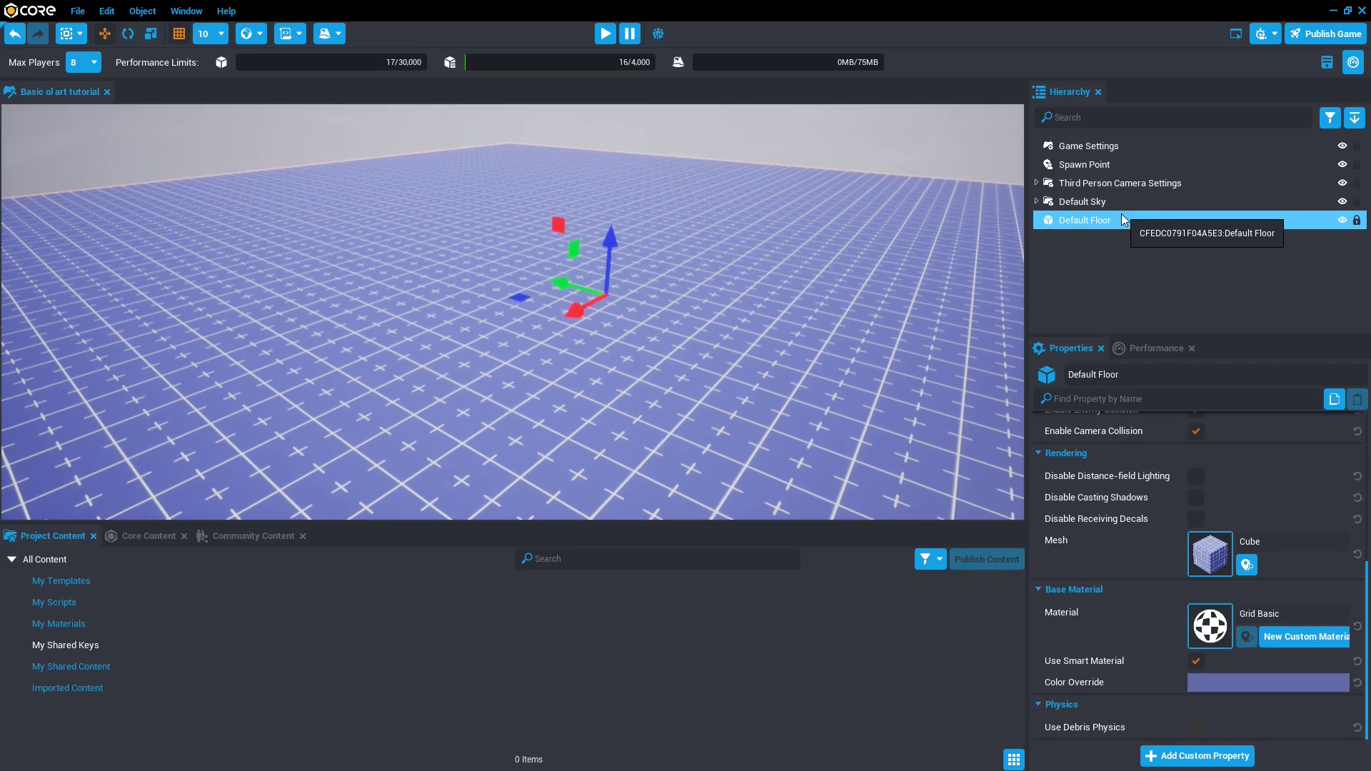
mouse_move(1059, 654)
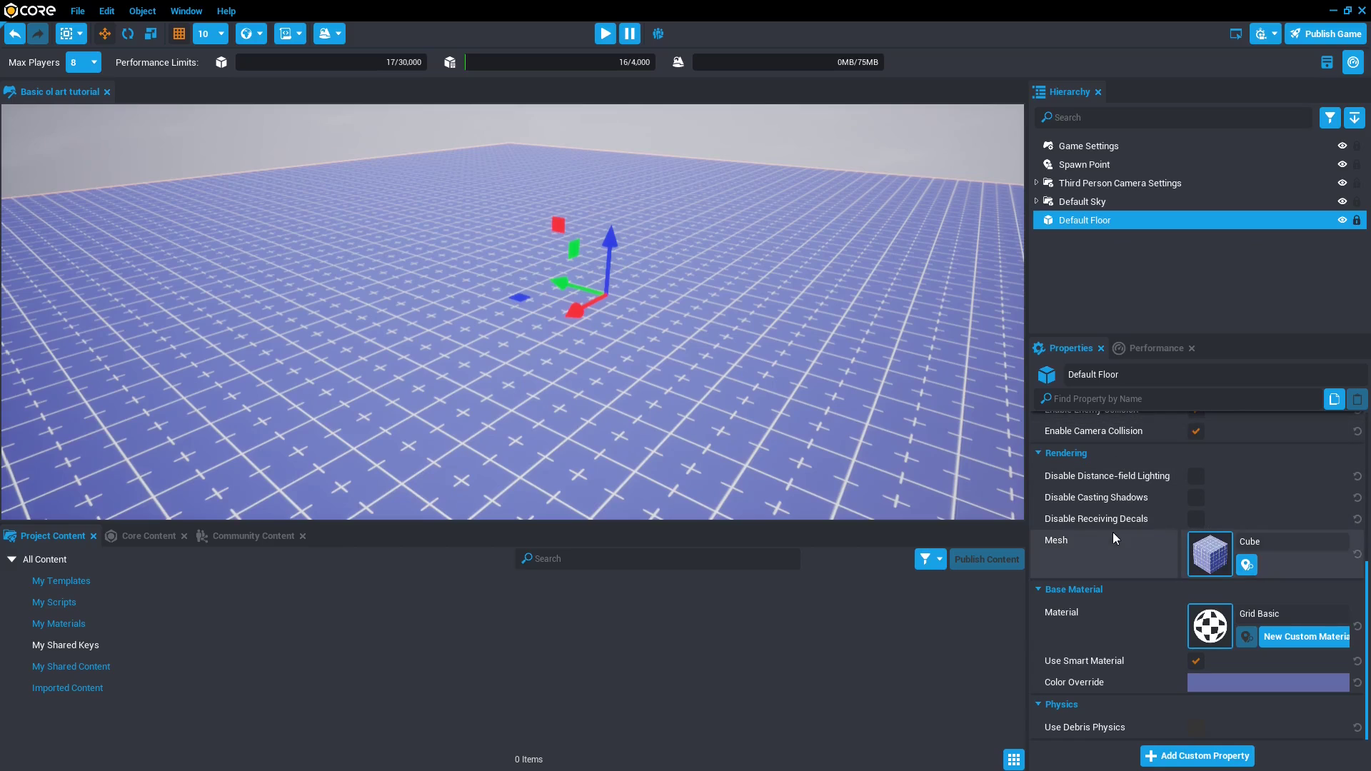
mouse_move(1102, 226)
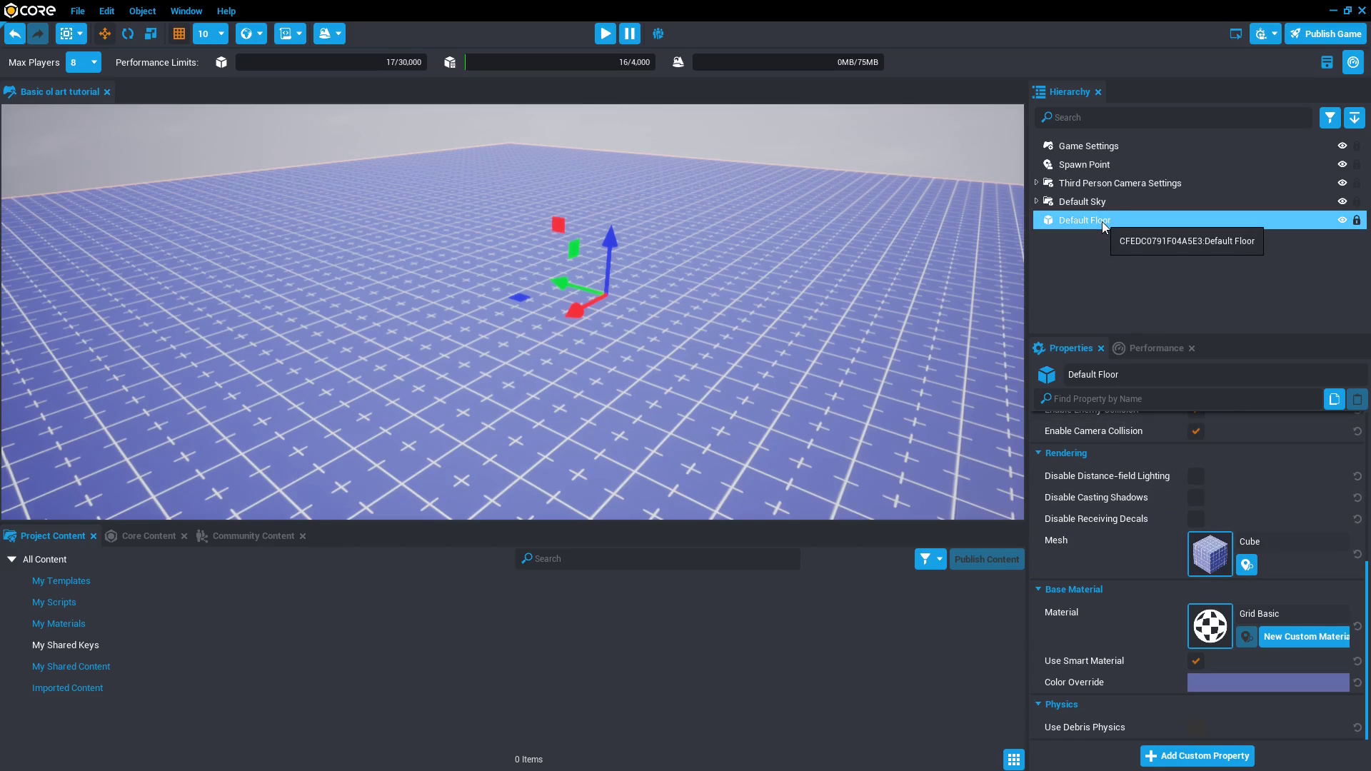
mouse_move(674, 270)
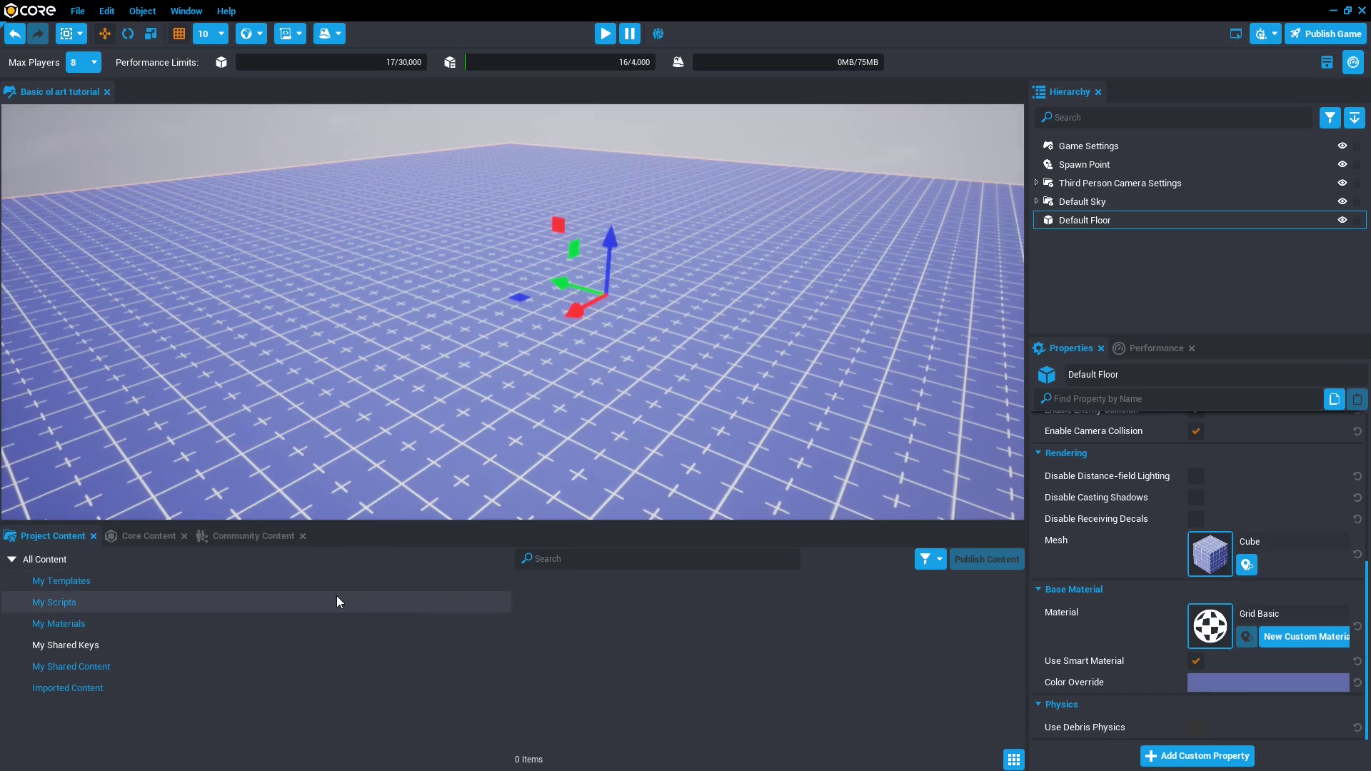
mouse_move(156, 549)
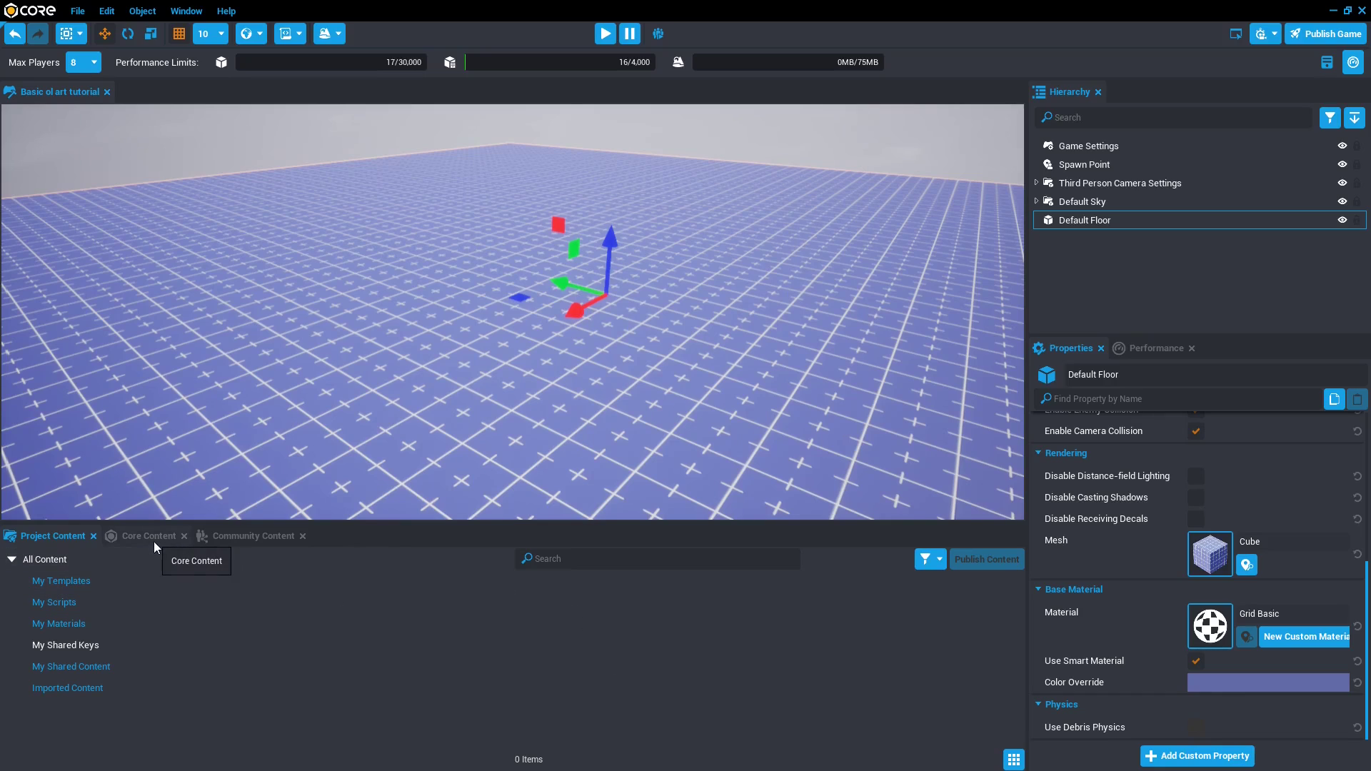
Browse the Community Content library, then return to the built-in Core Content 3D Objects.
click(148, 535)
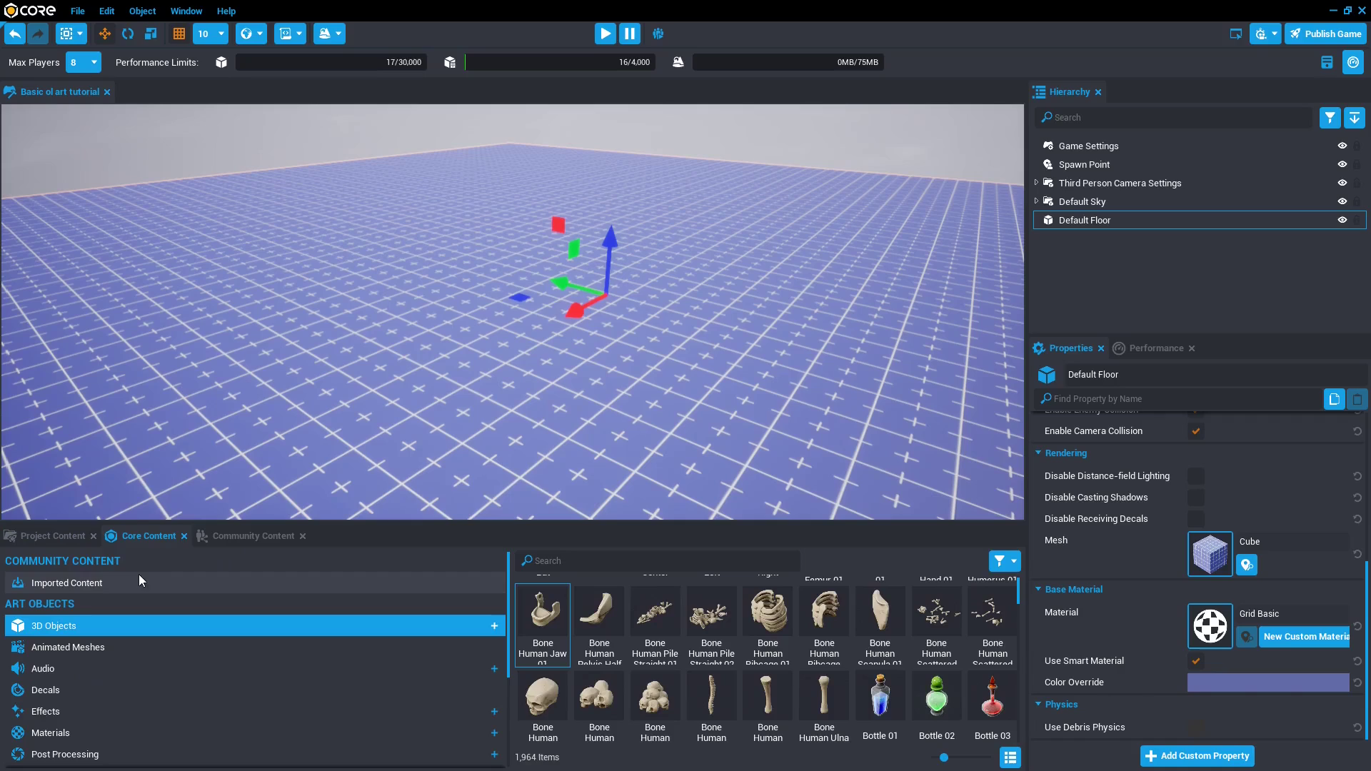
mouse_move(338, 751)
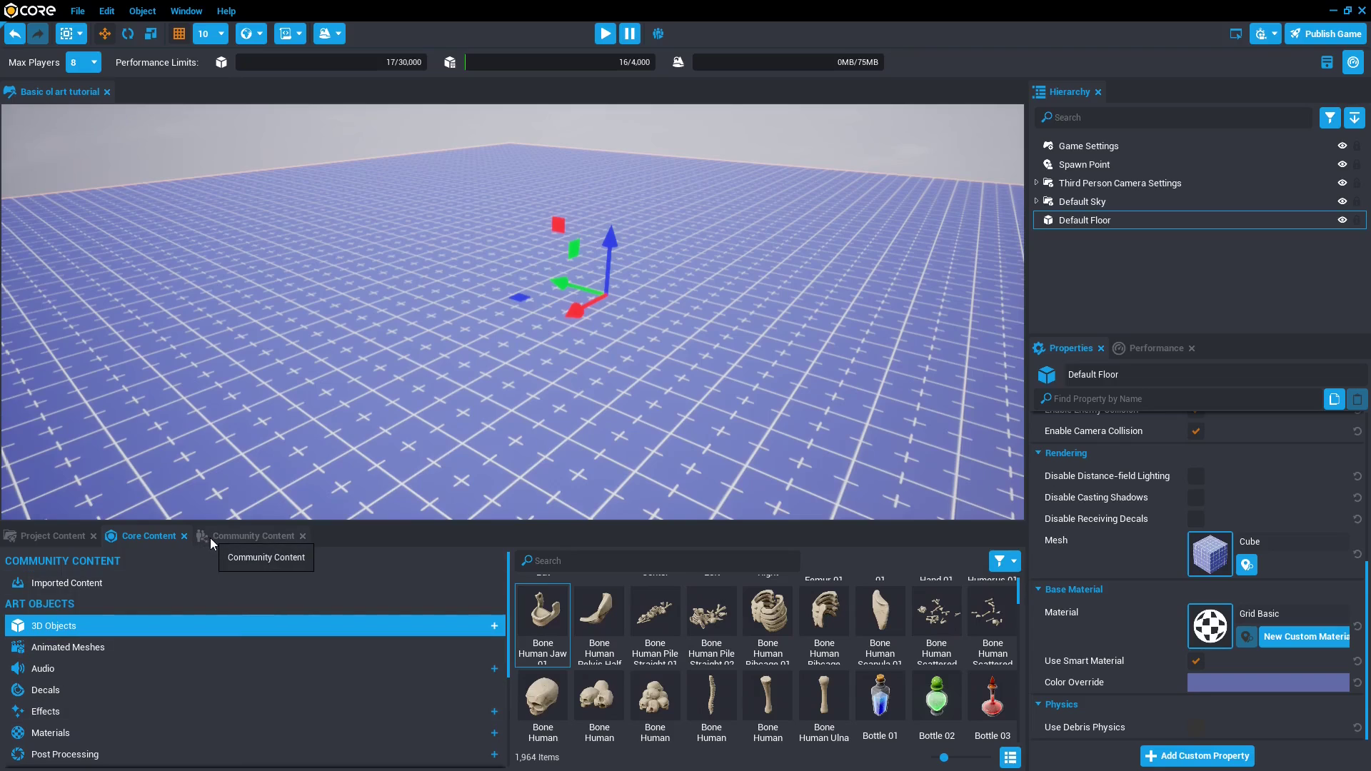
click(253, 536)
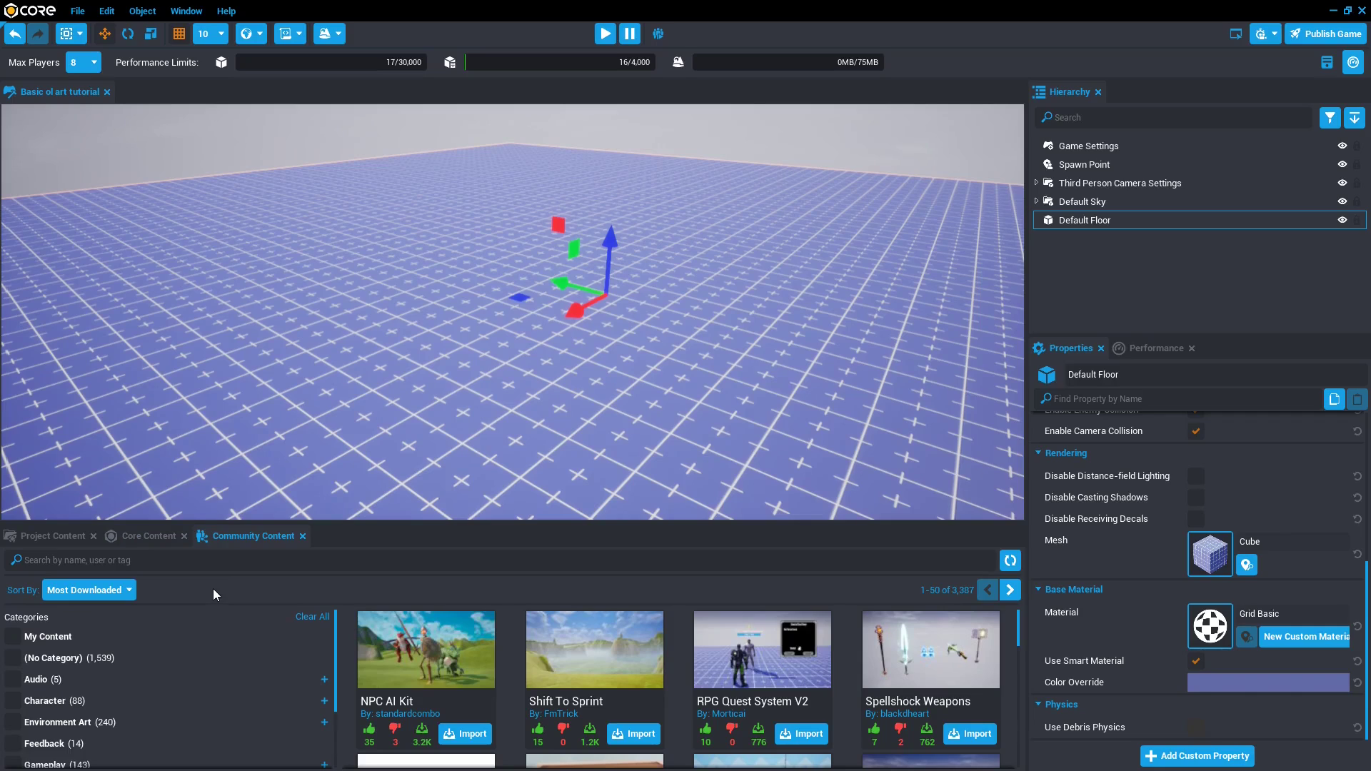
mouse_move(203, 557)
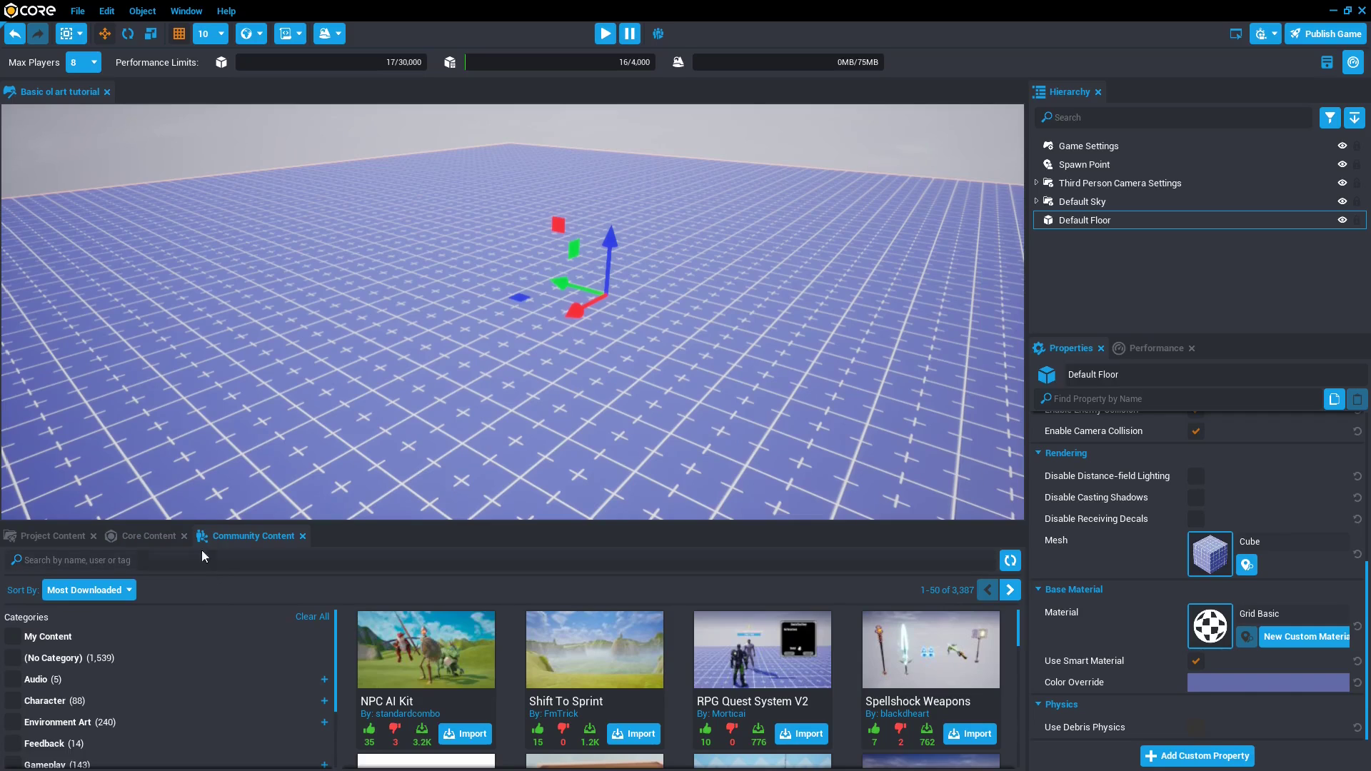
mouse_move(151, 535)
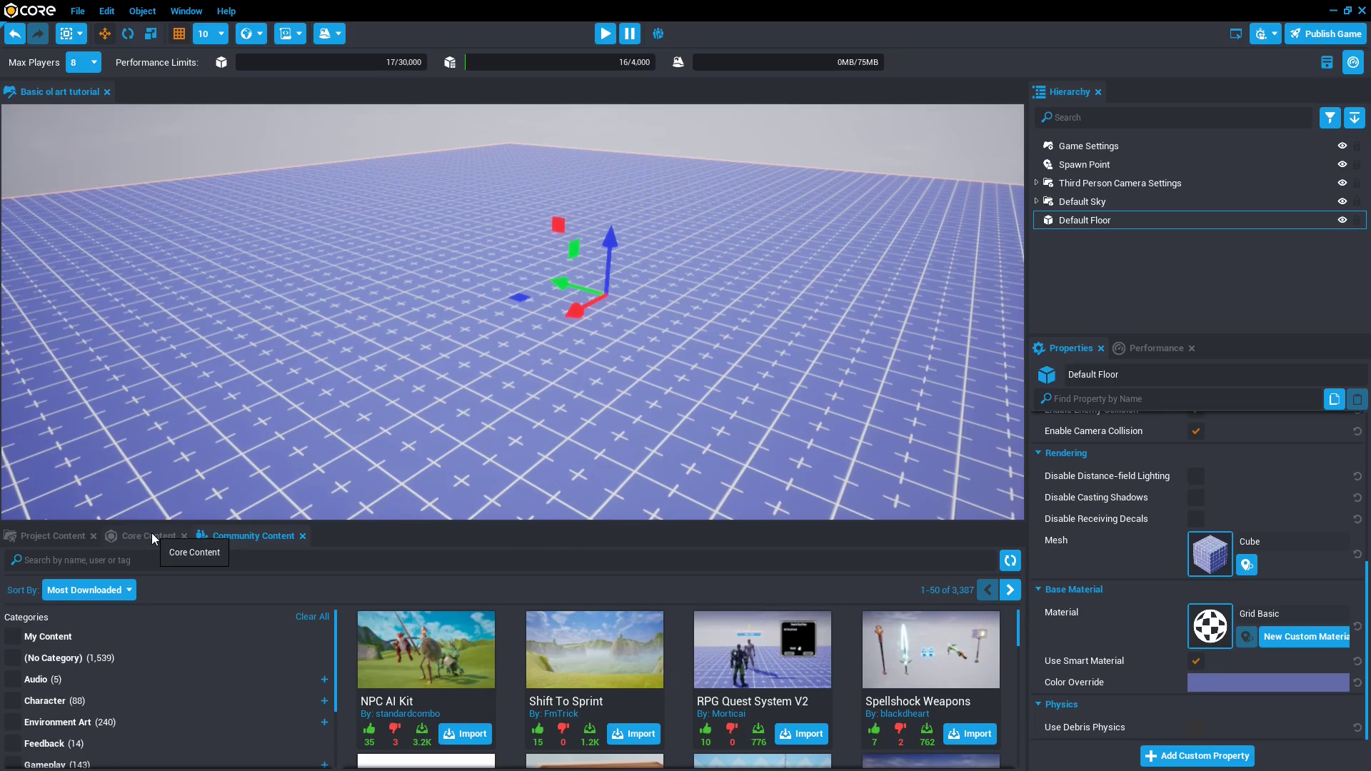
click(147, 536)
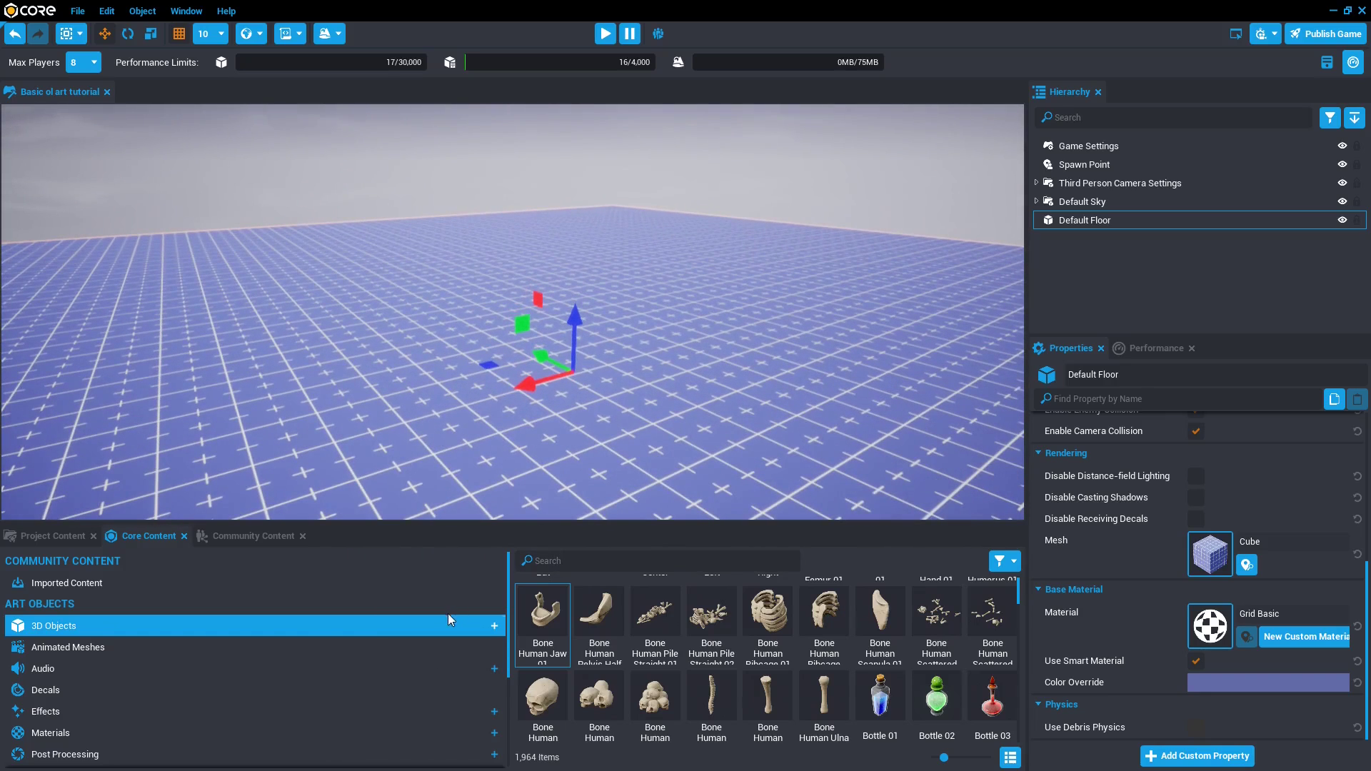
mouse_move(109, 619)
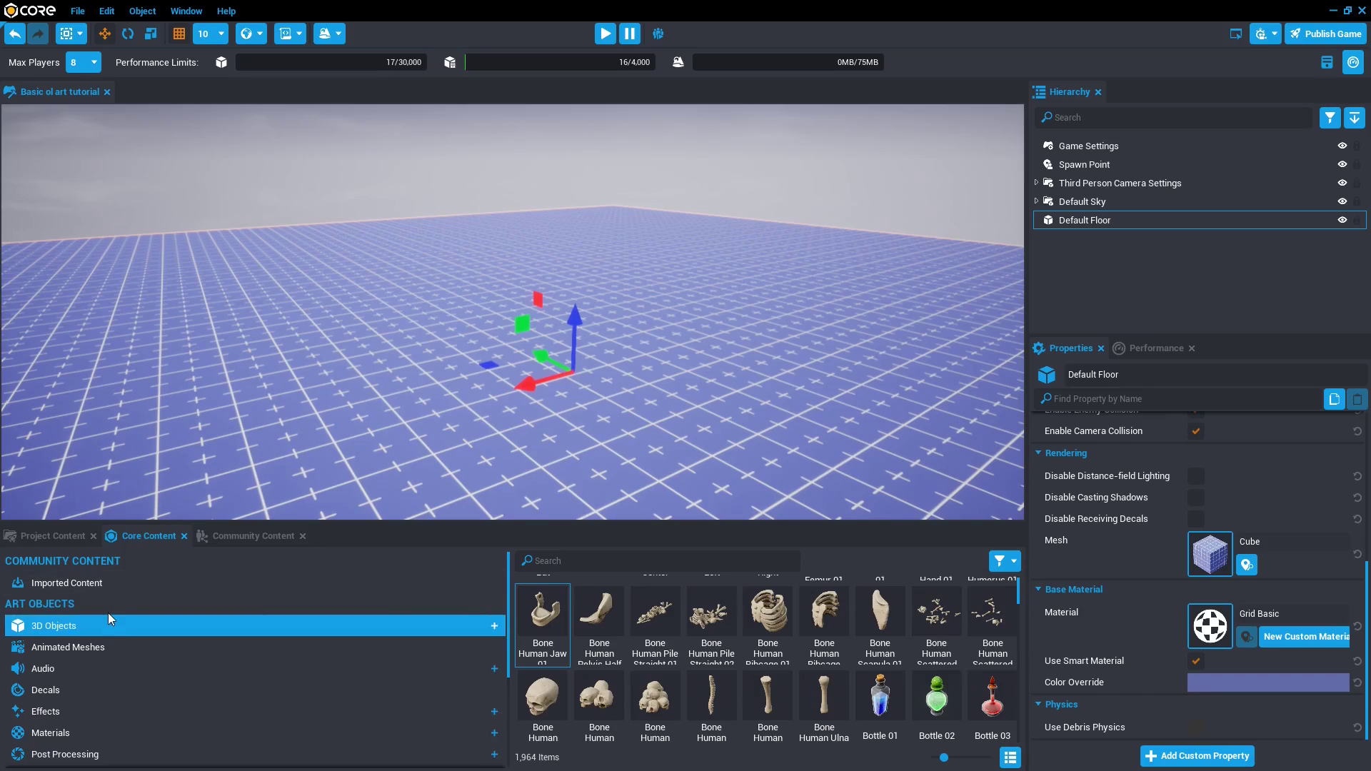
Expand 3D Objects > Basic Shapes to reach the Cube for placing above the grid floor.
click(55, 625)
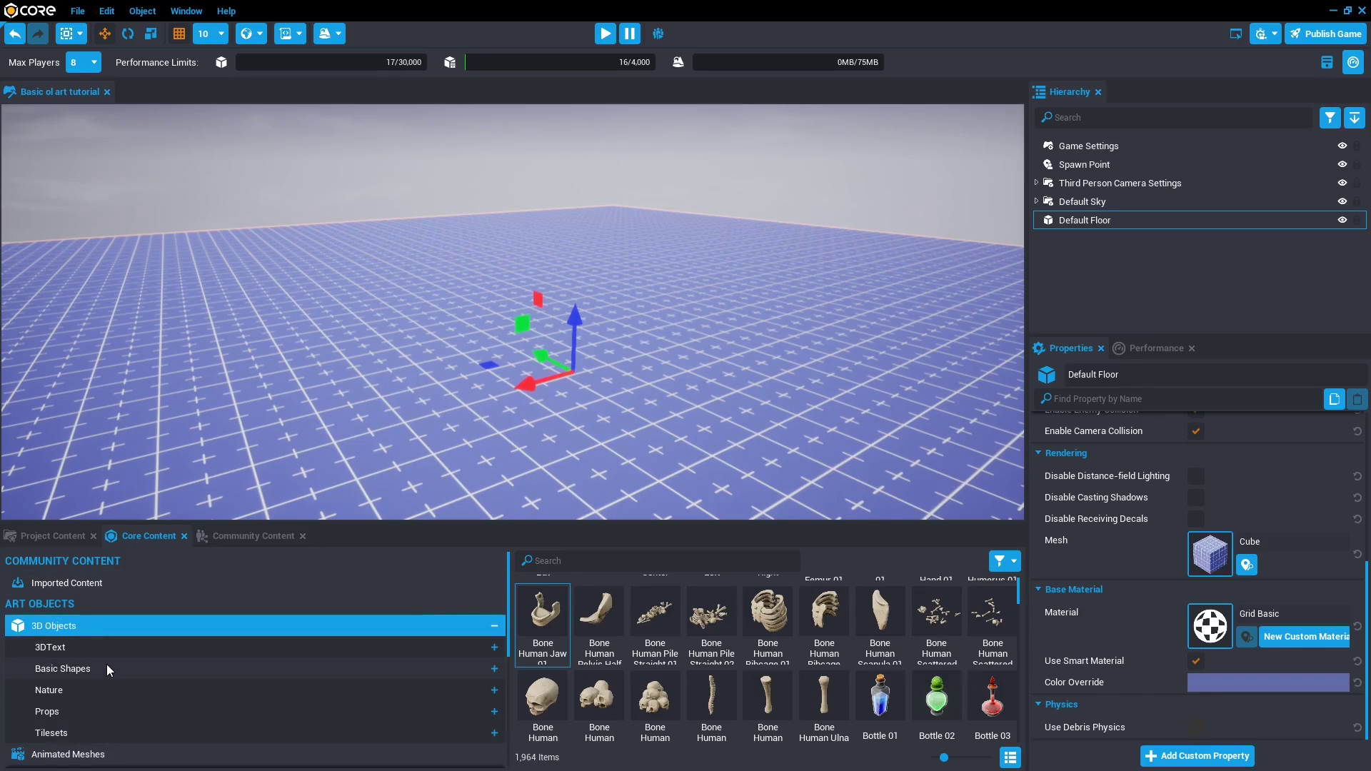
click(63, 669)
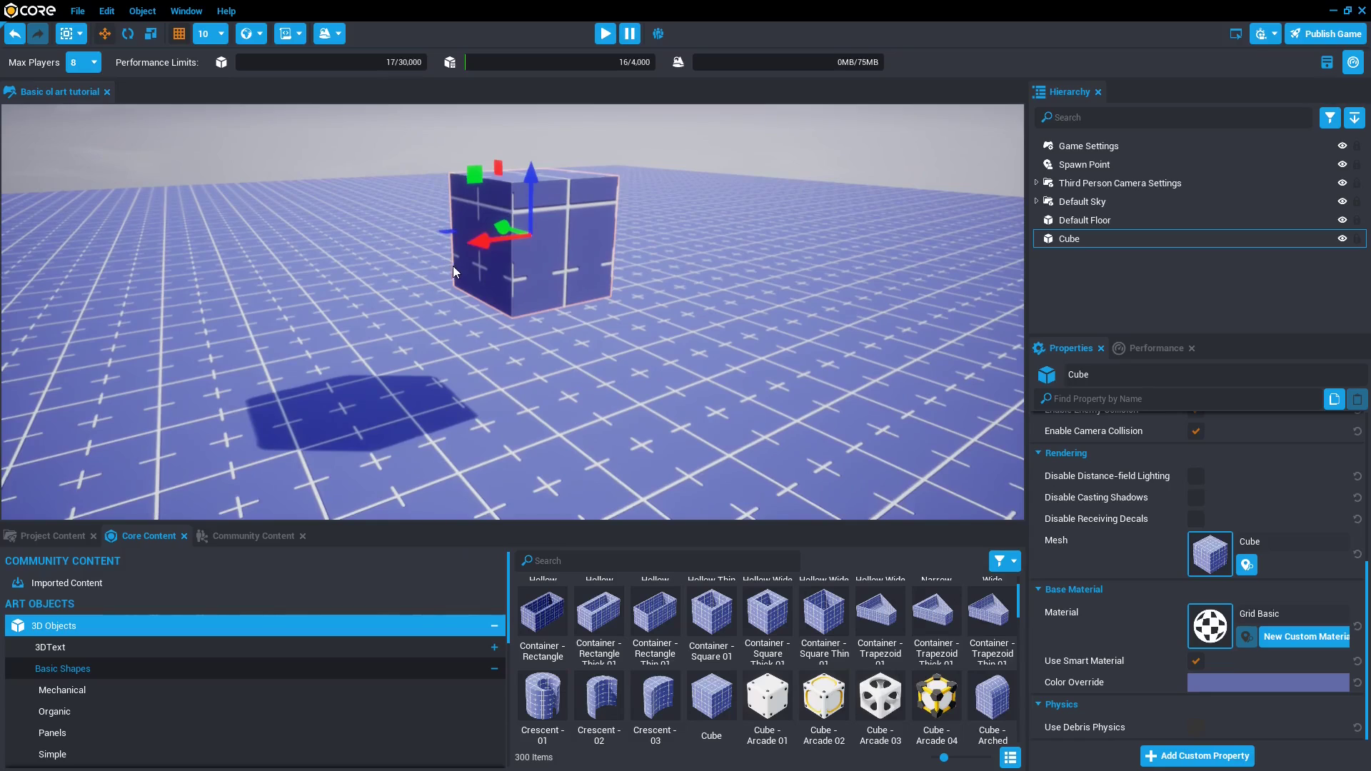
mouse_move(180, 34)
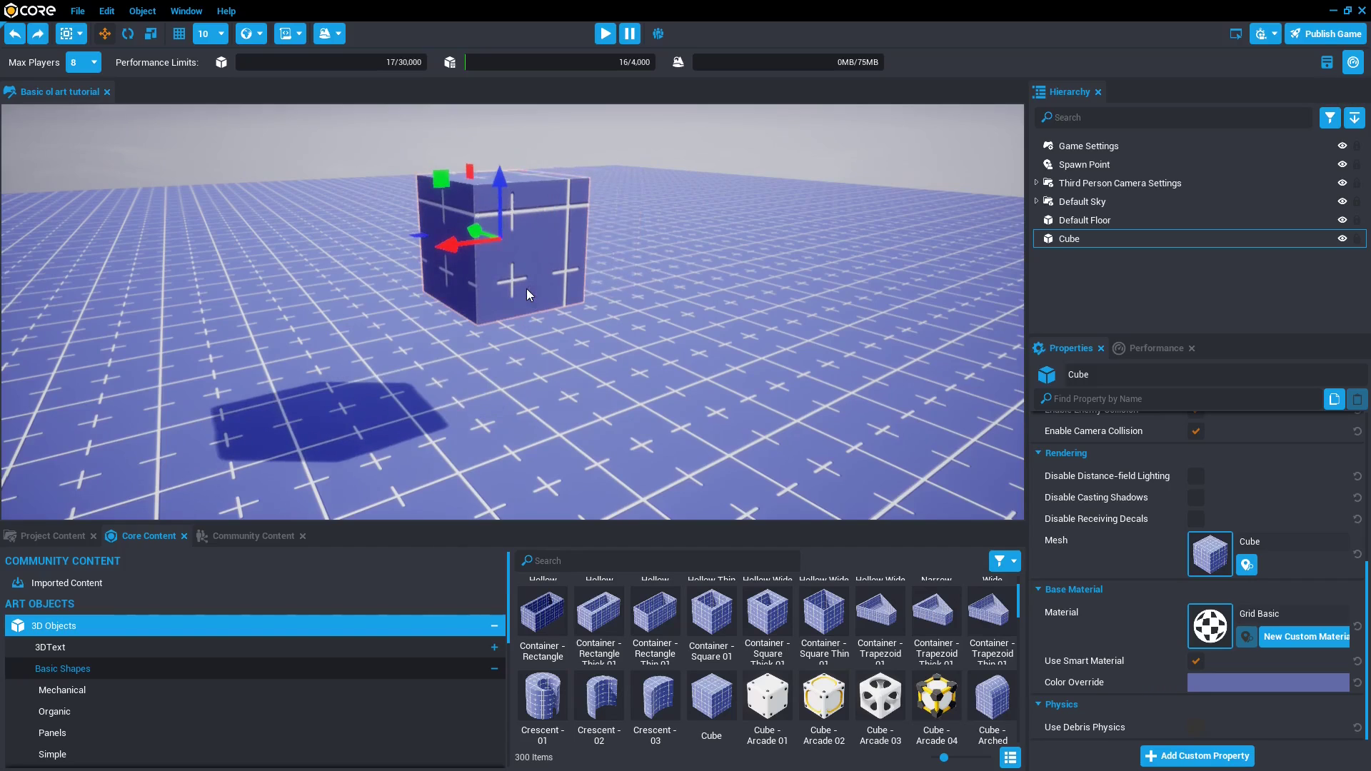
mouse_move(346, 104)
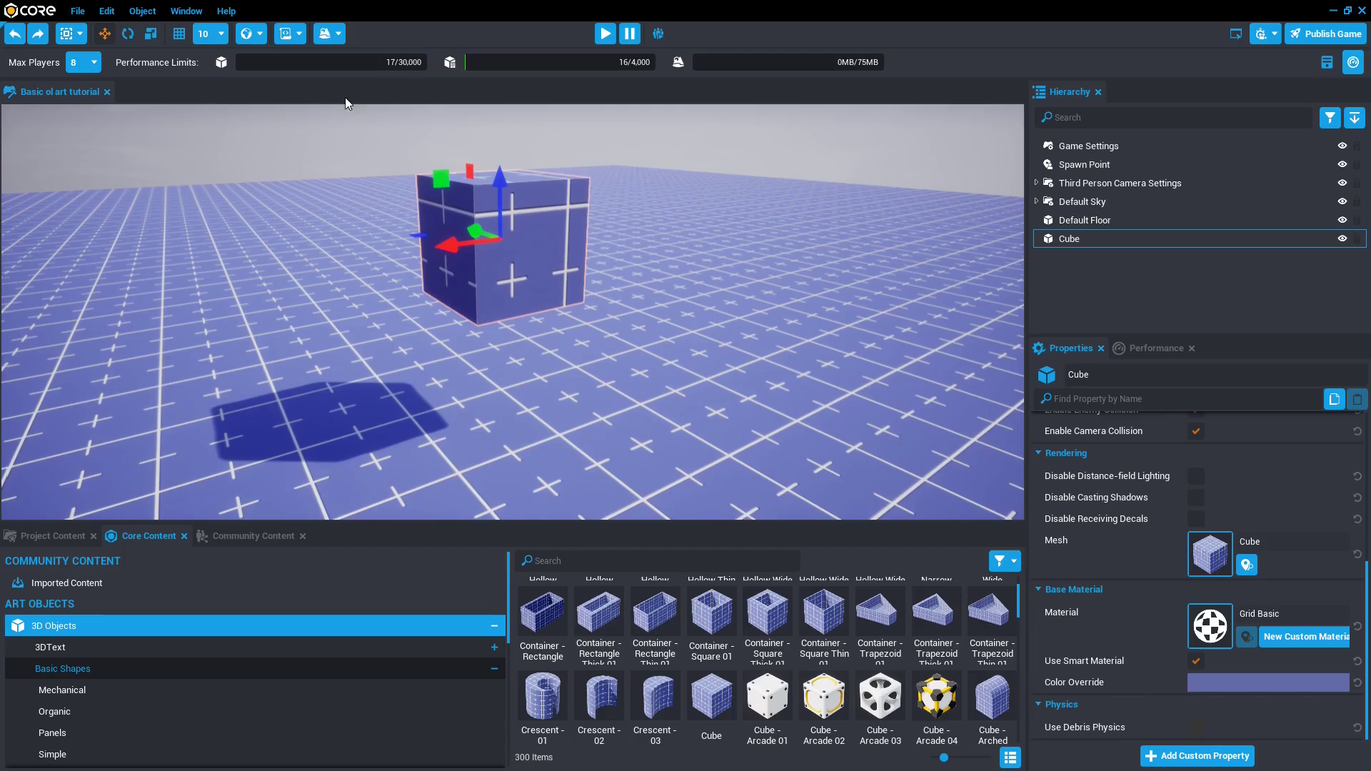
mouse_move(246, 35)
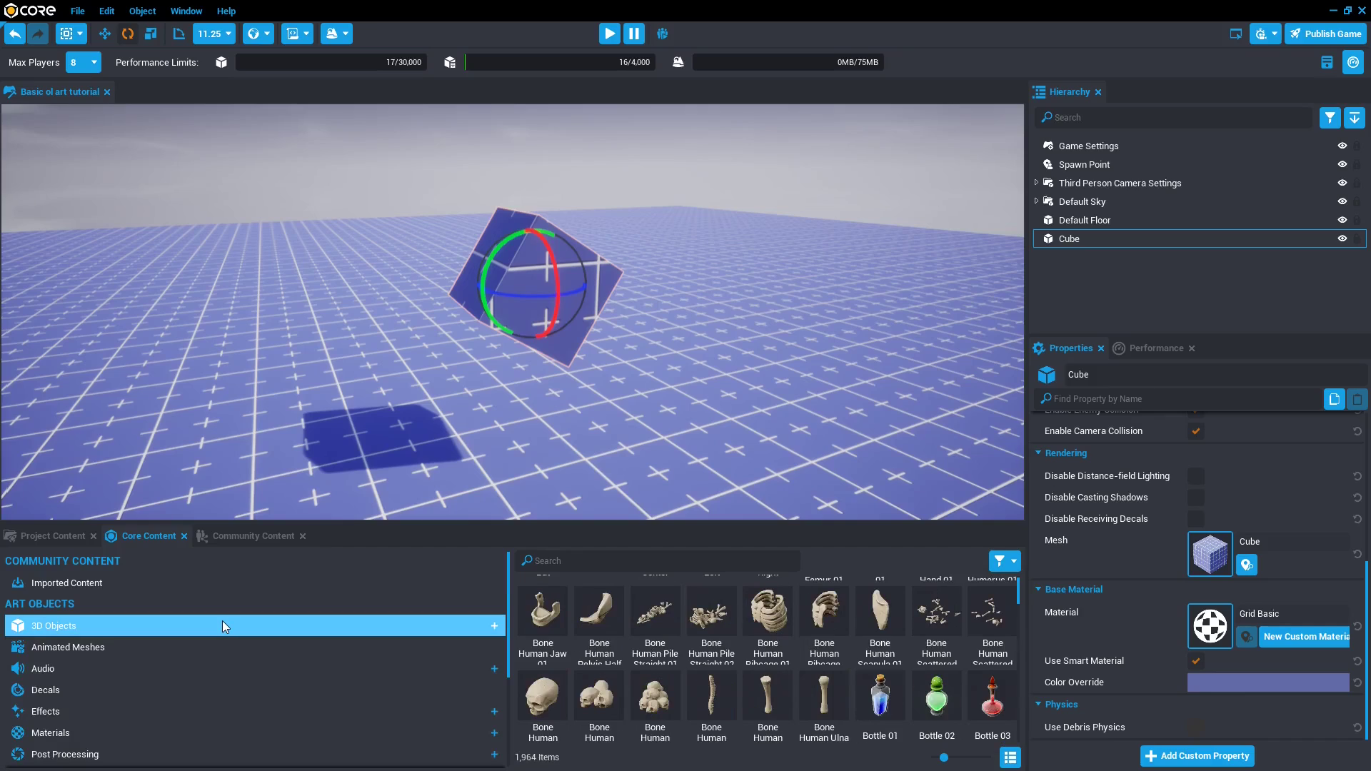
Expand the Utility assets to reach the Weapon Guide 2hand_rifle.
scroll(down, 3)
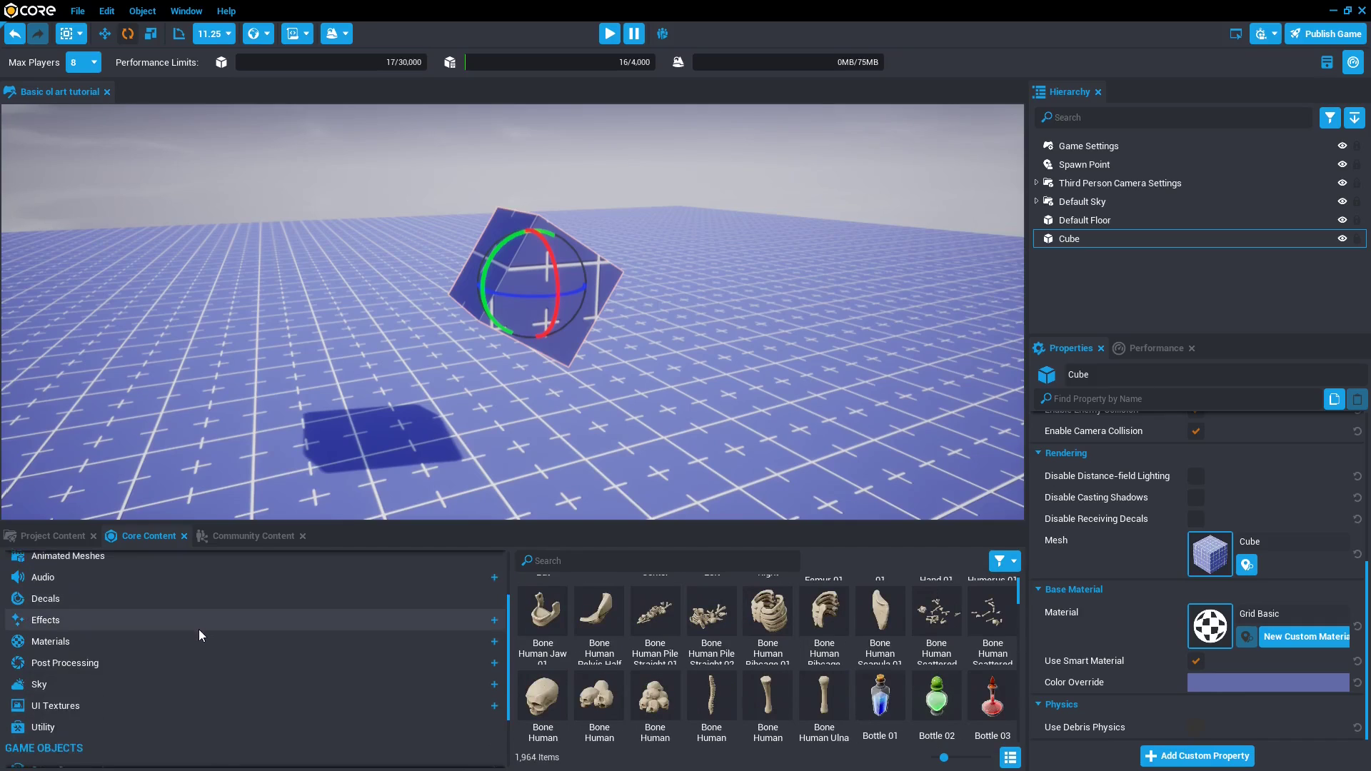
scroll(down, 3)
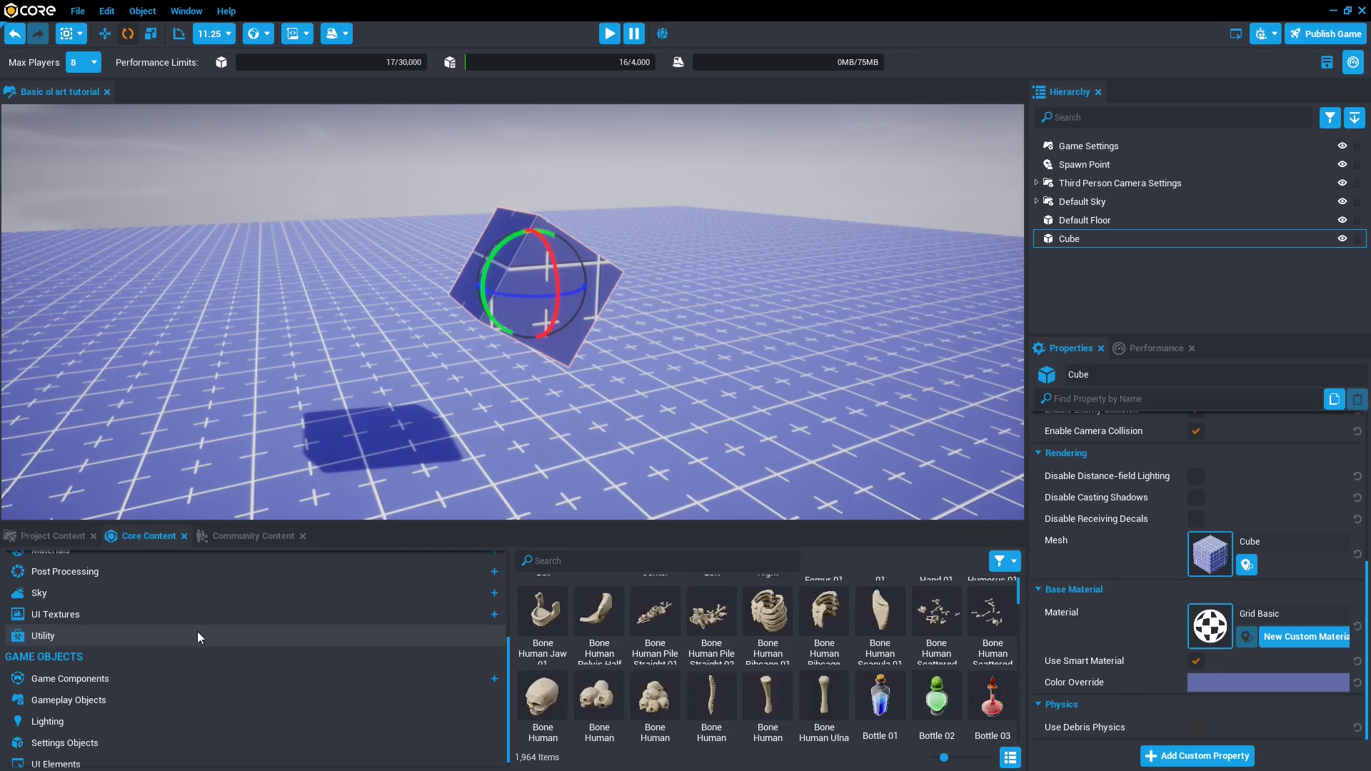
click(43, 635)
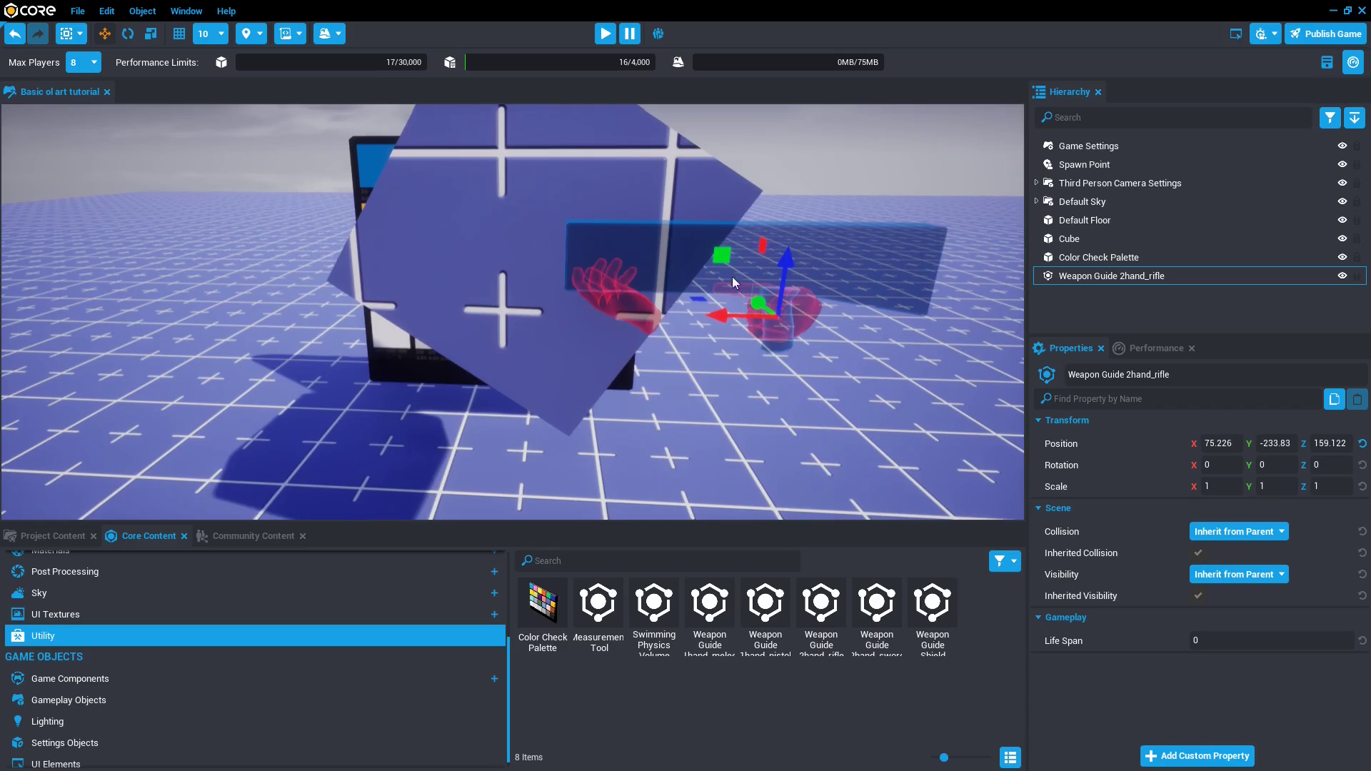
mouse_move(874, 254)
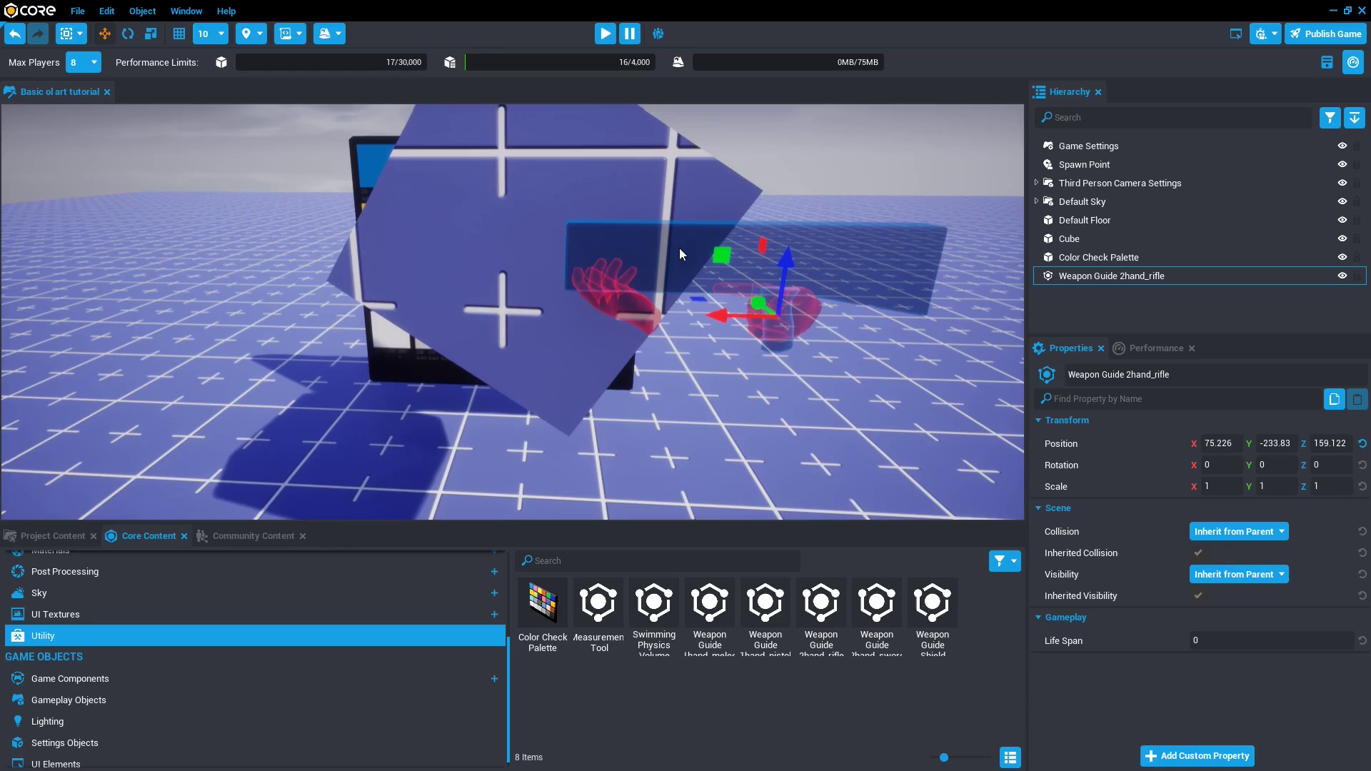
mouse_move(634, 279)
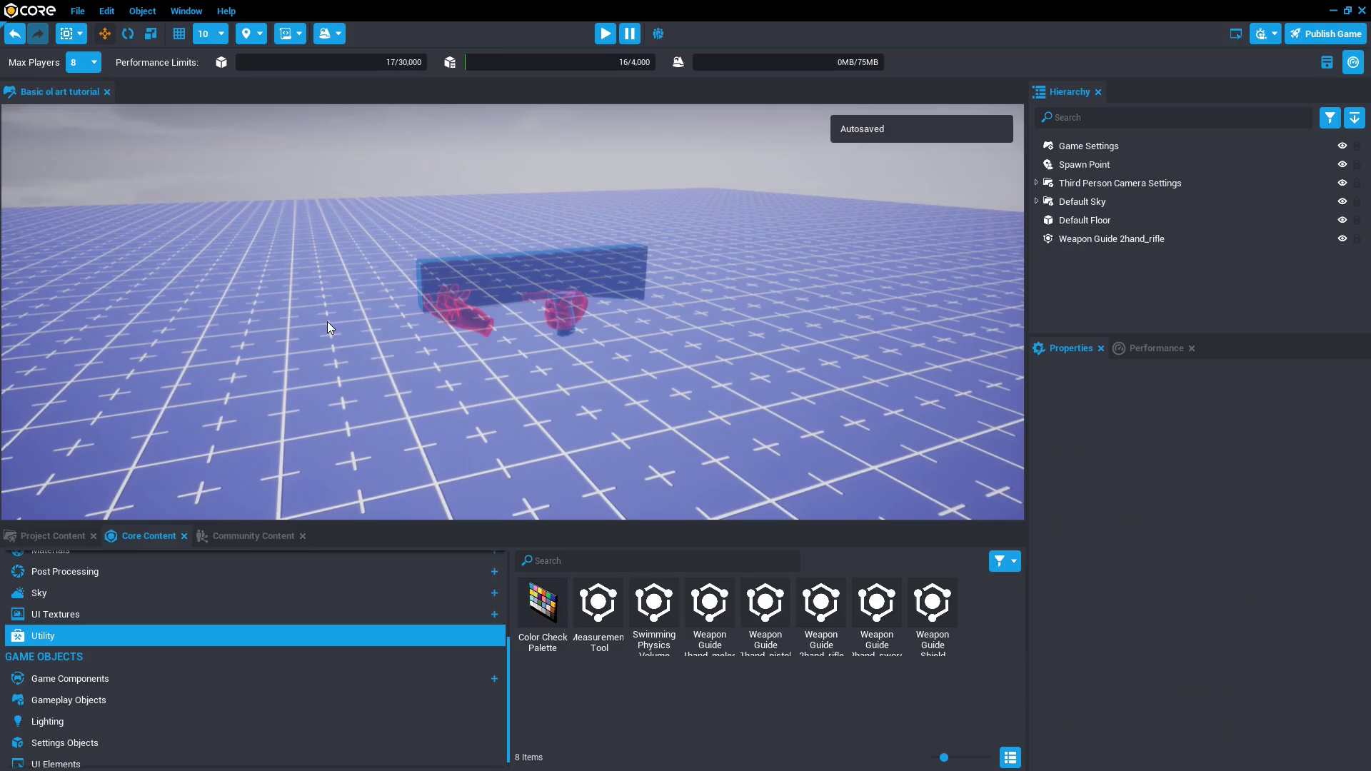
mouse_move(383, 457)
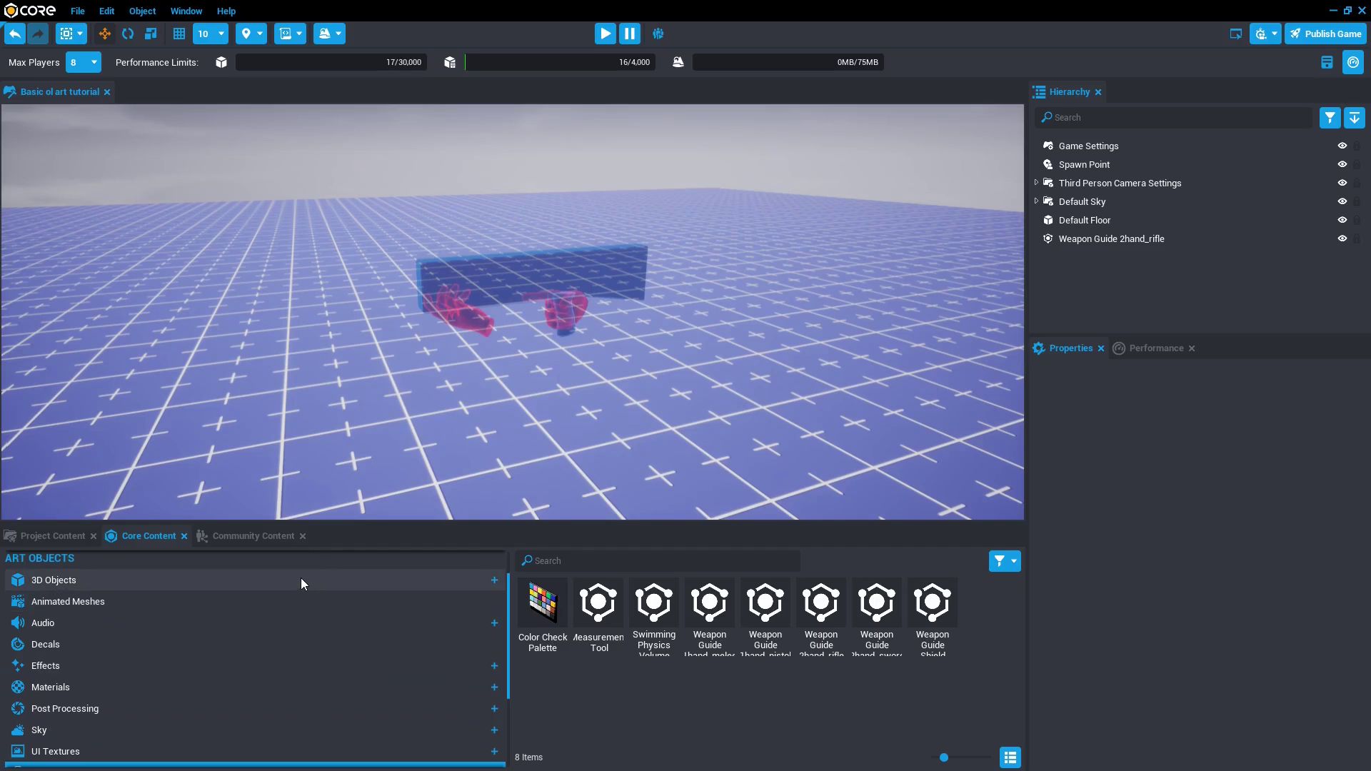
Browse Weapons > Modern > Parts down to Modern Weapon - Grip 02 for the rifle guide.
click(55, 580)
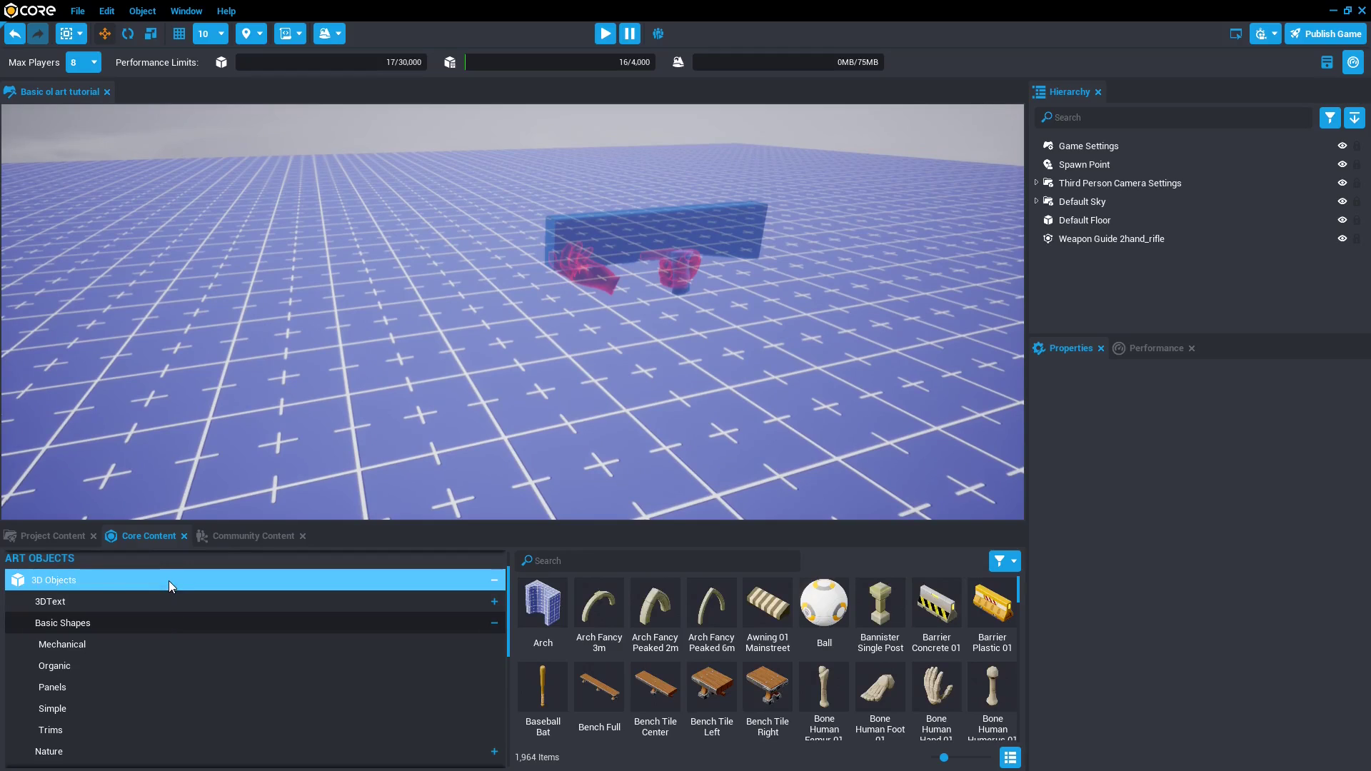
click(63, 623)
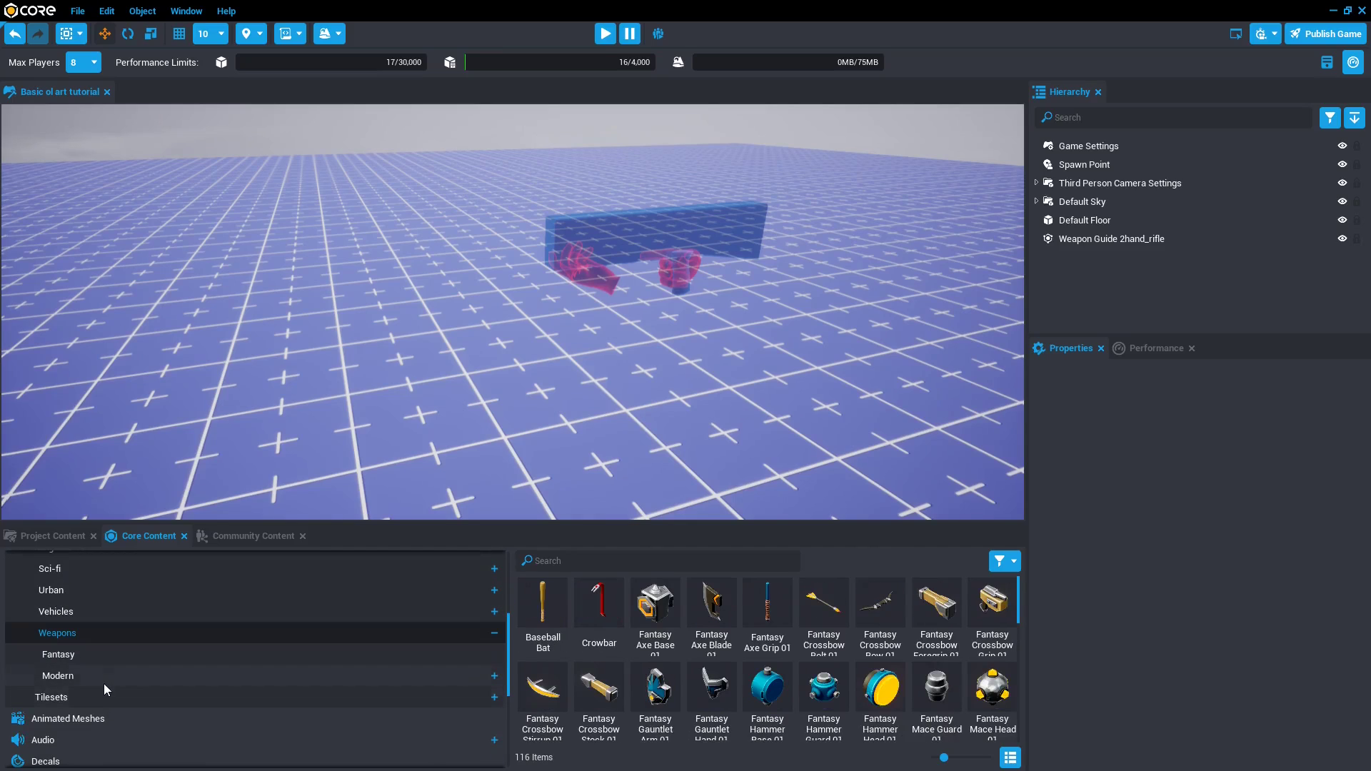
click(58, 676)
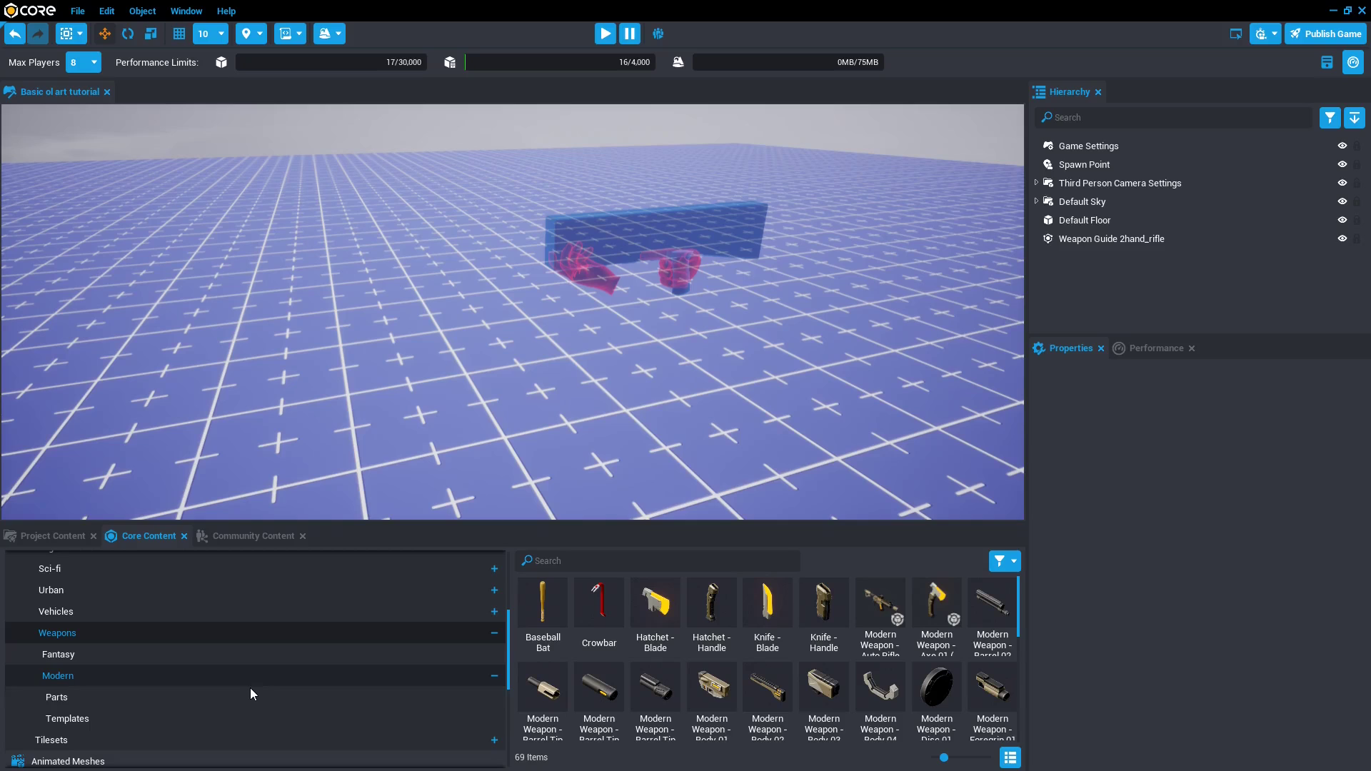
click(57, 696)
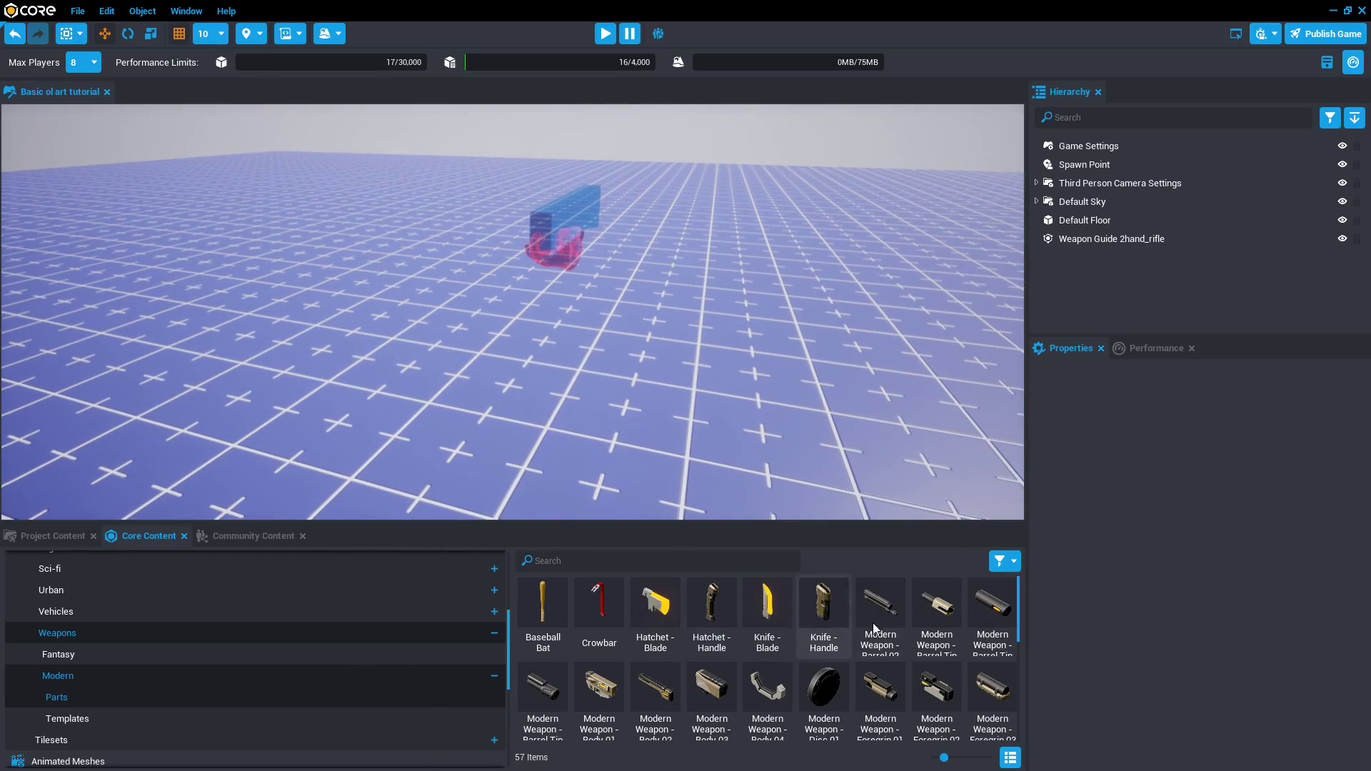
scroll(down, 3)
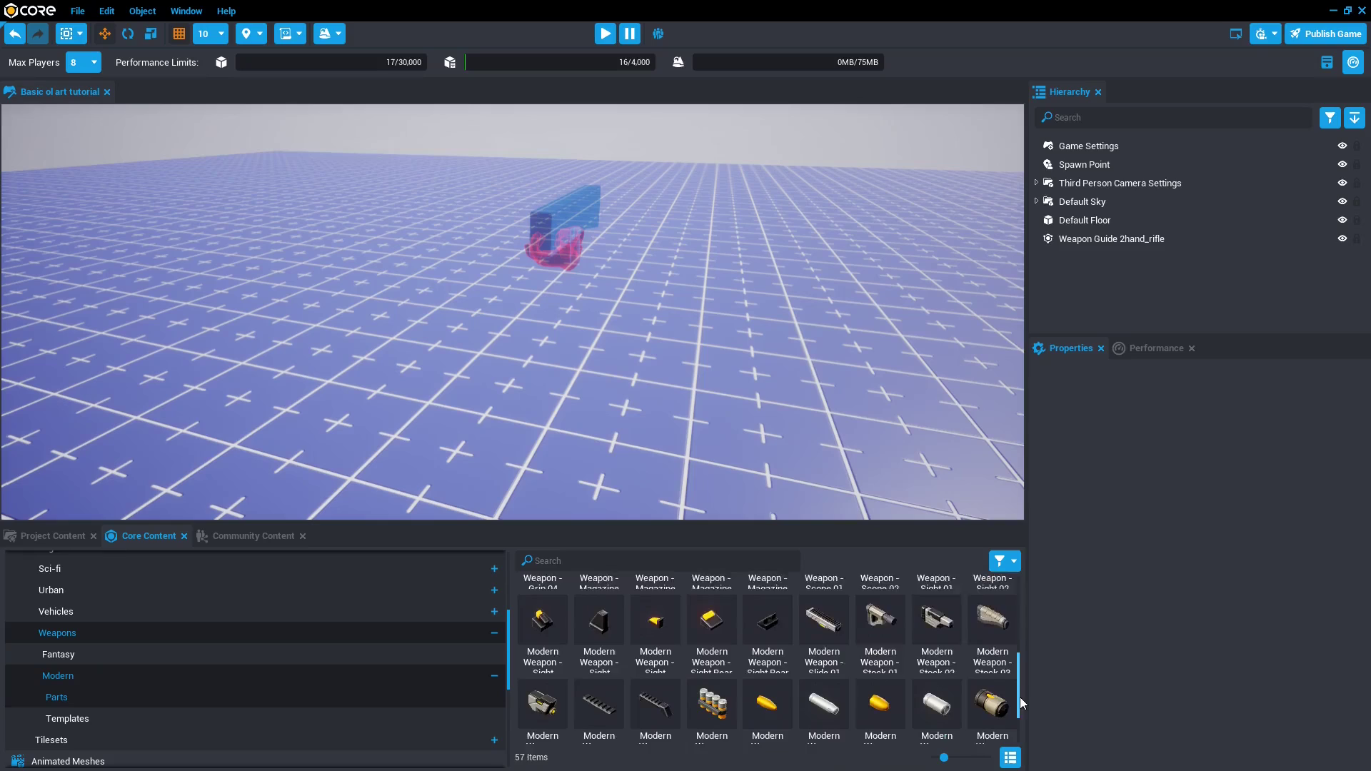
scroll(down, 3)
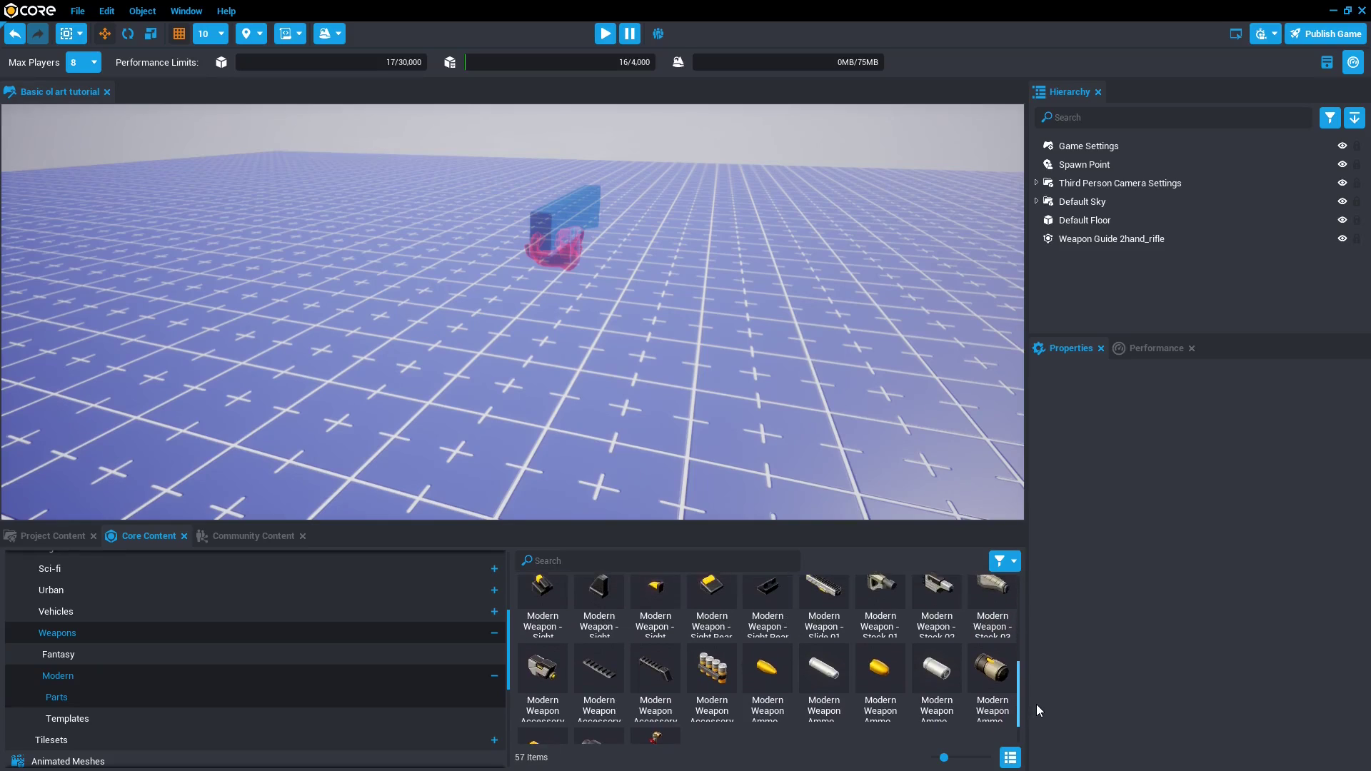
scroll(down, 3)
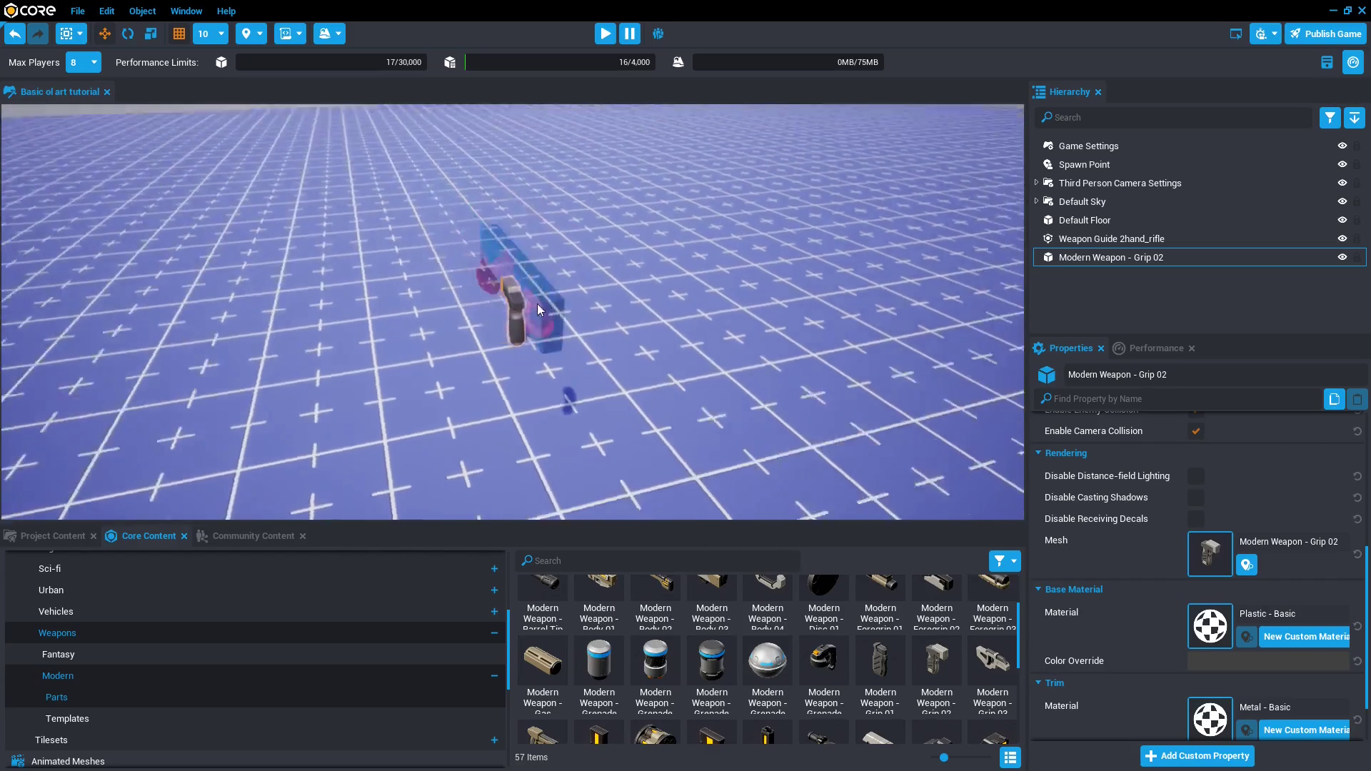
Select the Weapon Guide, then the Grip 02 part, to duplicate it in place.
click(1111, 238)
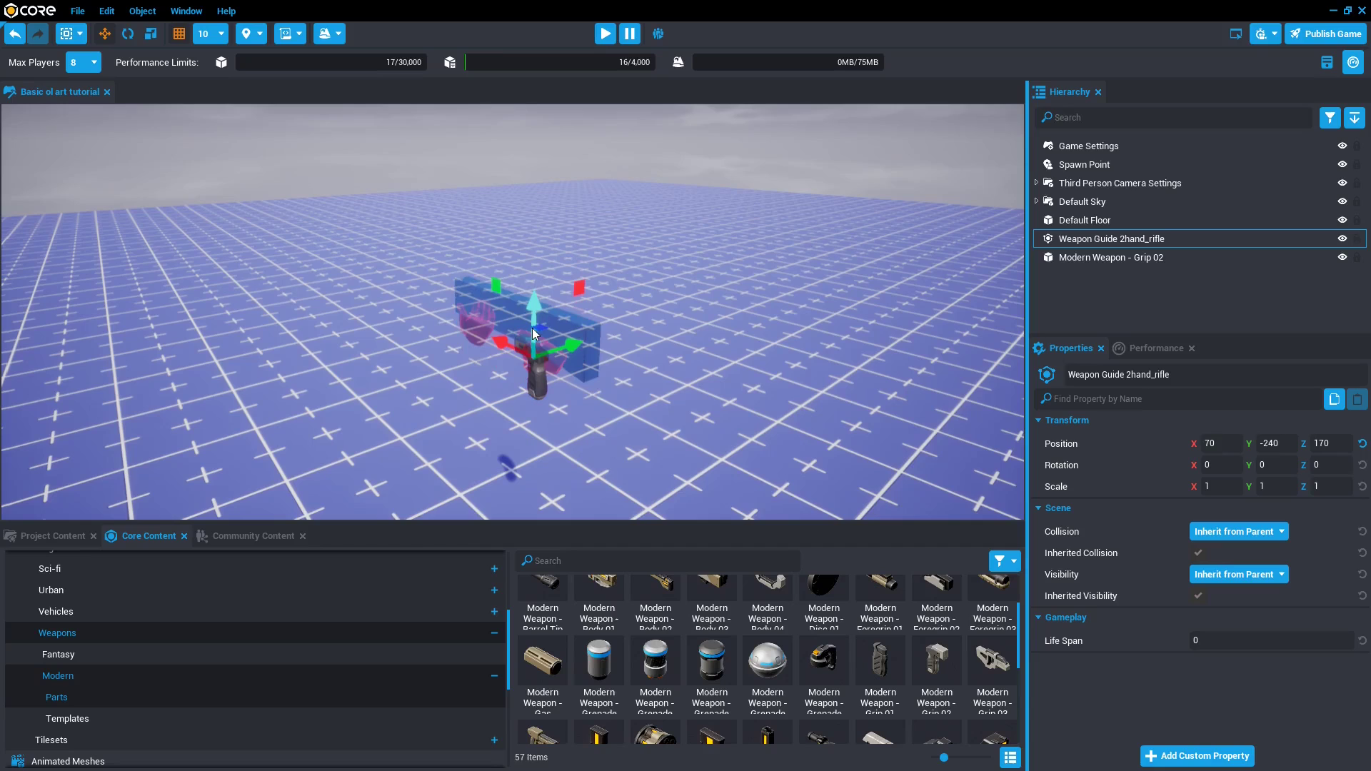
click(1111, 257)
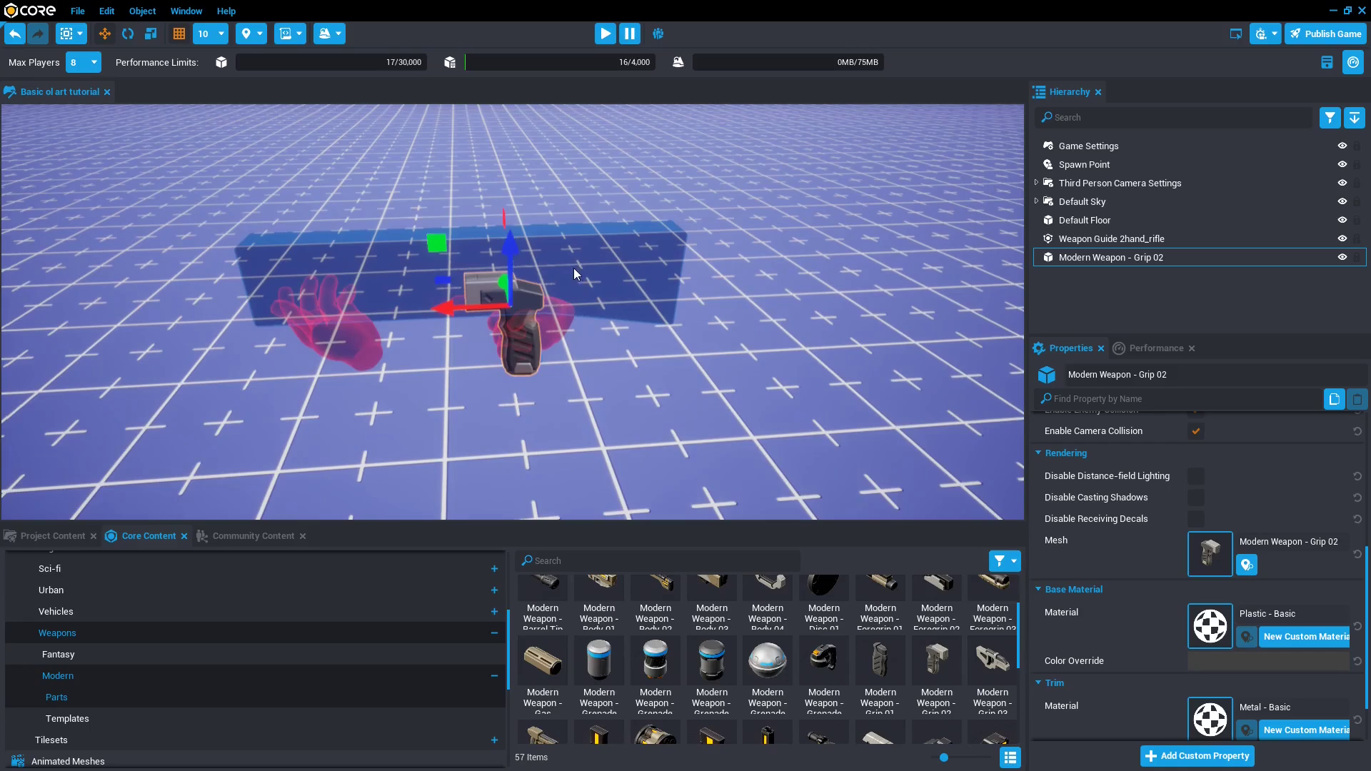
mouse_move(782, 480)
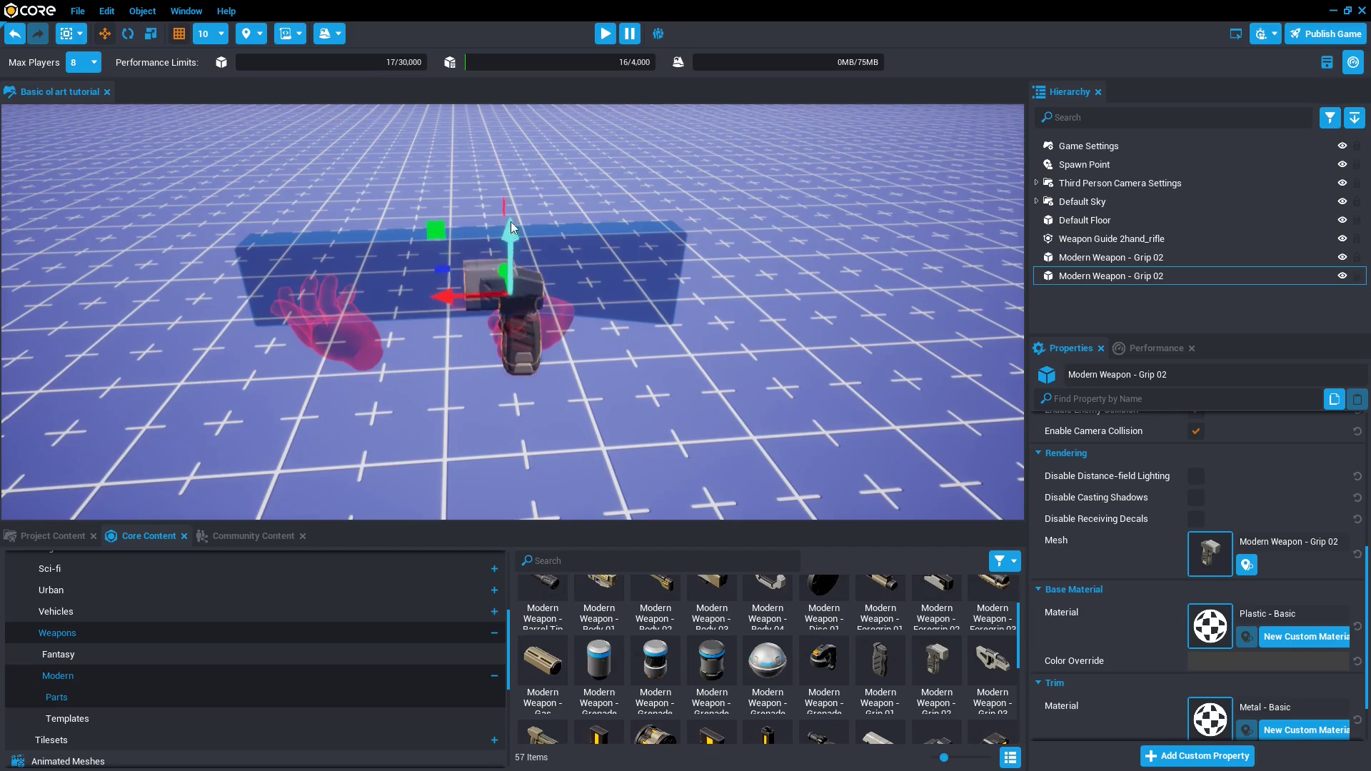
Swap one grip copy's mesh to Modern Weapon - Body 02 via a 'weapon' search.
click(1211, 554)
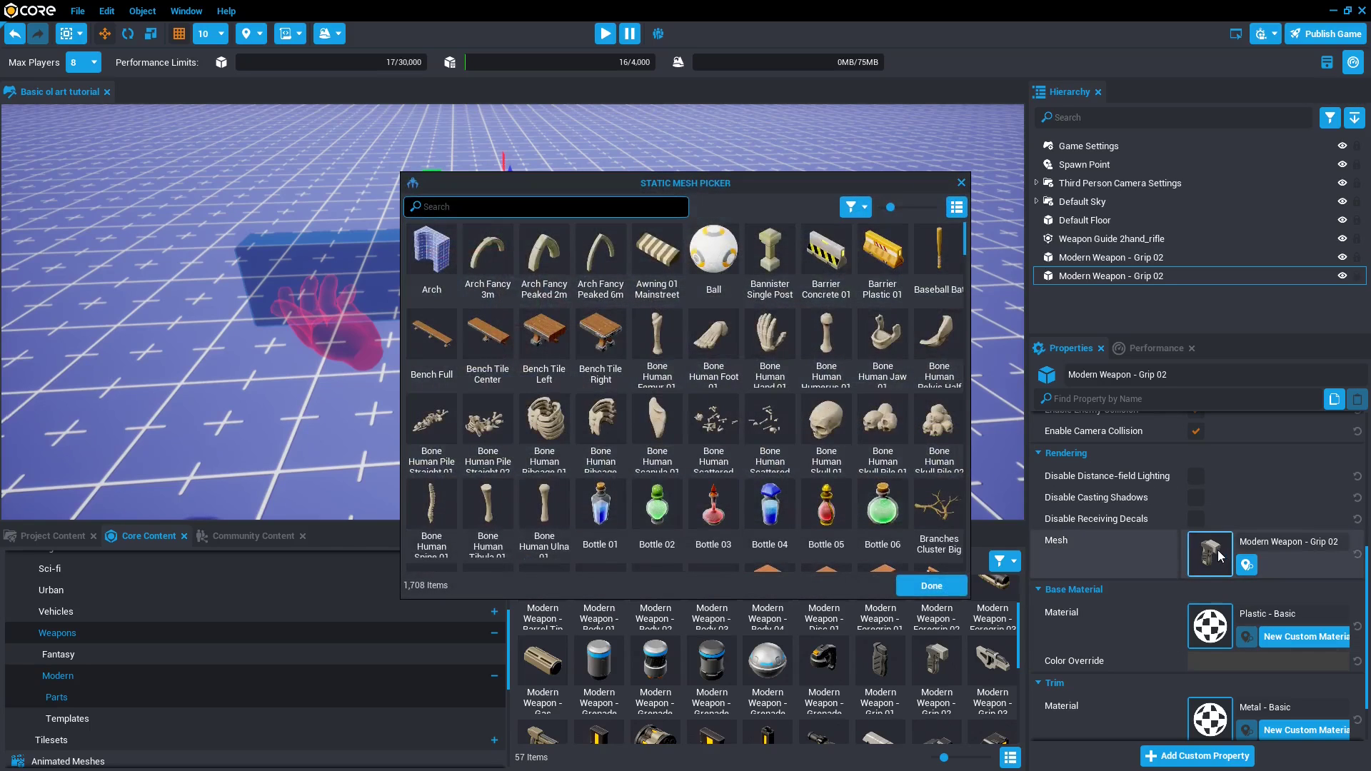
drag(684, 183, 973, 280)
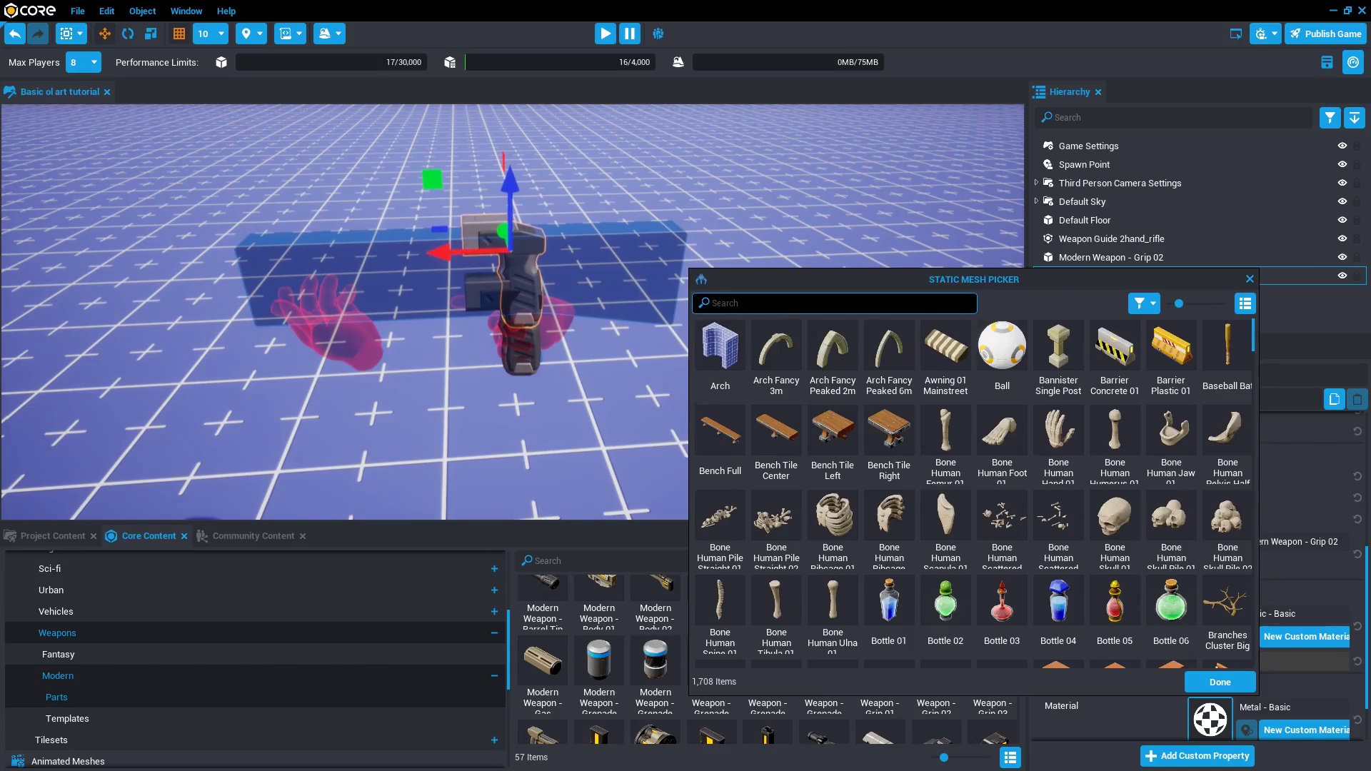
mouse_move(825, 352)
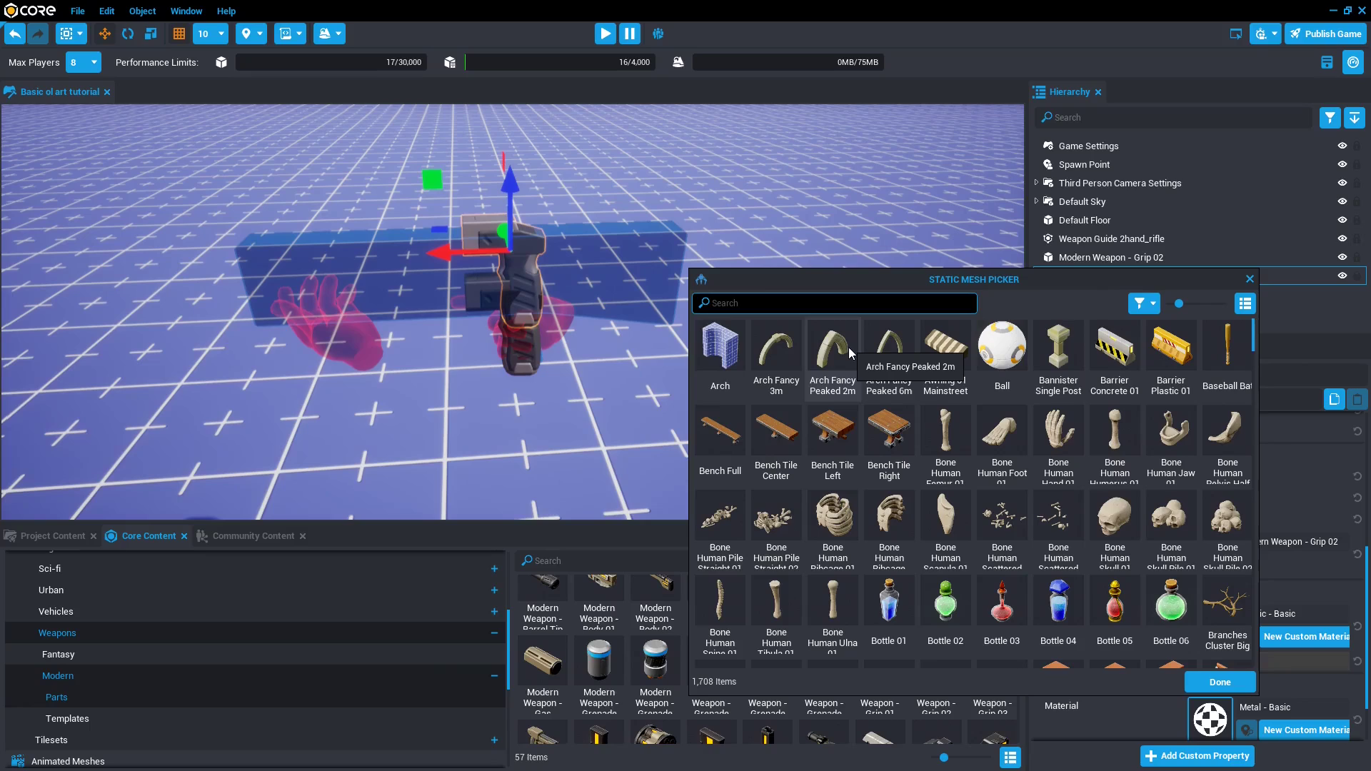
text(weapo)
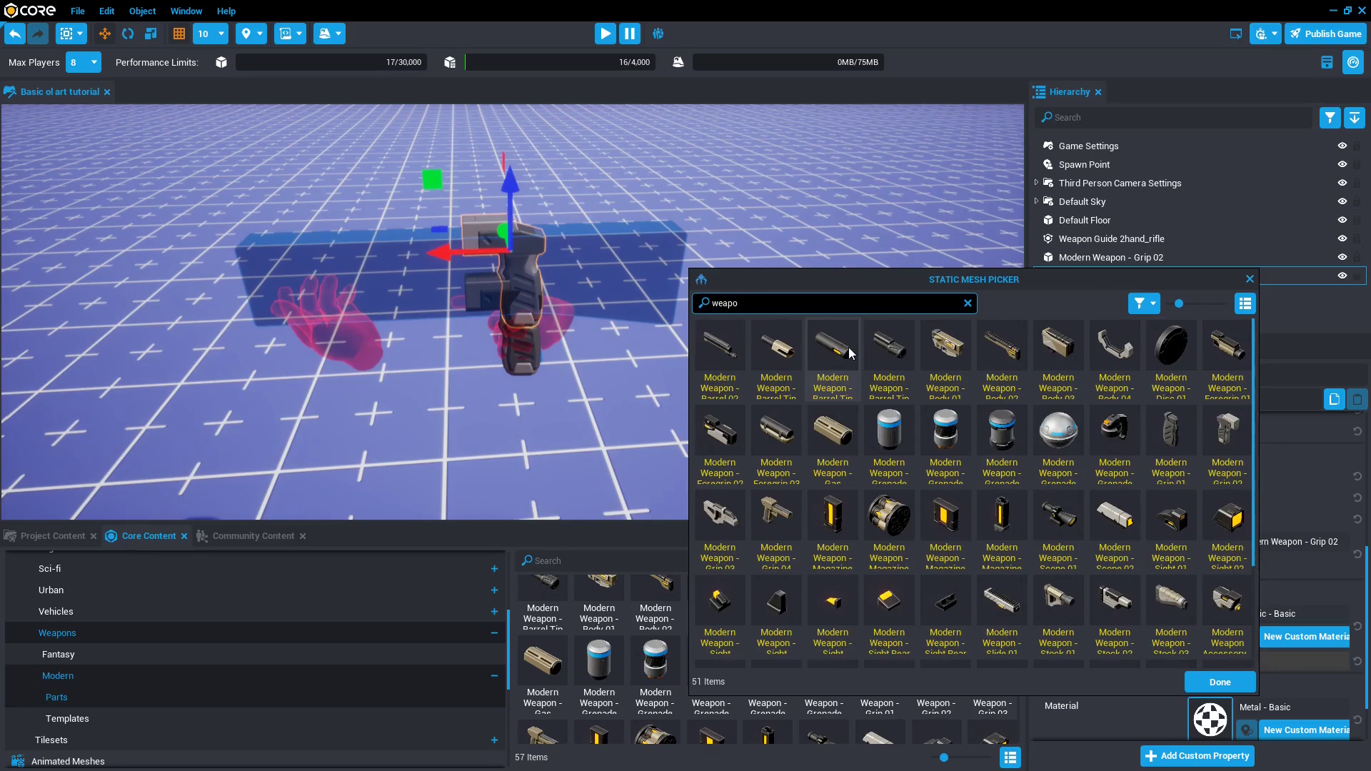
text(n)
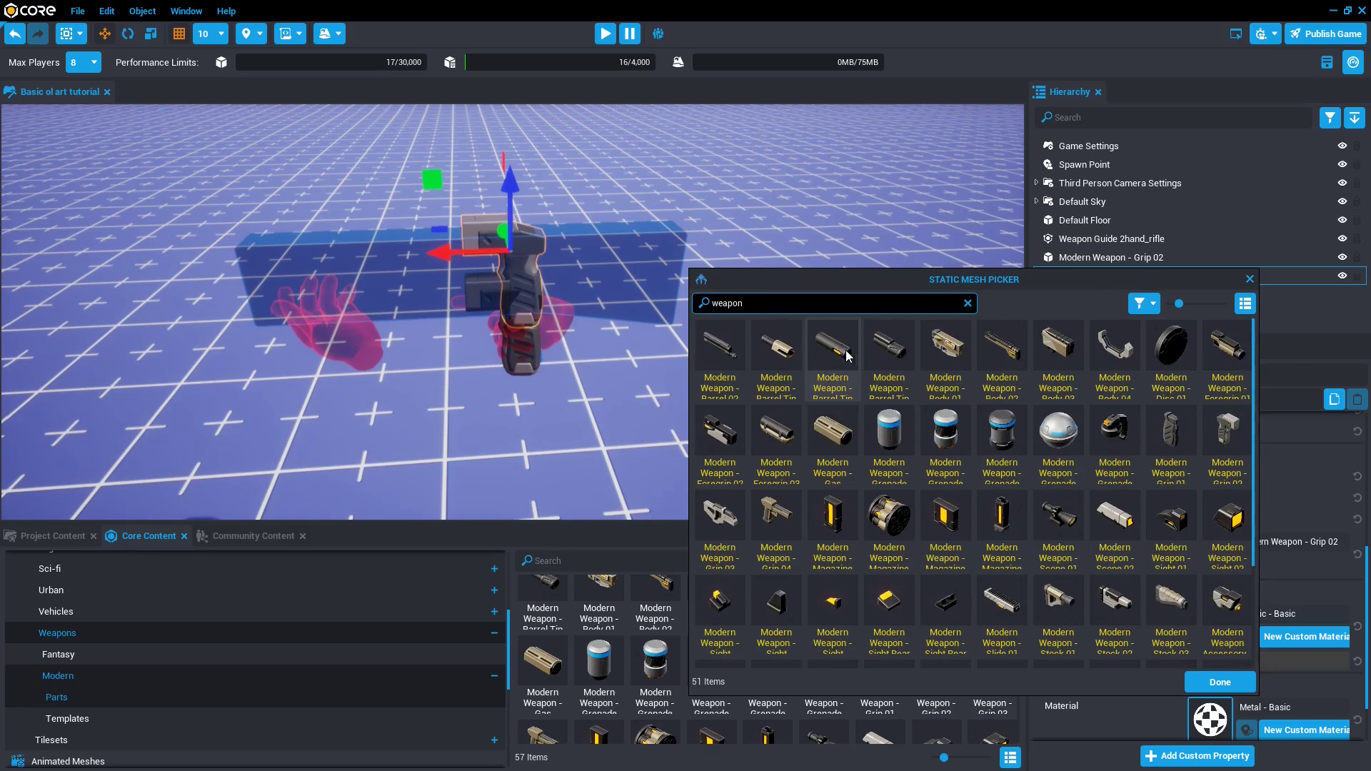
mouse_move(945, 454)
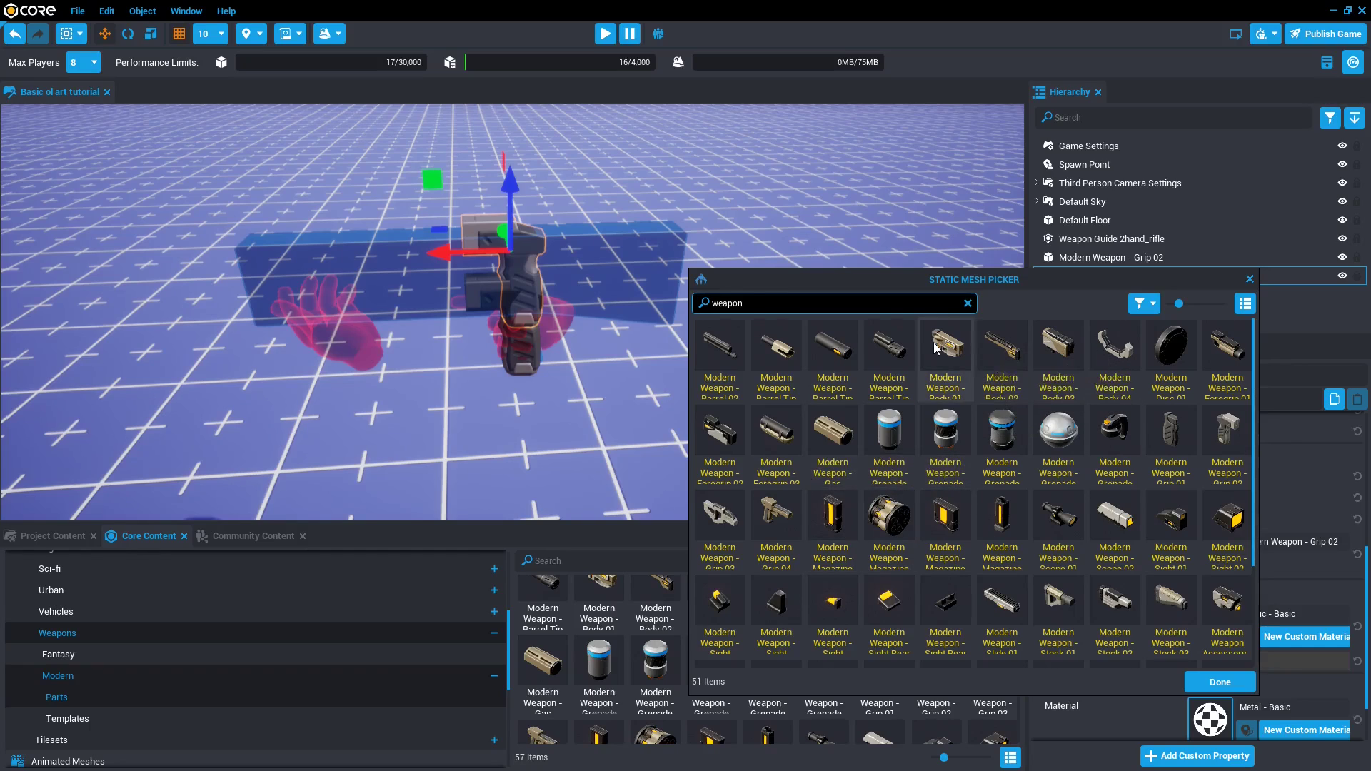
click(1219, 681)
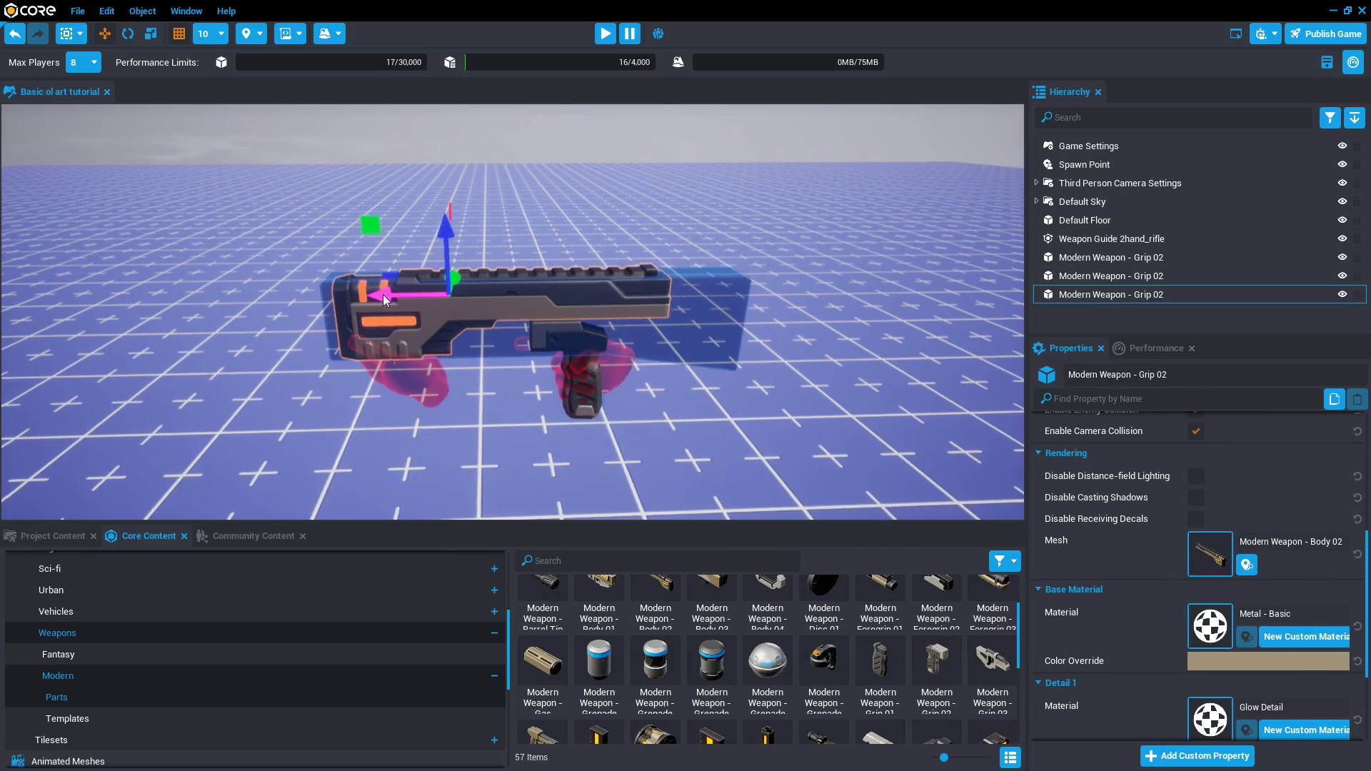
Swap another copy's mesh to Modern Weapon - Barrel Tip 03 and clear the selection.
click(1245, 564)
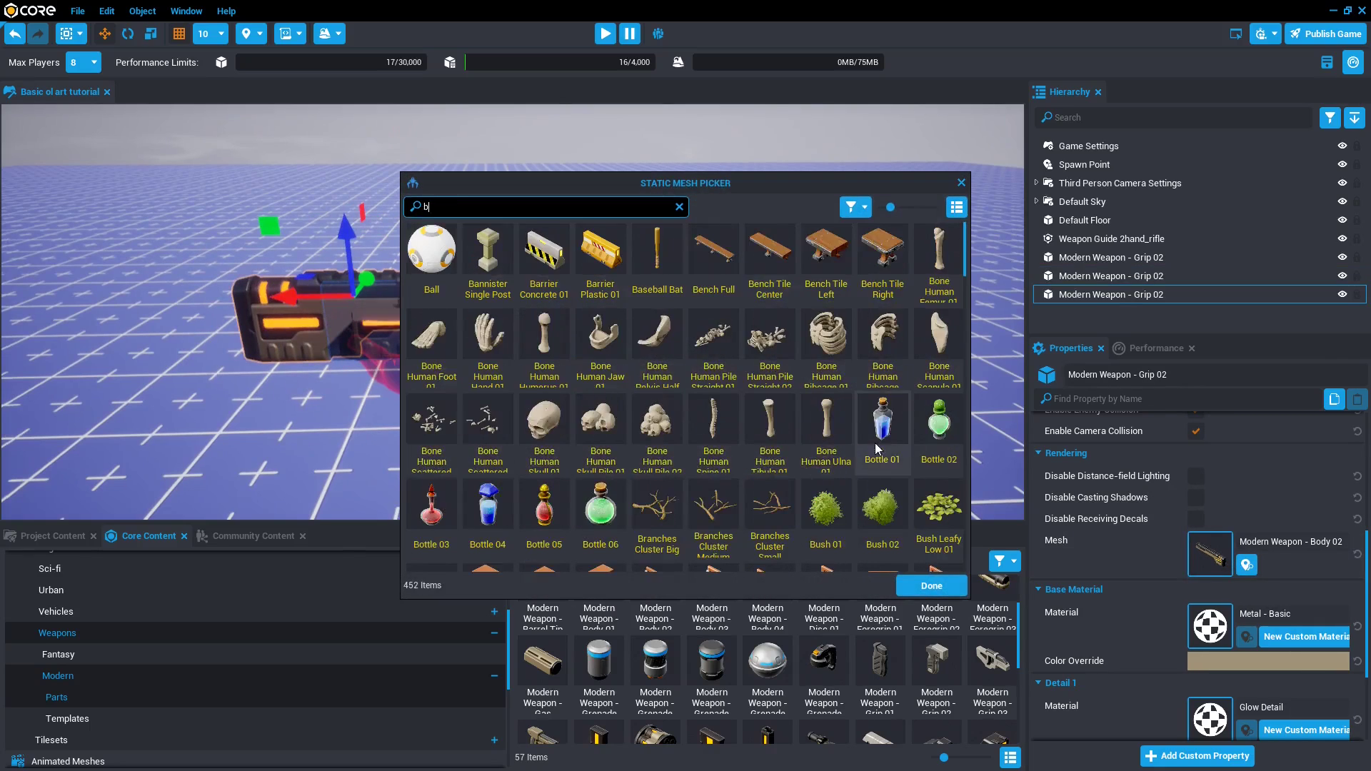
click(657, 248)
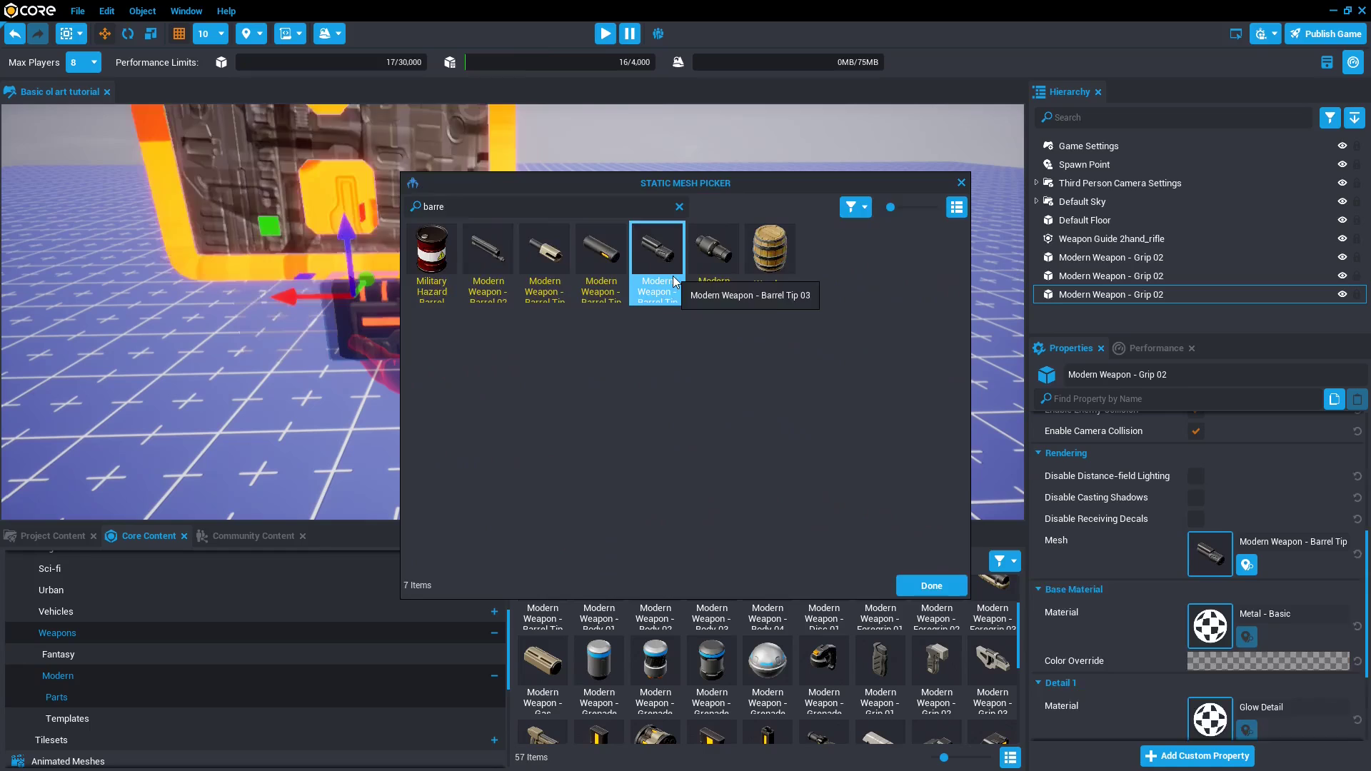
click(931, 585)
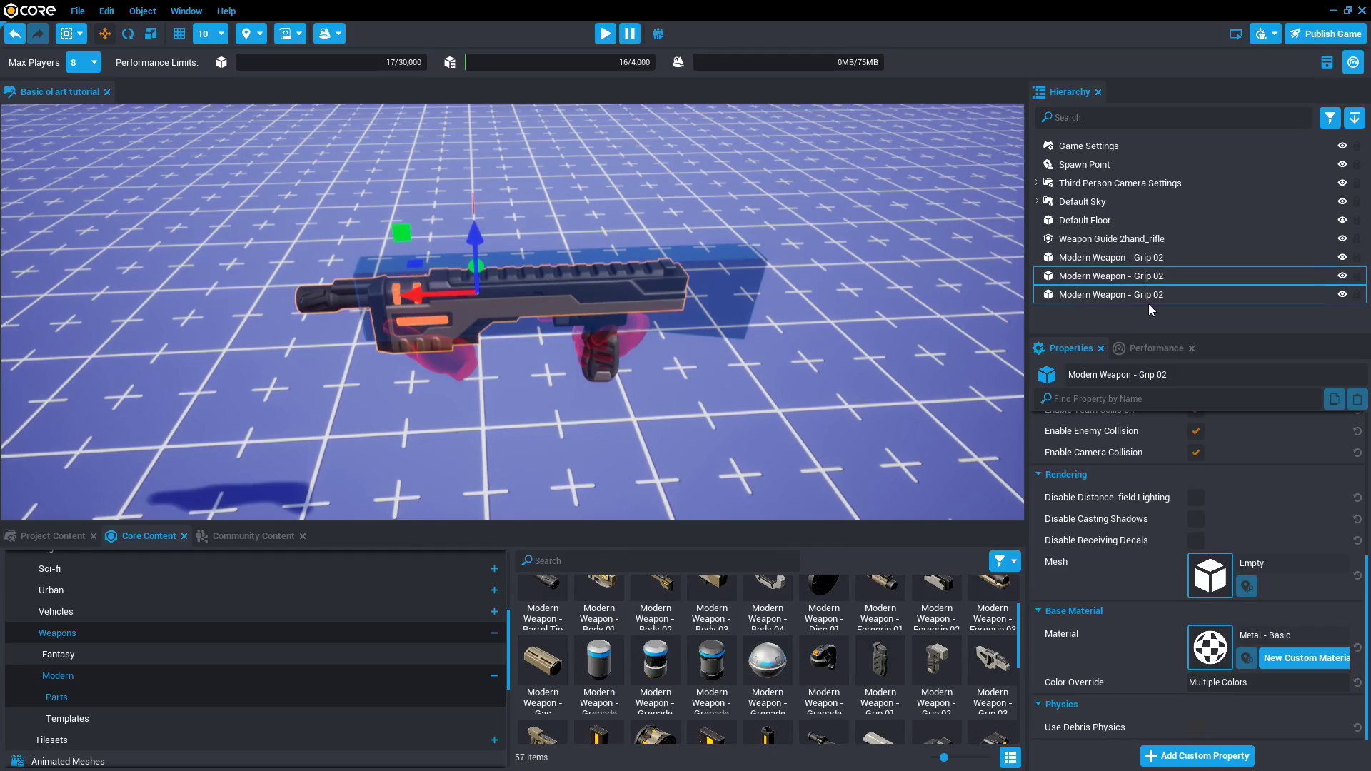
click(1111, 294)
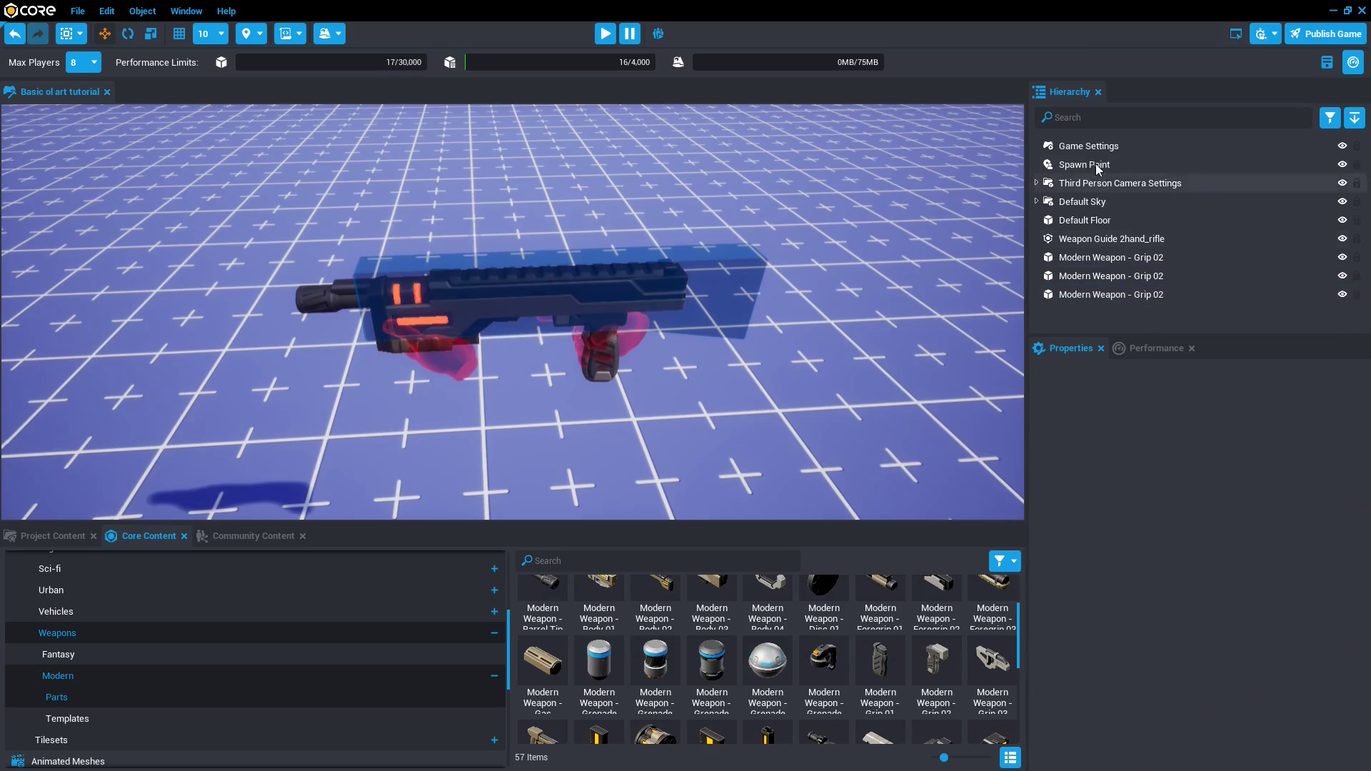
right_click(1091, 316)
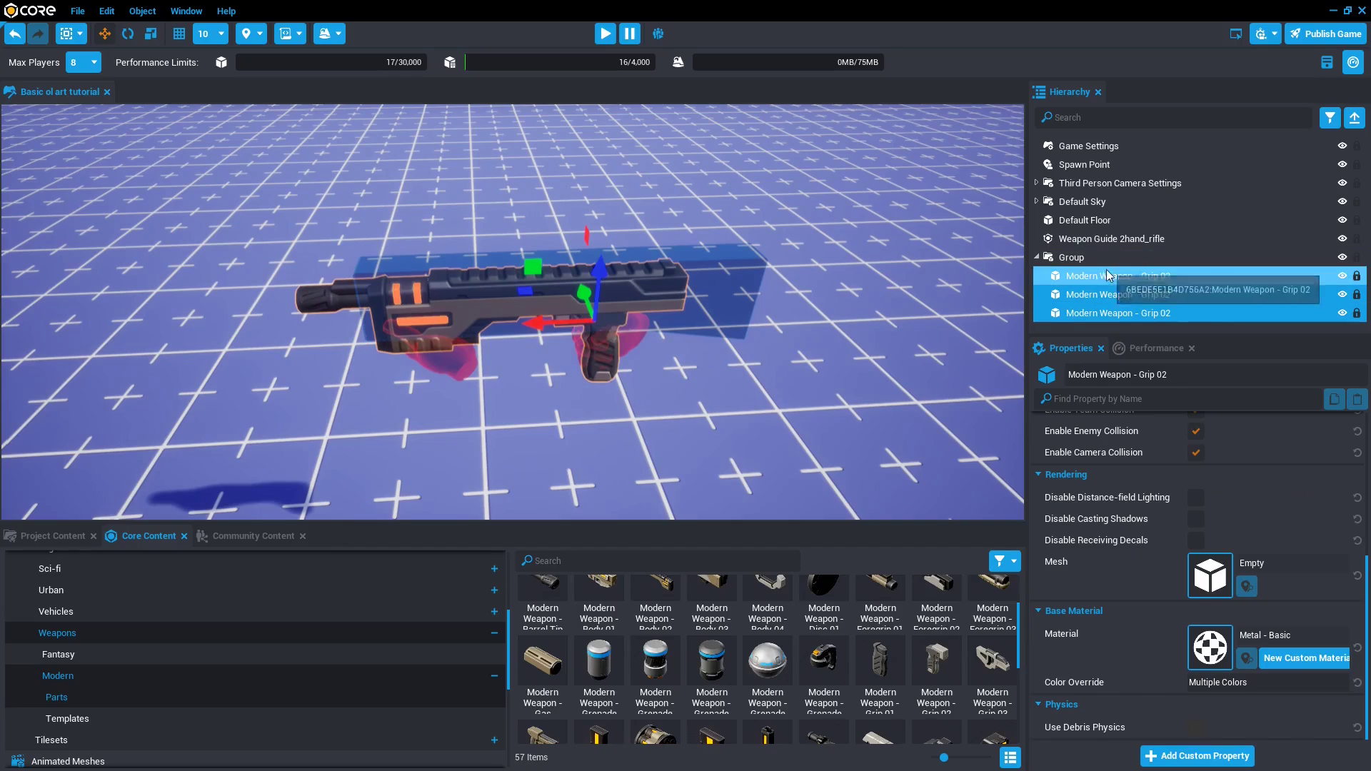
click(1071, 257)
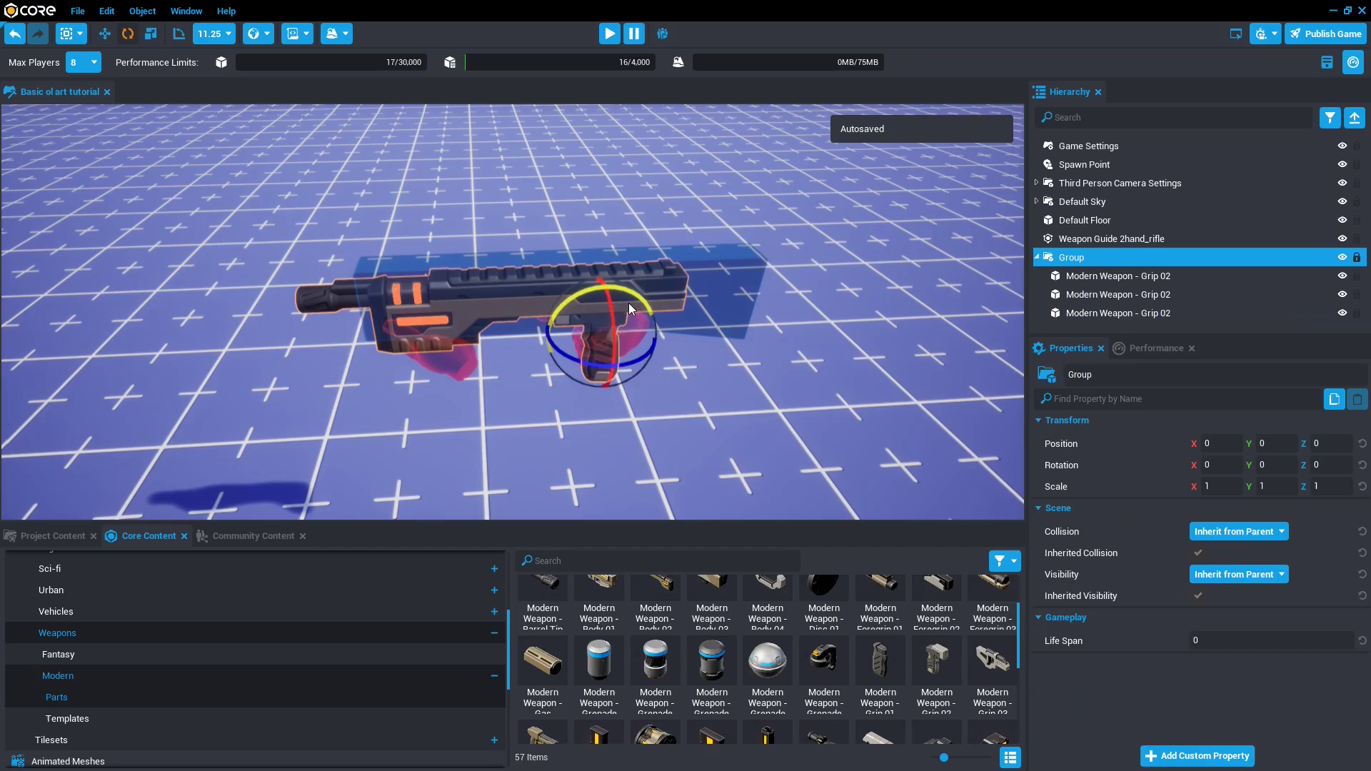
drag(602, 288, 651, 312)
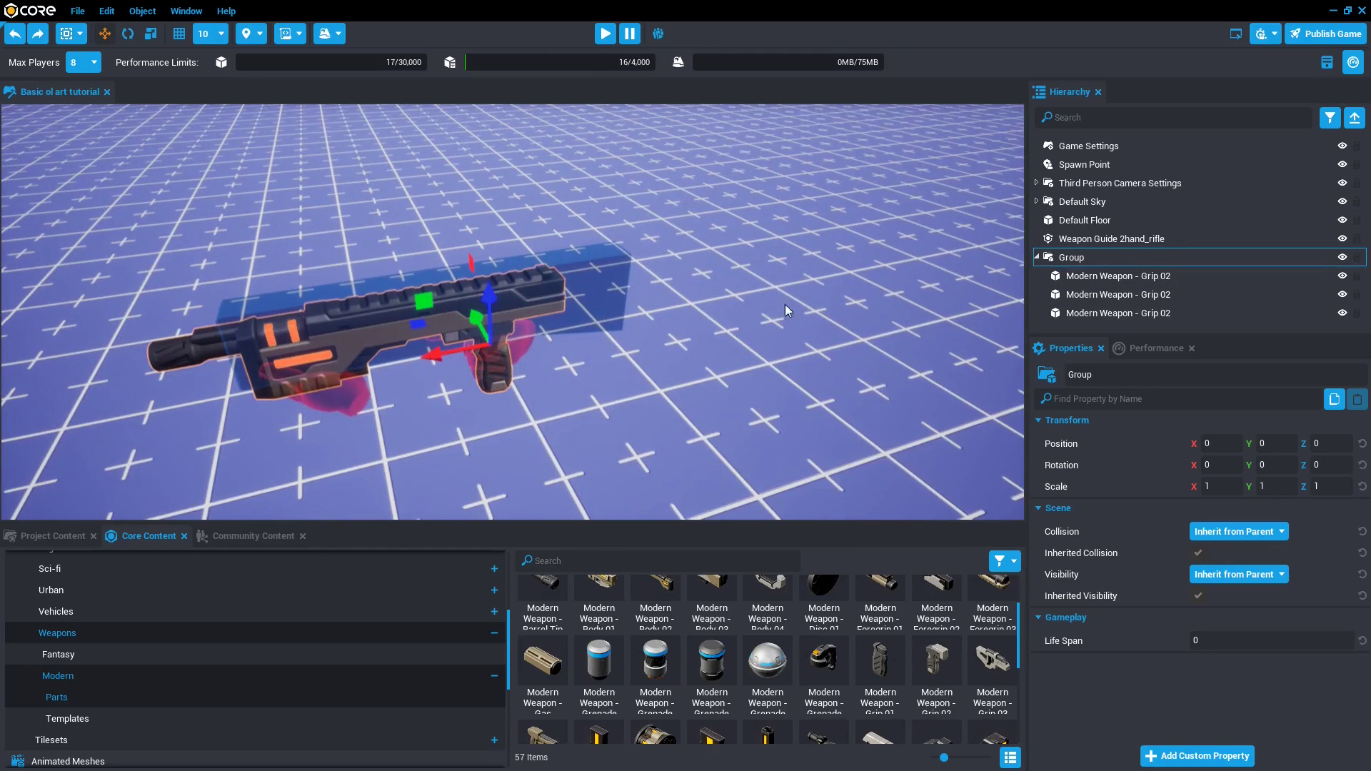
click(133, 34)
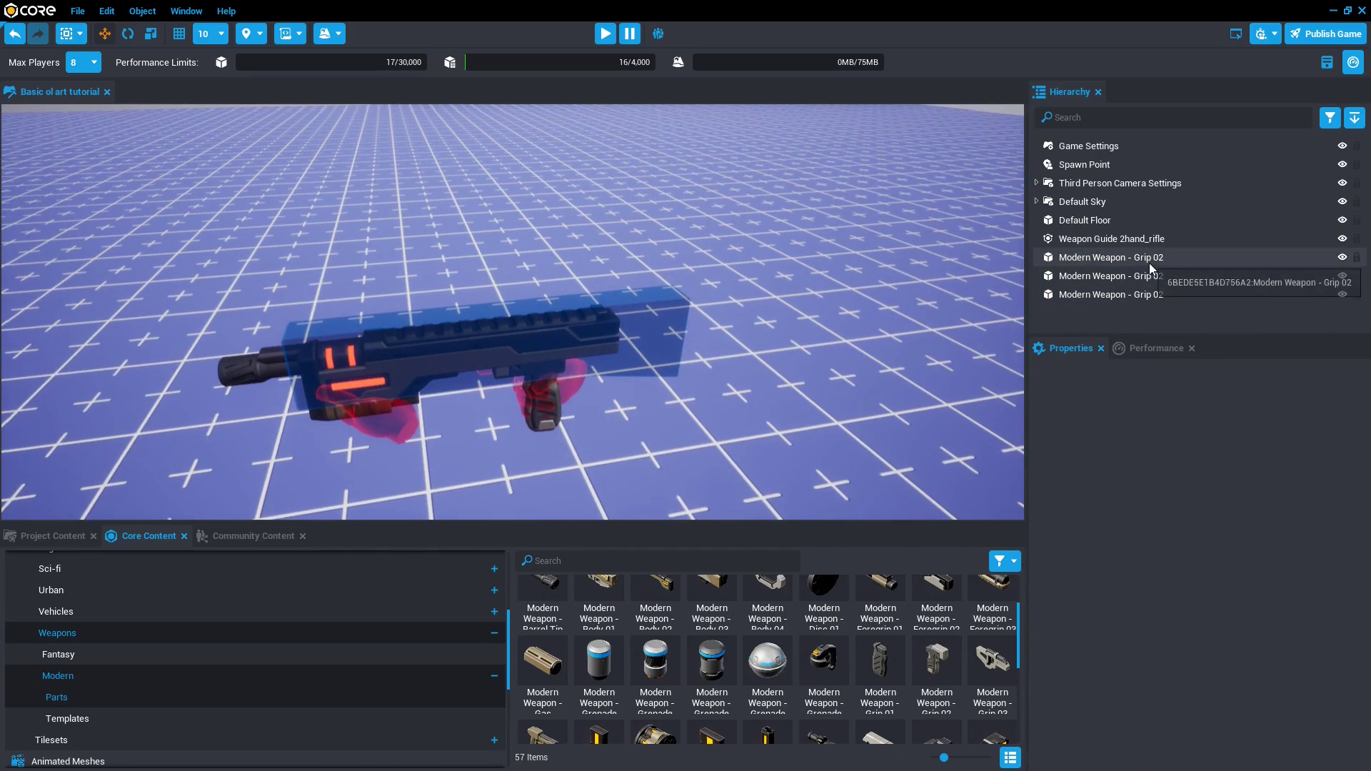
Create a New Group in the Hierarchy and move all three rifle parts into it.
right_click(1111, 257)
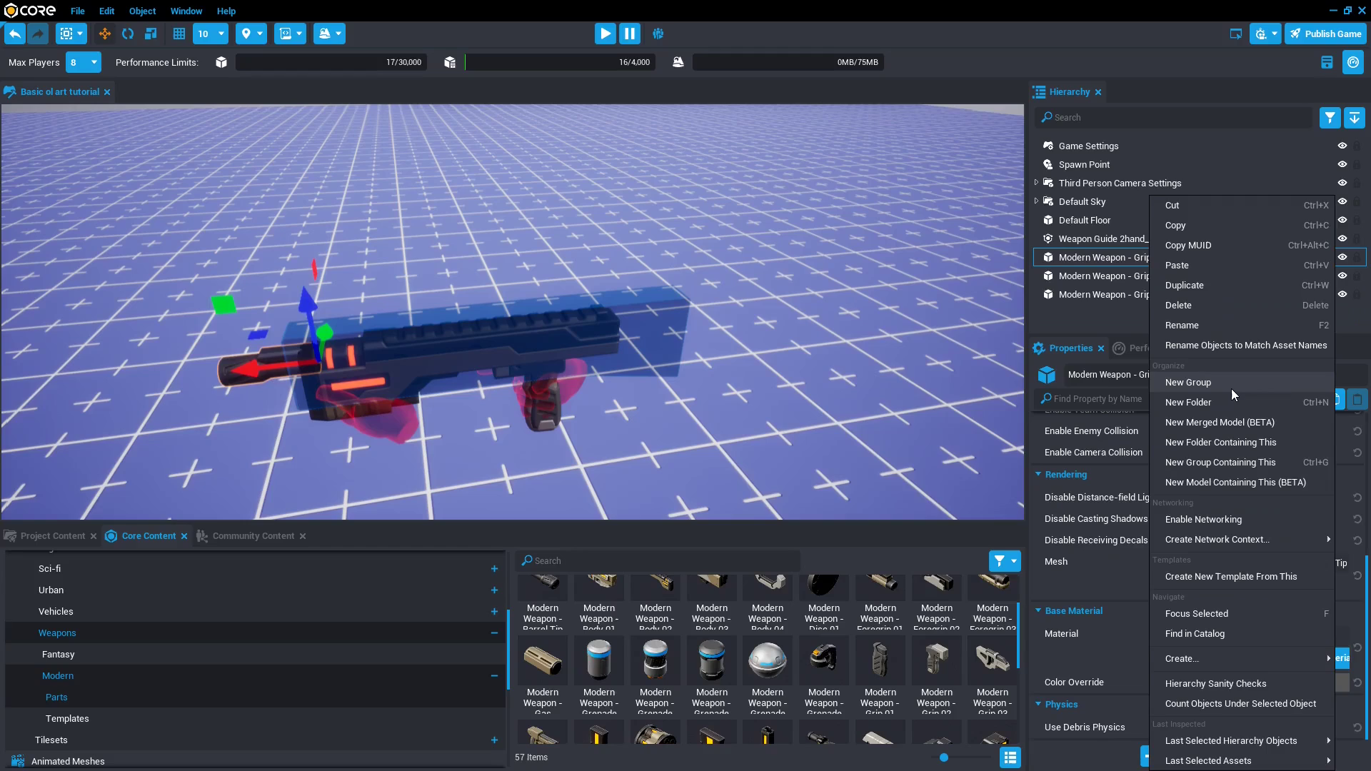
click(1188, 383)
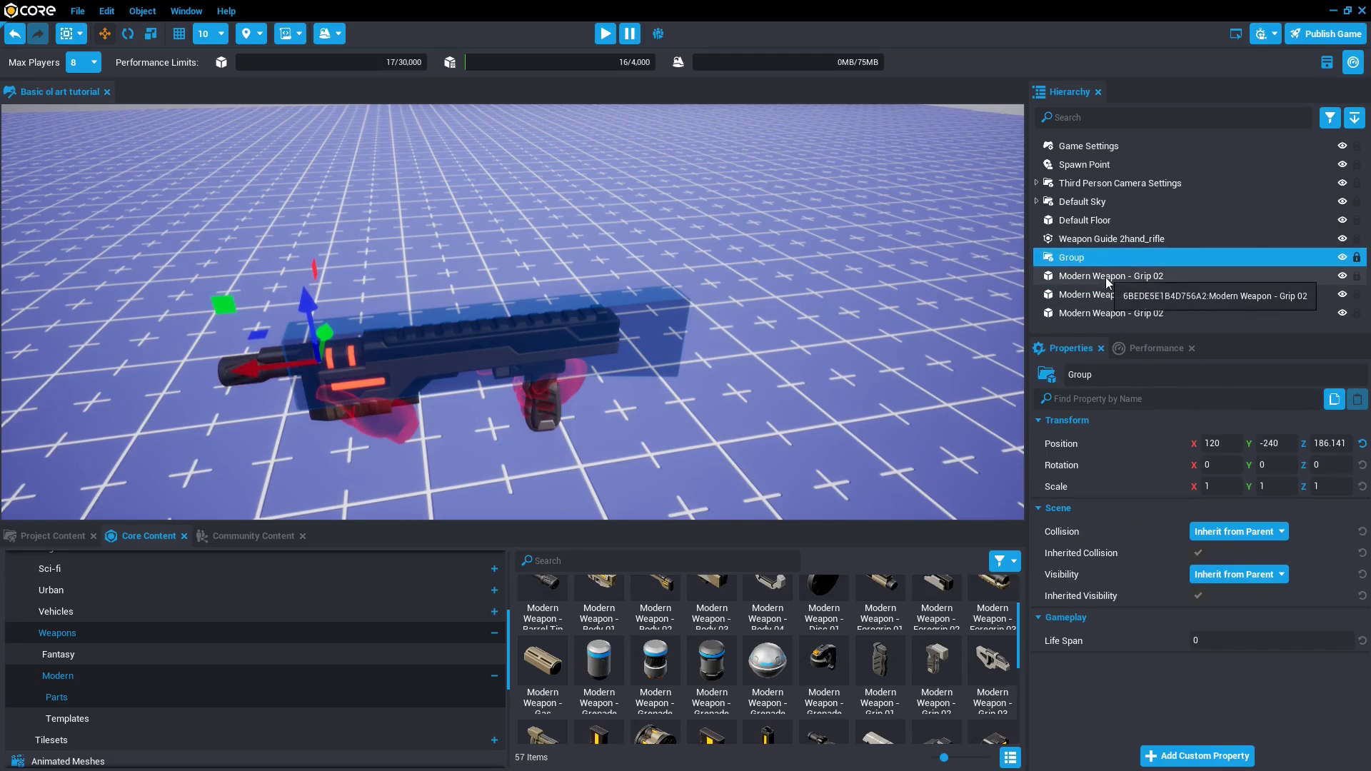
click(1111, 275)
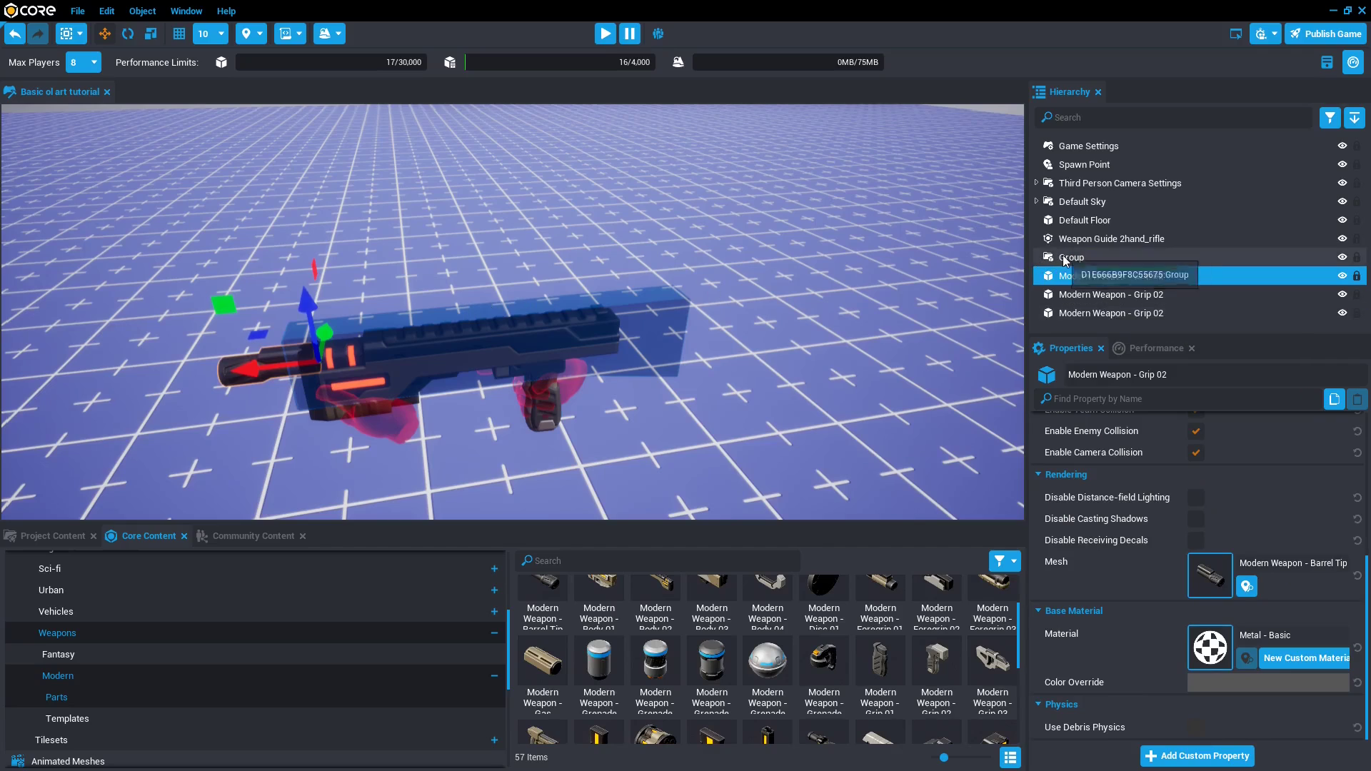
click(1071, 257)
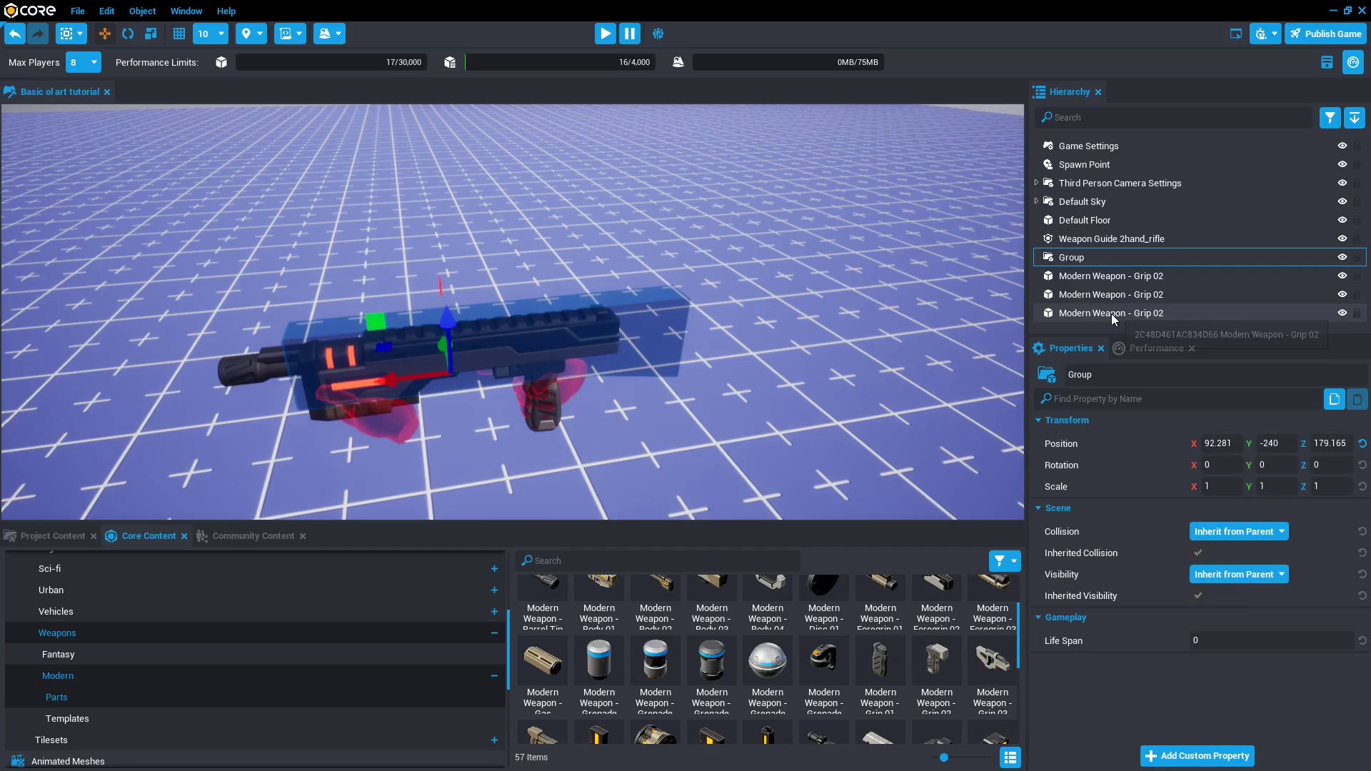
click(1036, 257)
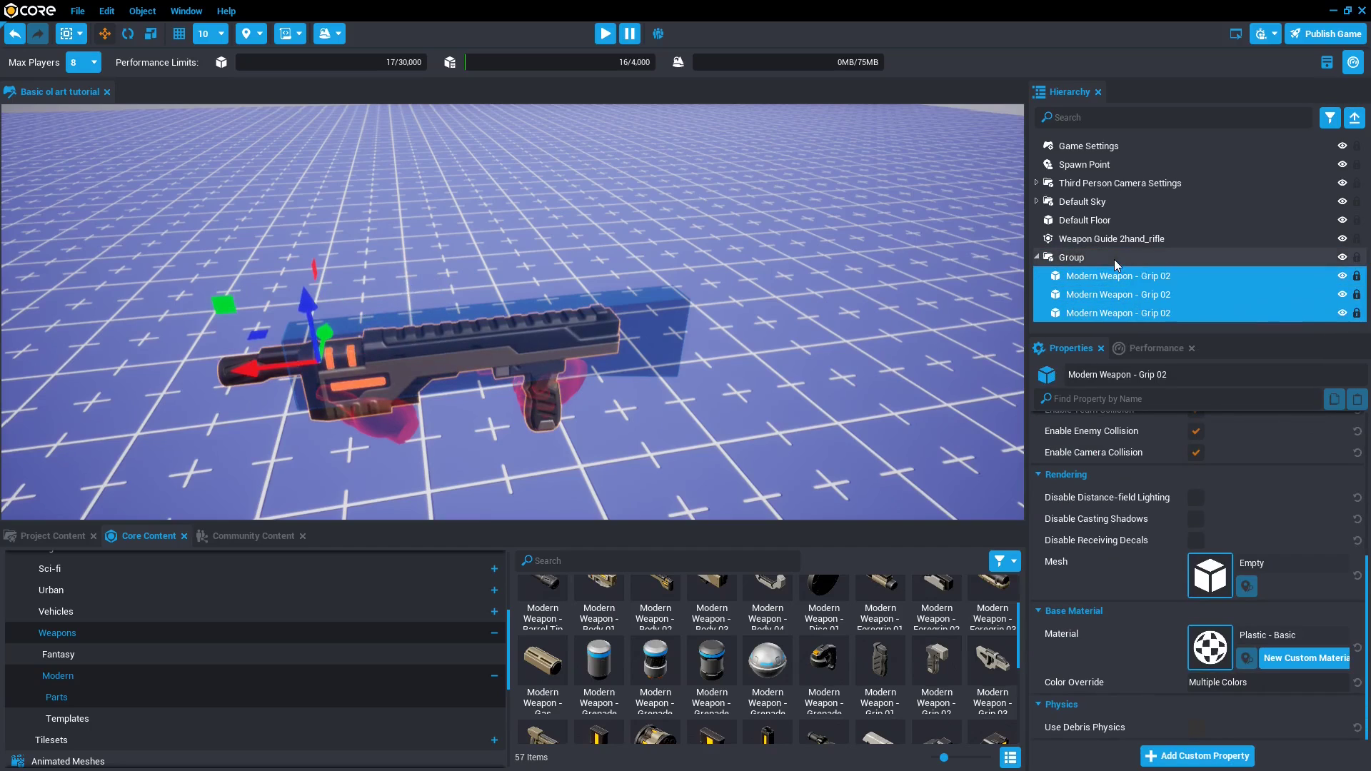
click(1071, 257)
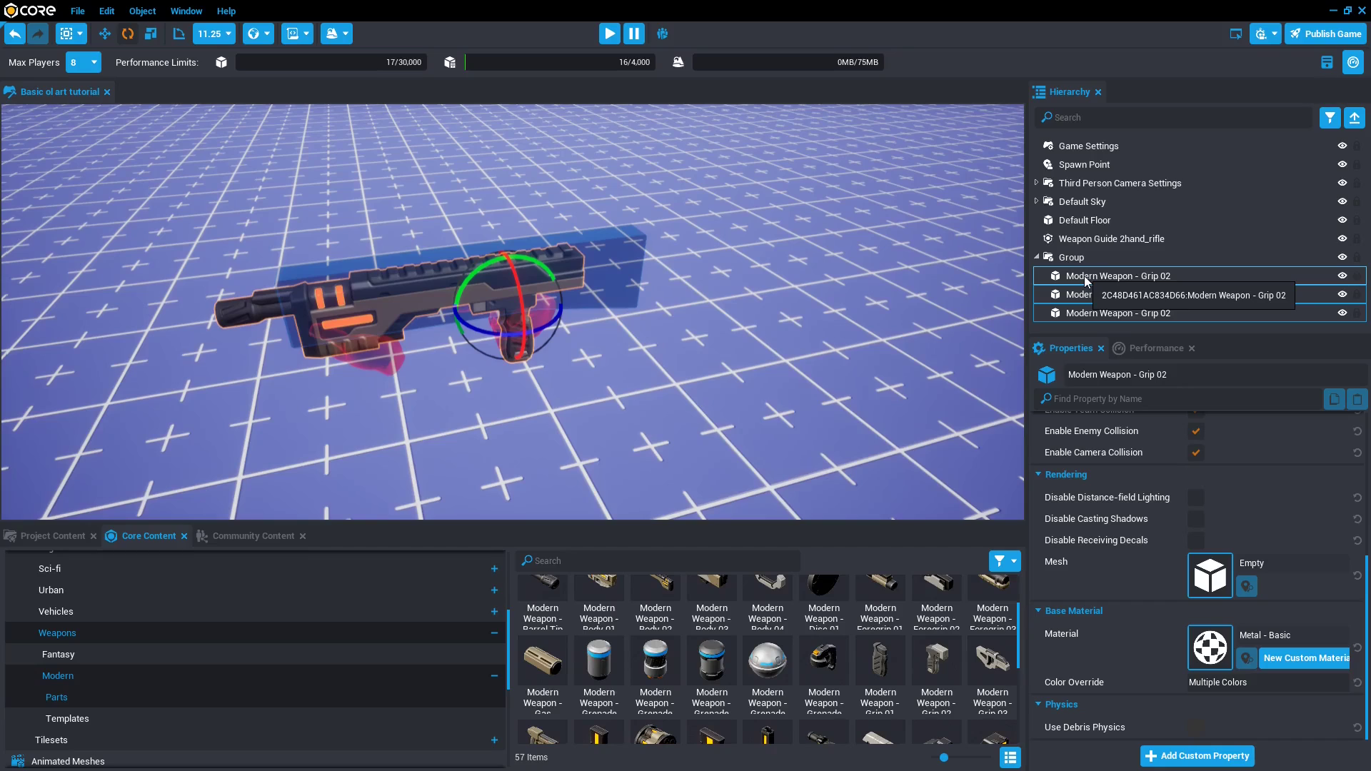
Collapse the rifle Group so its three parts hide under one Hierarchy entry.
click(1116, 313)
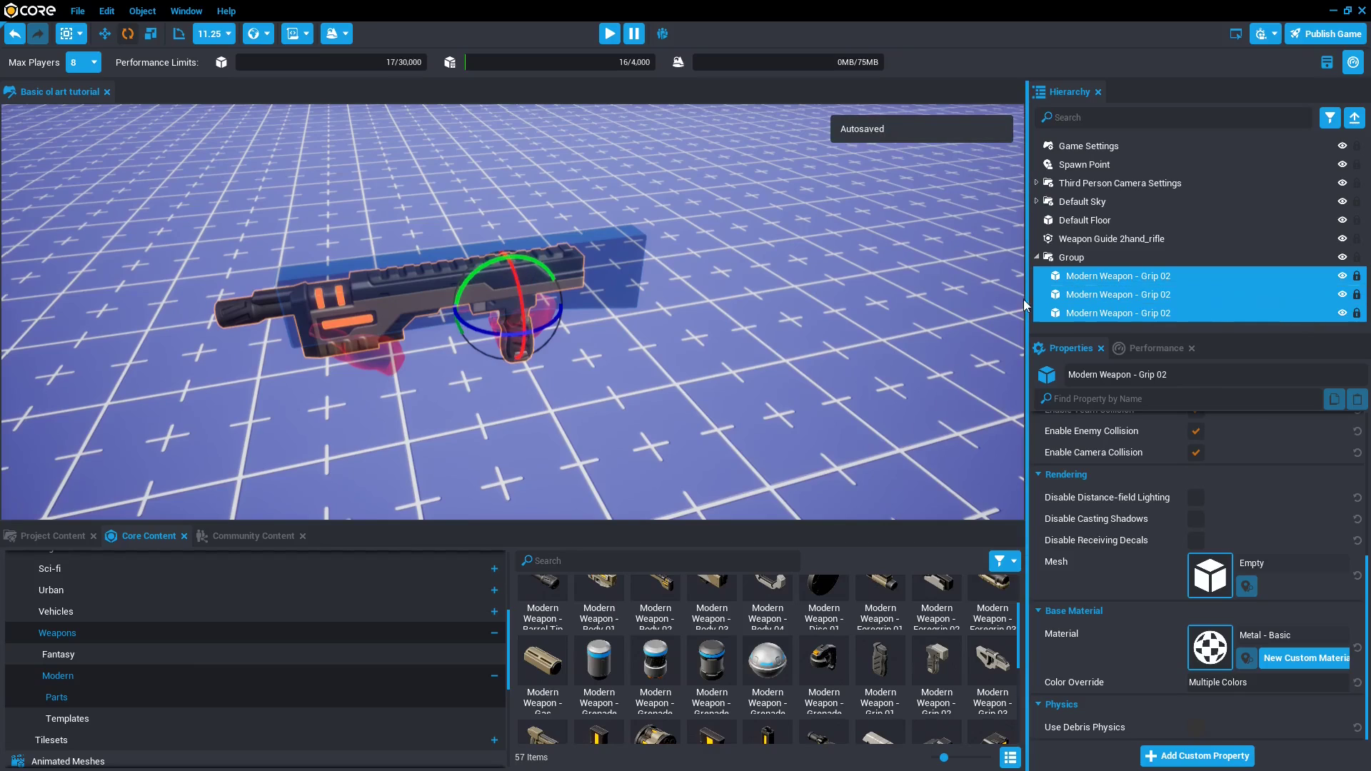
mouse_move(1105, 276)
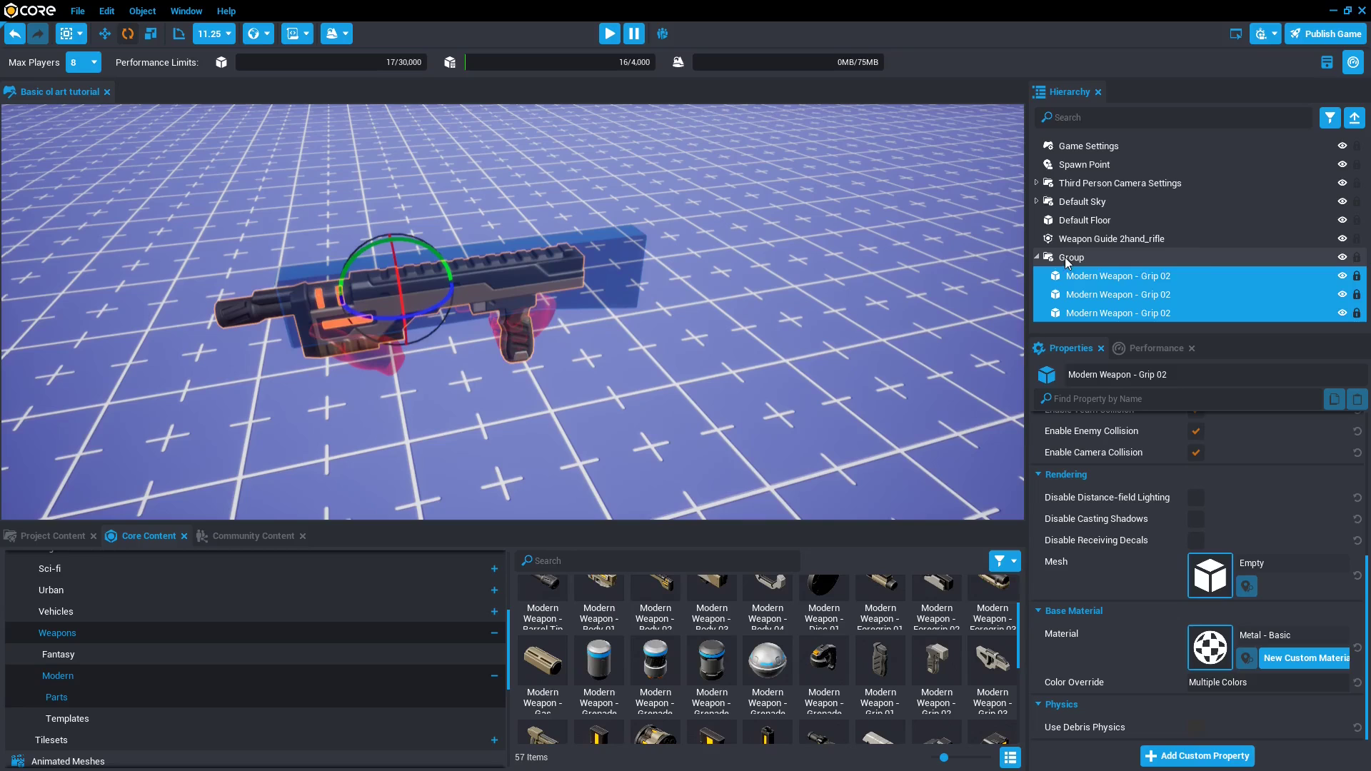
click(1037, 257)
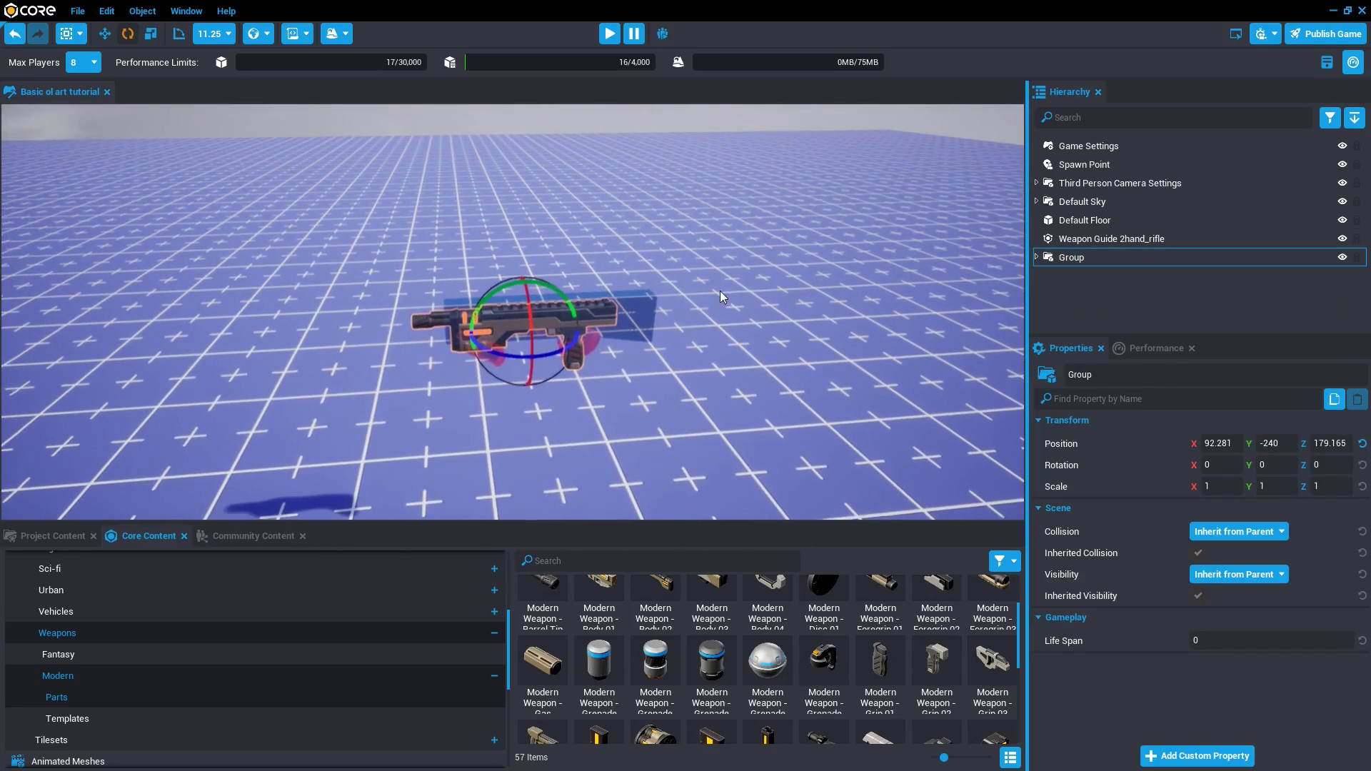
Rename the rifle group to 'Totally a weapon' in the Properties name field.
double_click(1079, 374)
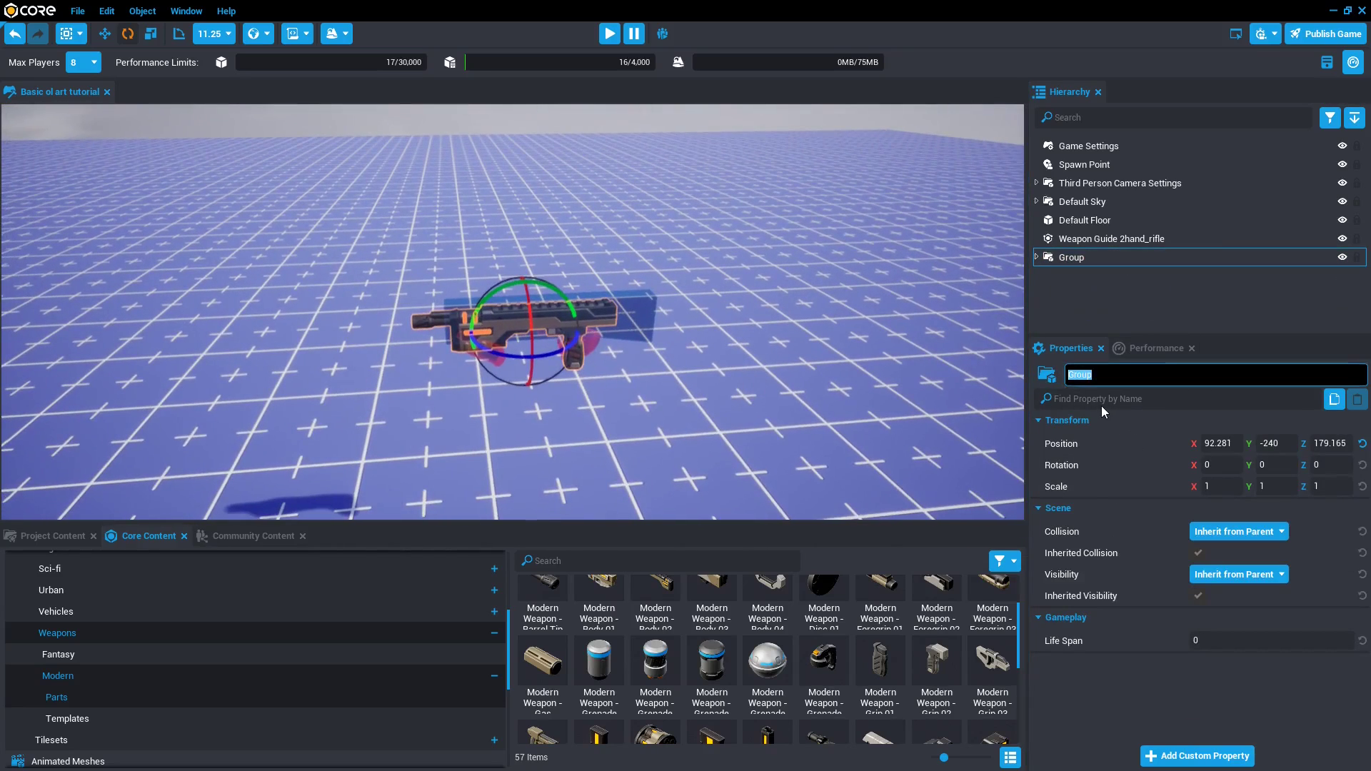
text(Totally a weapon)
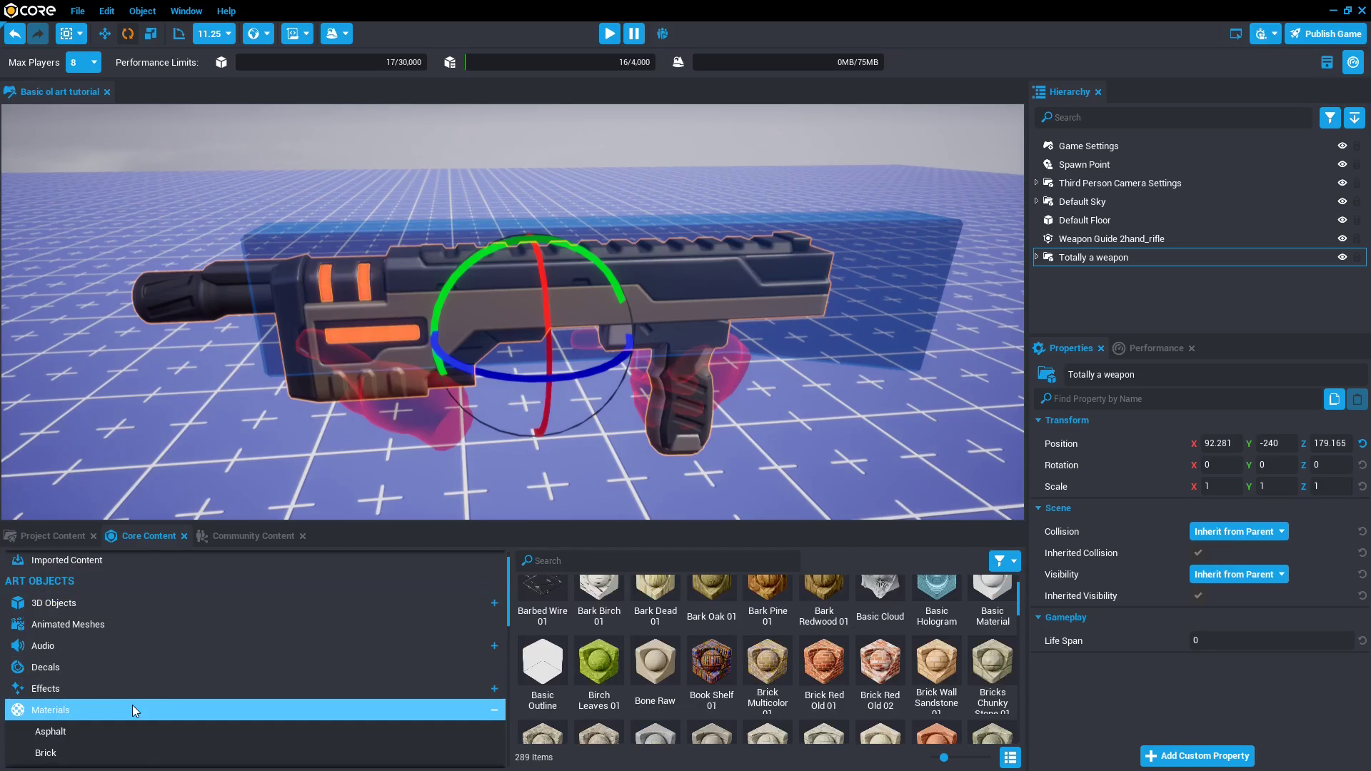
mouse_move(882, 440)
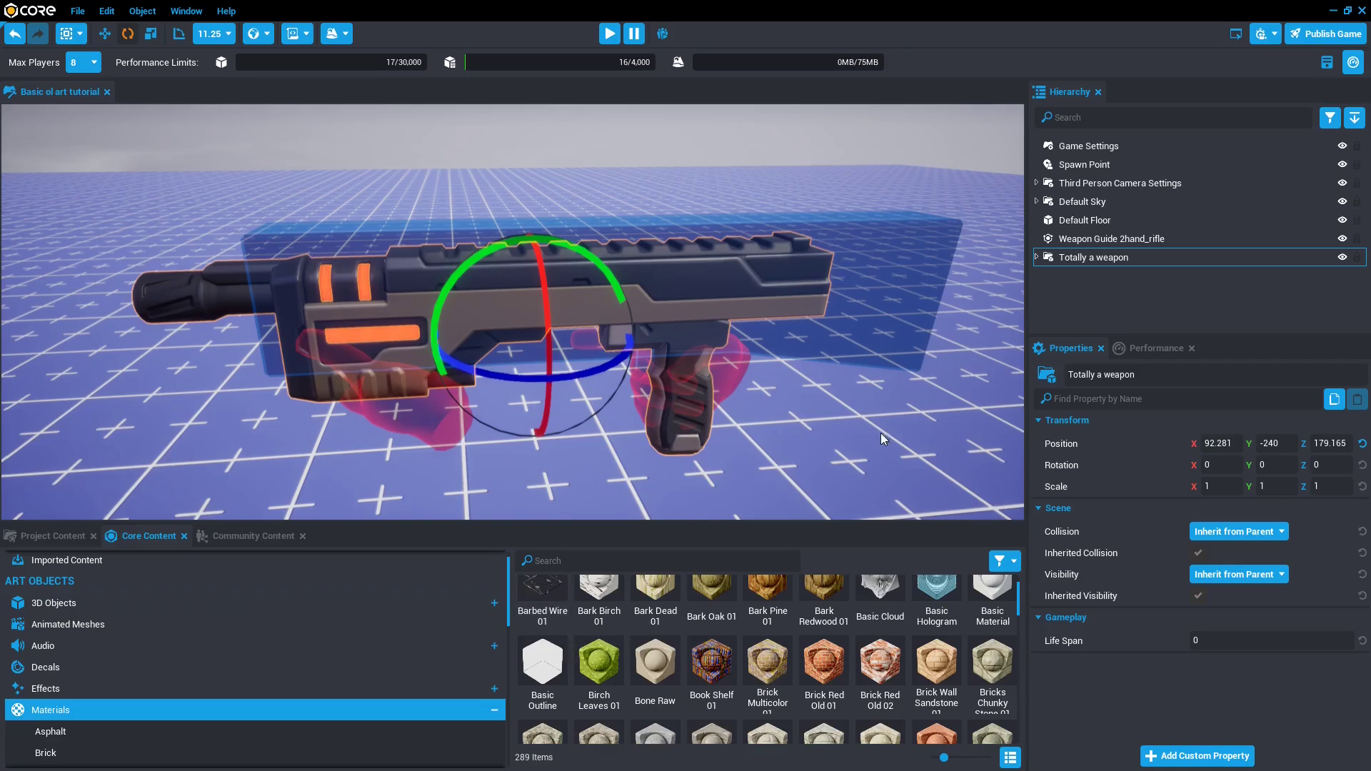
mouse_move(657, 676)
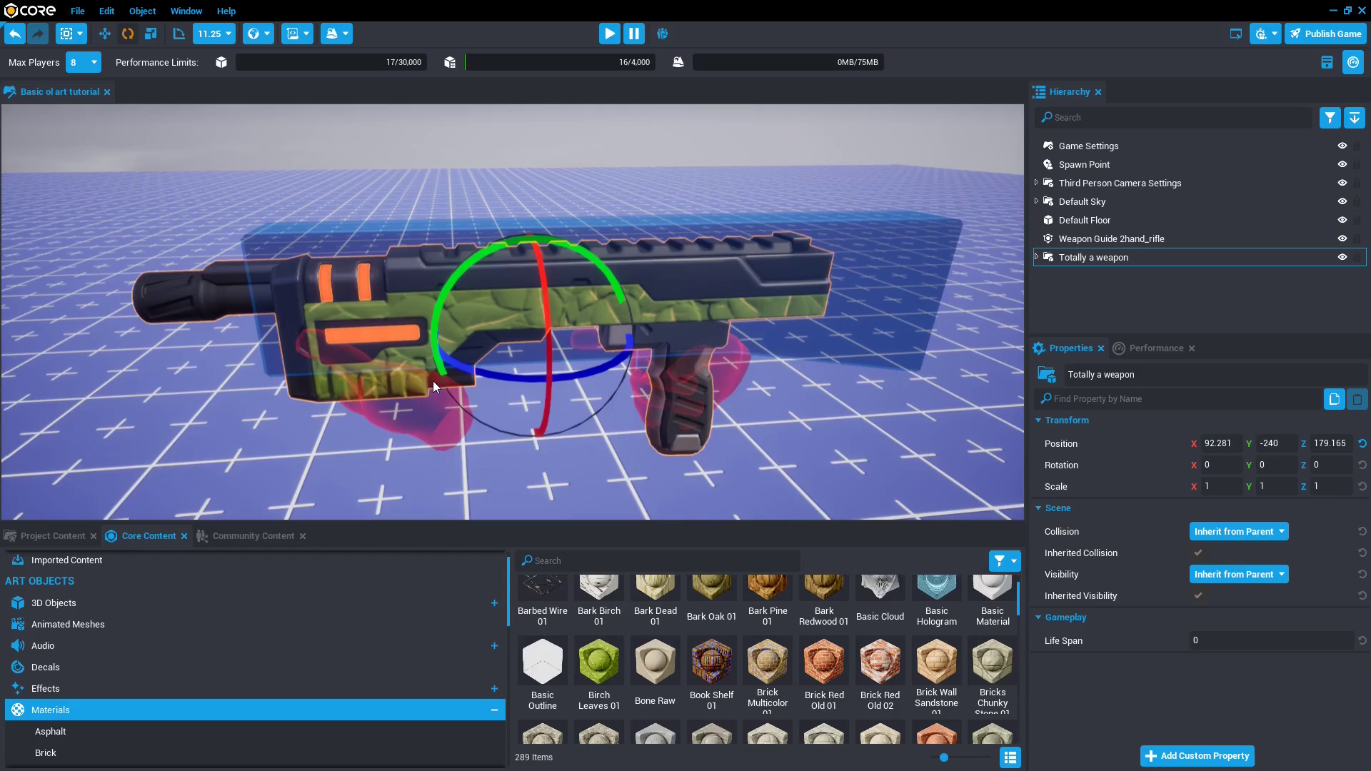
mouse_move(406, 371)
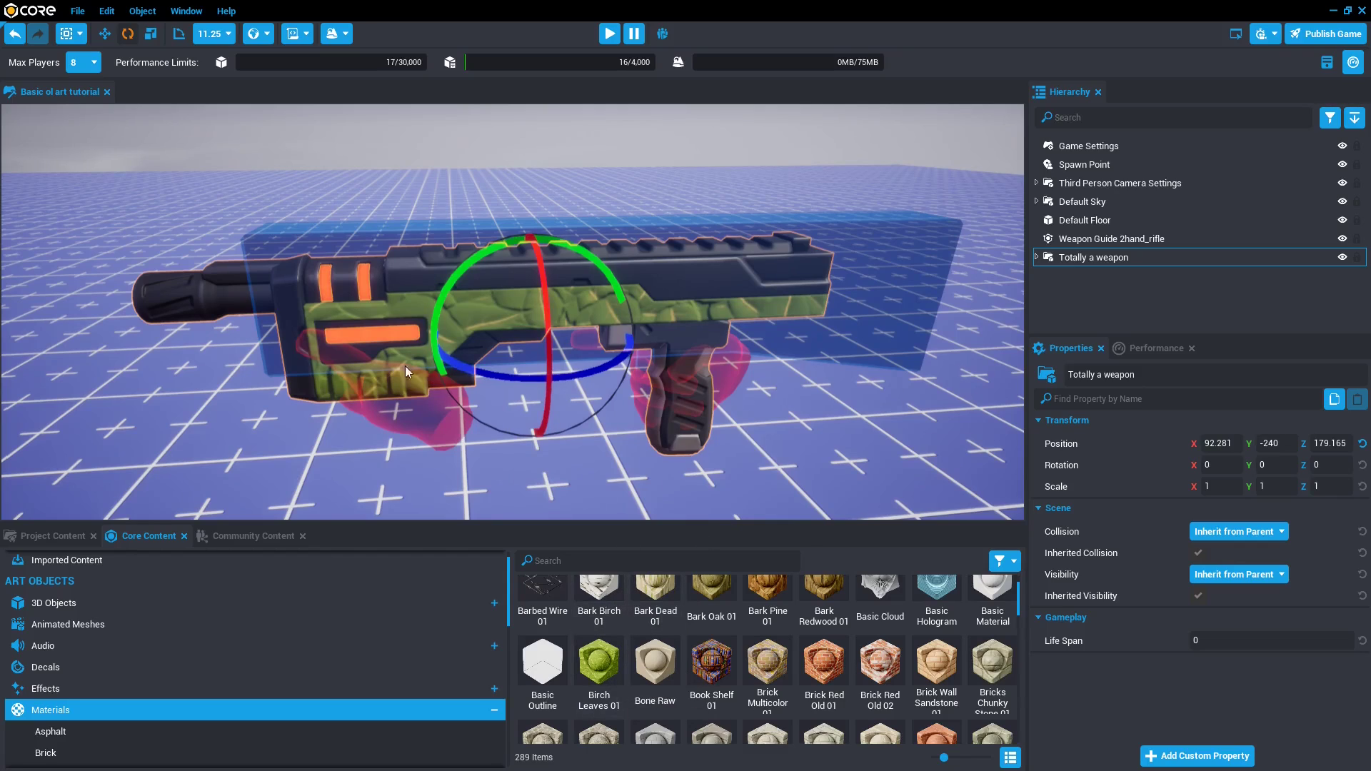
mouse_move(386, 383)
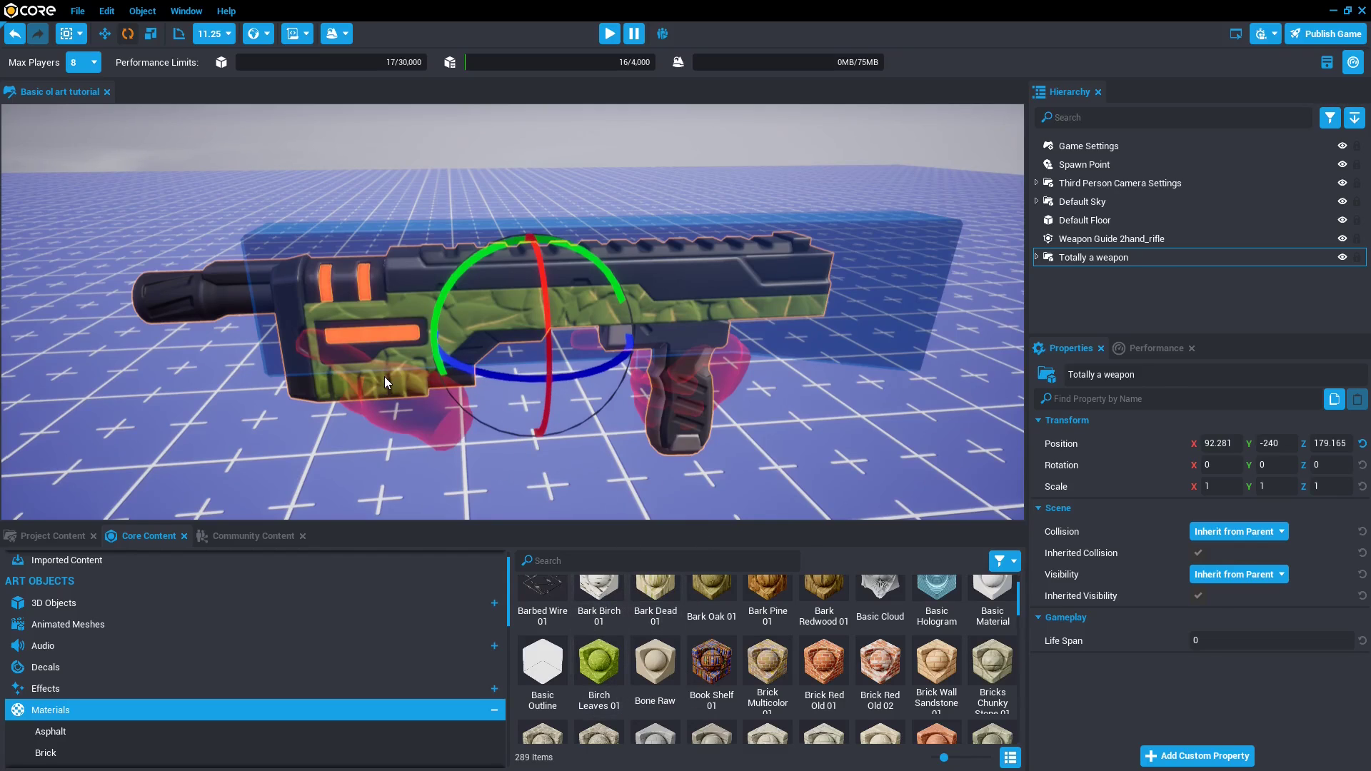
Select the rifle body to view its Birch Leaves 01 material slots.
click(1037, 257)
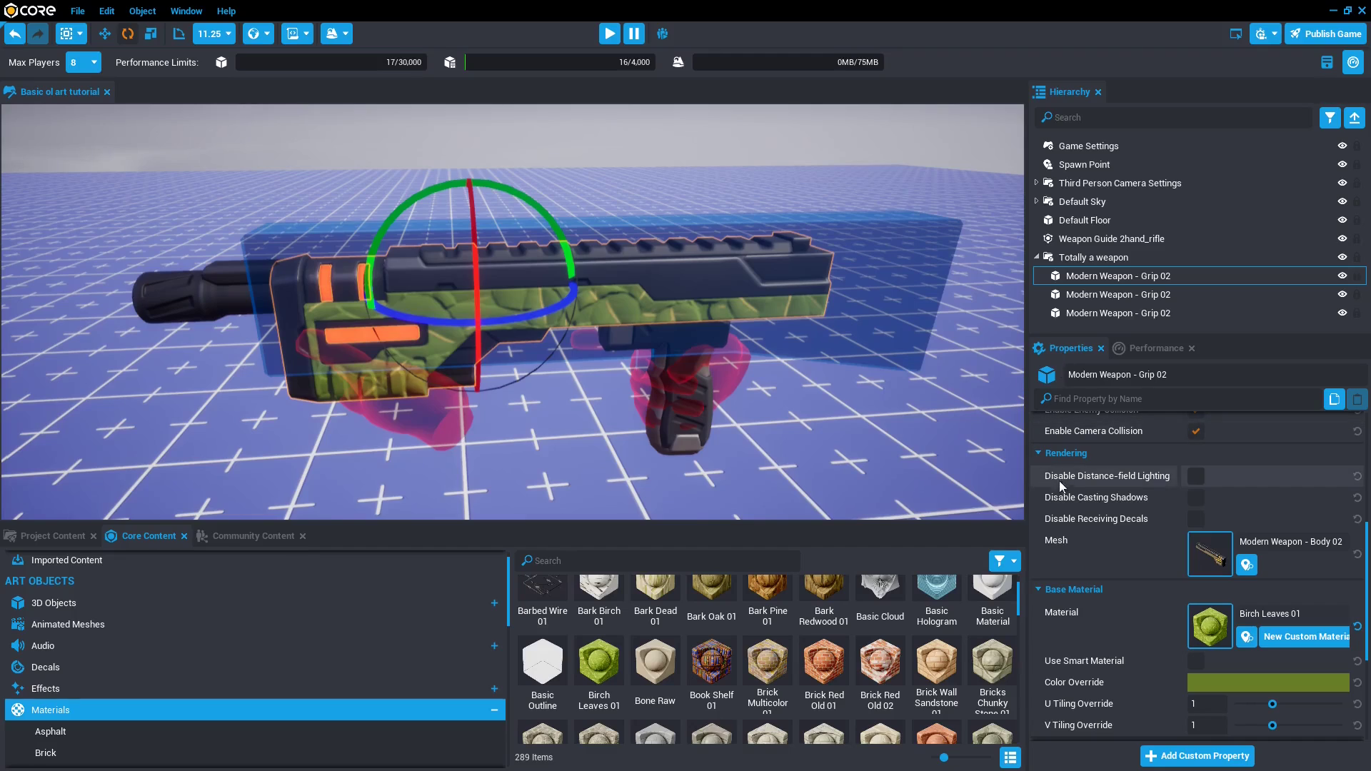
mouse_move(1126, 700)
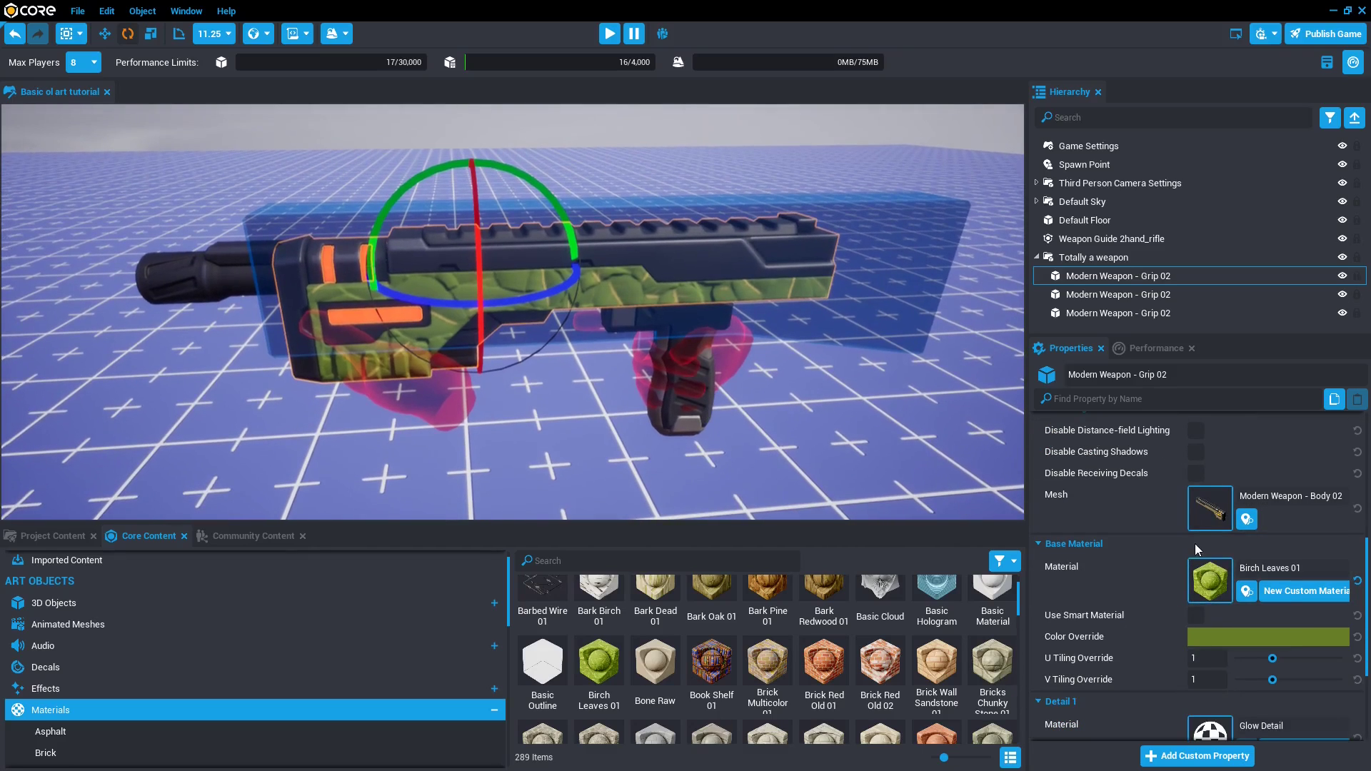
mouse_move(1269, 592)
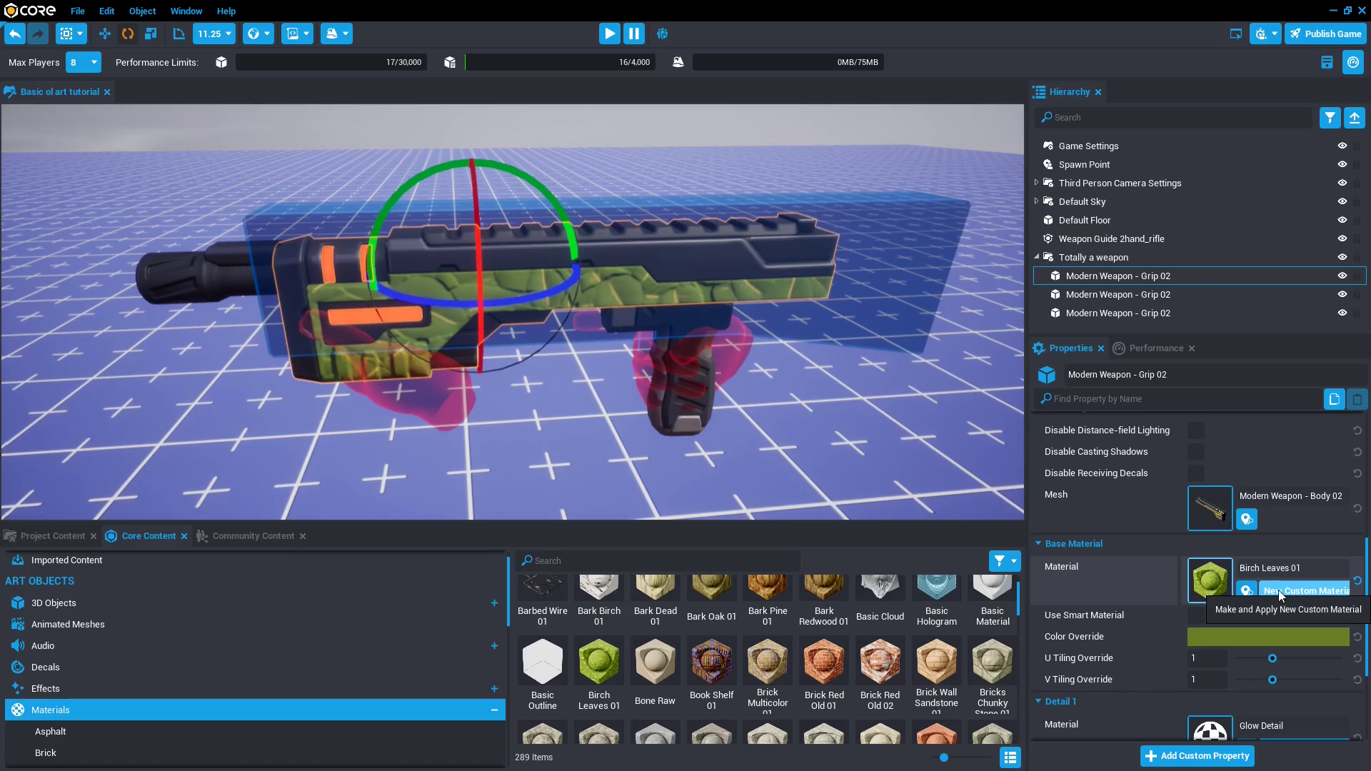
Create a Custom Birch Leaves 01 copy and give it a black secondary colour in the Material Editor.
click(1305, 591)
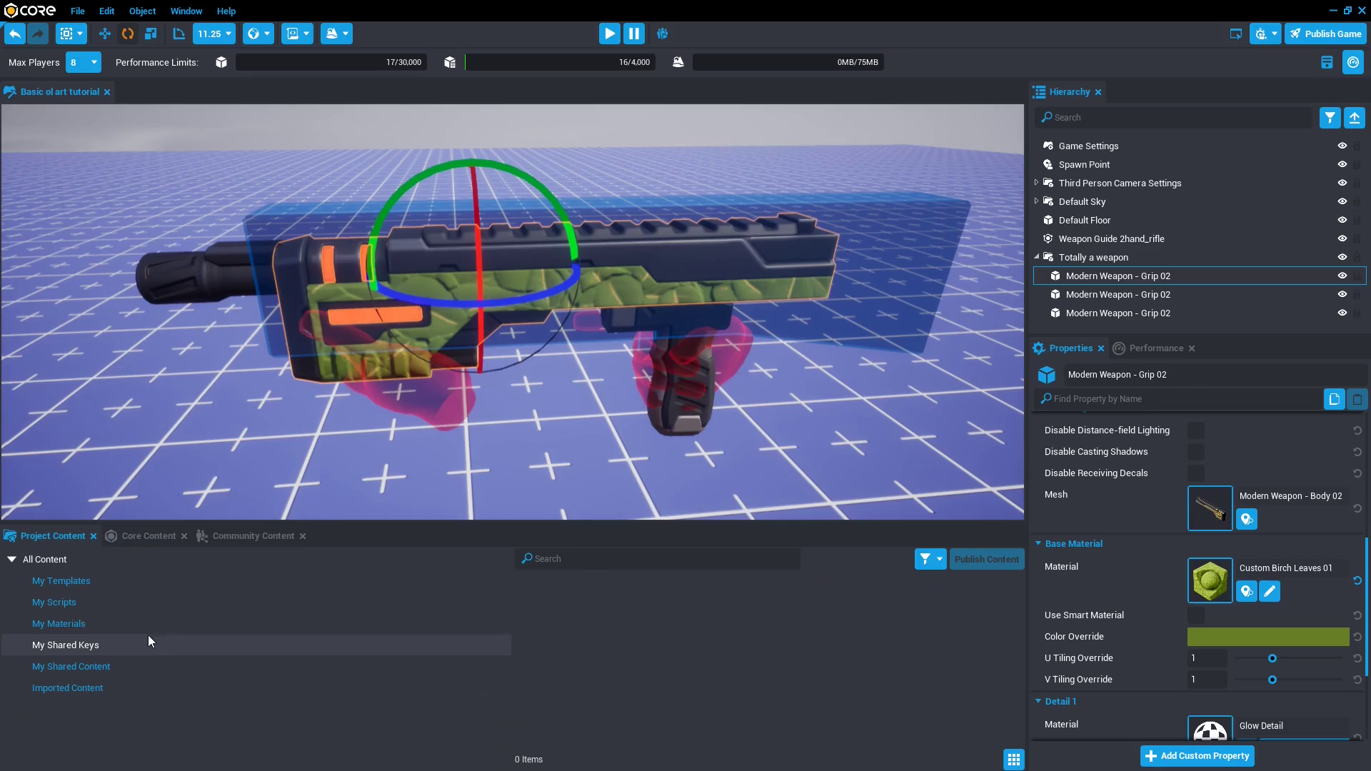
click(59, 622)
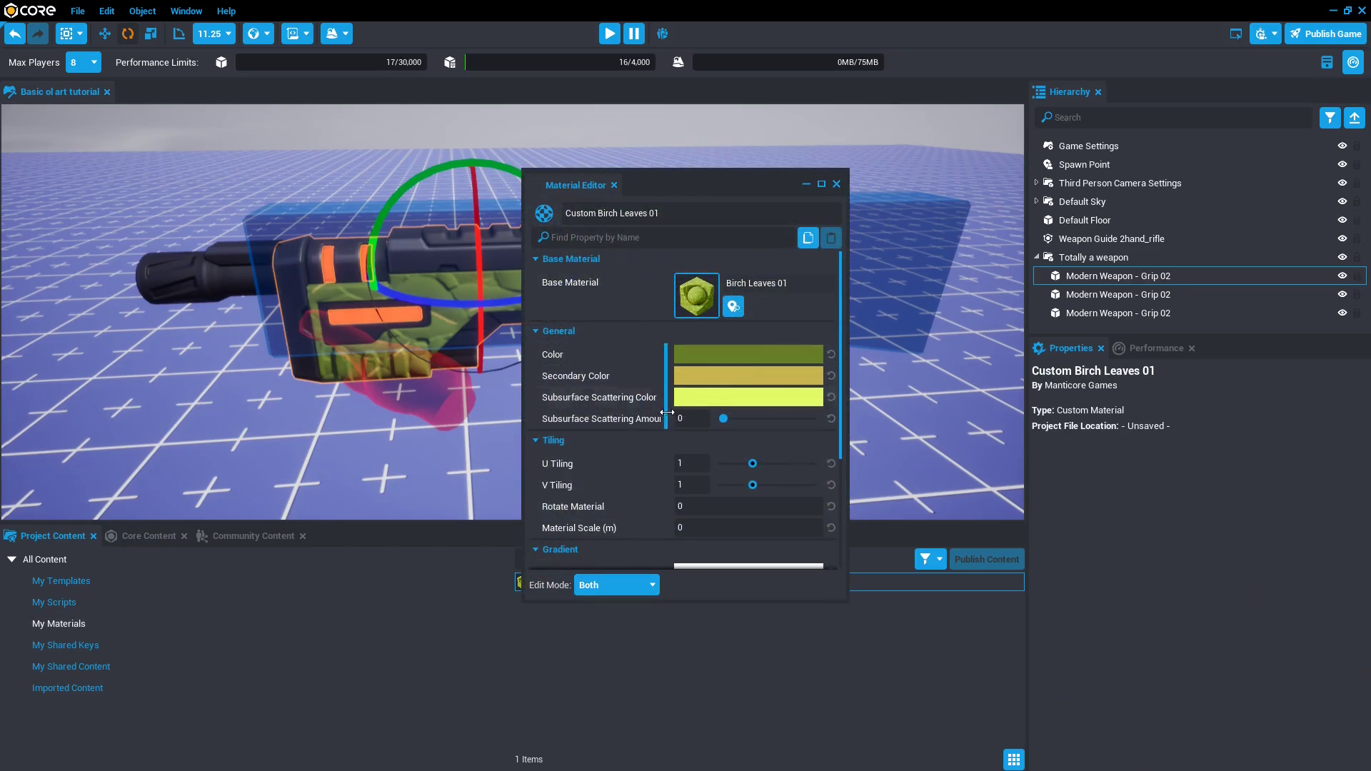
drag(576, 185, 807, 209)
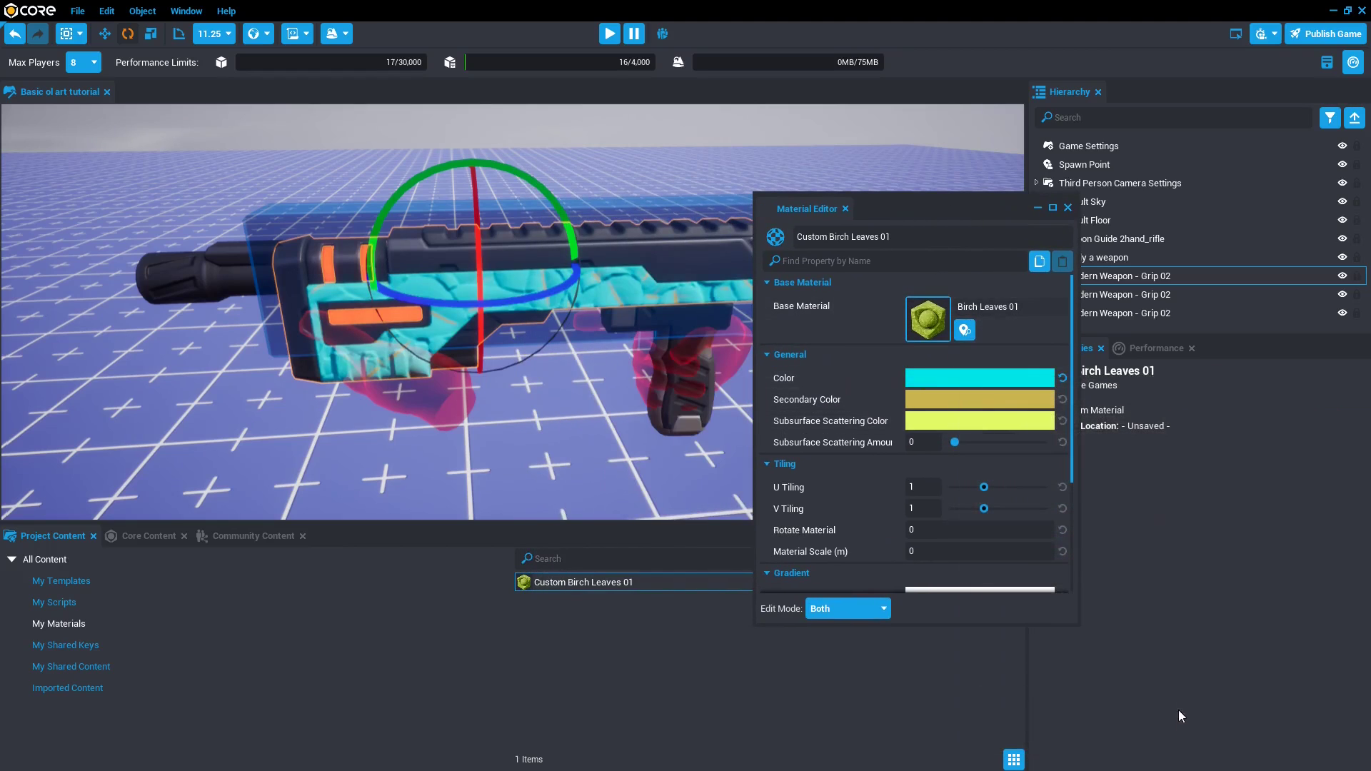
click(978, 400)
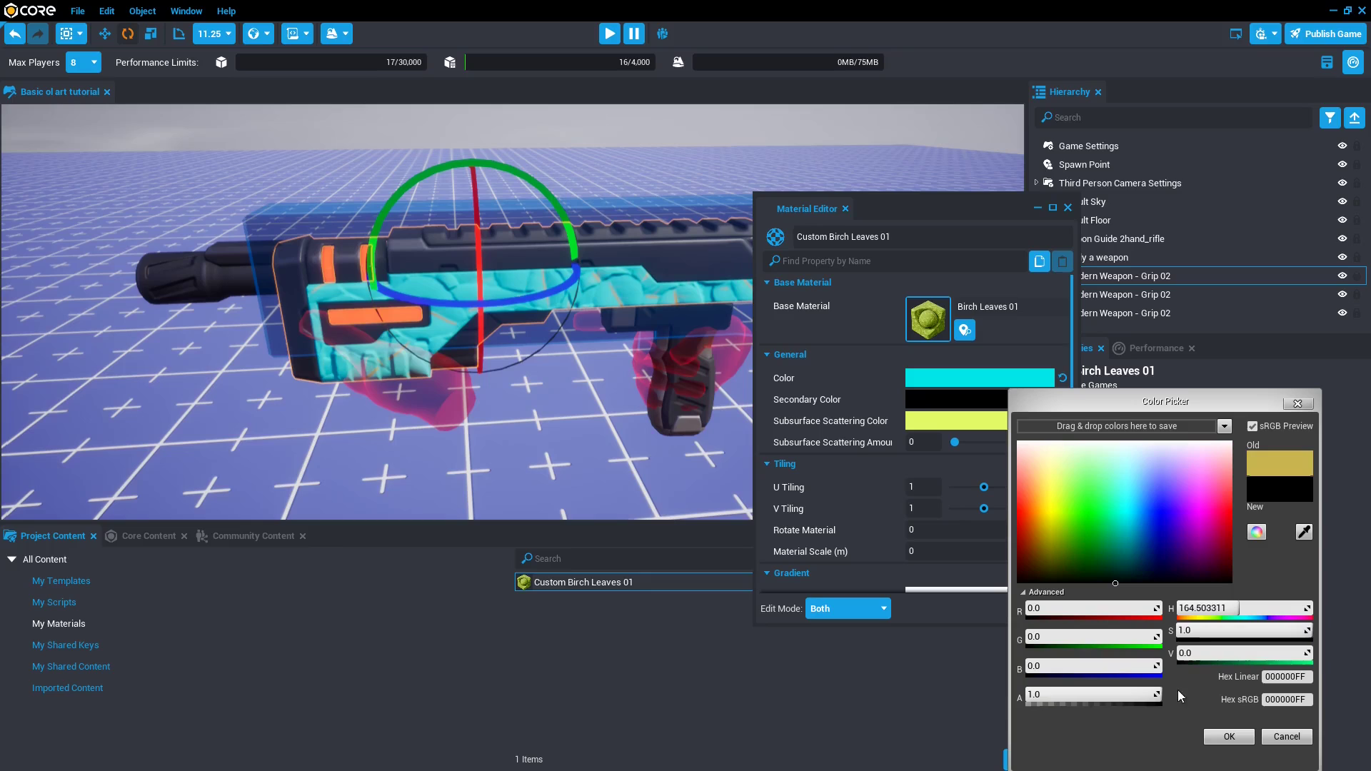
click(1085, 543)
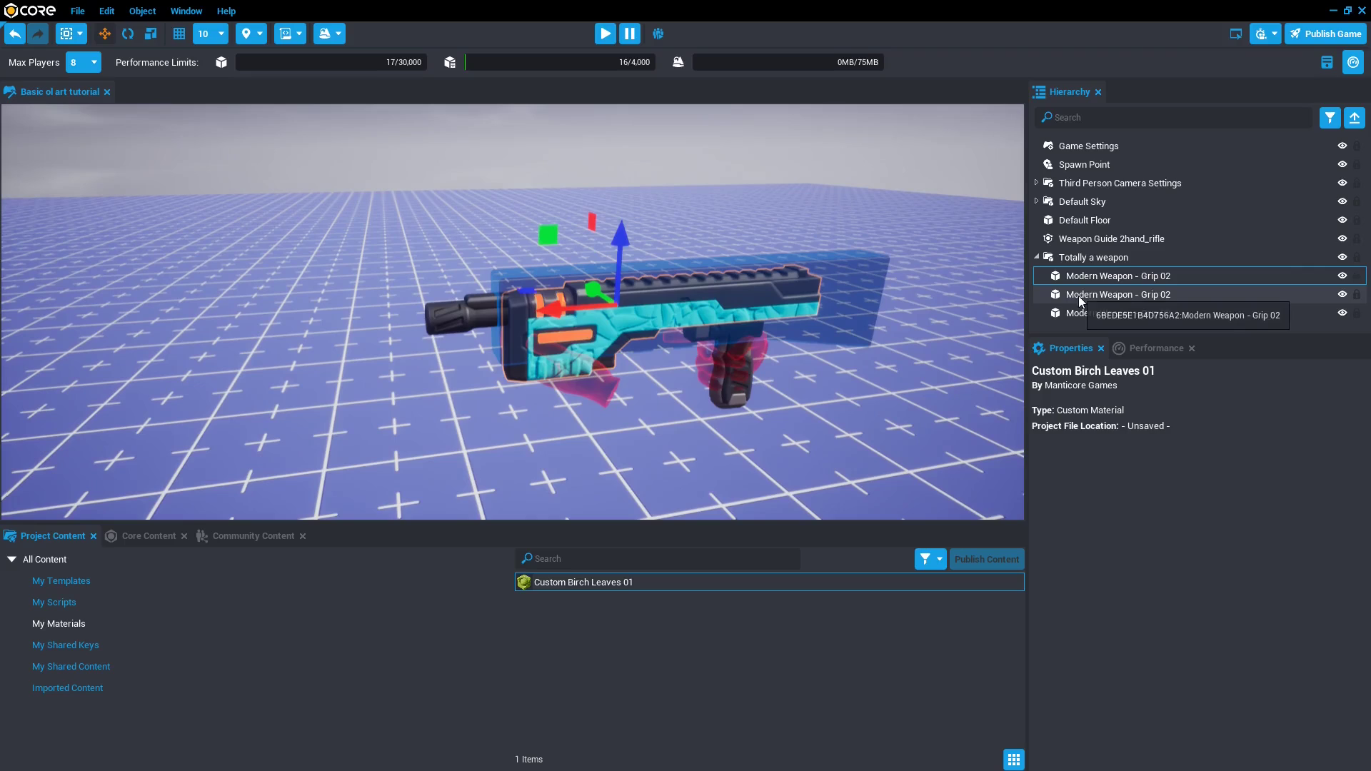
Review the grip body's Detail 1 and Trim slots, then collapse and select the Totally a weapon group.
click(1116, 276)
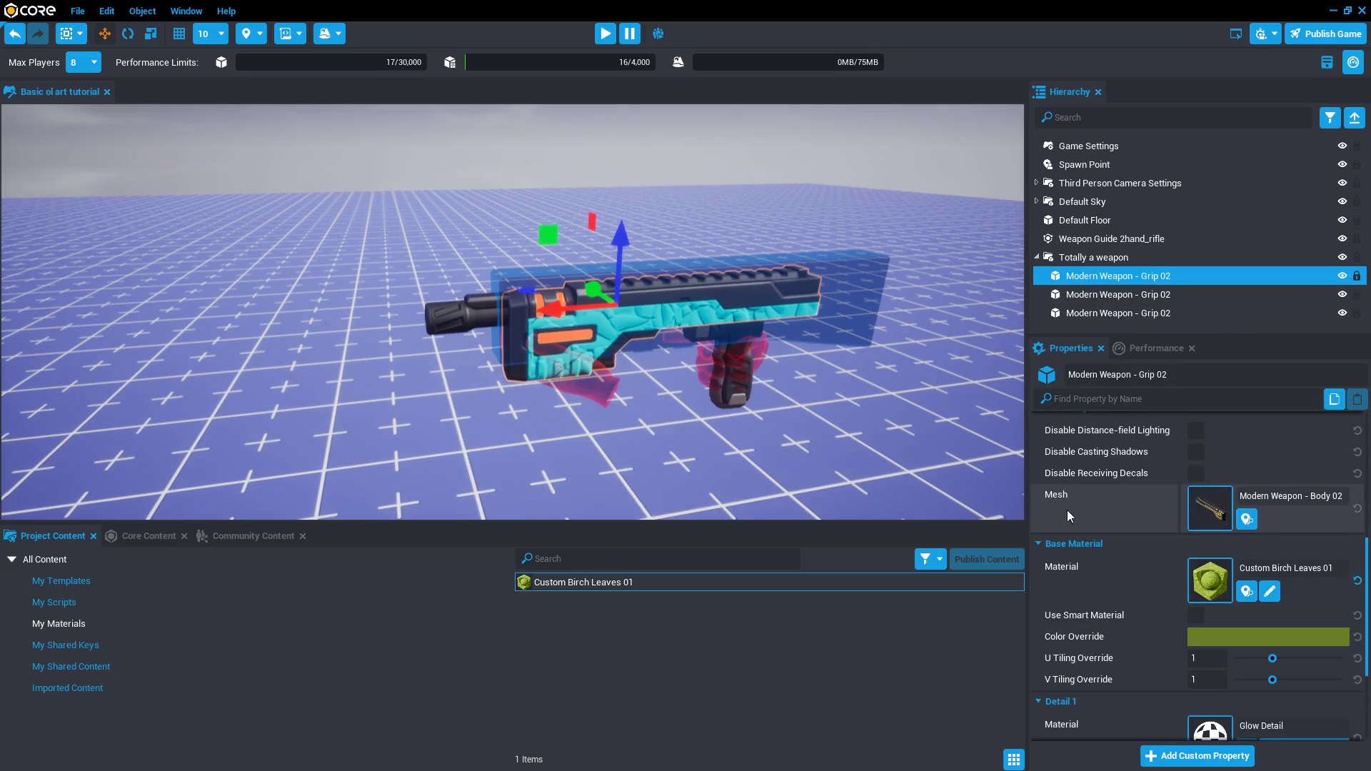
scroll(down, 3)
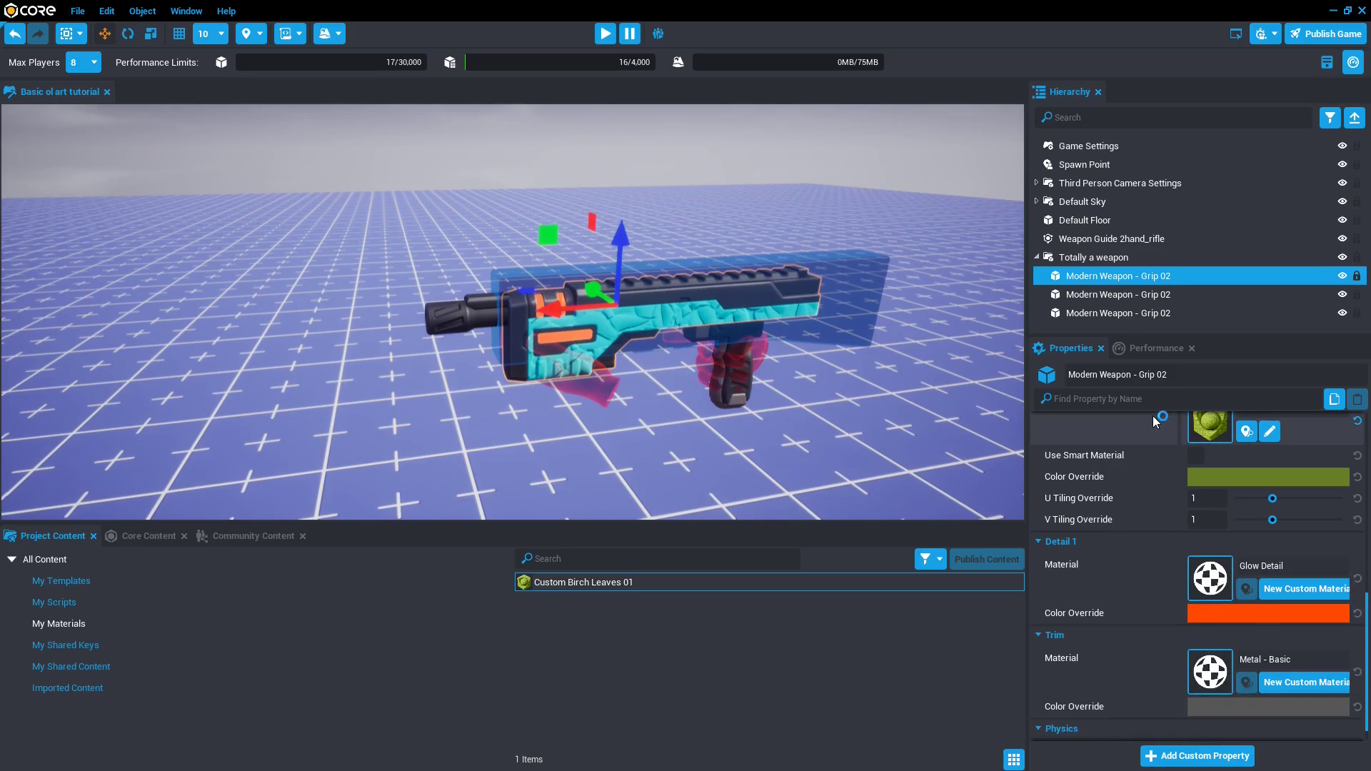
click(1093, 257)
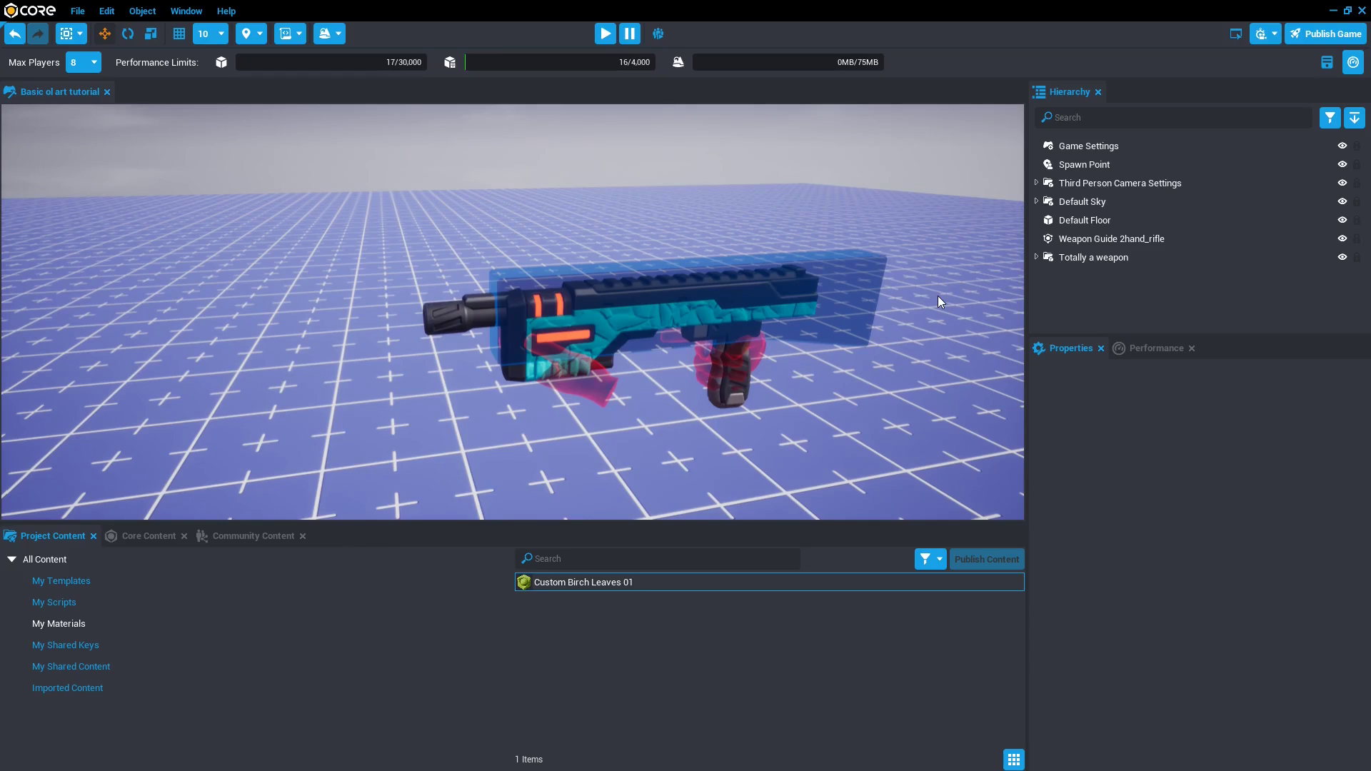
mouse_move(1083, 287)
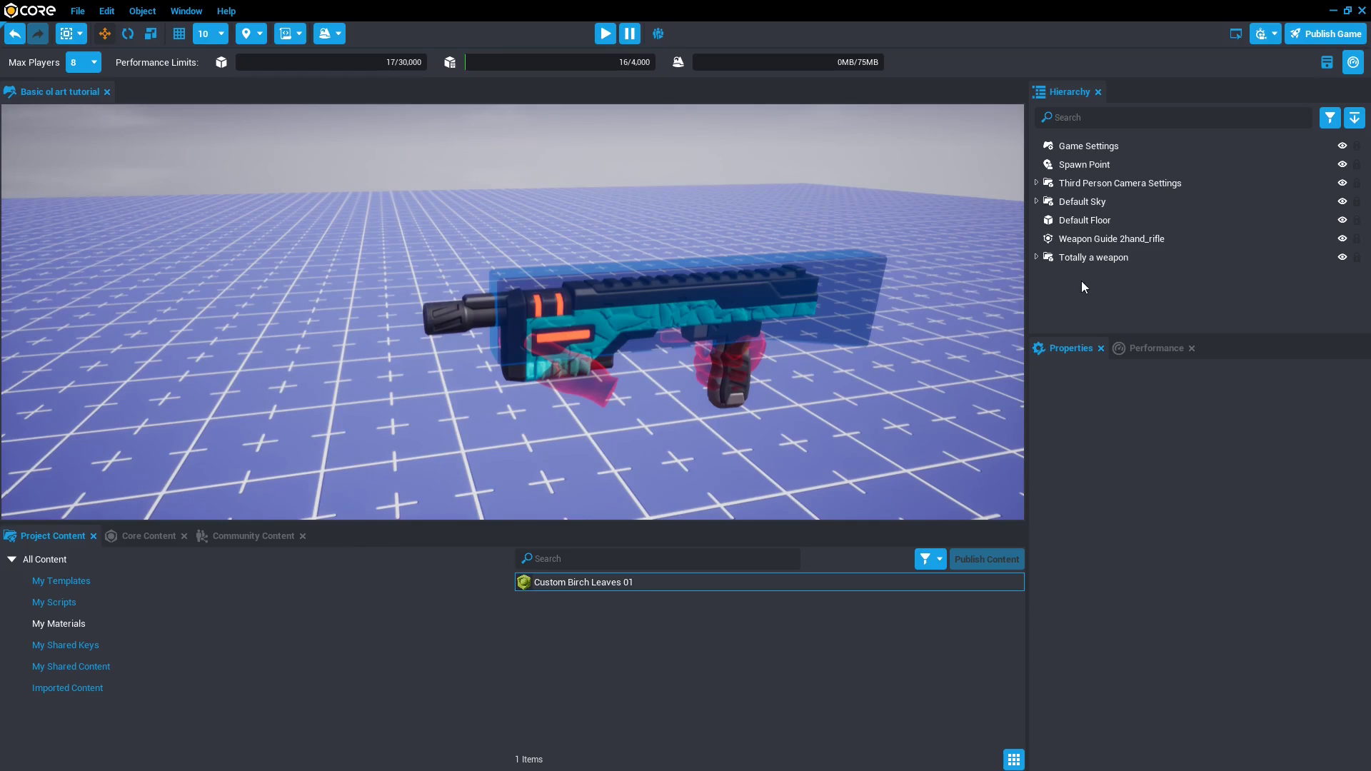
click(1094, 257)
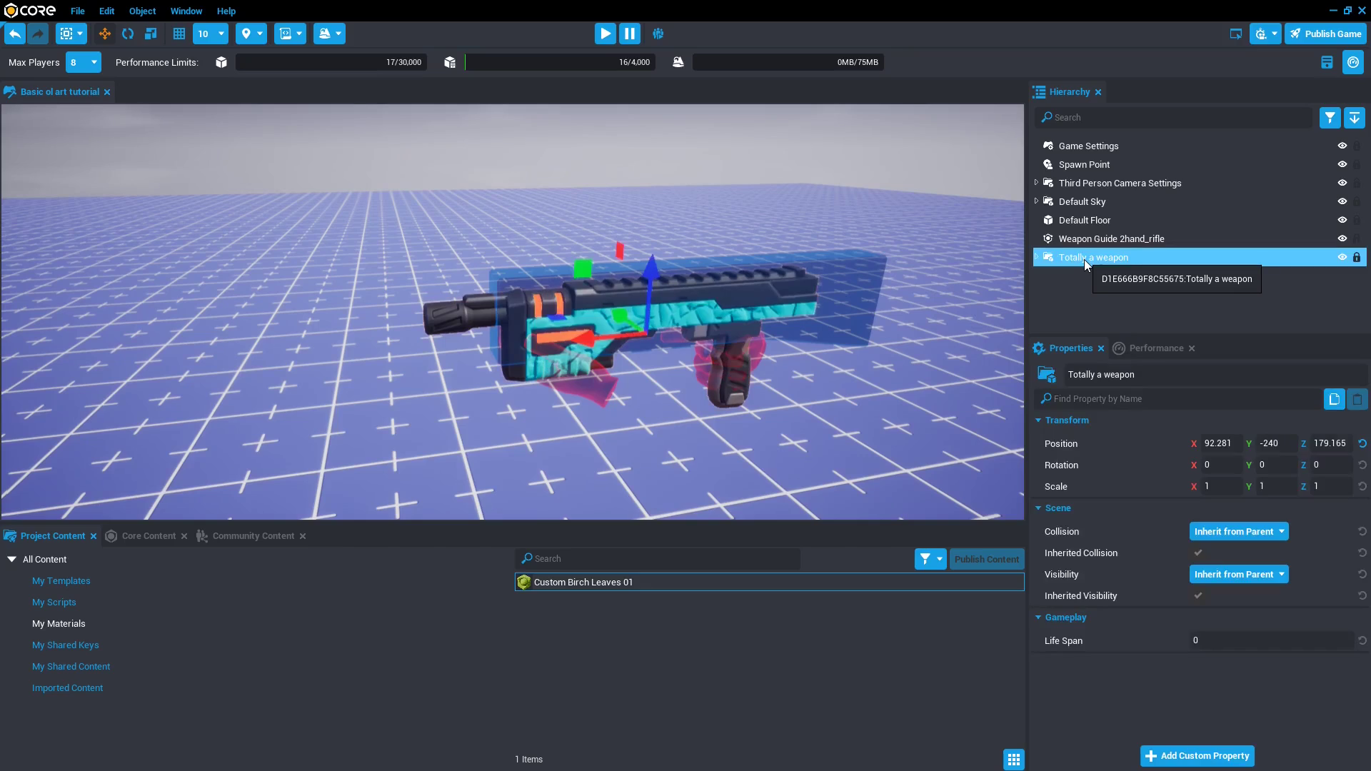
Create a new template named 'Totally a weapon' from the group via its context menu.
right_click(1085, 257)
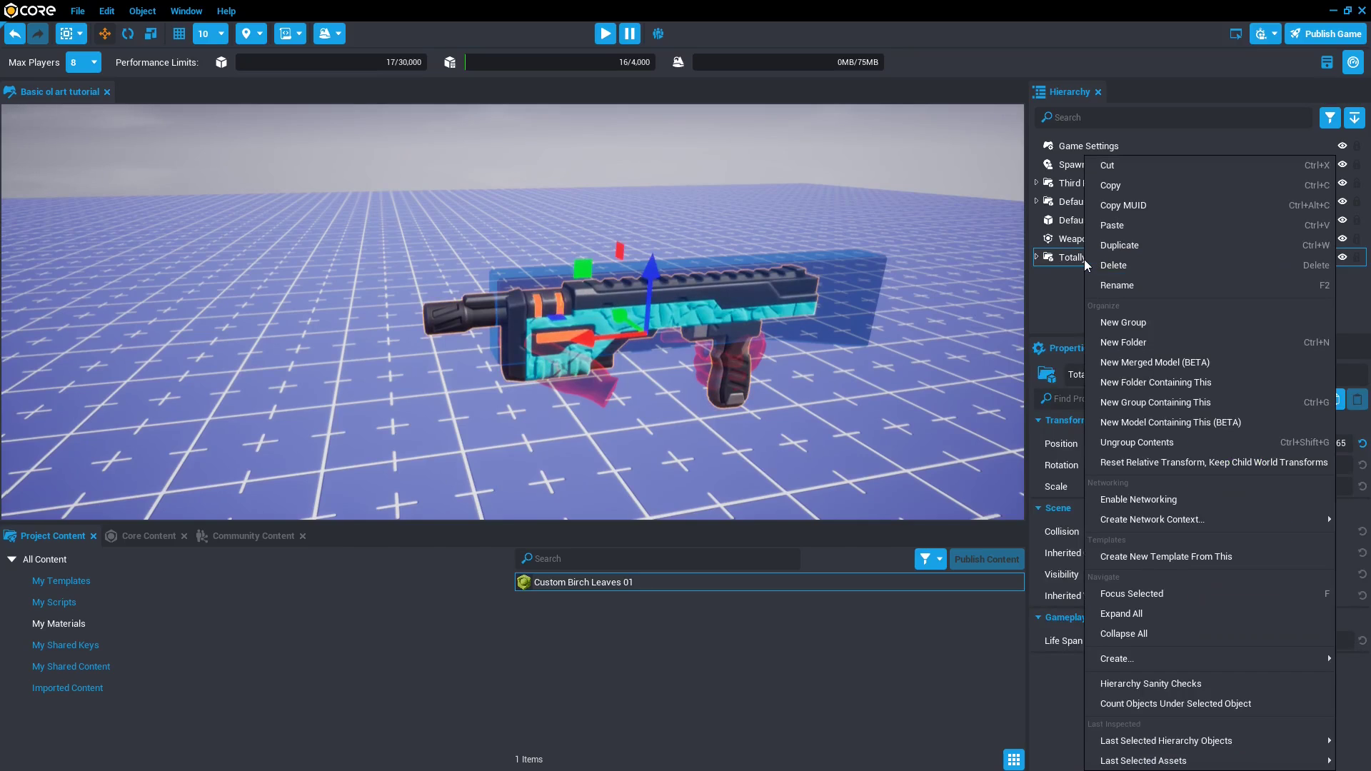
mouse_move(1116, 293)
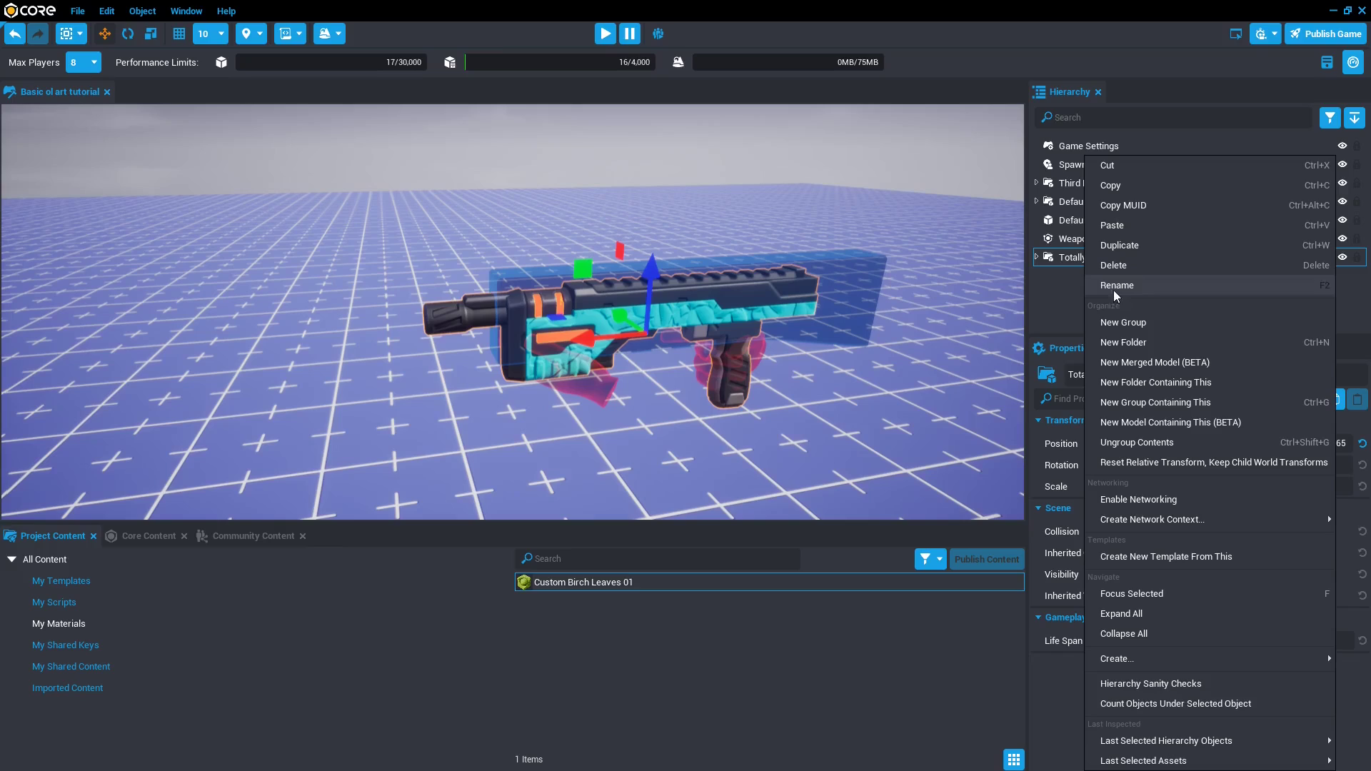
mouse_move(1156, 464)
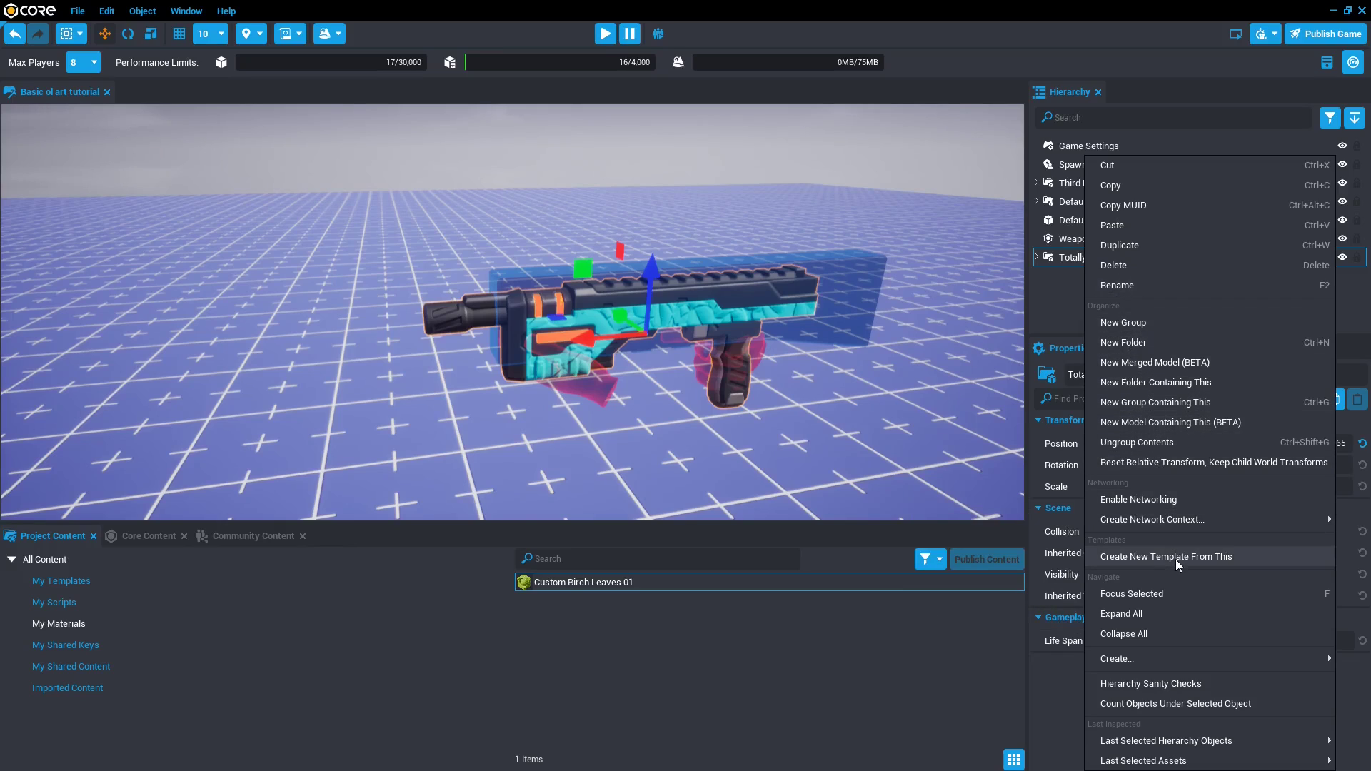
click(1165, 555)
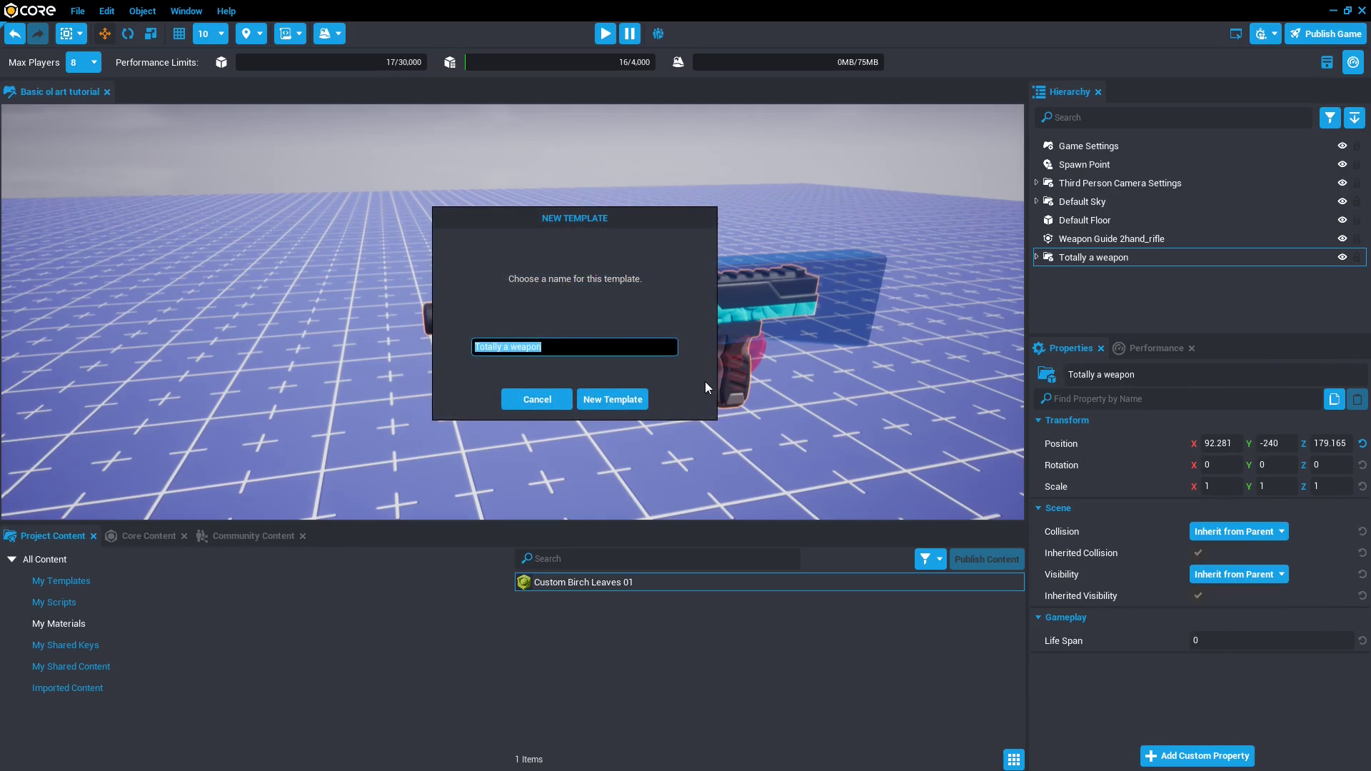
click(612, 400)
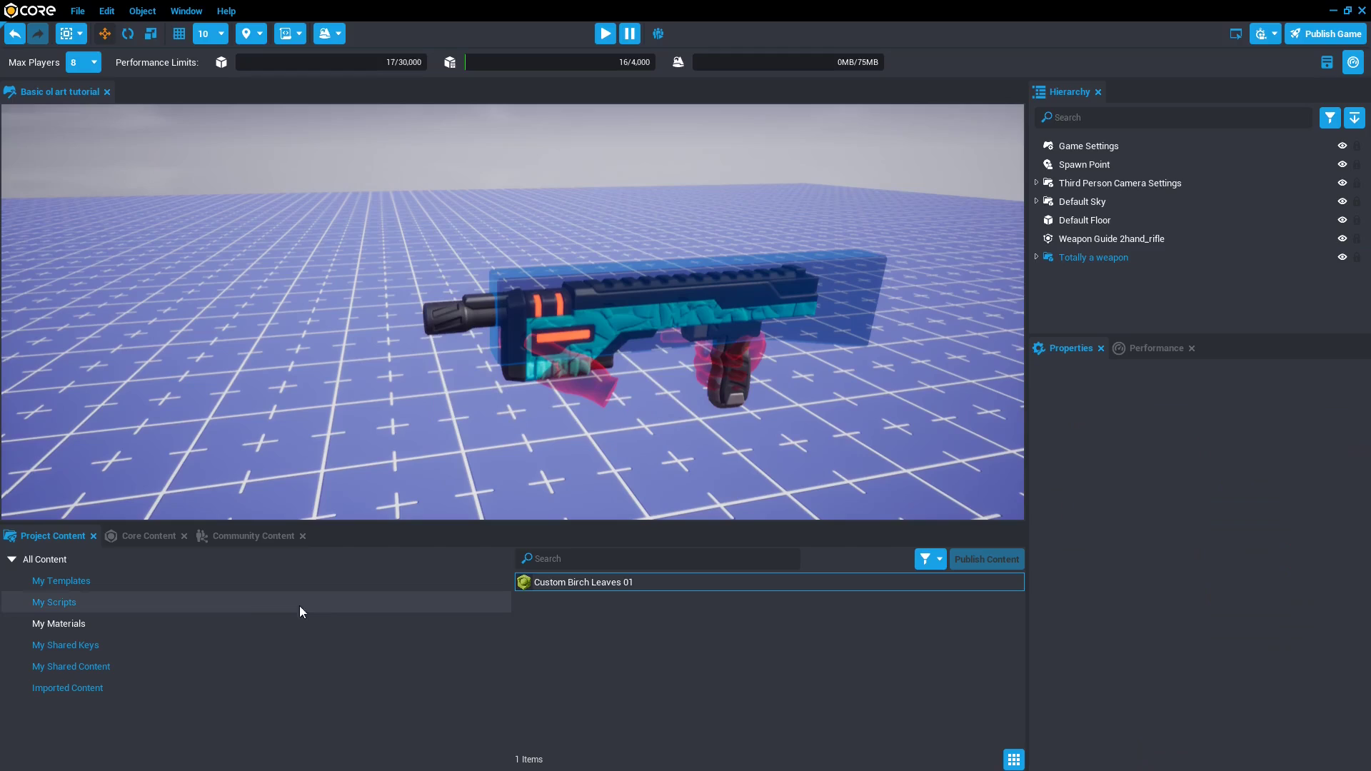
mouse_move(11, 608)
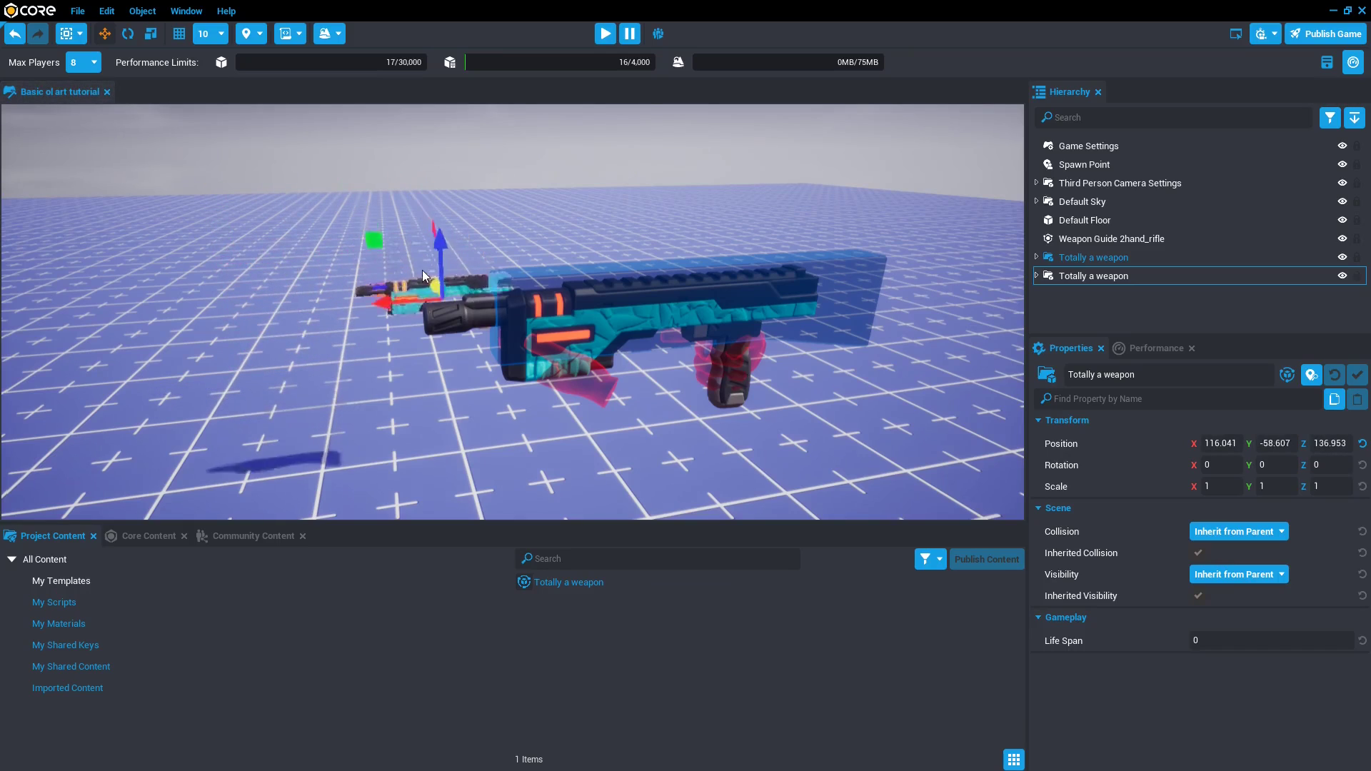
Move the second rifle copy with the gizmo to sit beside the original.
drag(424, 275, 332, 424)
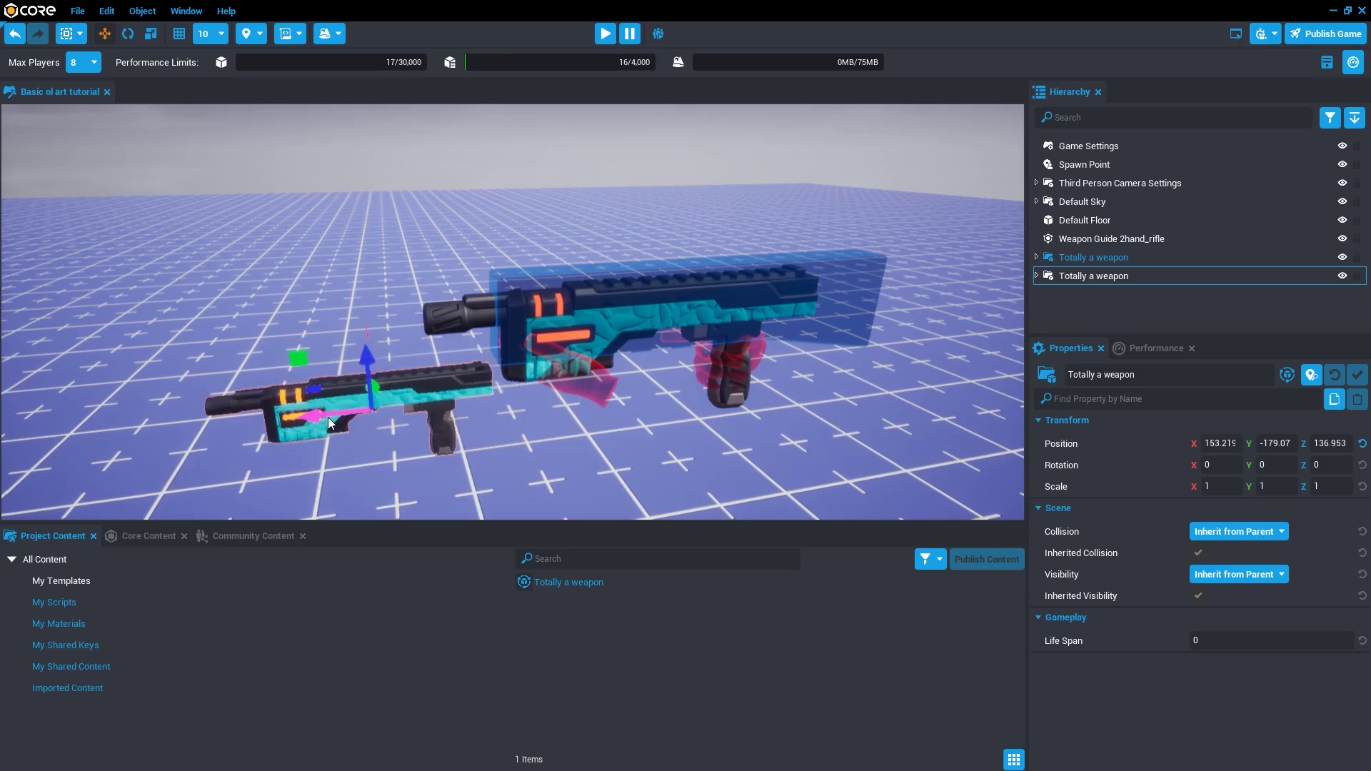
drag(330, 423, 342, 344)
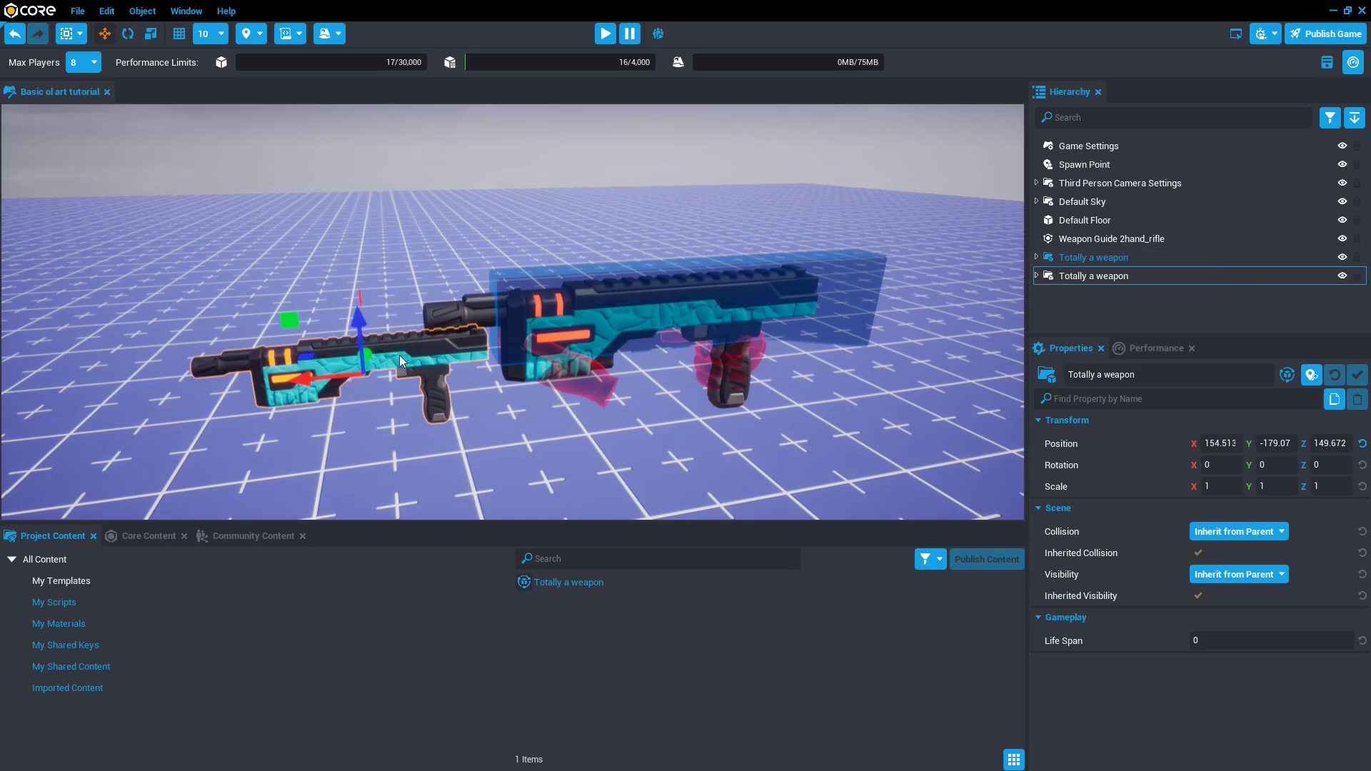
Make the copy's glow strips white and update the template from the grip part.
click(1036, 276)
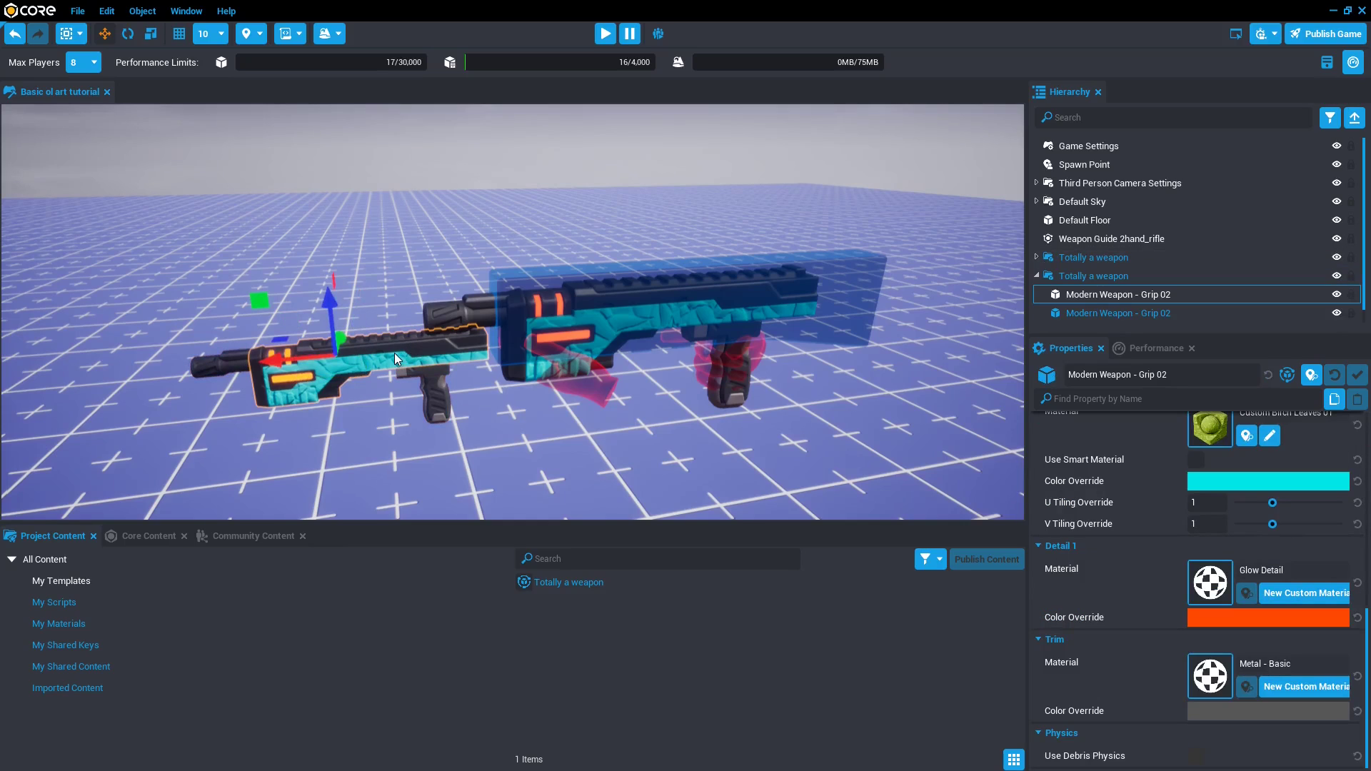
click(1268, 617)
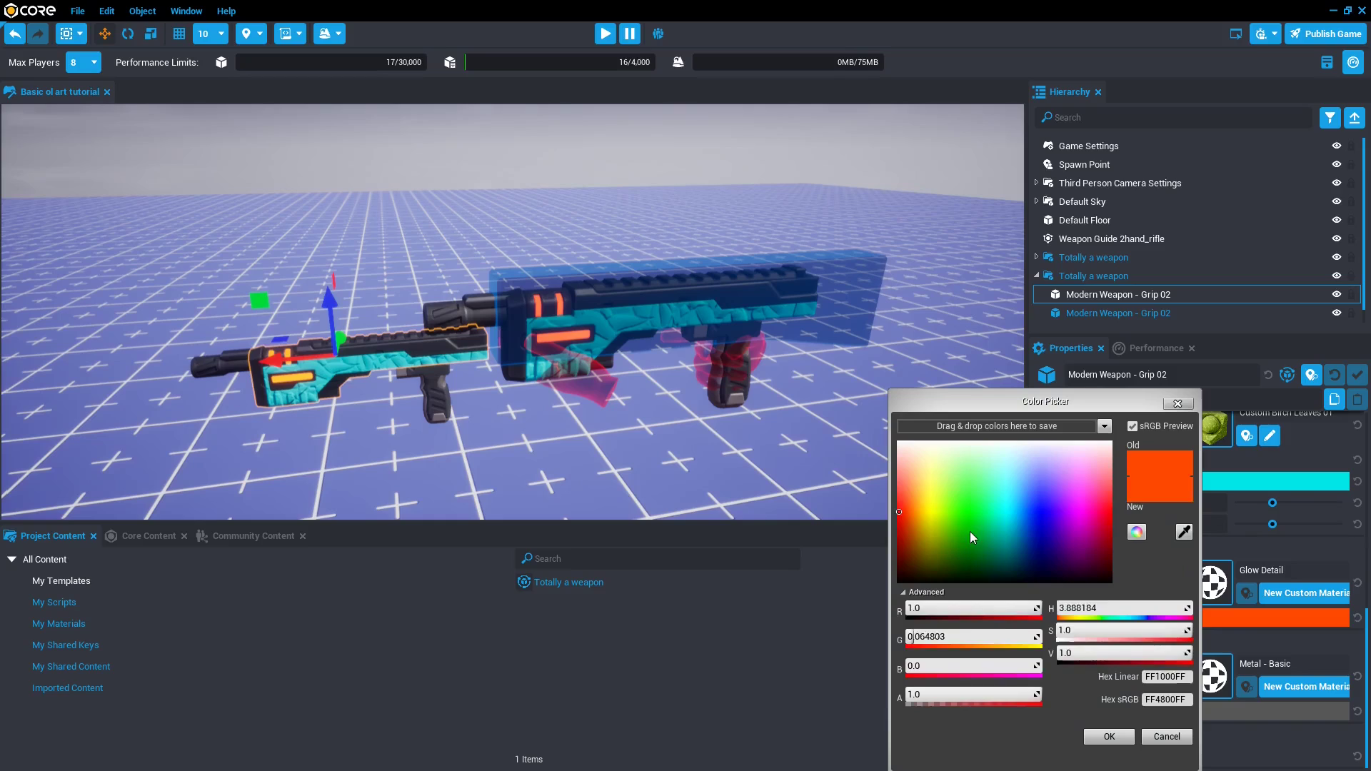
click(1108, 737)
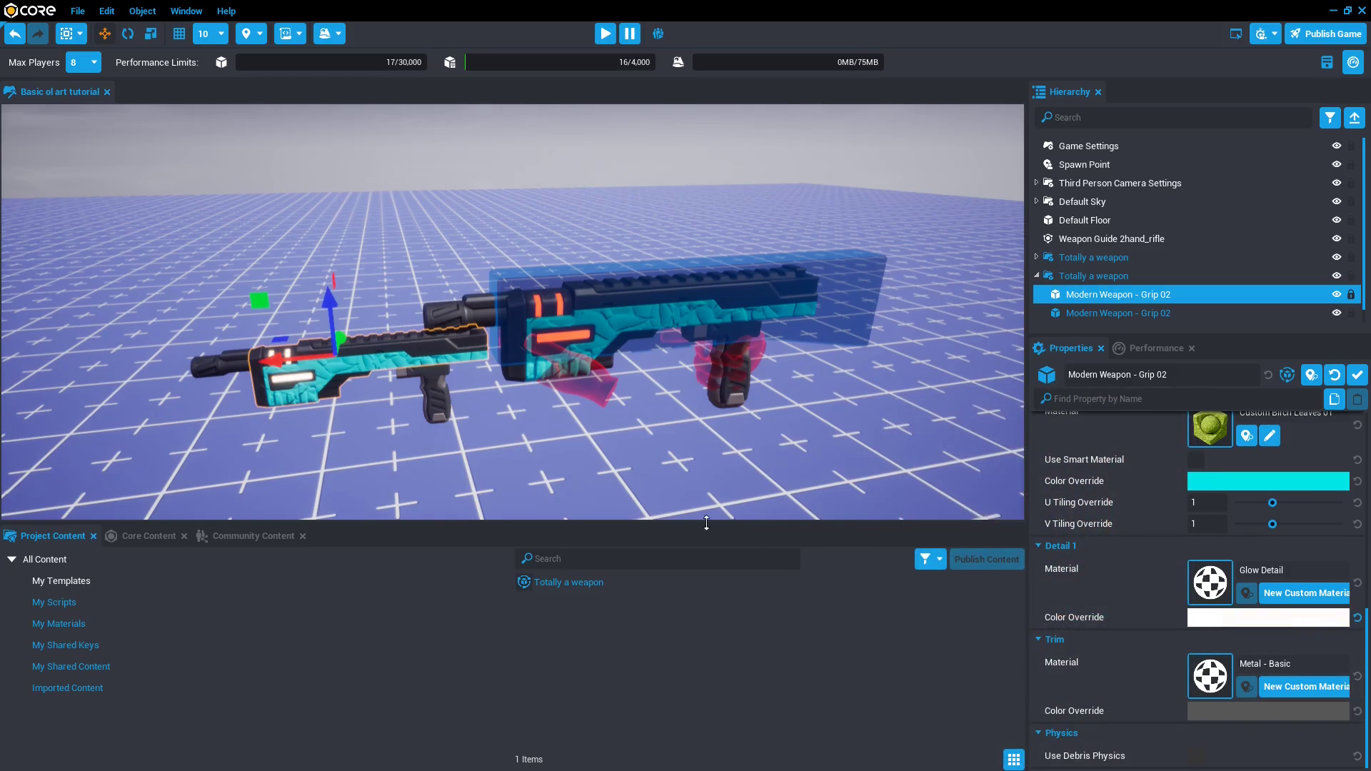
mouse_move(304, 399)
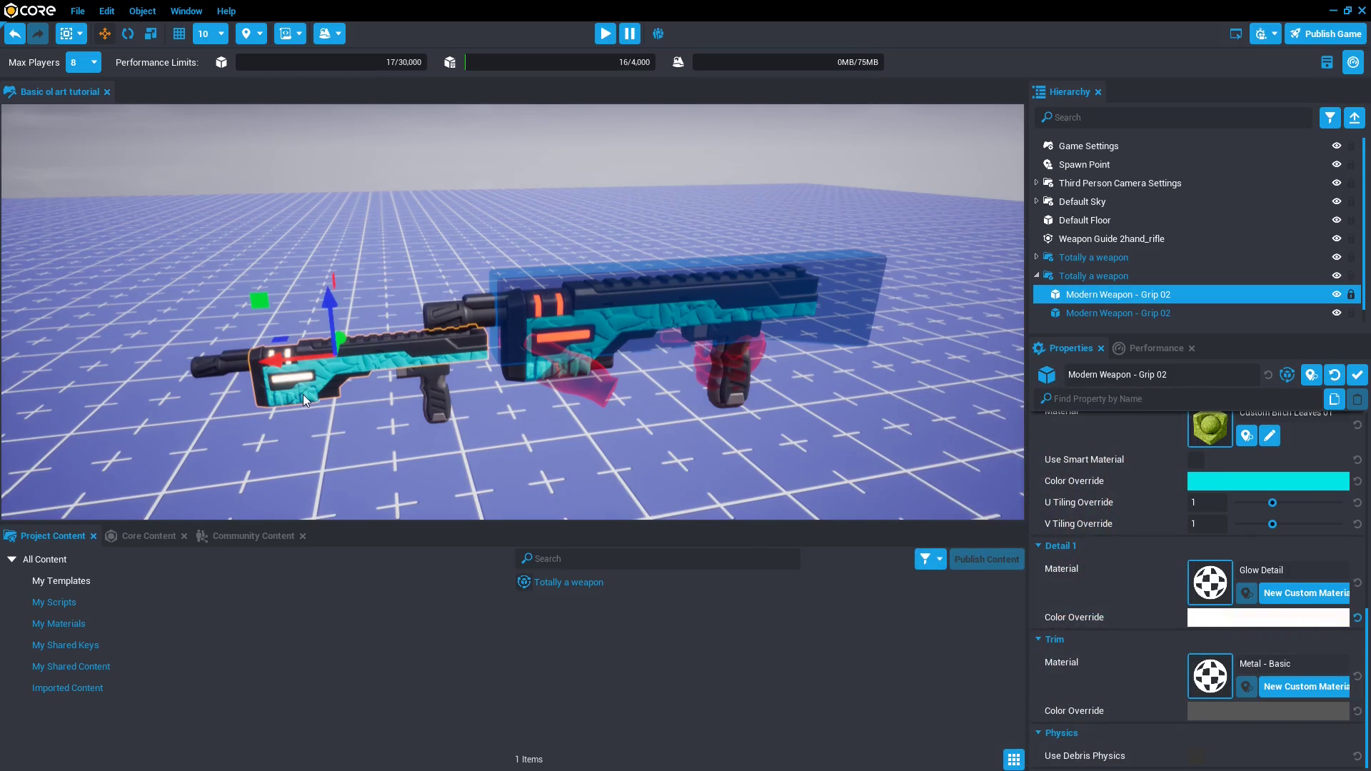
right_click(1117, 294)
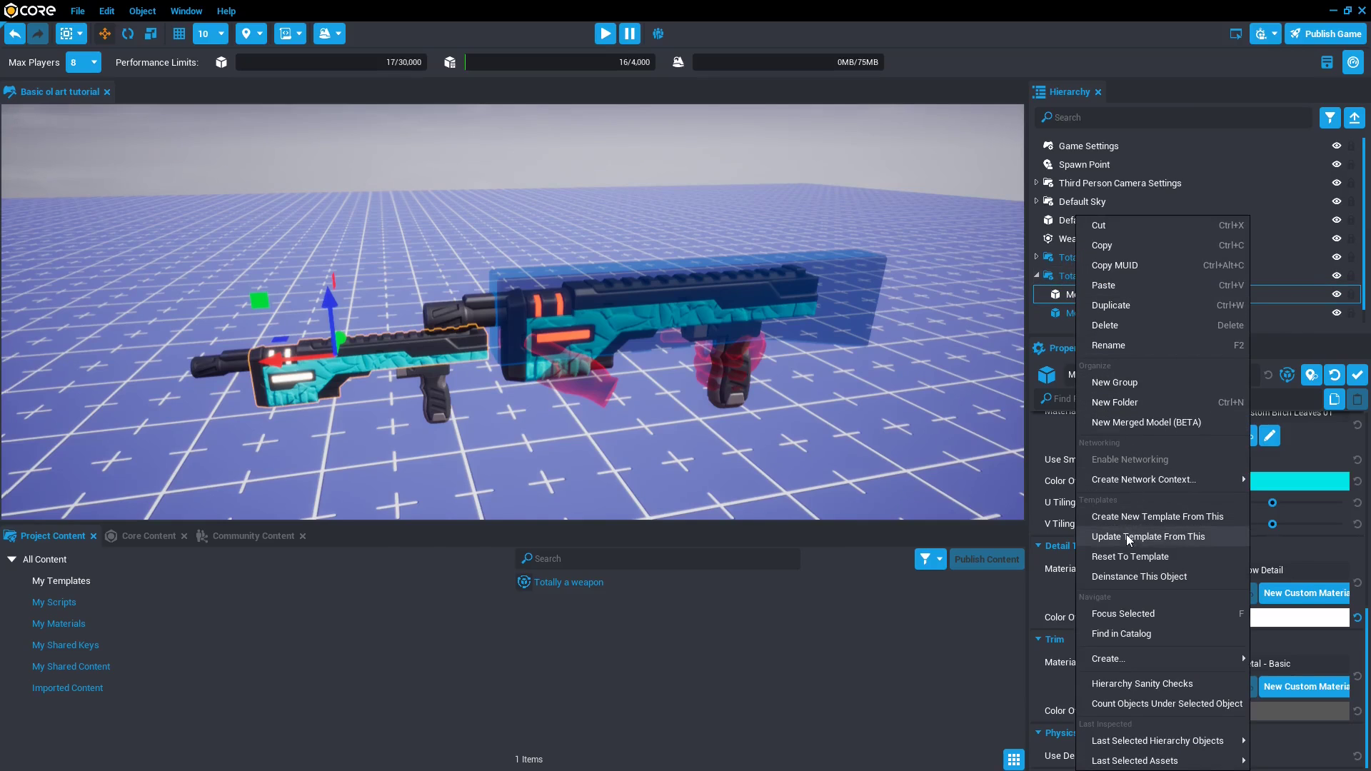
click(1148, 536)
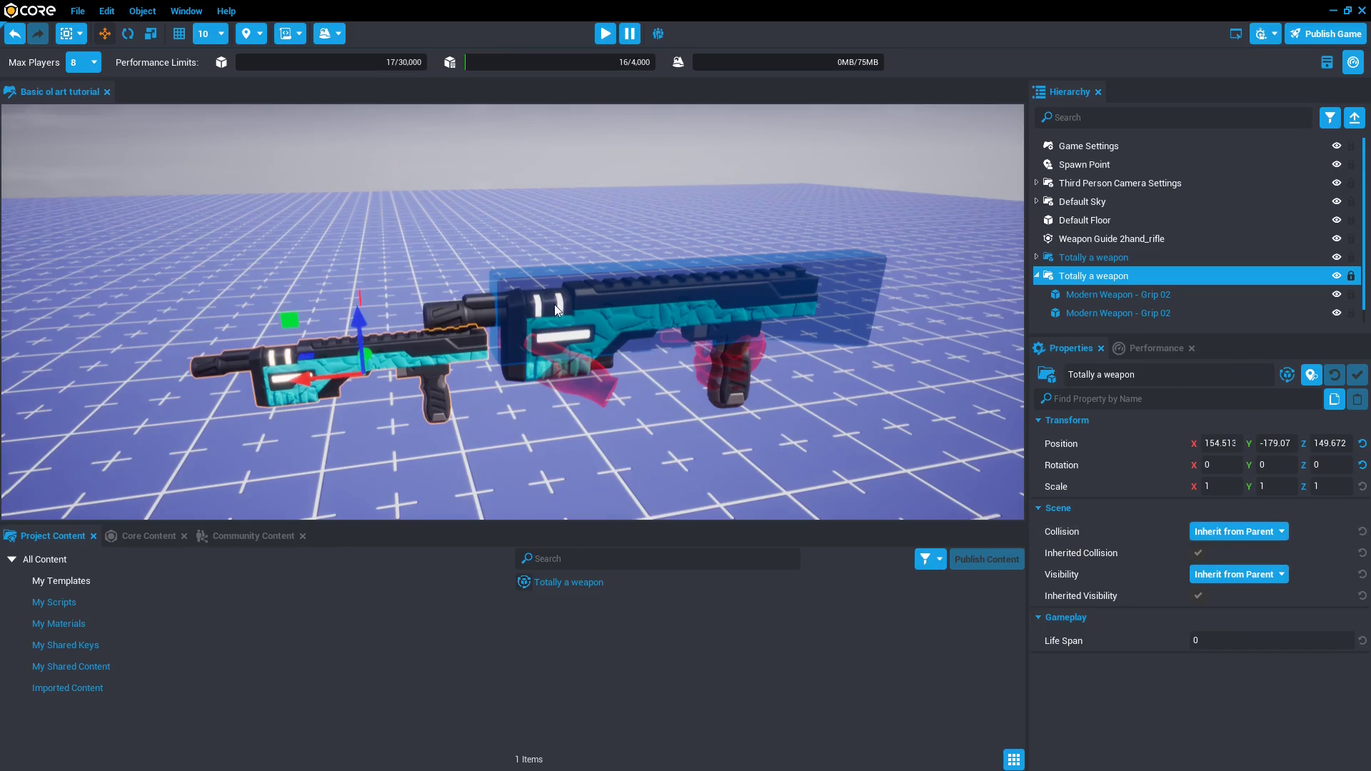
mouse_move(591, 303)
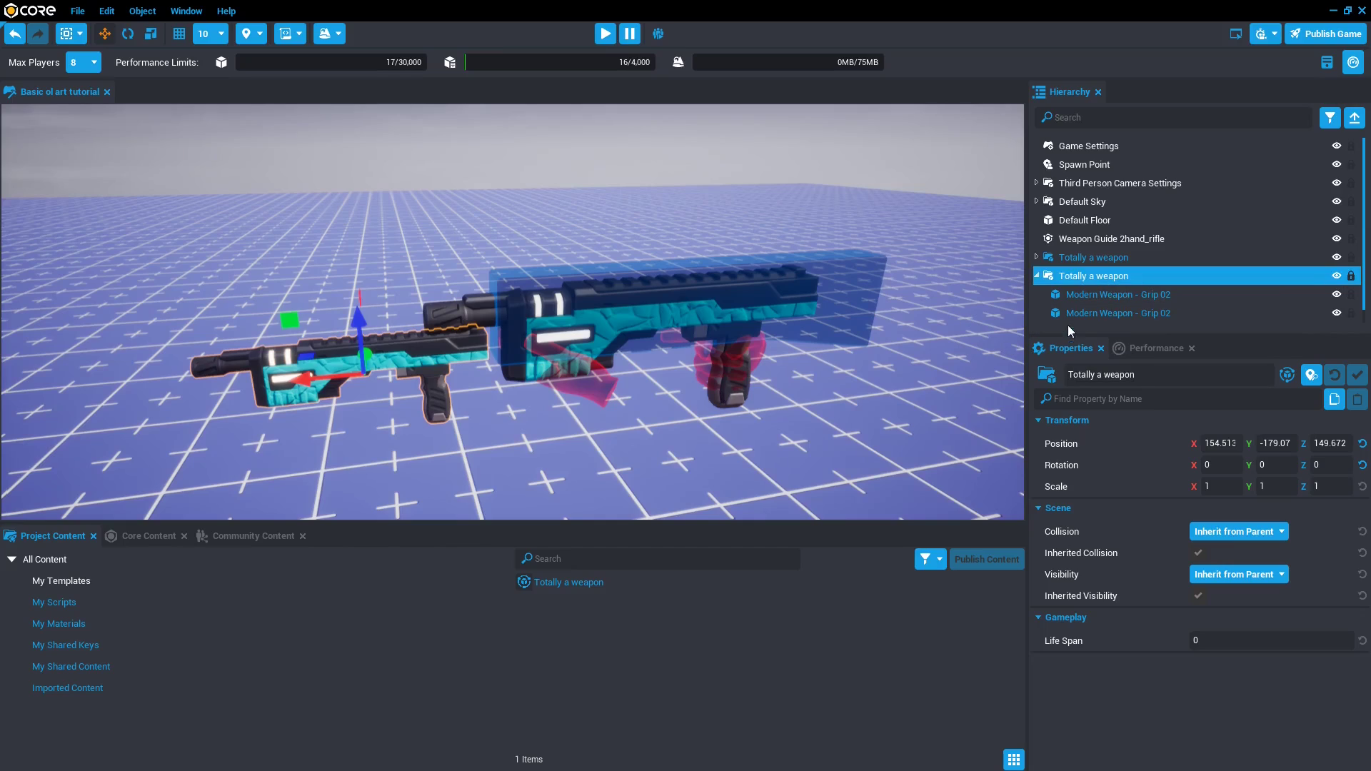
right_click(1090, 275)
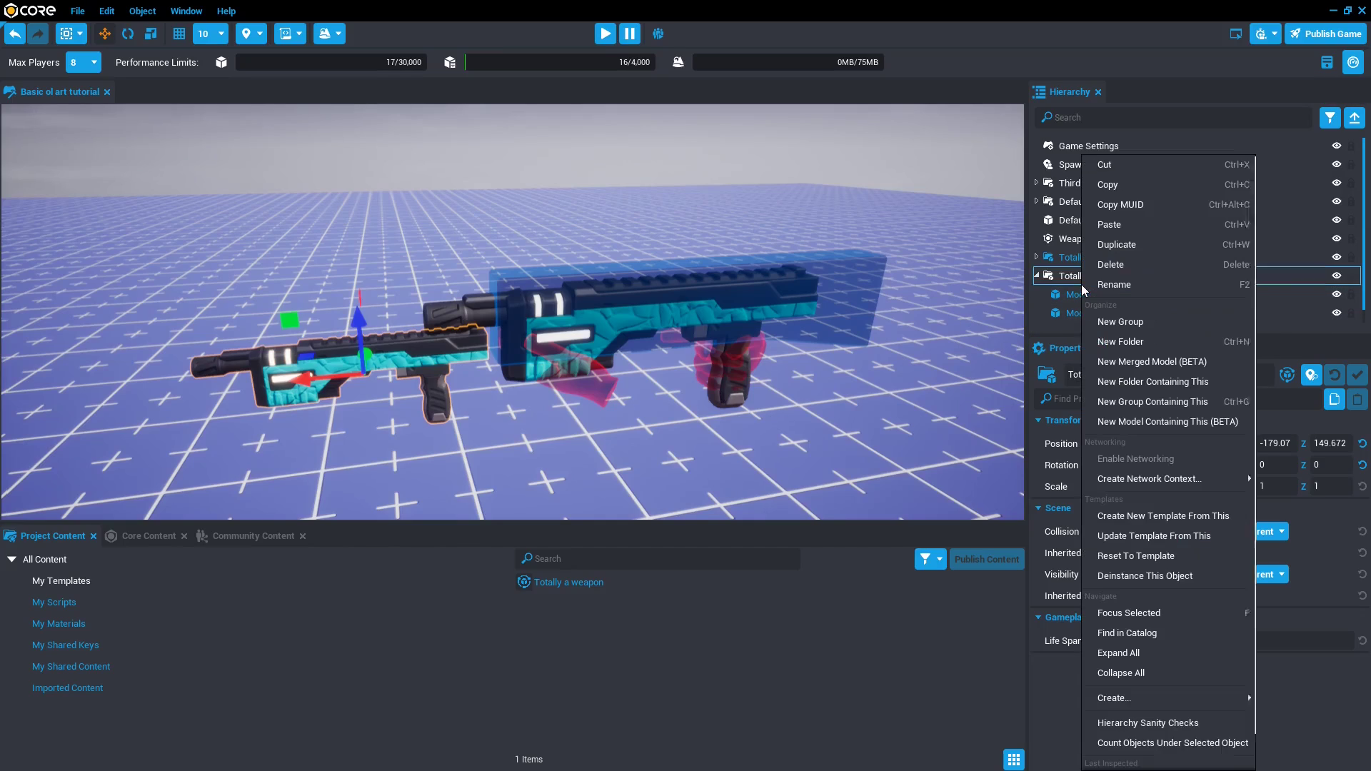
mouse_move(1156, 576)
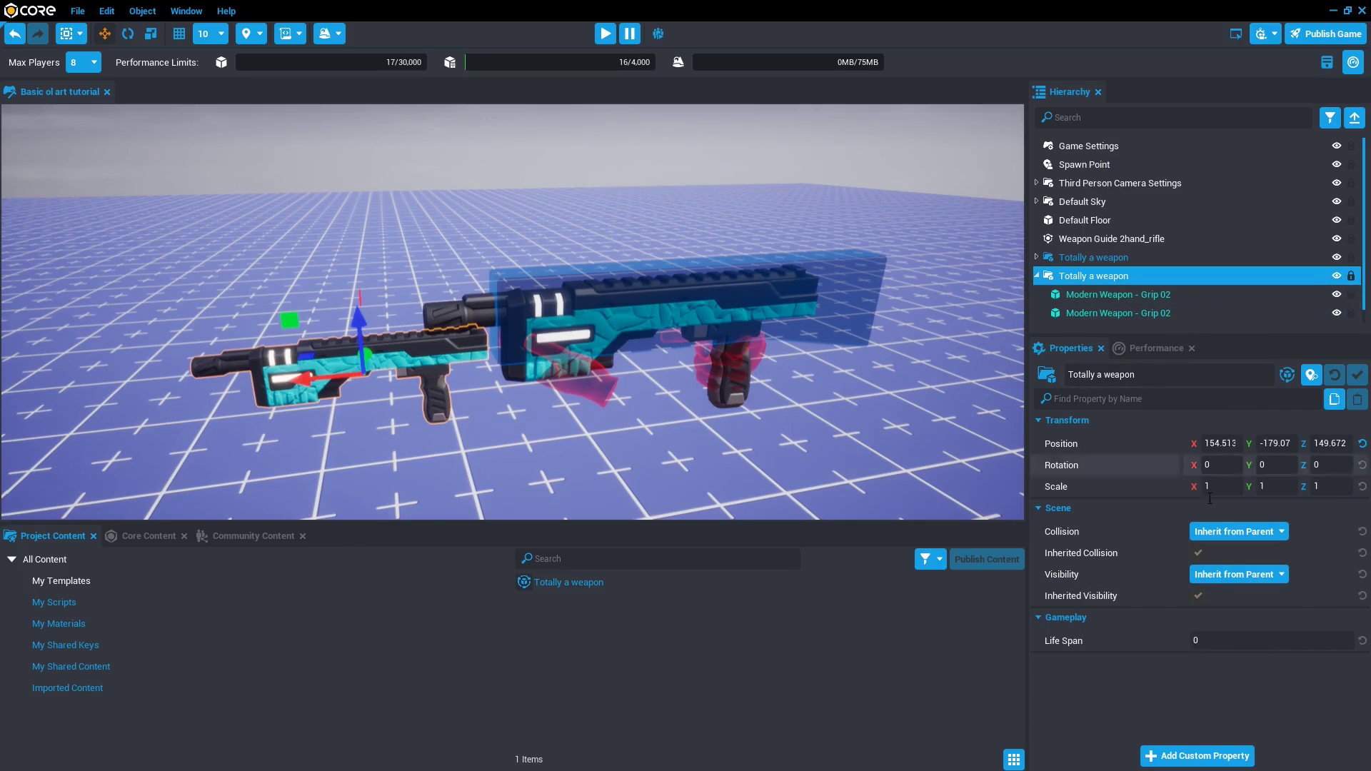
click(1117, 294)
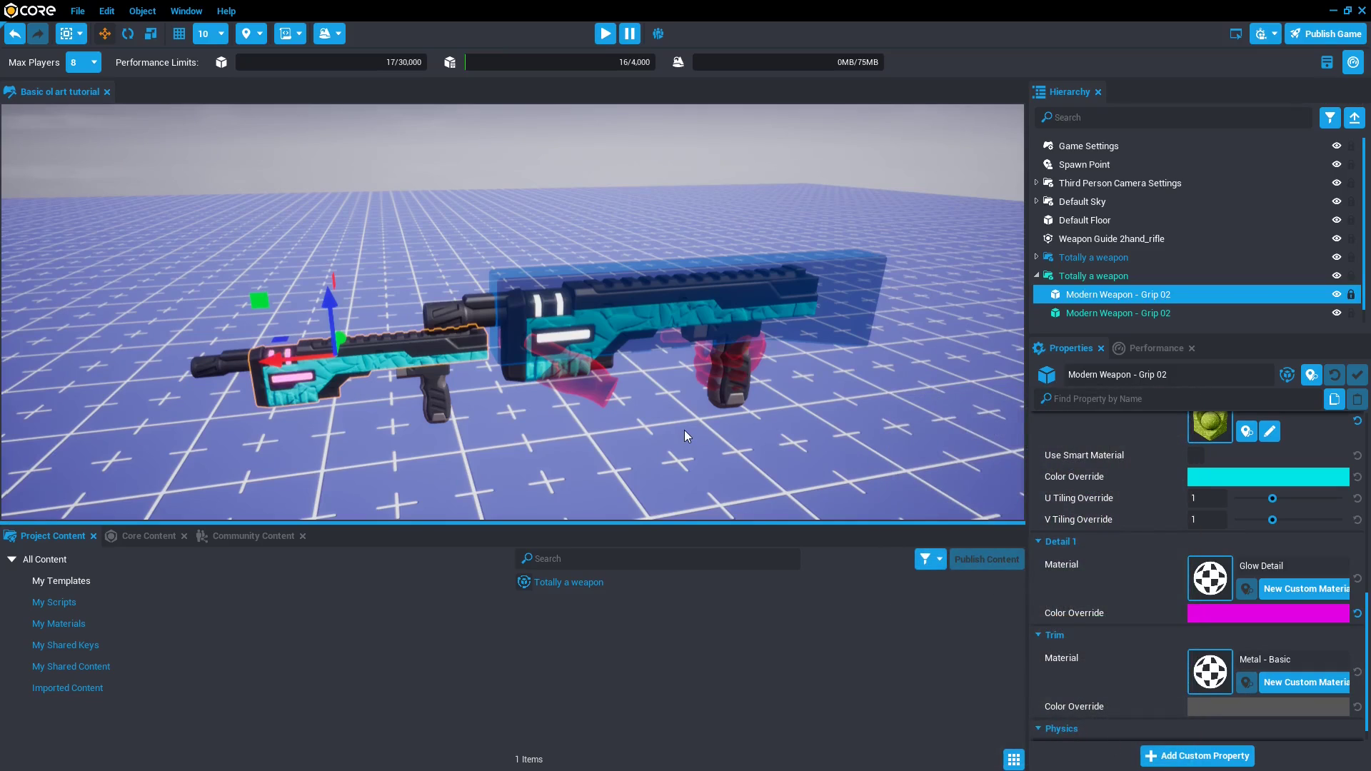
mouse_move(748, 251)
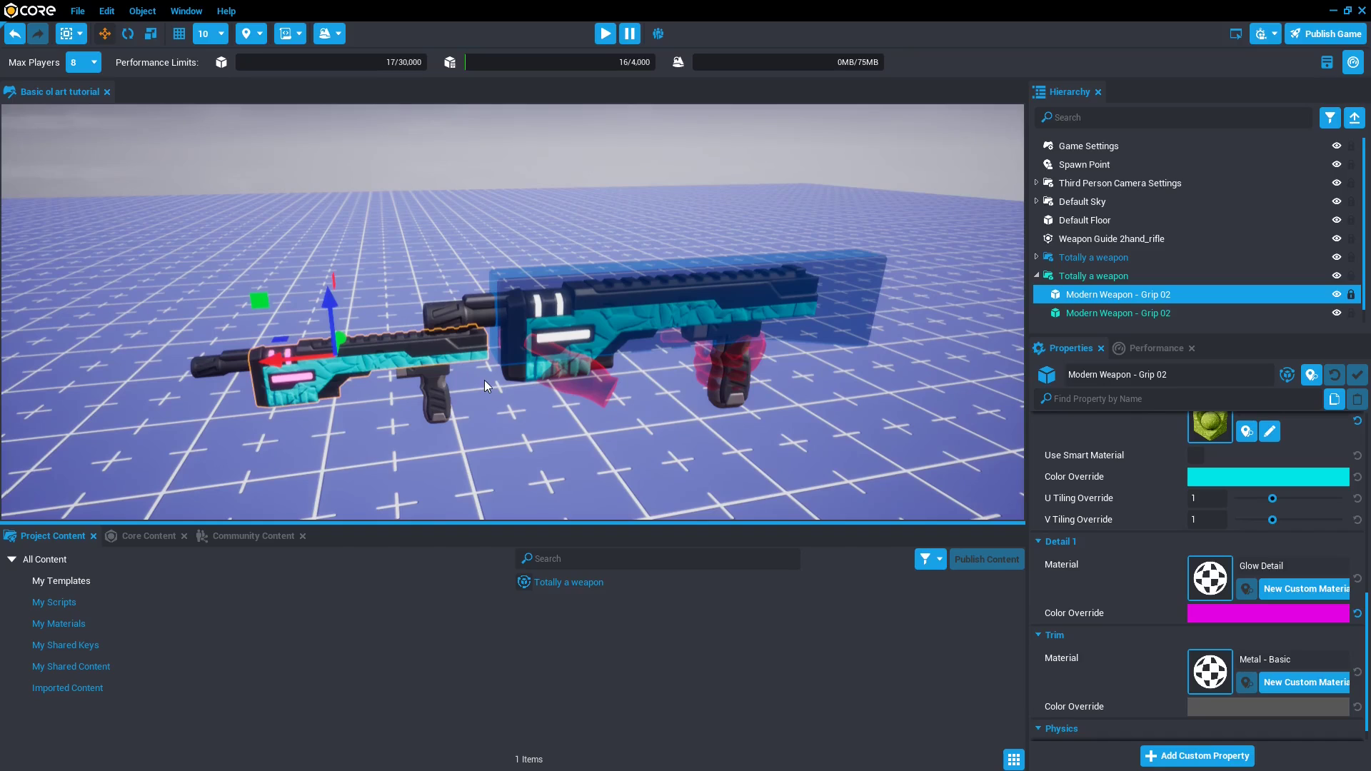
mouse_move(1099, 313)
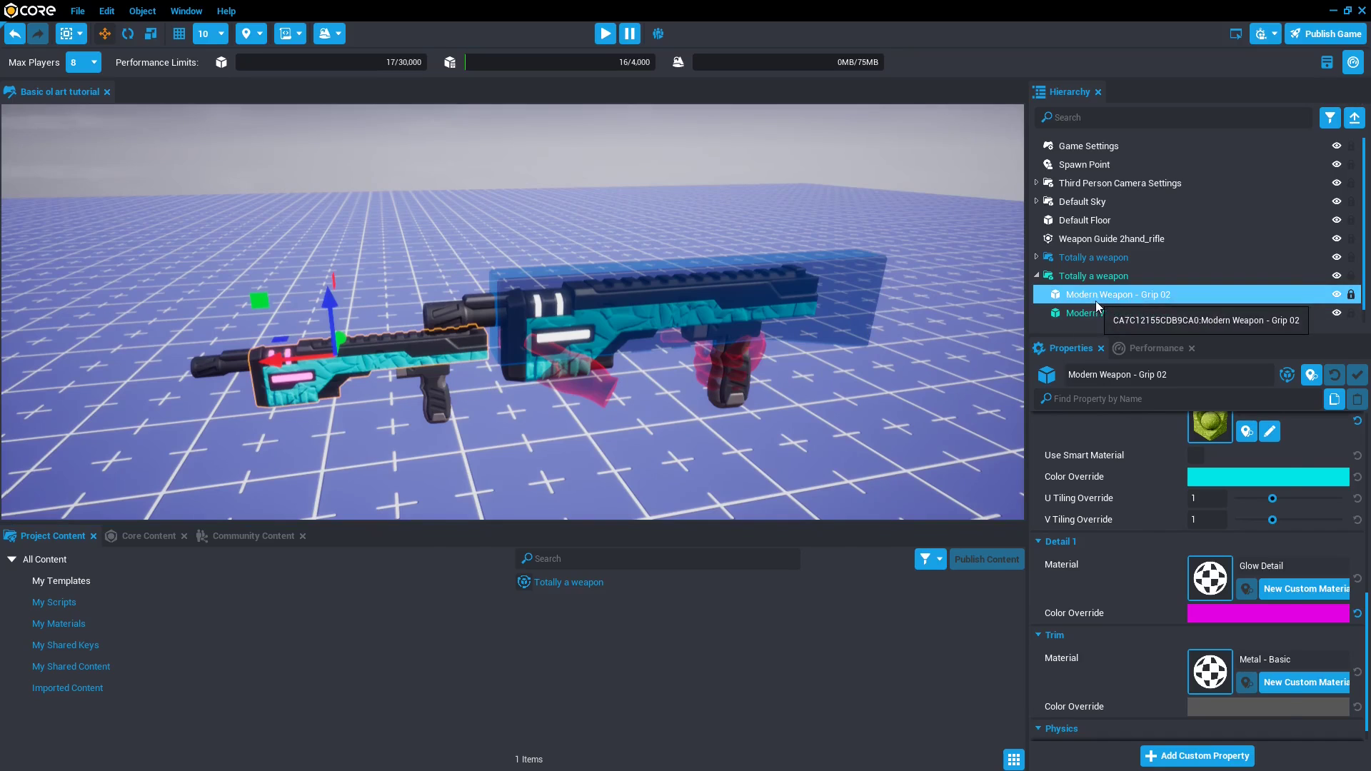
Reset Modern Weapon - Grip 02 to its template and collapse the weapon group's parts.
right_click(1117, 295)
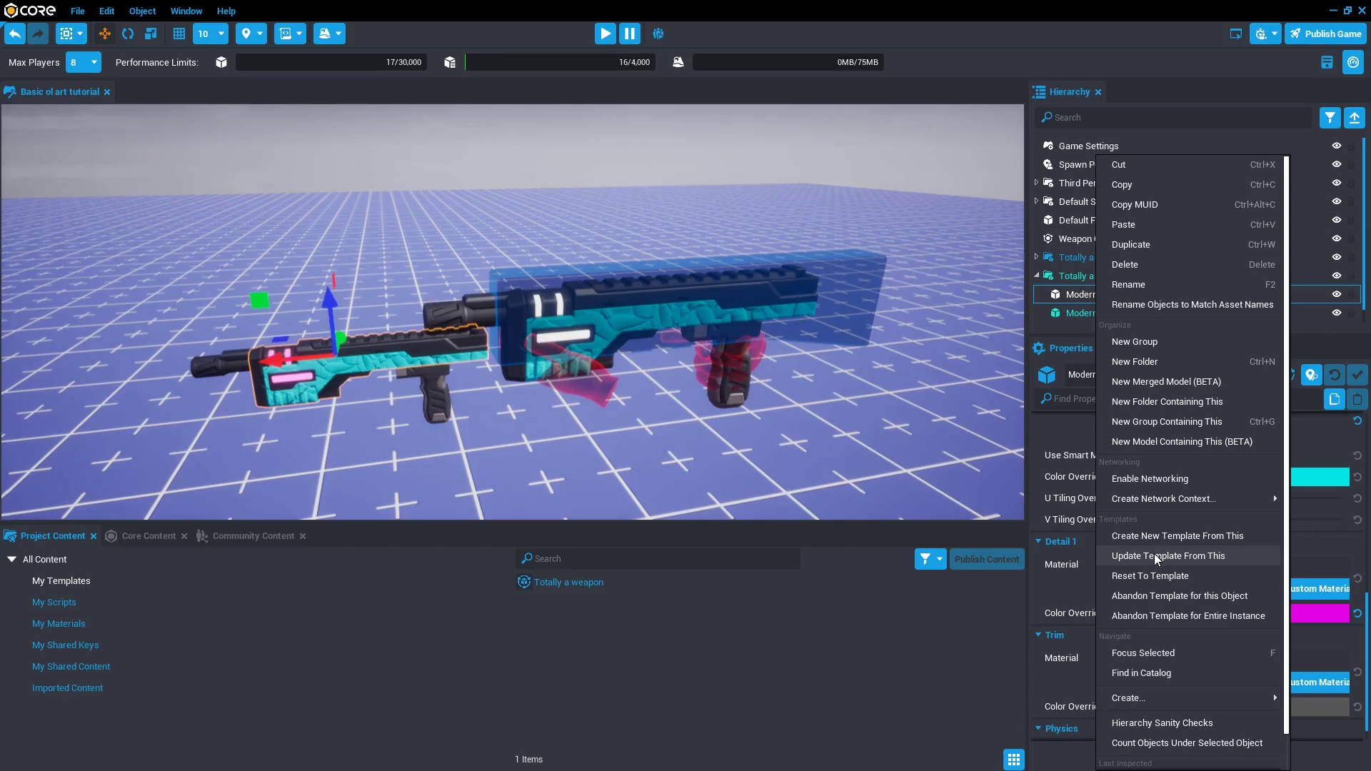
mouse_move(1171, 596)
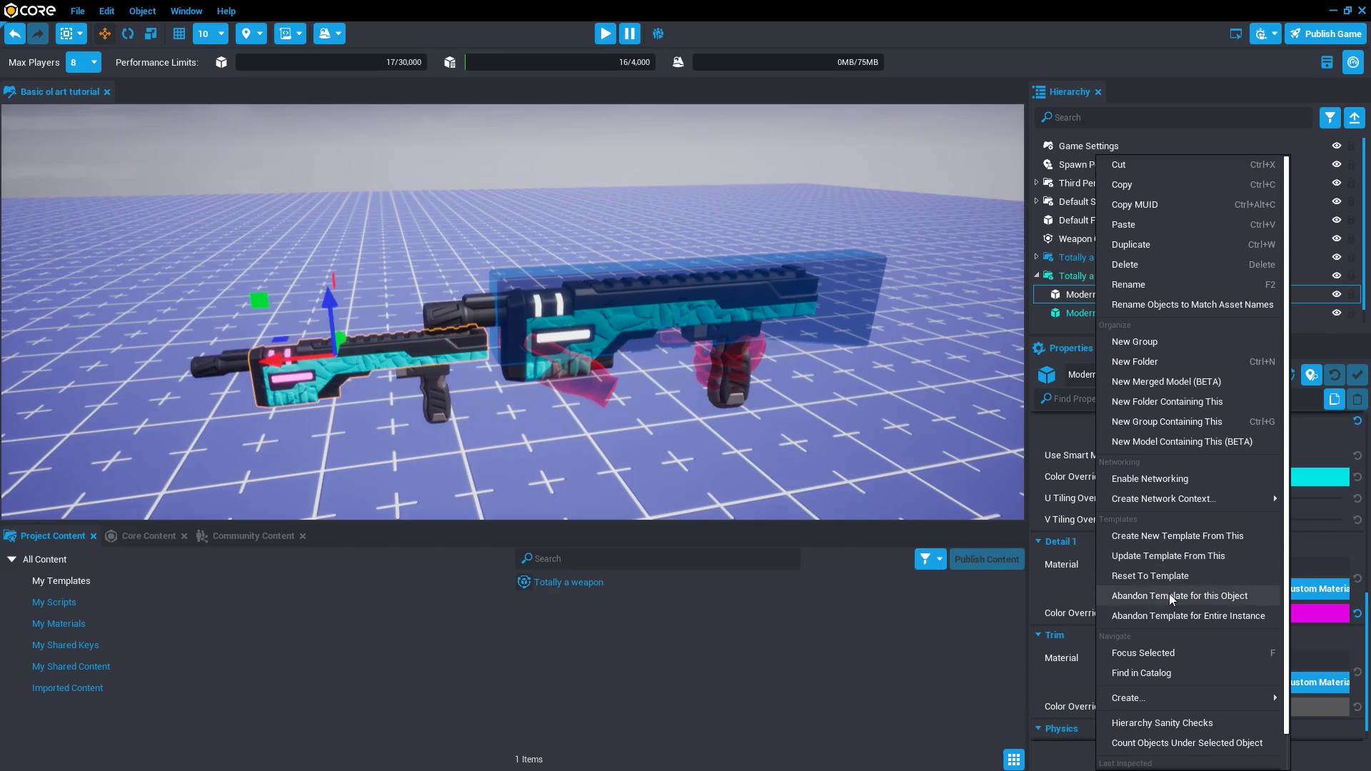
mouse_move(1171, 576)
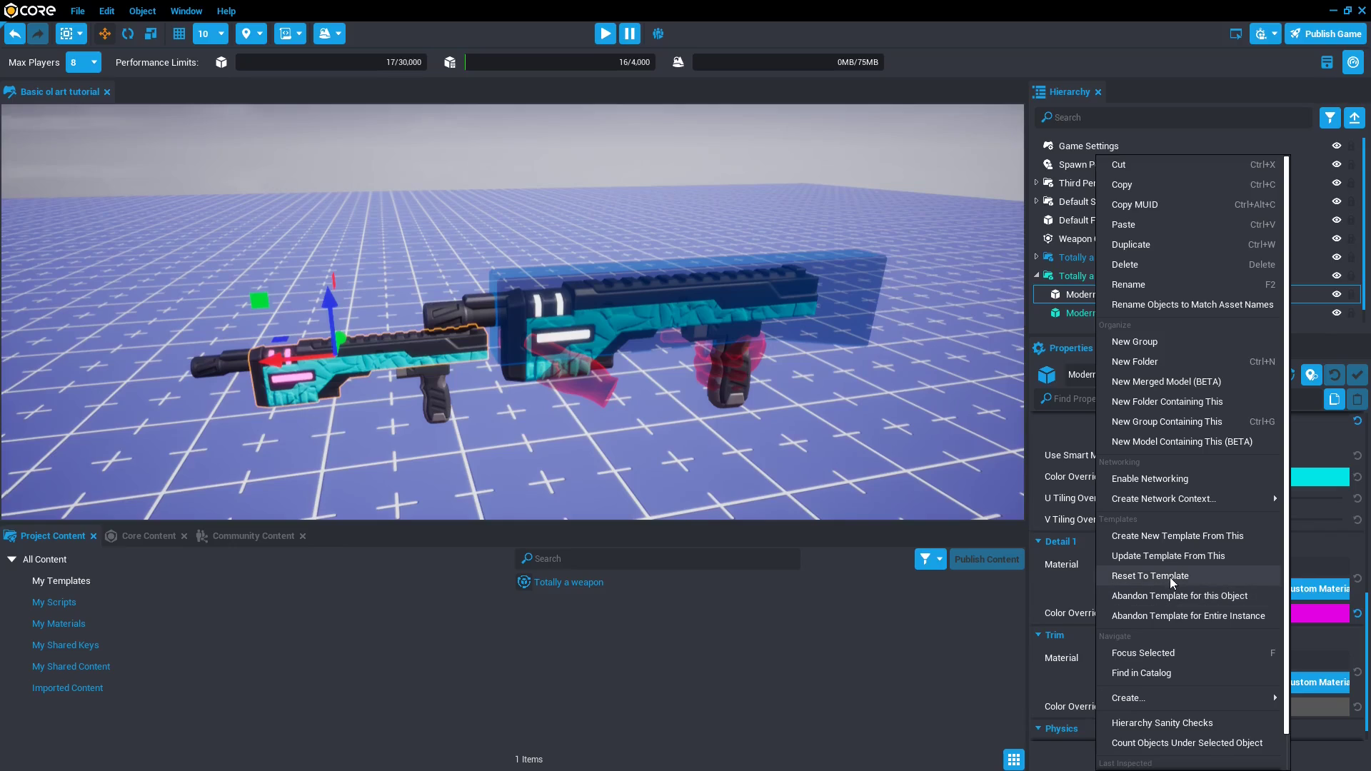
click(1150, 575)
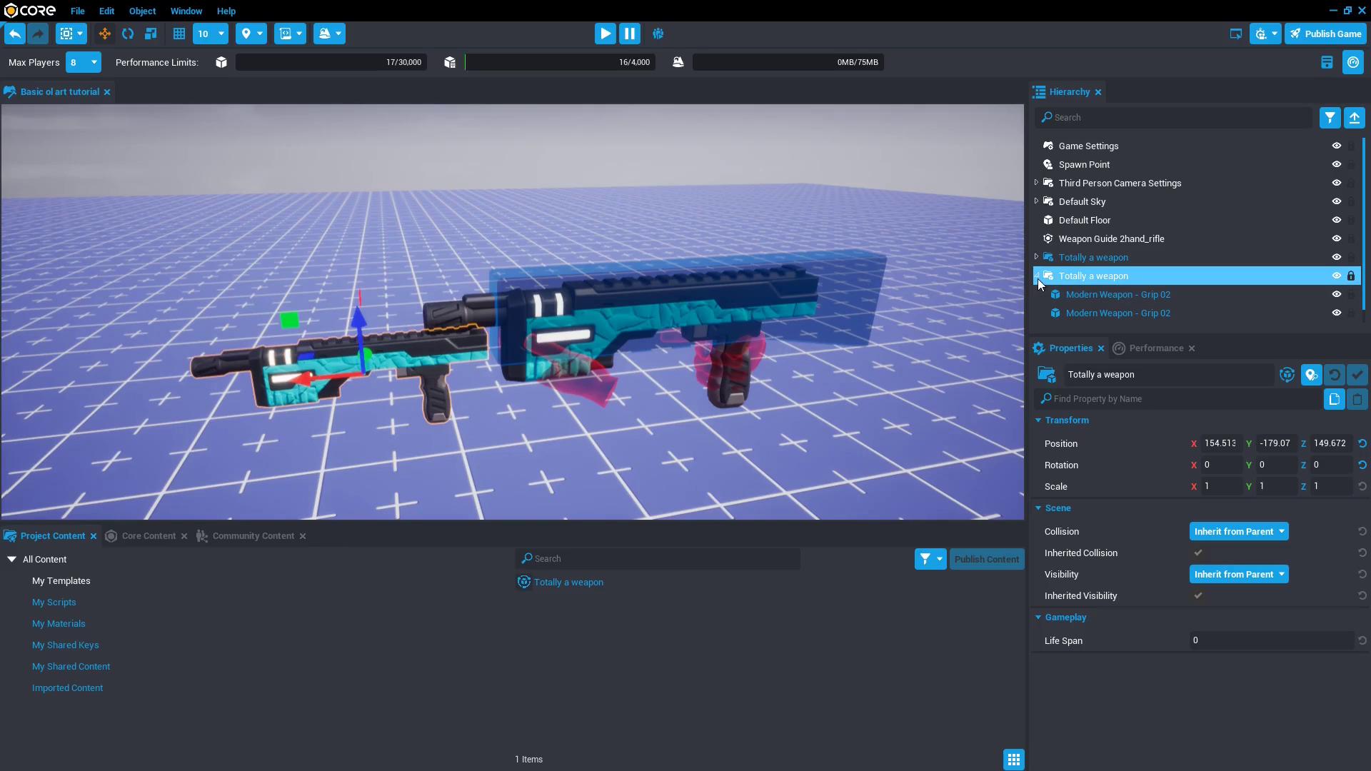
click(1037, 276)
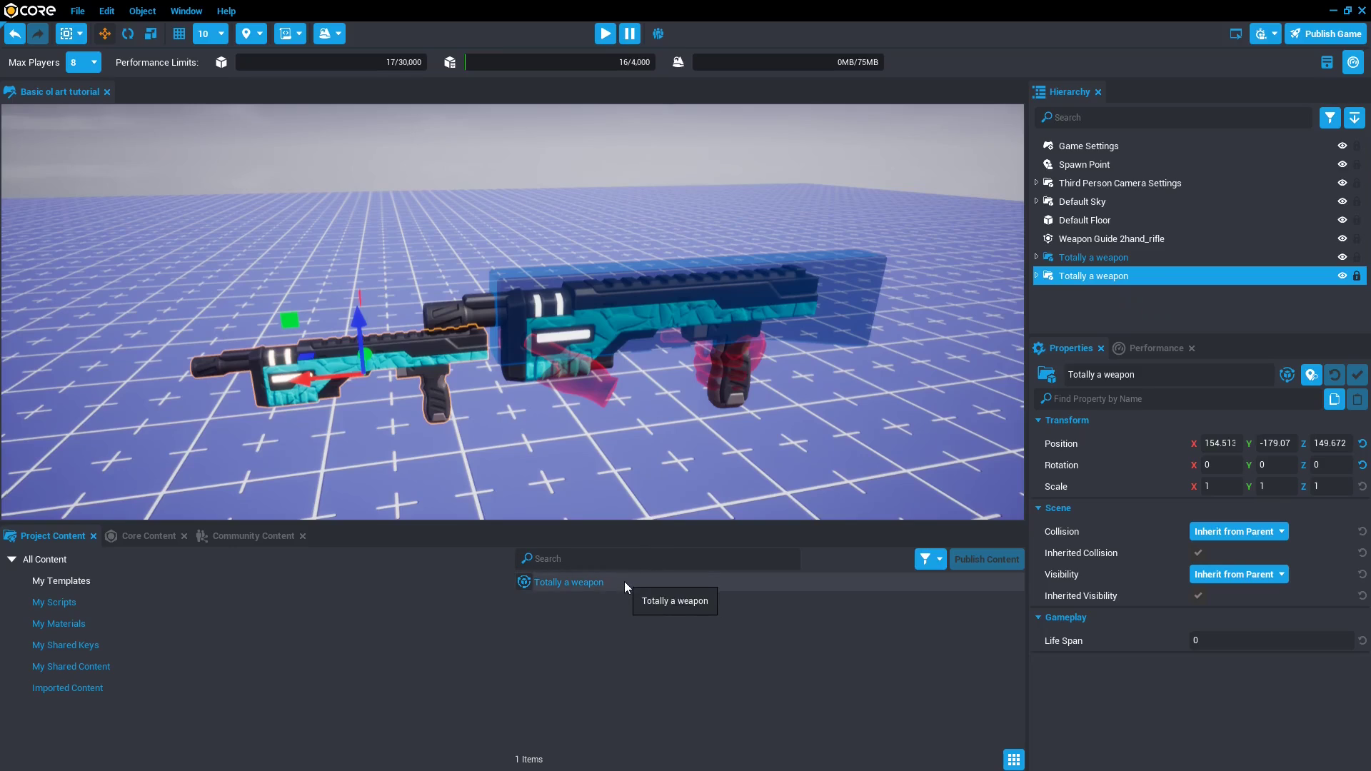
right_click(569, 582)
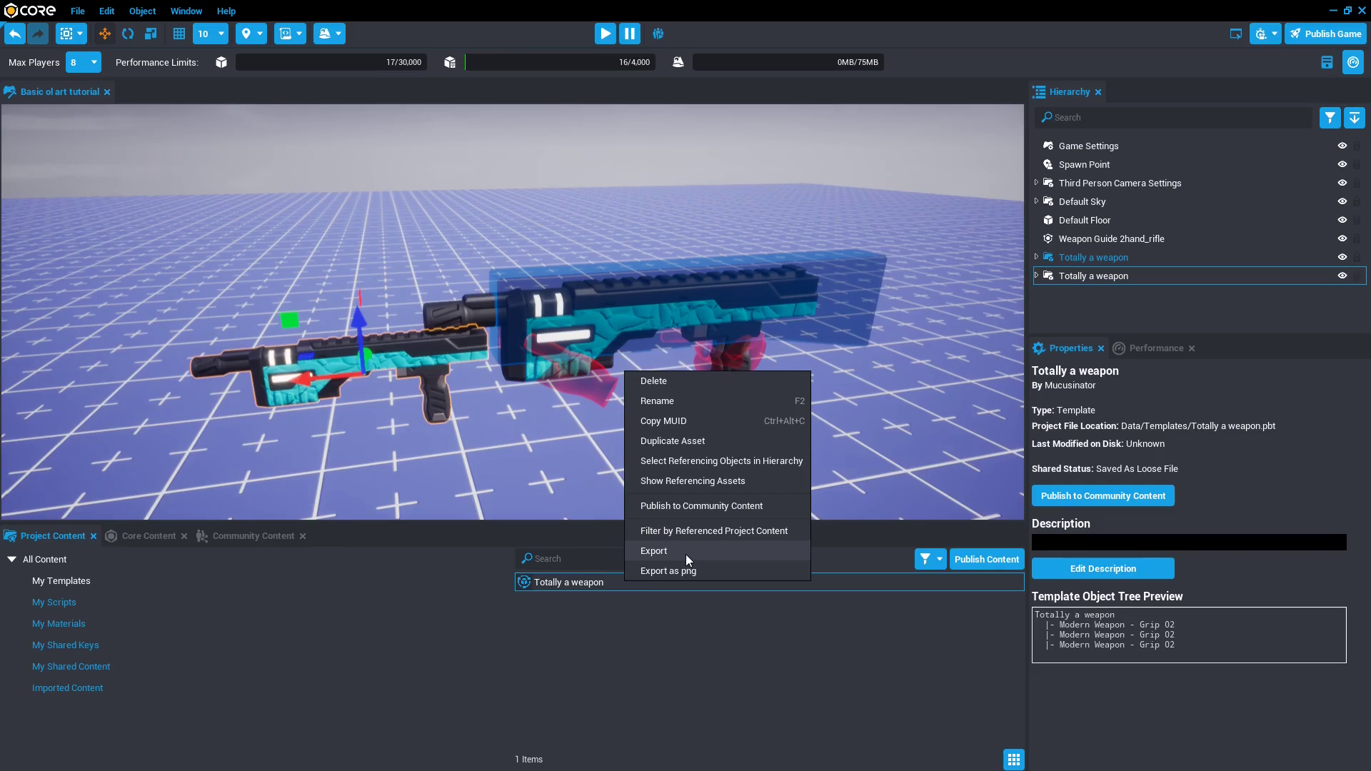
mouse_move(679, 554)
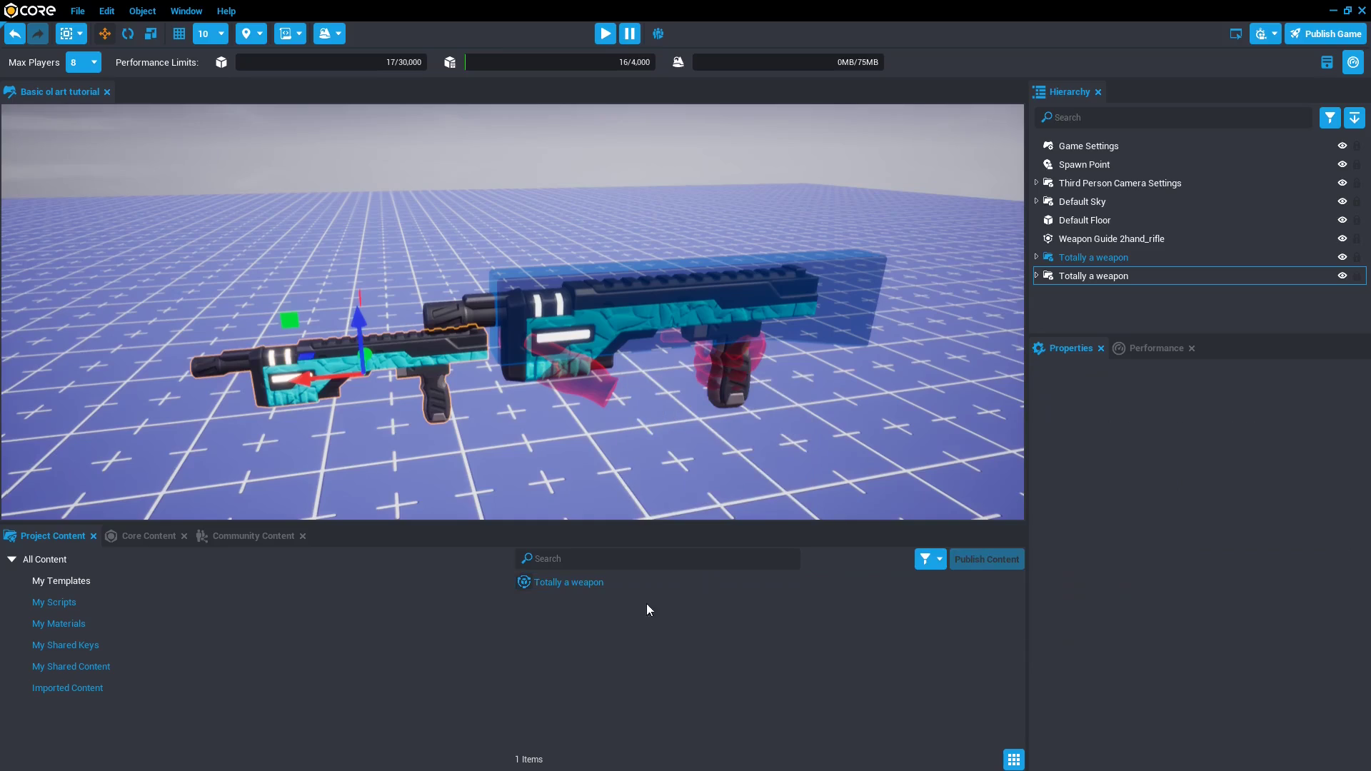
mouse_move(366, 285)
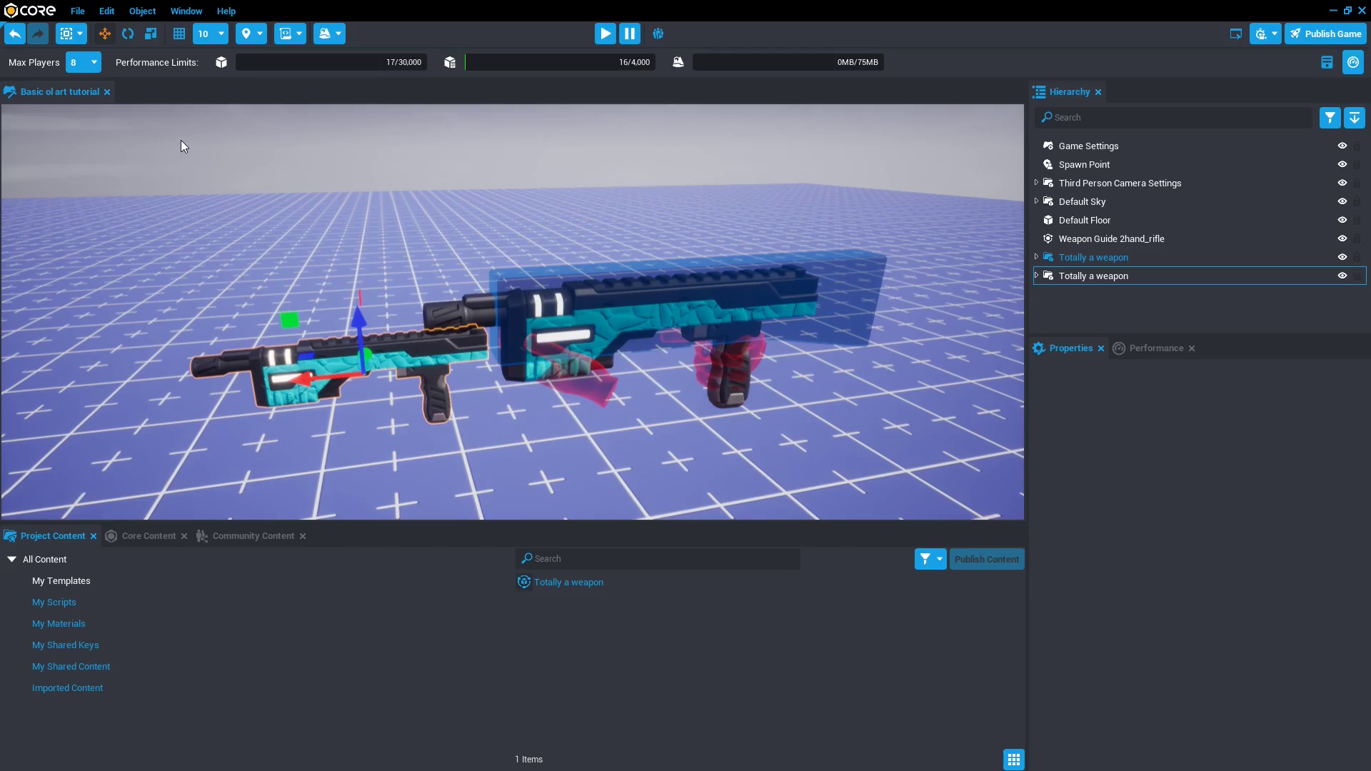
mouse_move(171, 140)
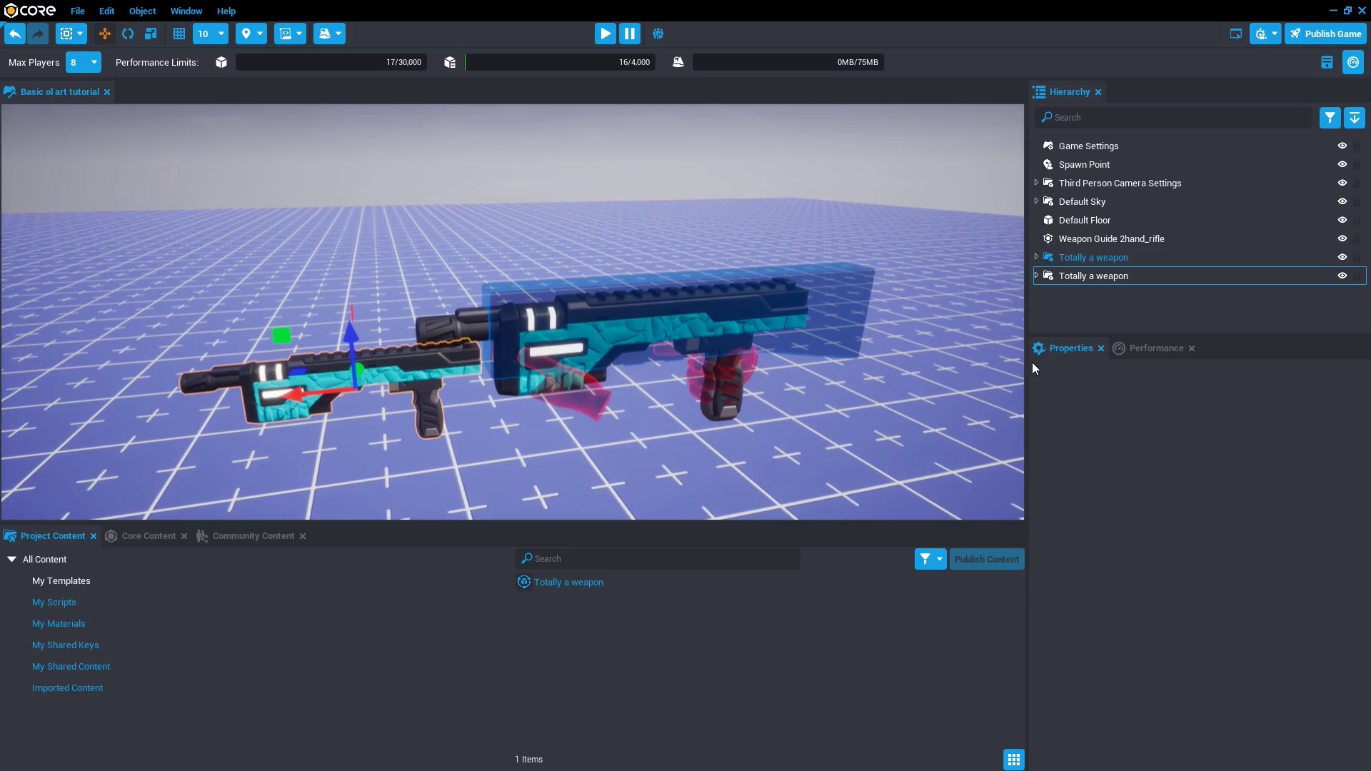
Delete the remaining rifle copy and look down onto the weapon guide.
click(1094, 275)
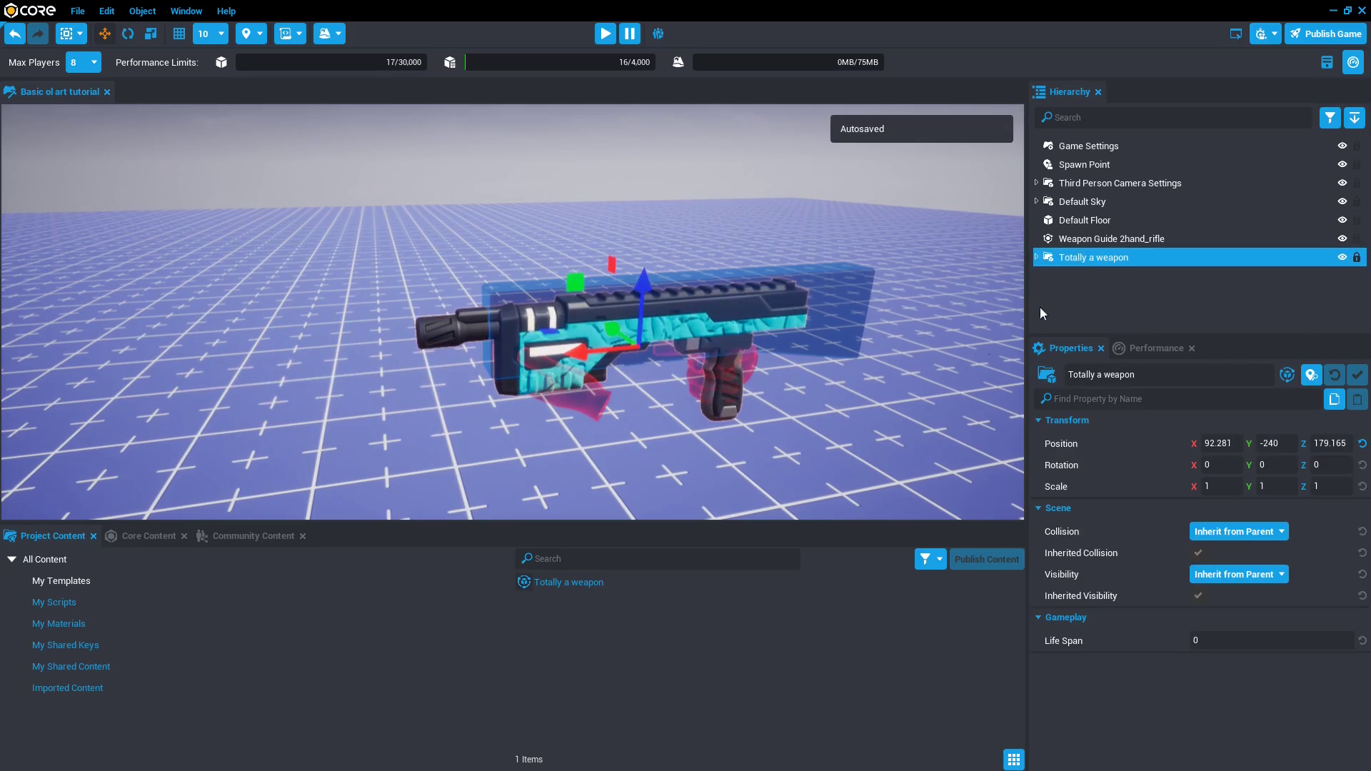
drag(645, 267, 646, 254)
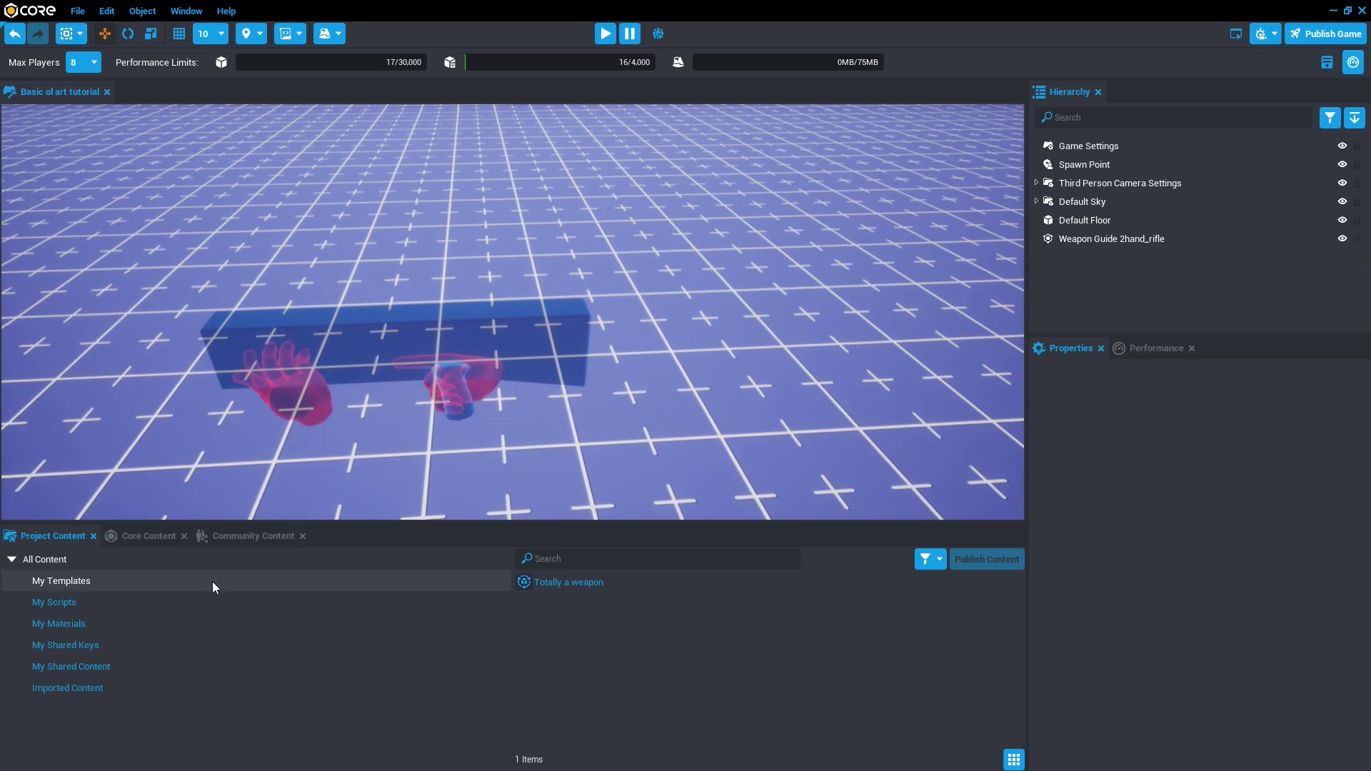
Browse Core Content > Weapons > Modern to find Modern Weapon - Grip 01.
click(149, 536)
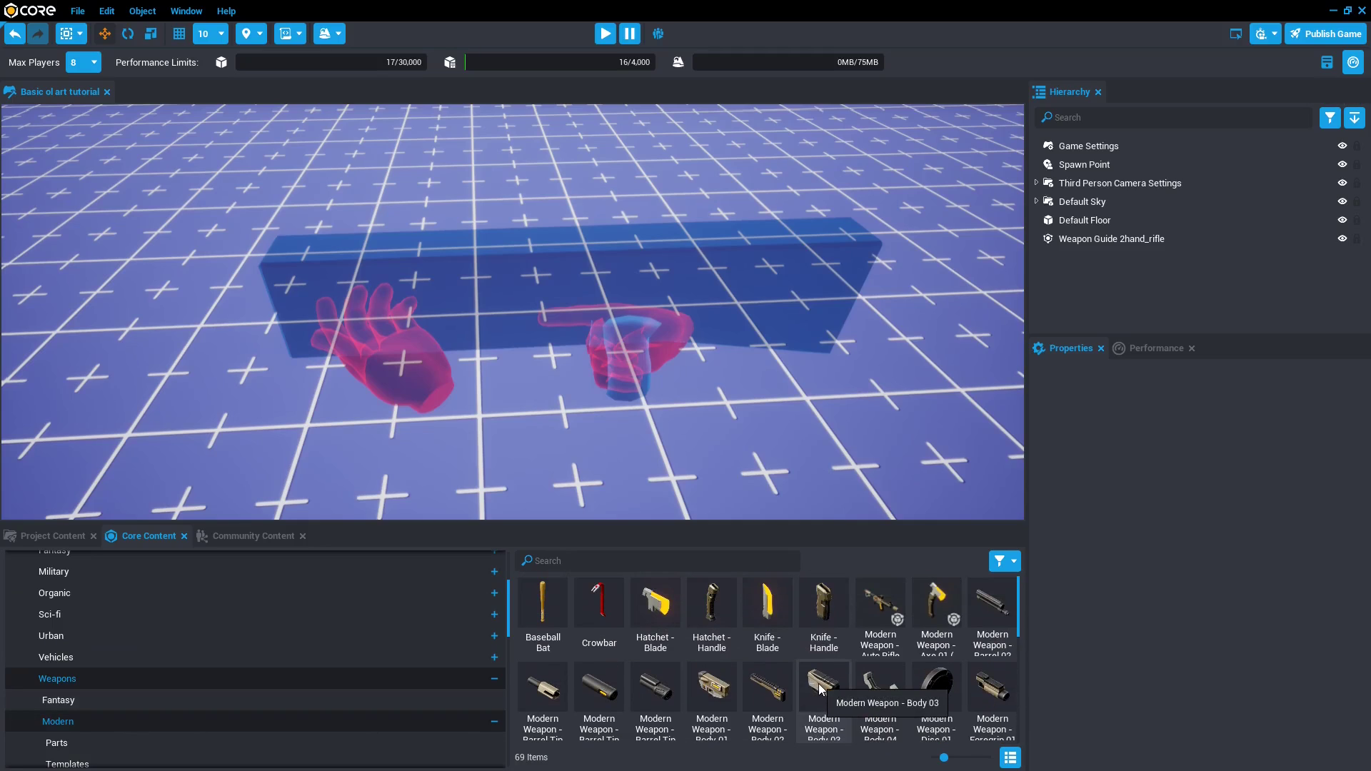
scroll(down, 3)
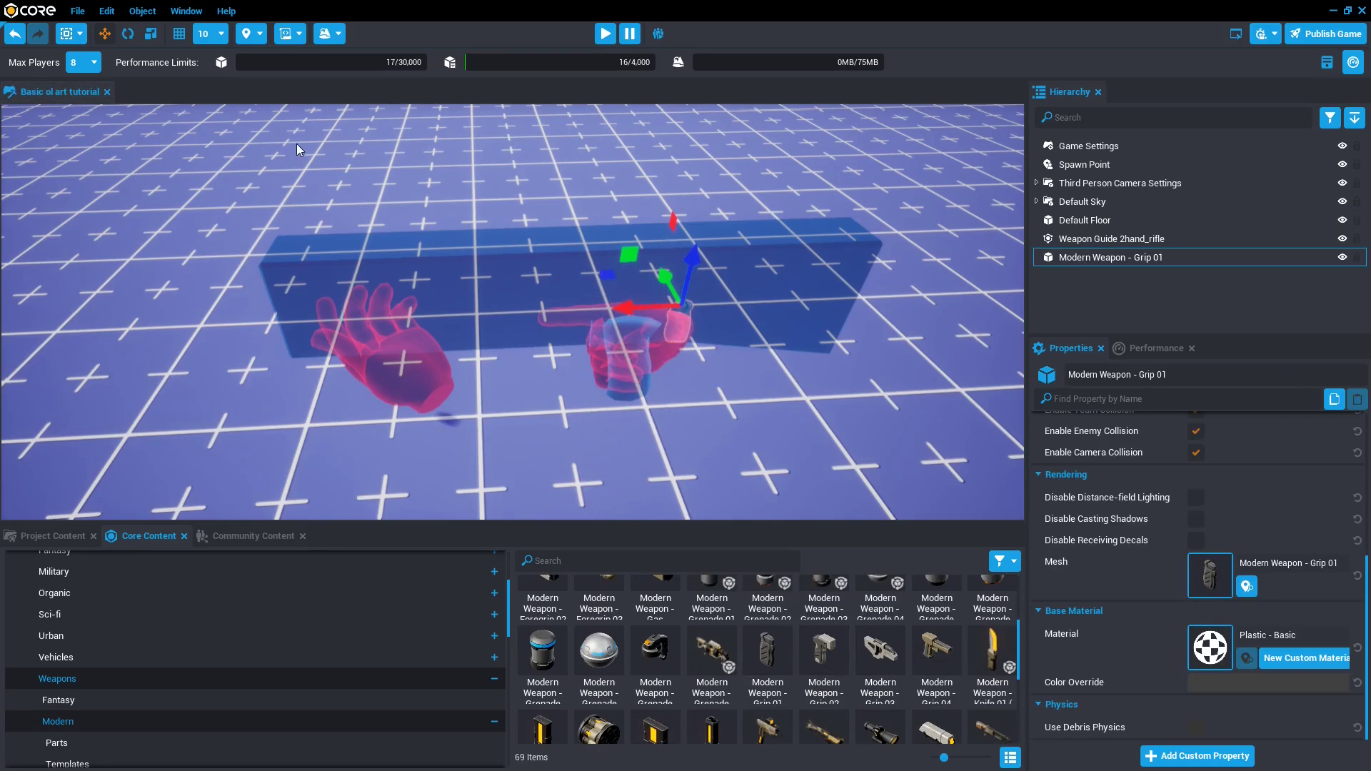
mouse_move(610, 277)
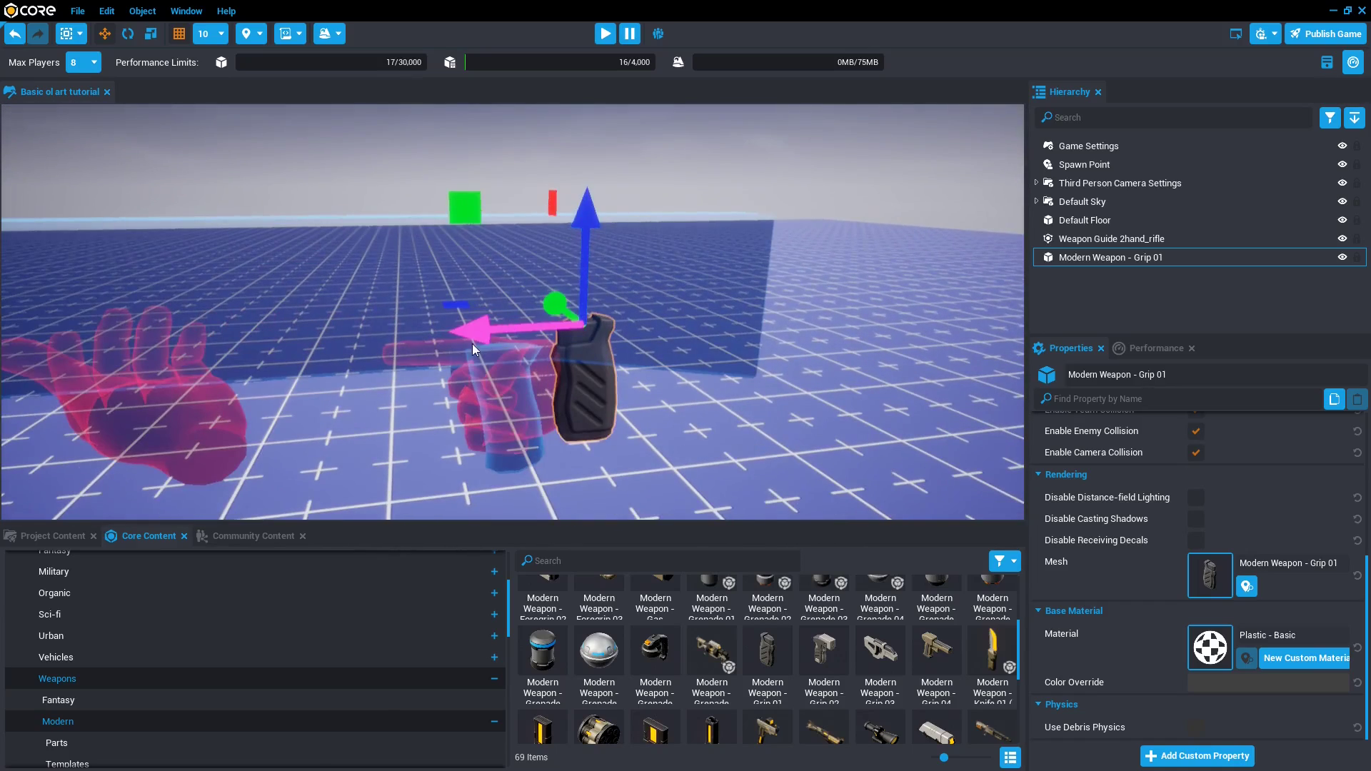
click(129, 34)
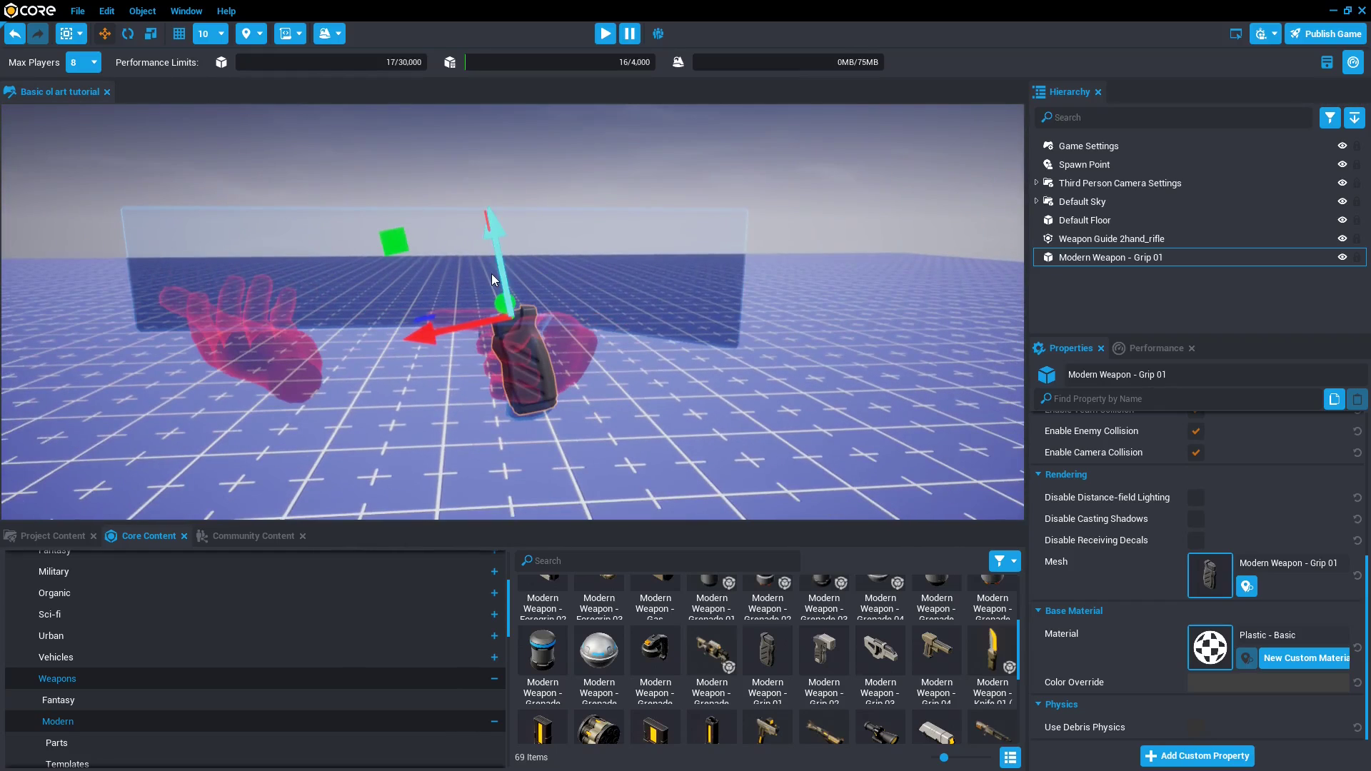
Swap the grip copy's mesh to Modern Weapon - Body 03 and reset its rotation to default.
click(1211, 576)
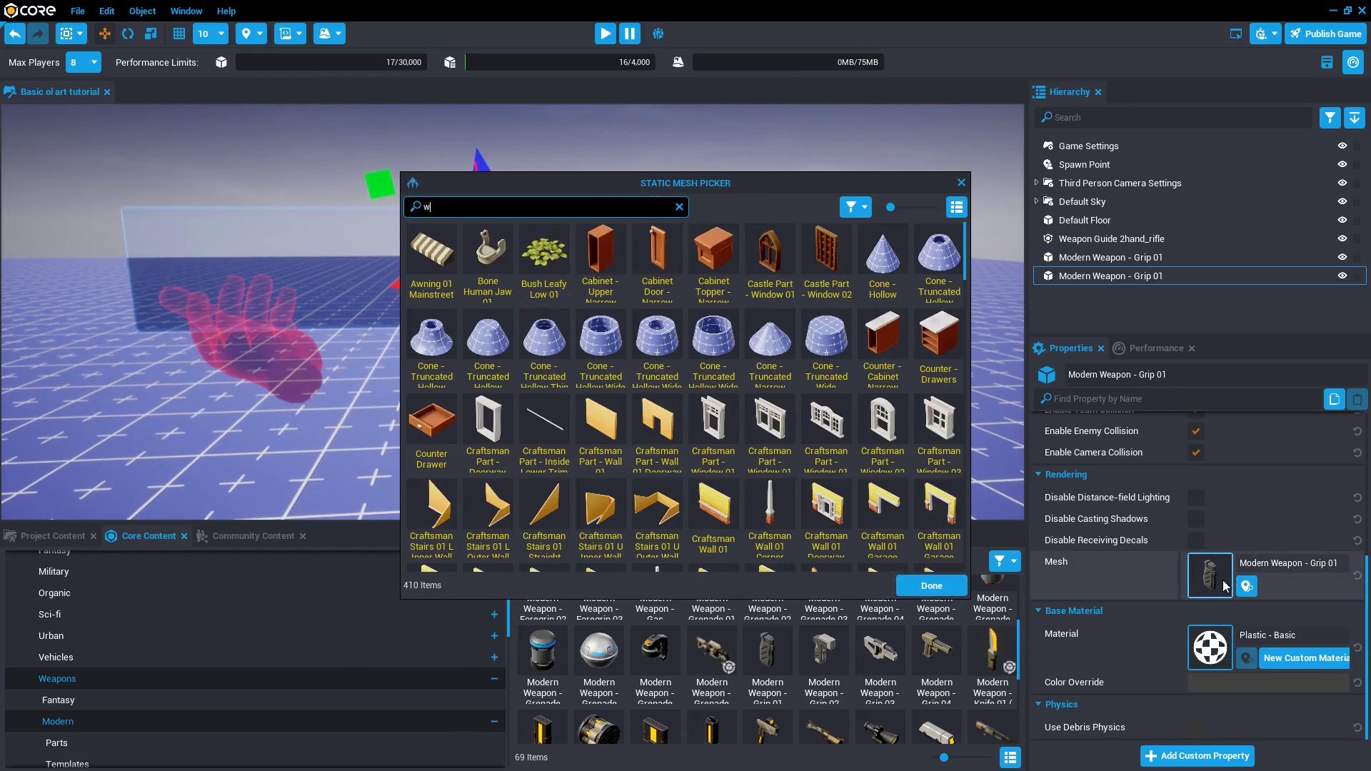
text(eapo)
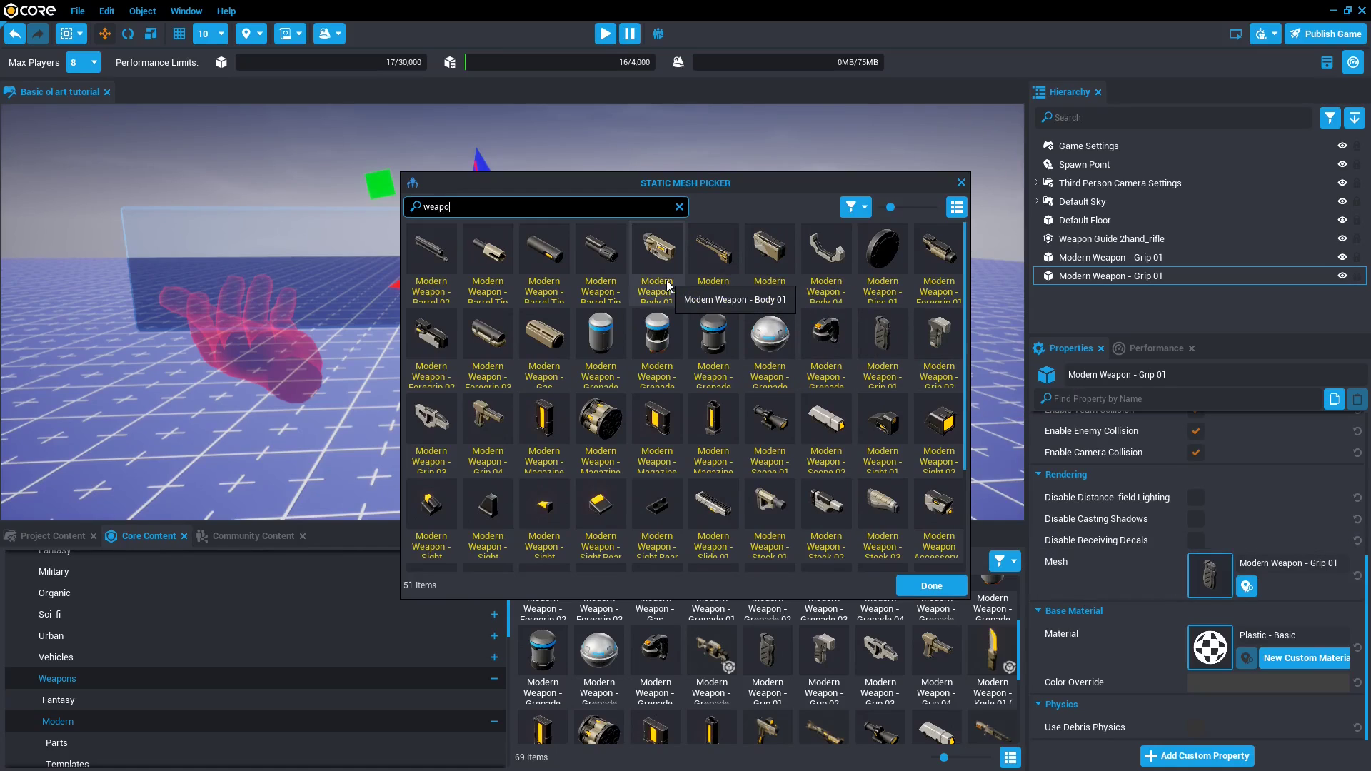
mouse_move(771, 273)
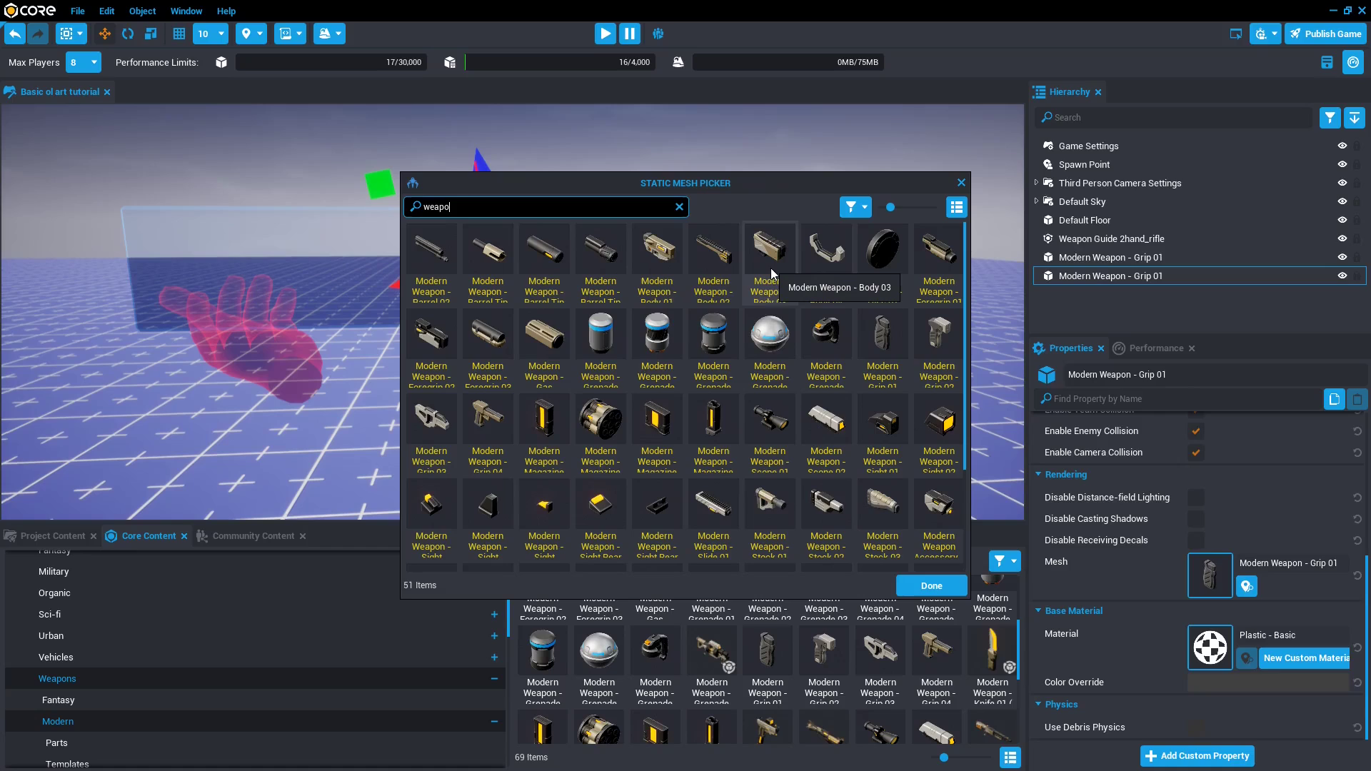
click(931, 586)
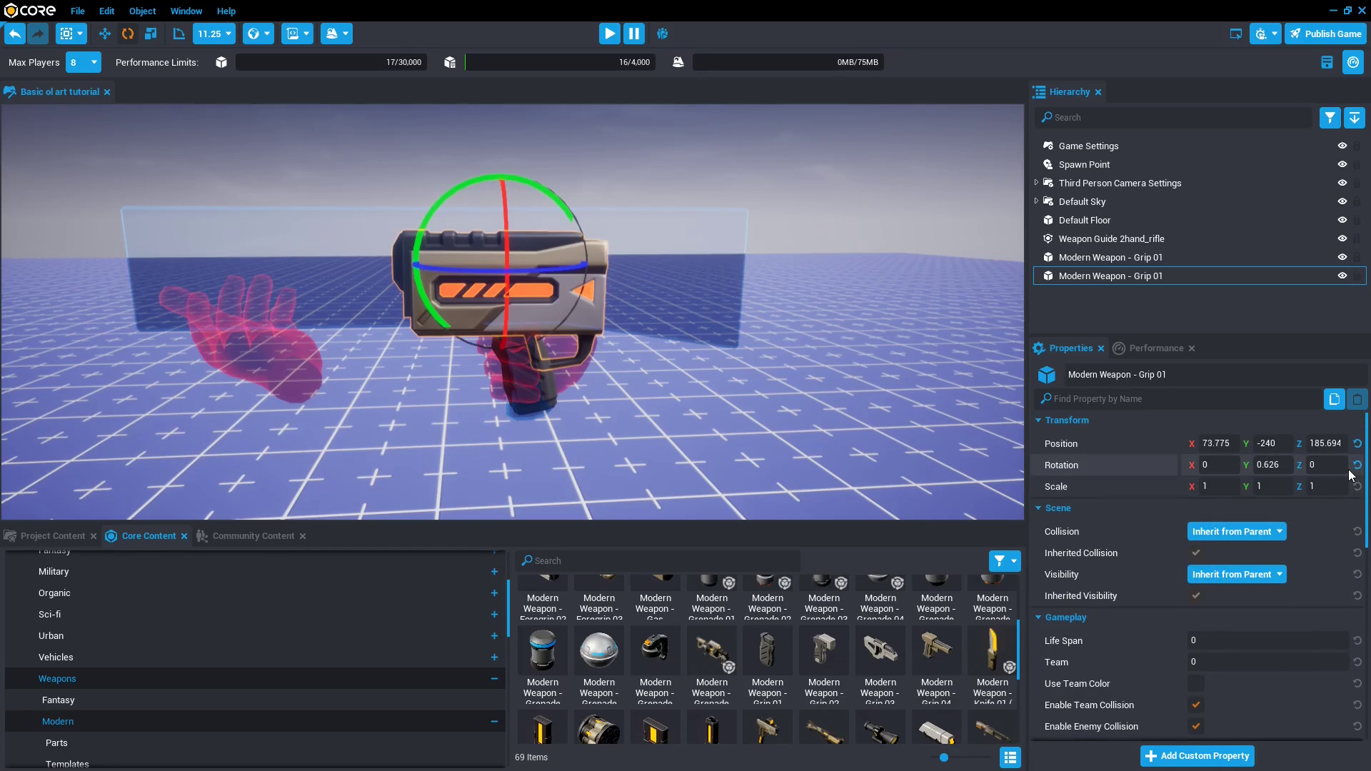
mouse_move(1358, 466)
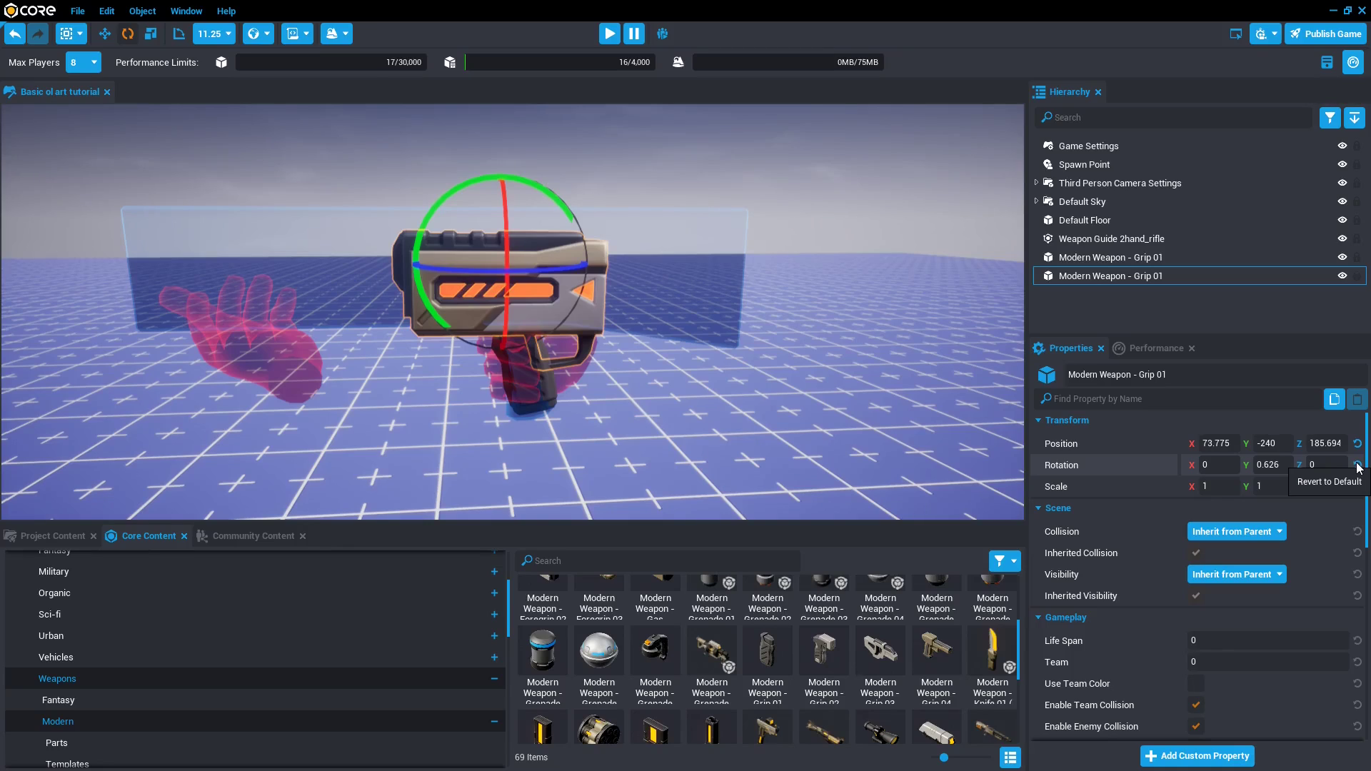
click(1357, 465)
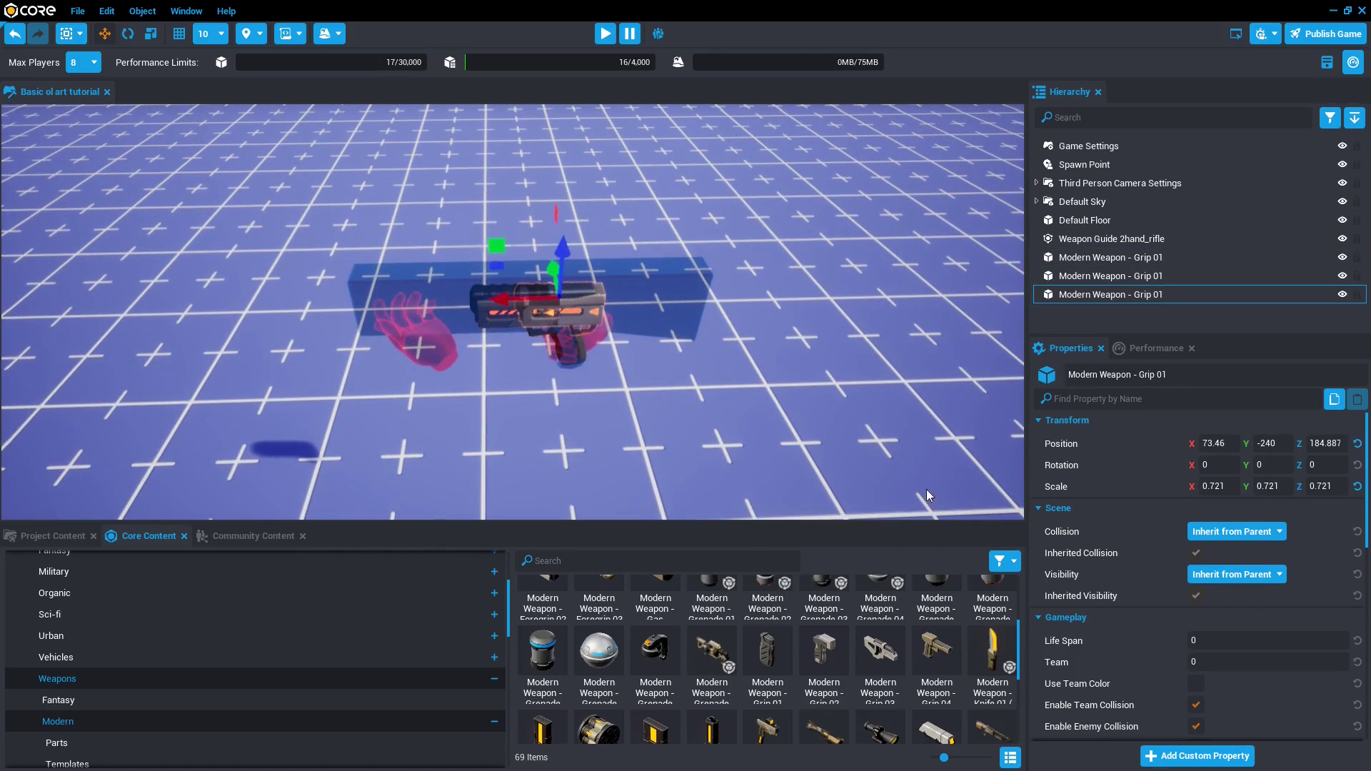
Swap the newest copy's mesh to Barrel Tip for the rifle's muzzle.
click(1209, 483)
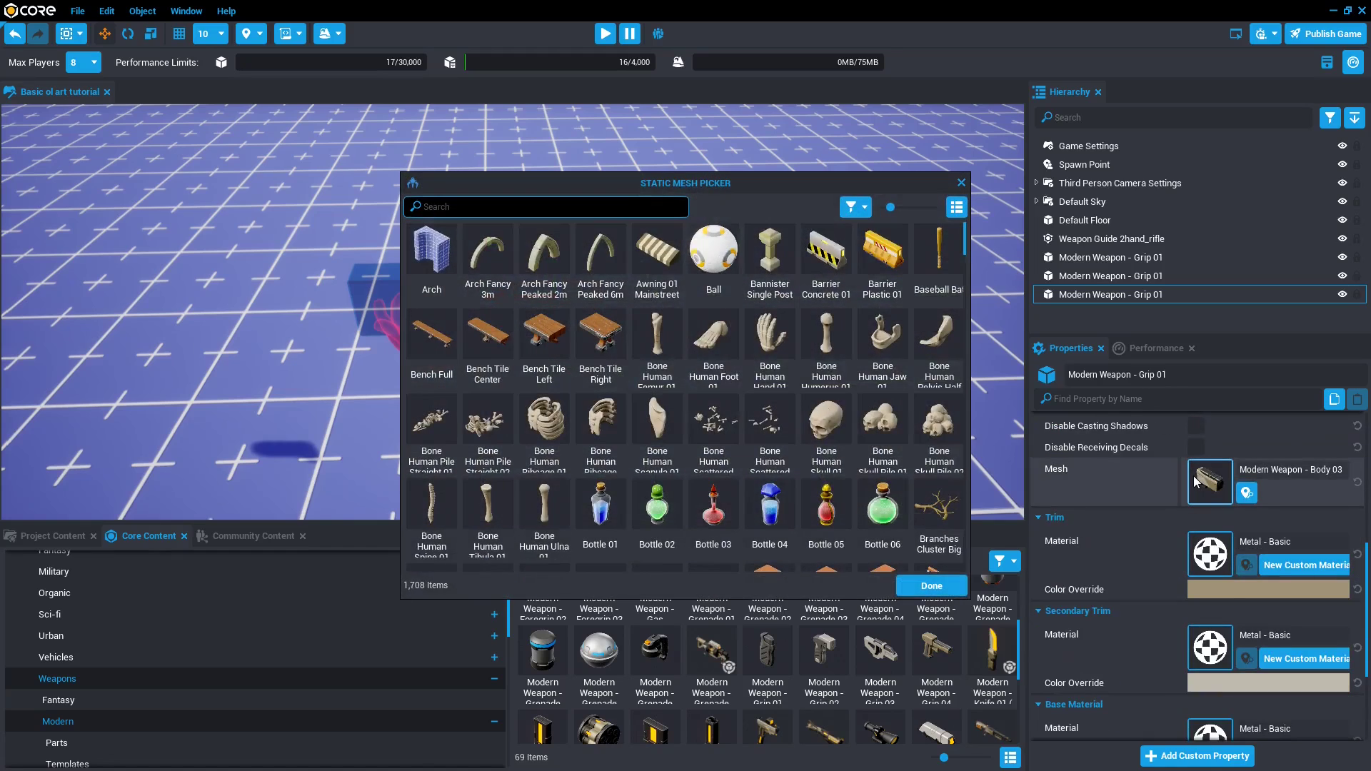
text(barre)
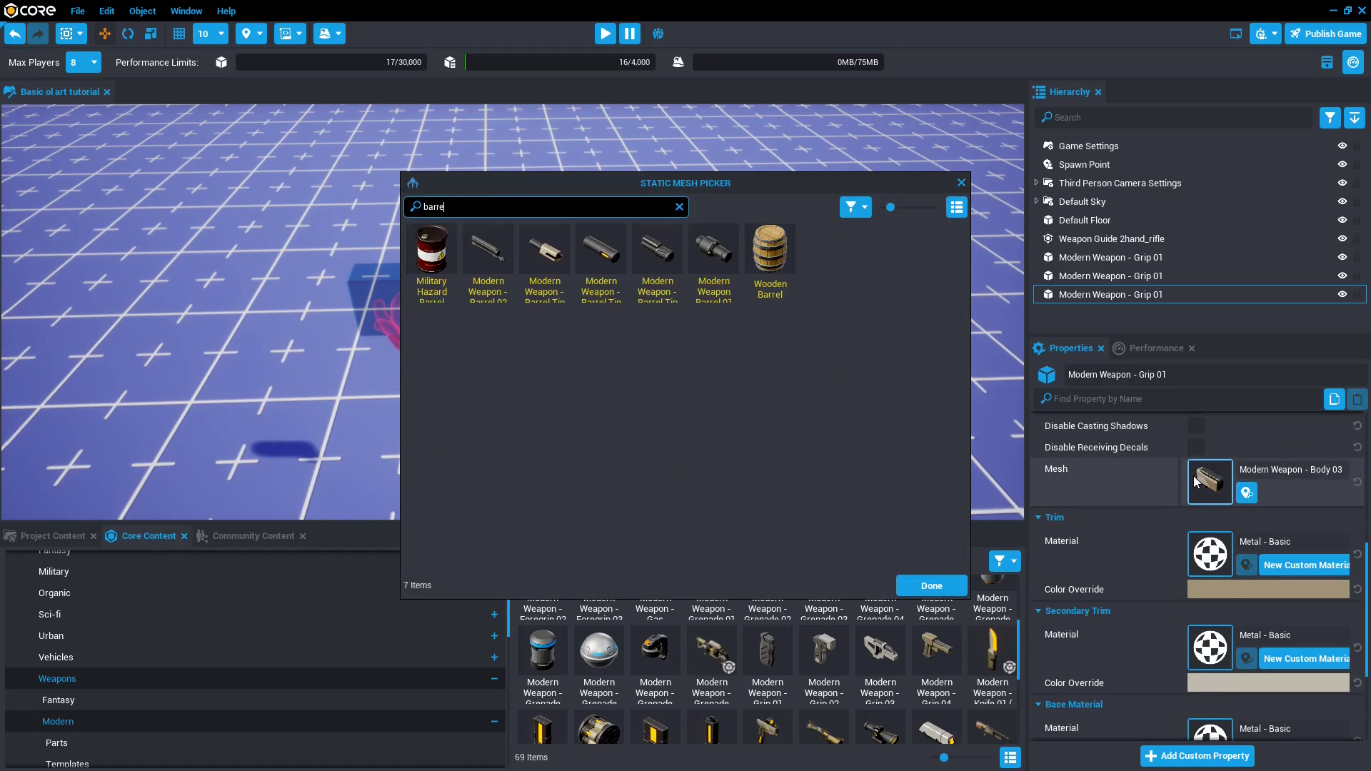
click(931, 585)
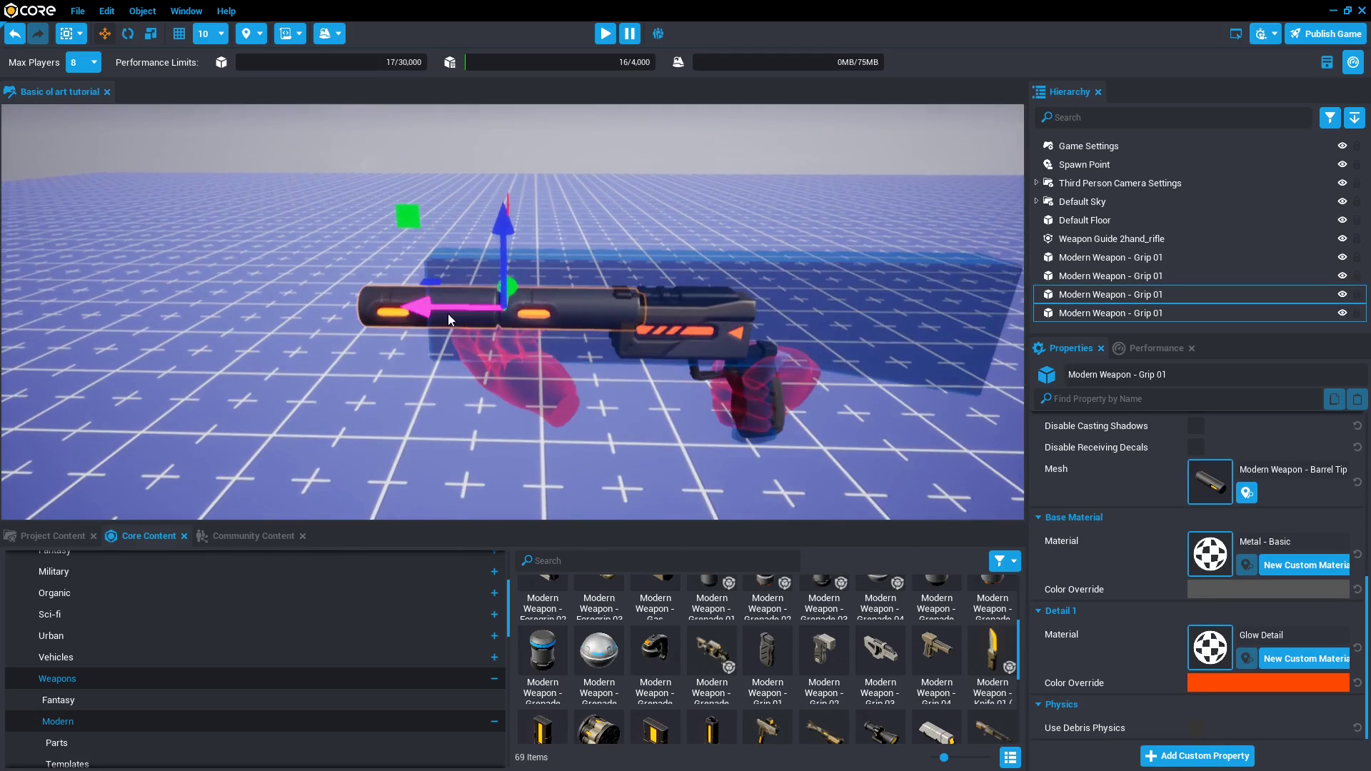
Select the Body 03 piece and swap its mesh to Gas Cylinder.
click(1110, 275)
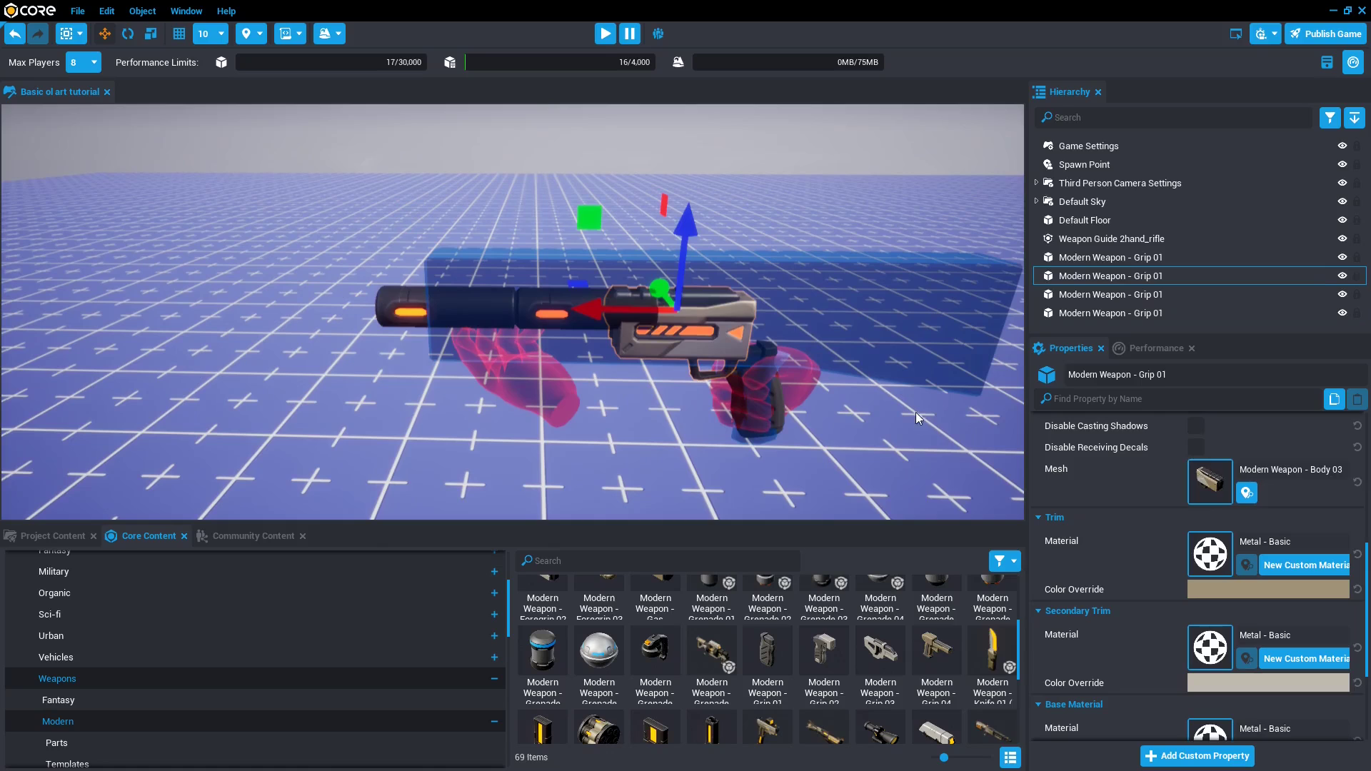
click(1209, 483)
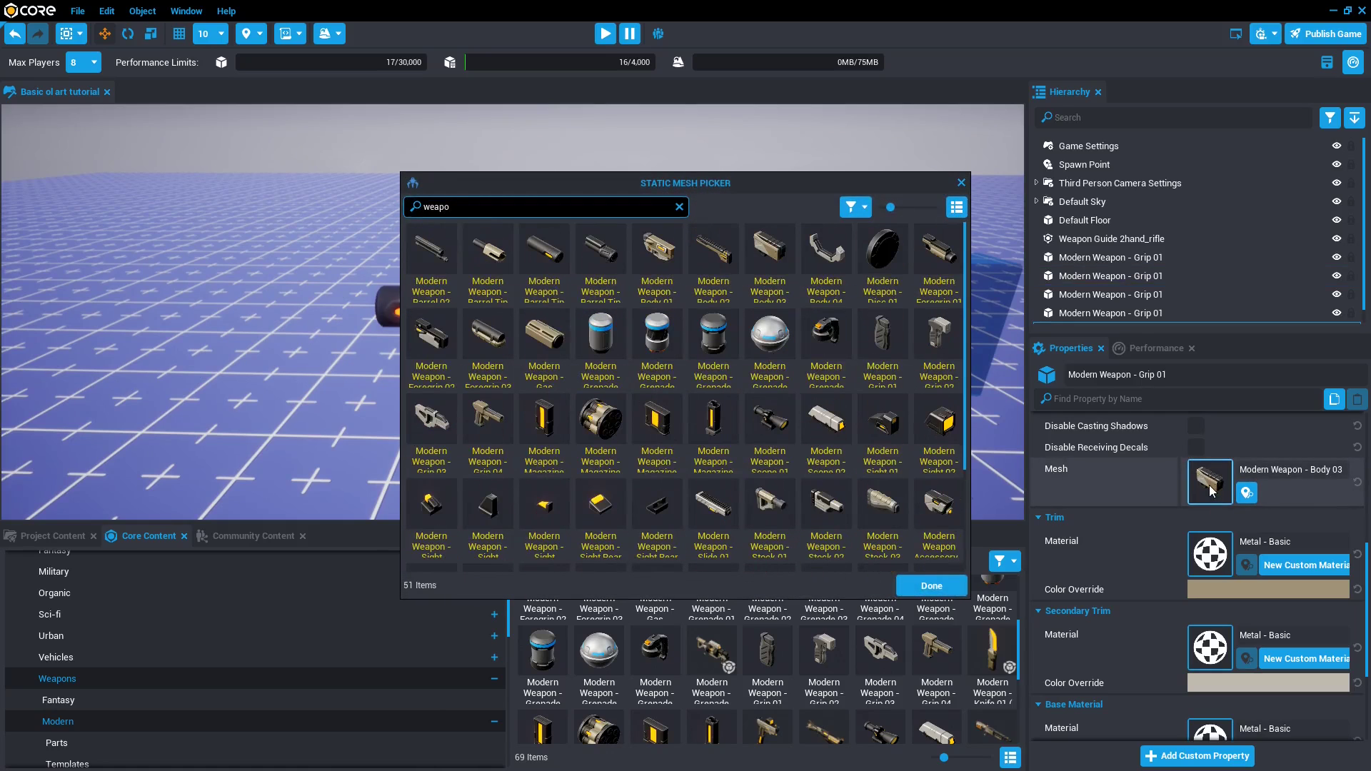
click(931, 586)
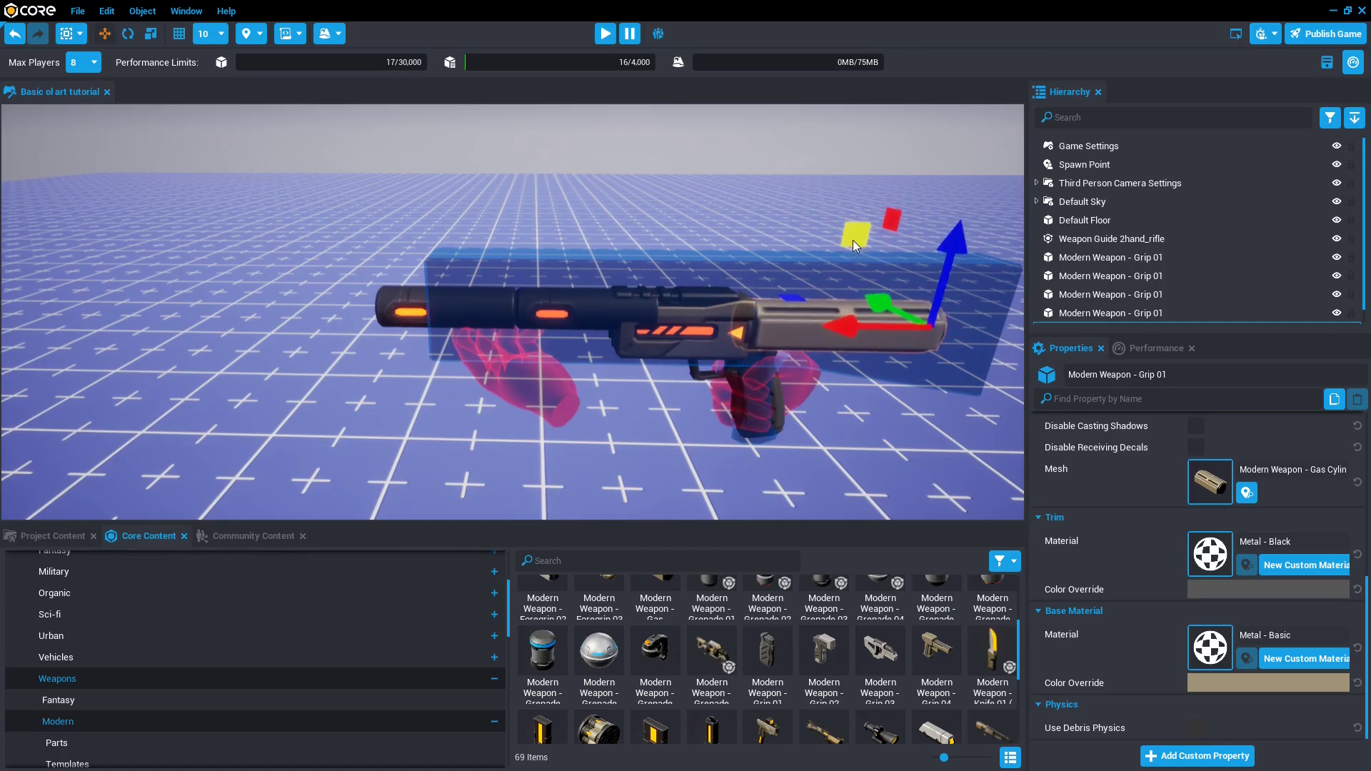
Swap the duplicated part's mesh to Military Tank Modern Tread along the barrel.
click(1210, 483)
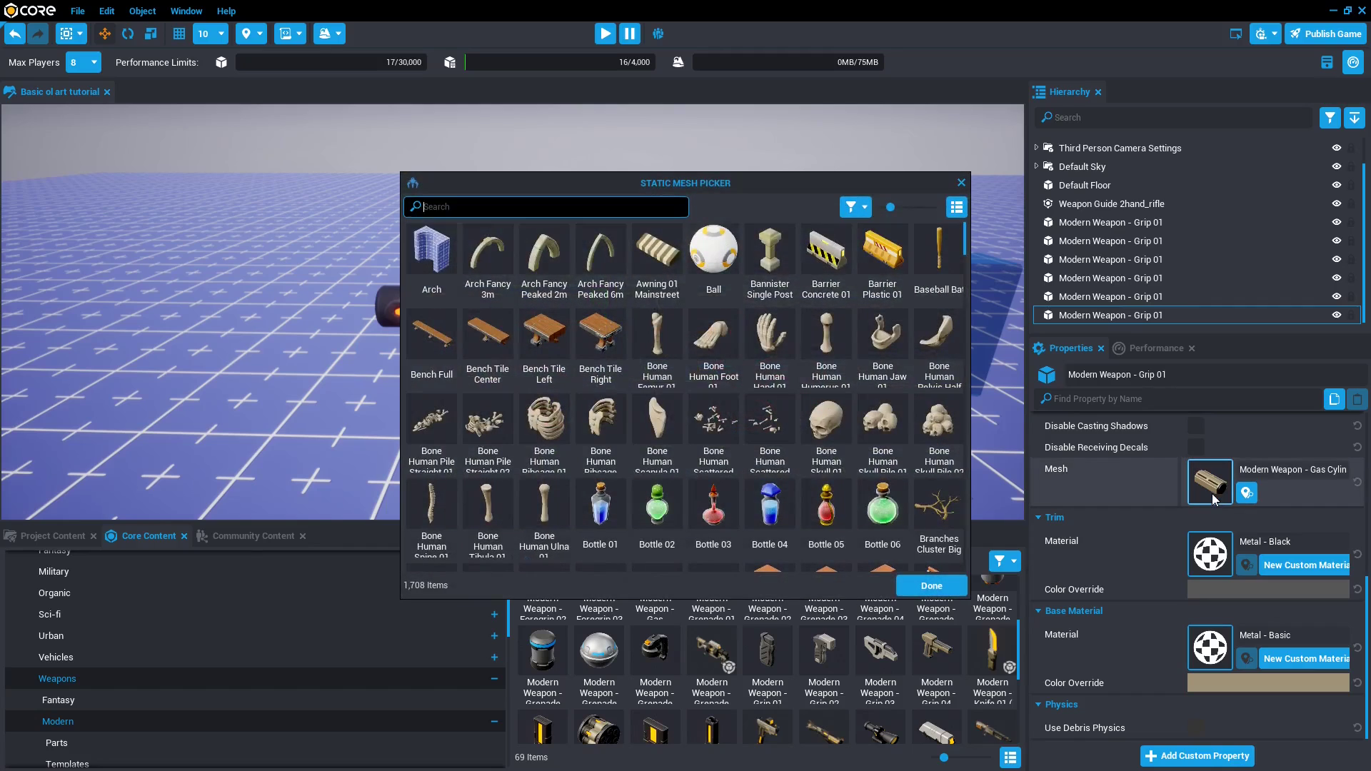
text(modern)
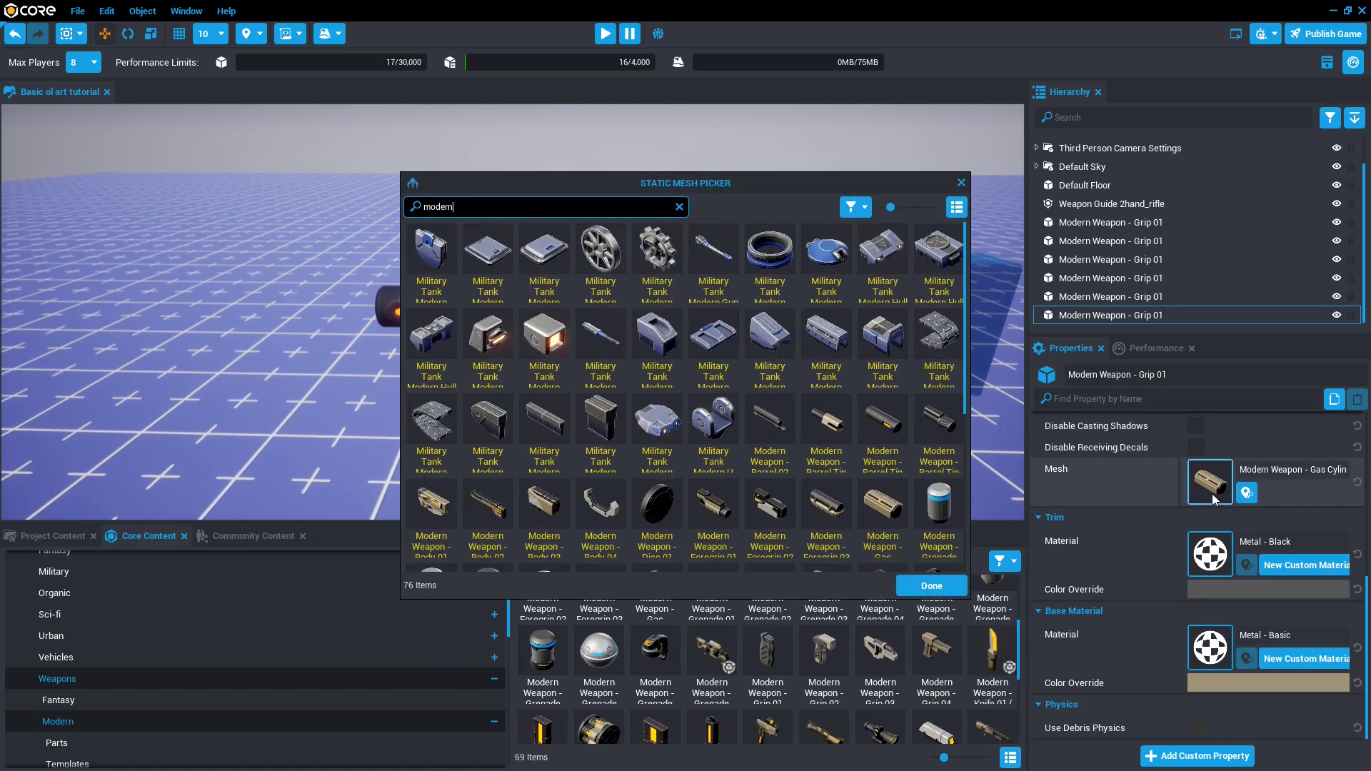
click(545, 425)
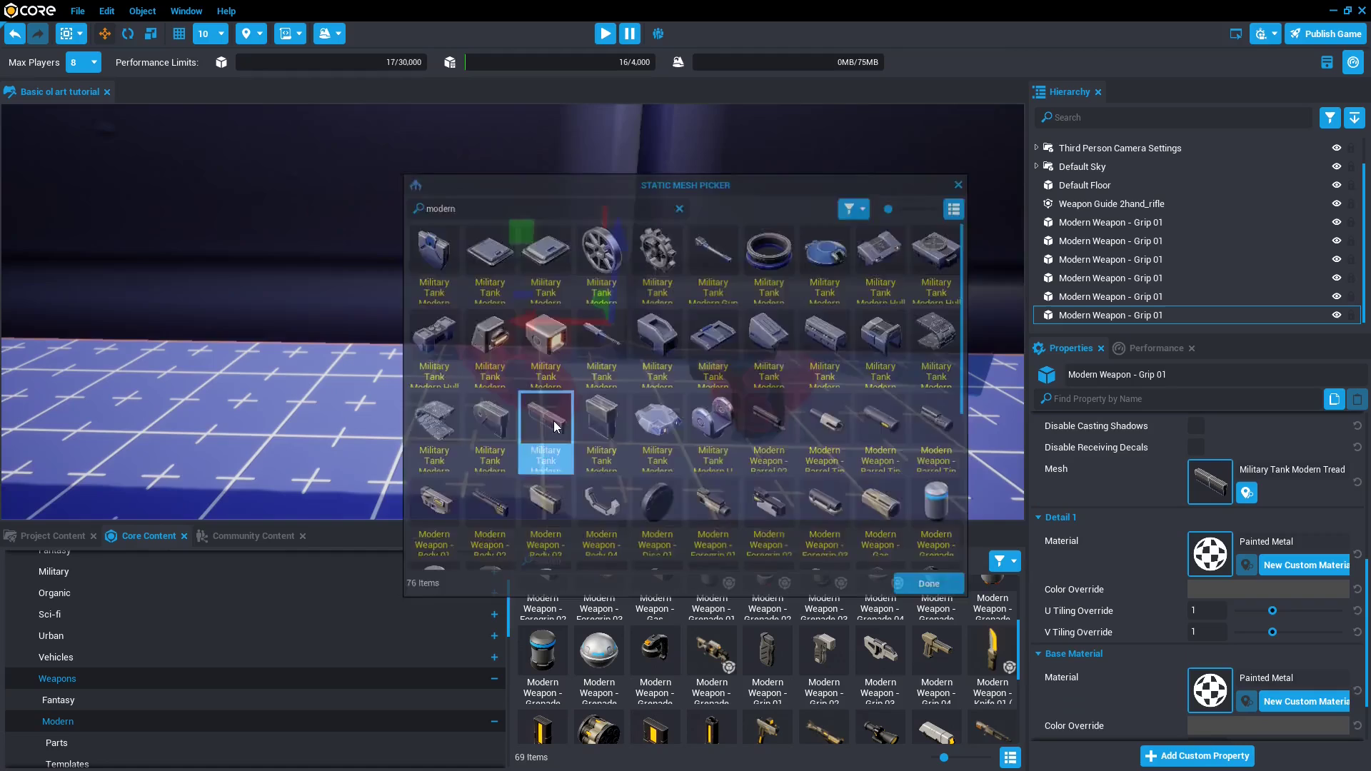
click(928, 583)
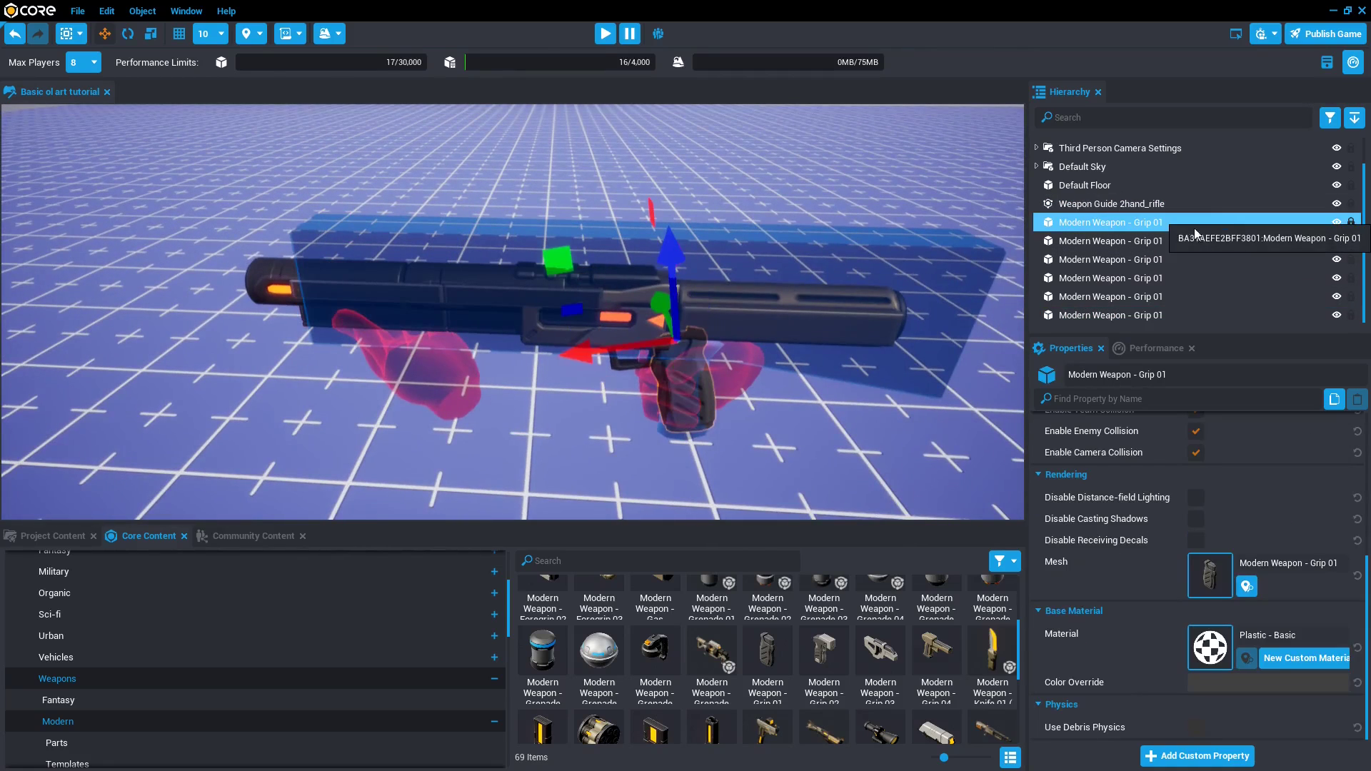
Search 'weapon' in the mesh picker and browse for a Modern Weapon body mesh.
click(1210, 574)
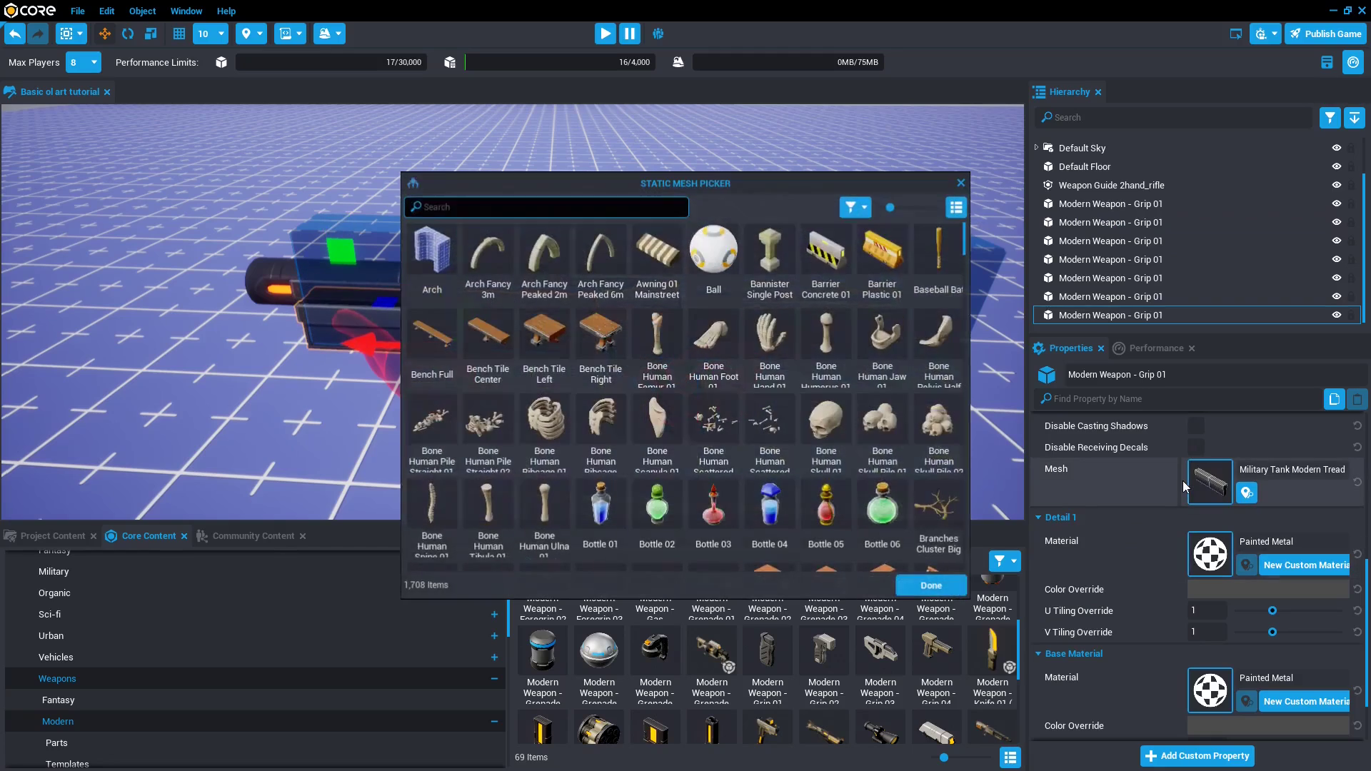
text(weapon)
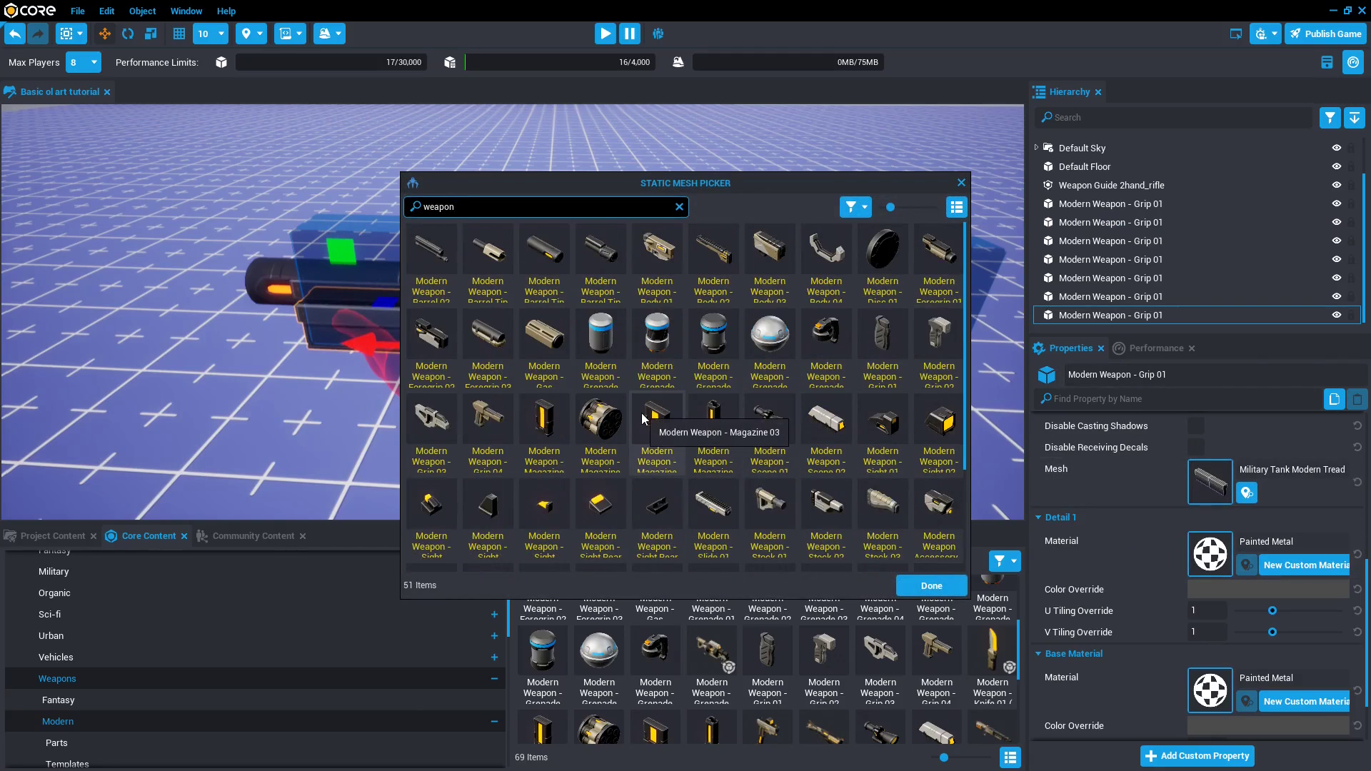
mouse_move(729, 267)
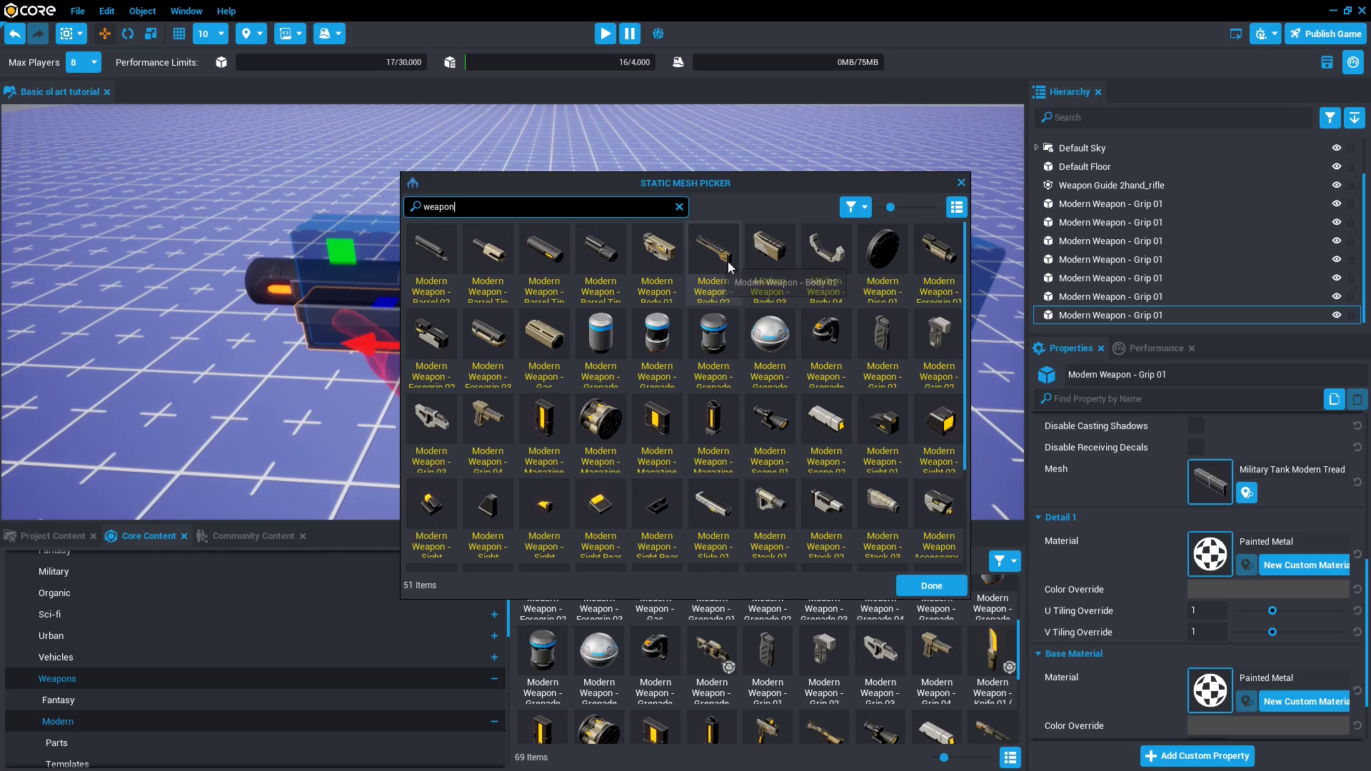
scroll(down, 3)
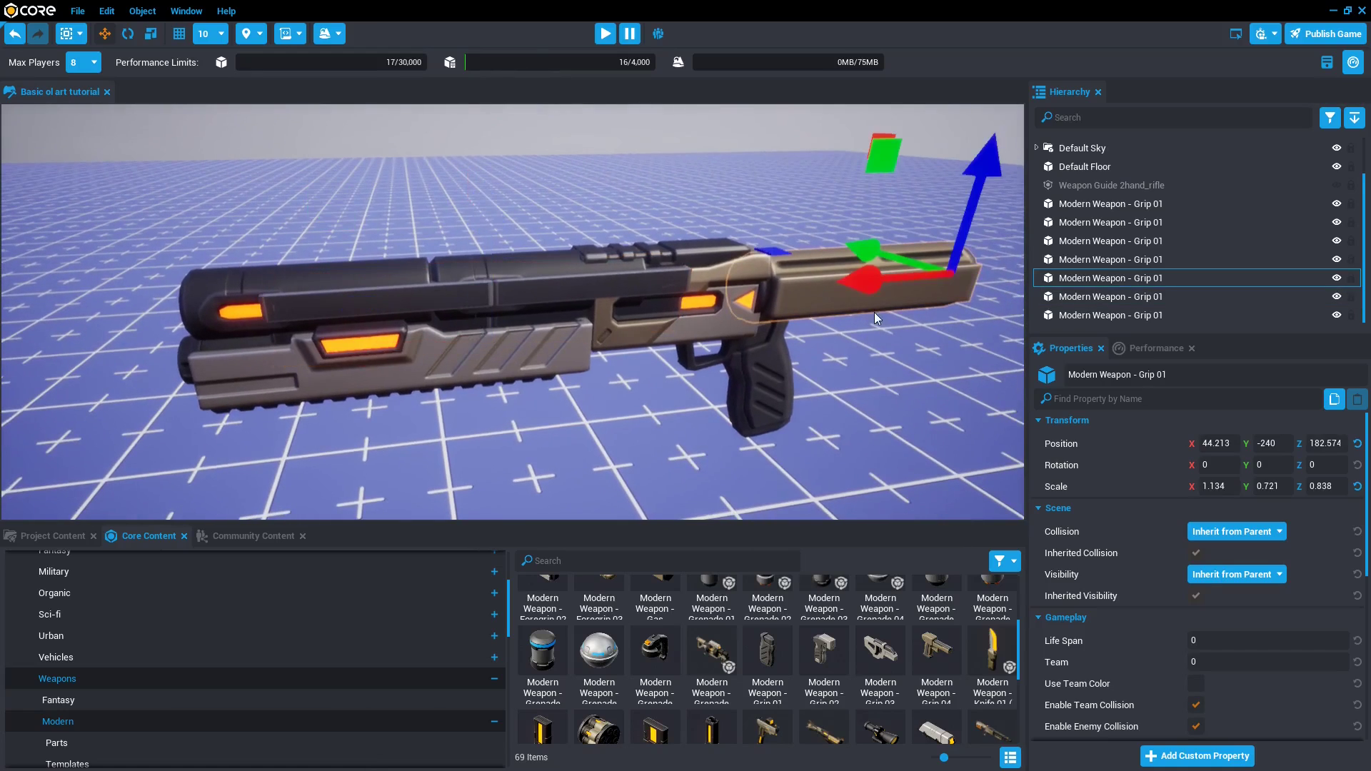
Swap the rear part's mesh to Modern Weapon - Stock 01, then select the top cylinder piece.
click(1210, 551)
text(stock)
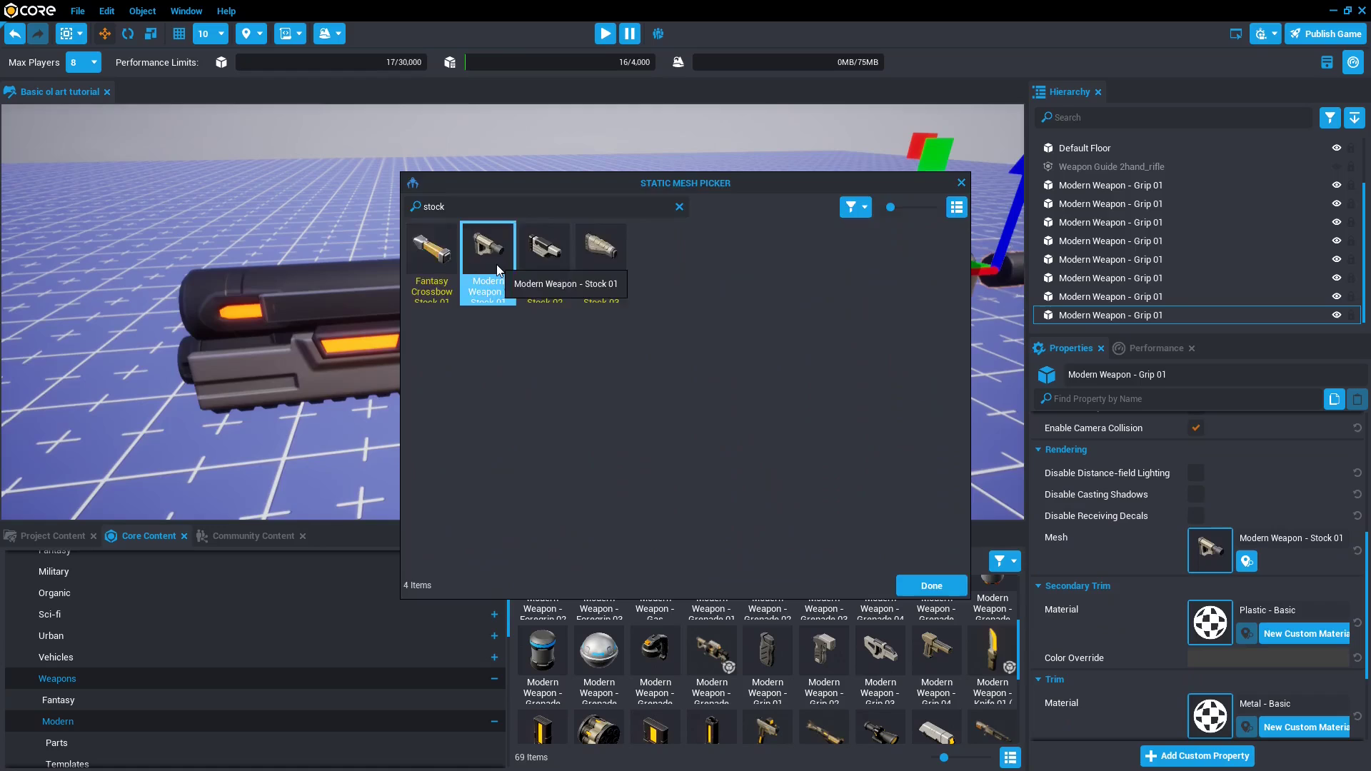
click(930, 585)
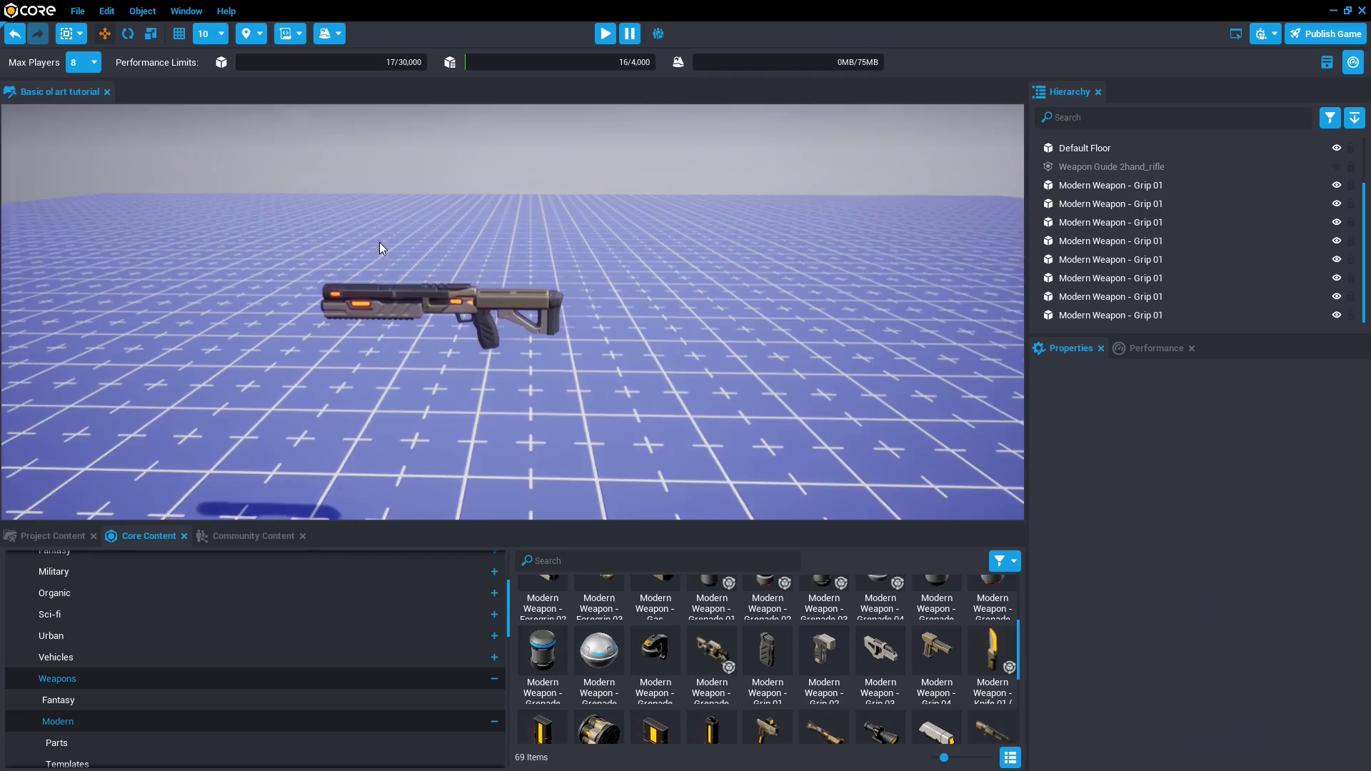
click(1111, 221)
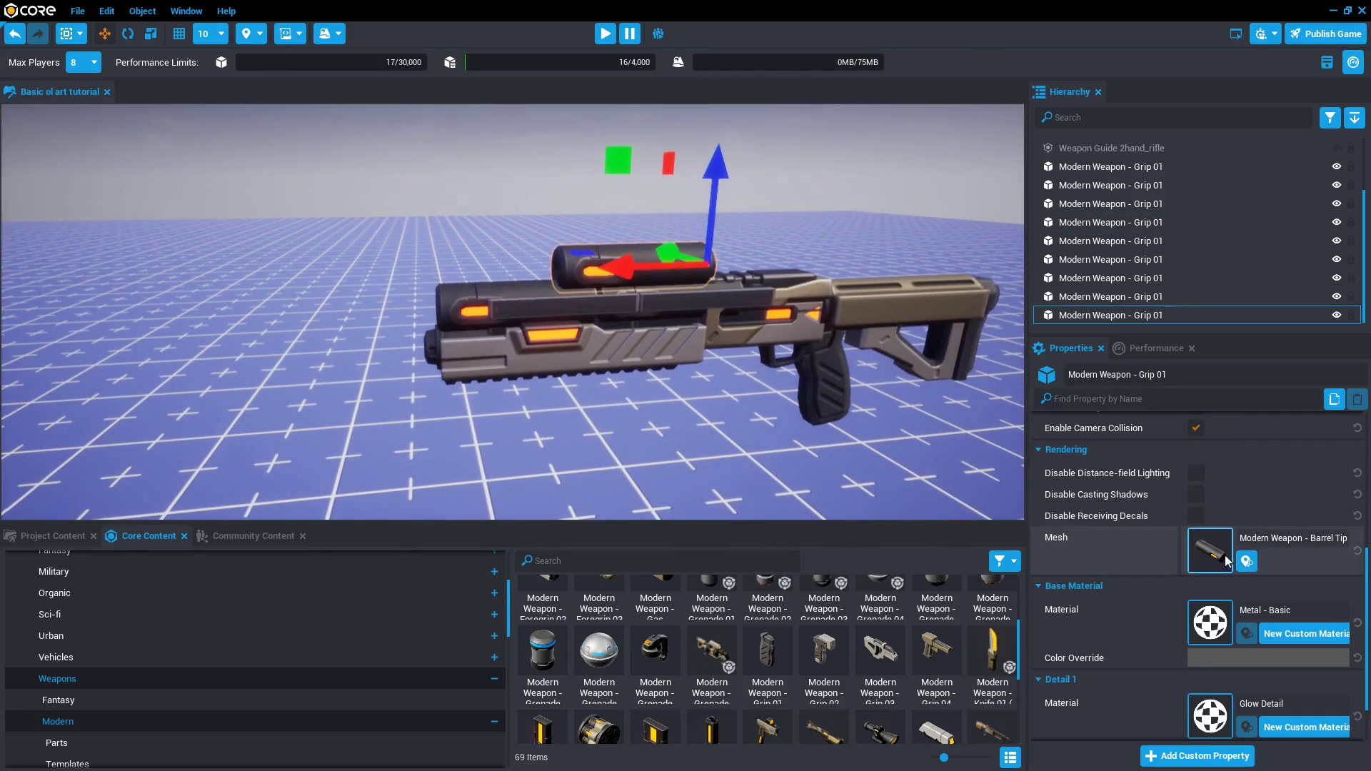
Swap the selected piece's mesh to a magazine.
click(1211, 551)
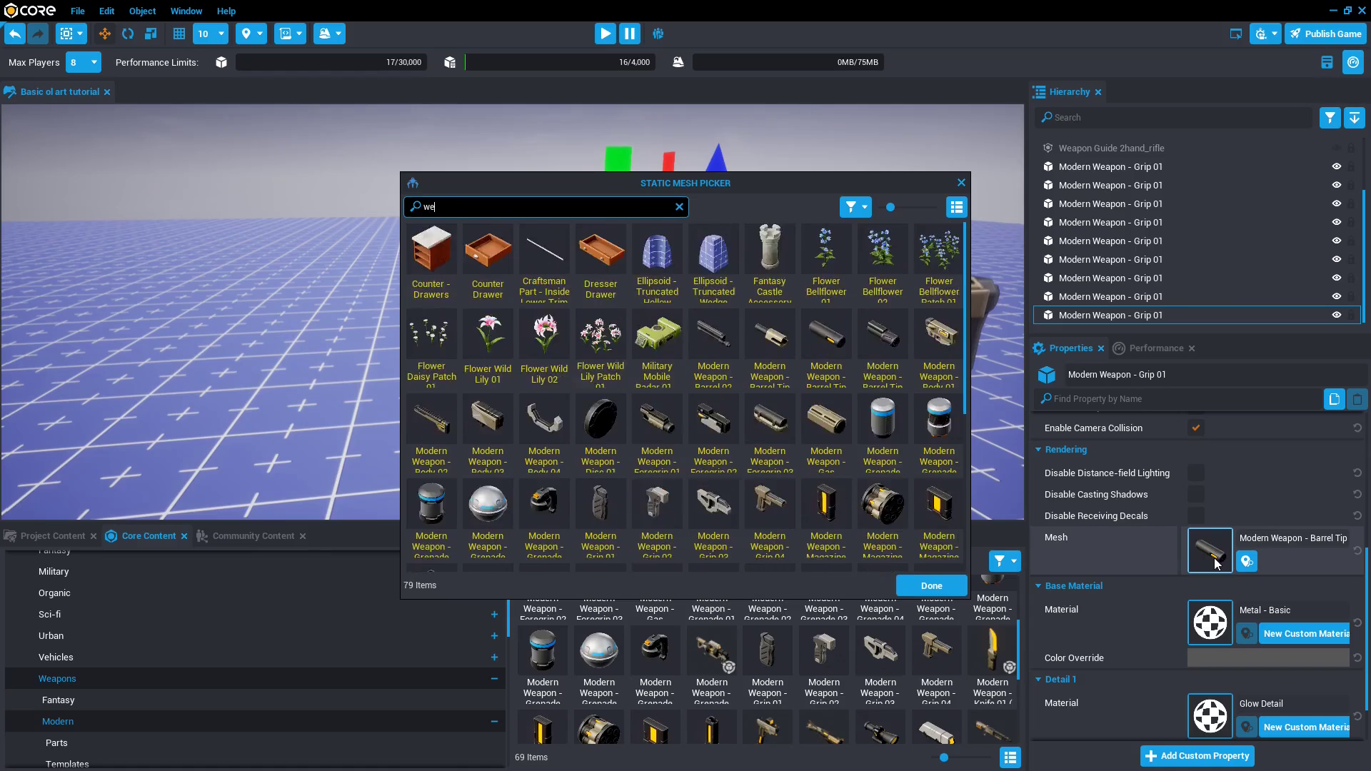
click(931, 585)
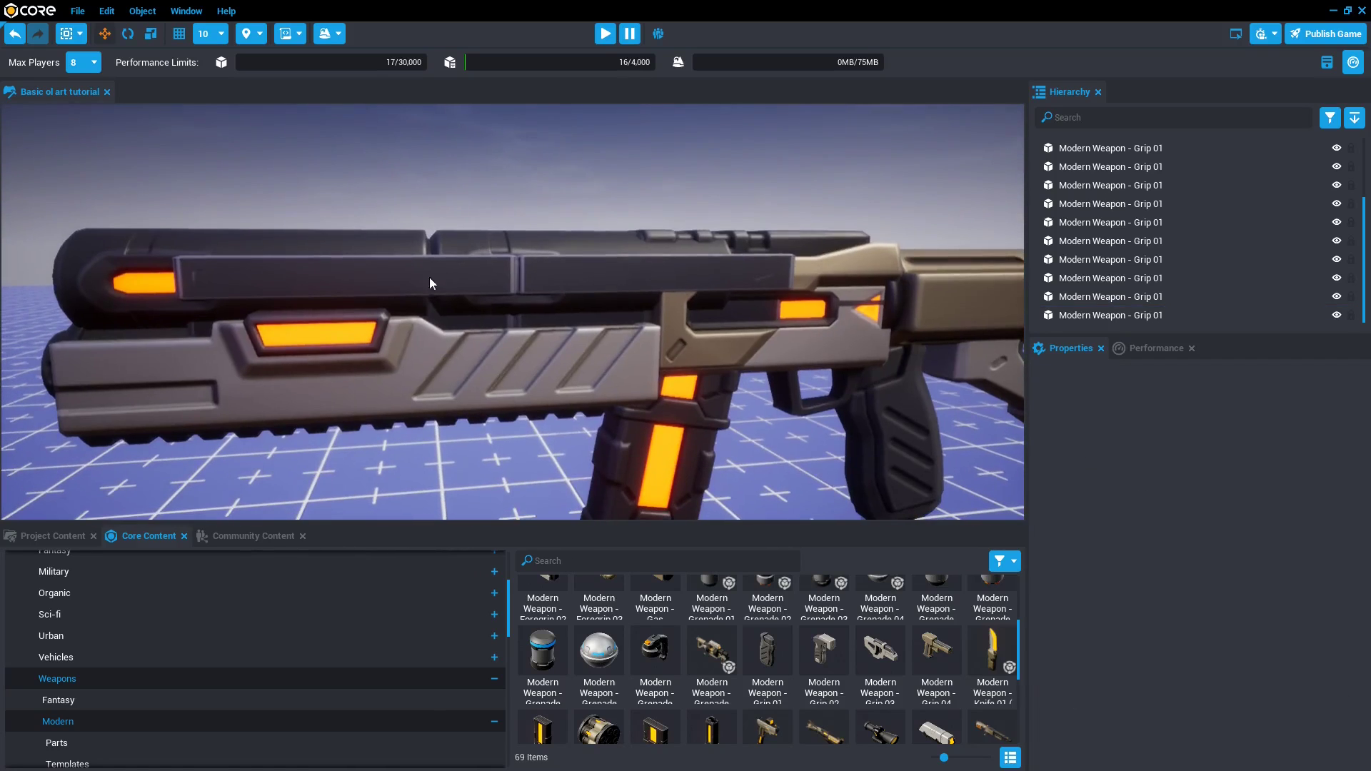
Swap the front piece to Modern Weapon Barrel 01 and select the top sight piece.
click(1110, 314)
text(barre)
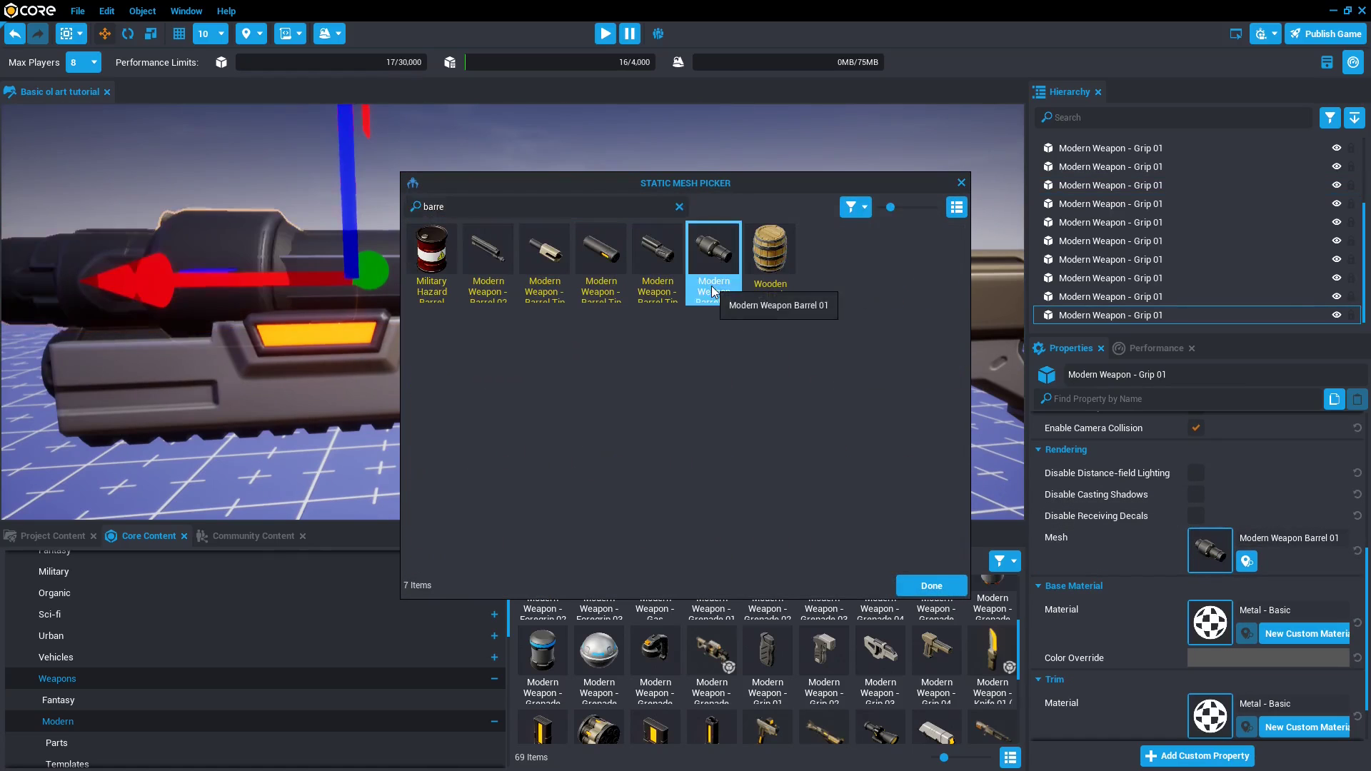
click(930, 586)
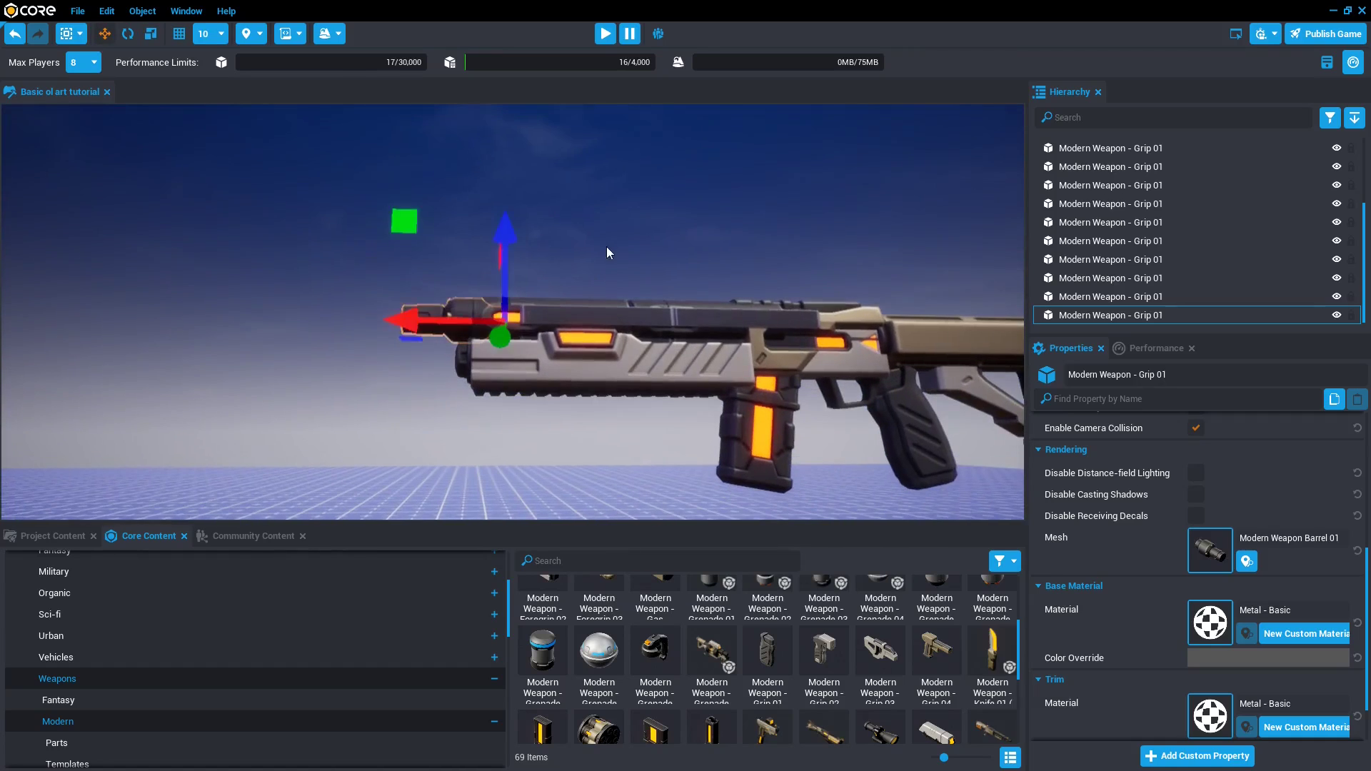
click(1111, 184)
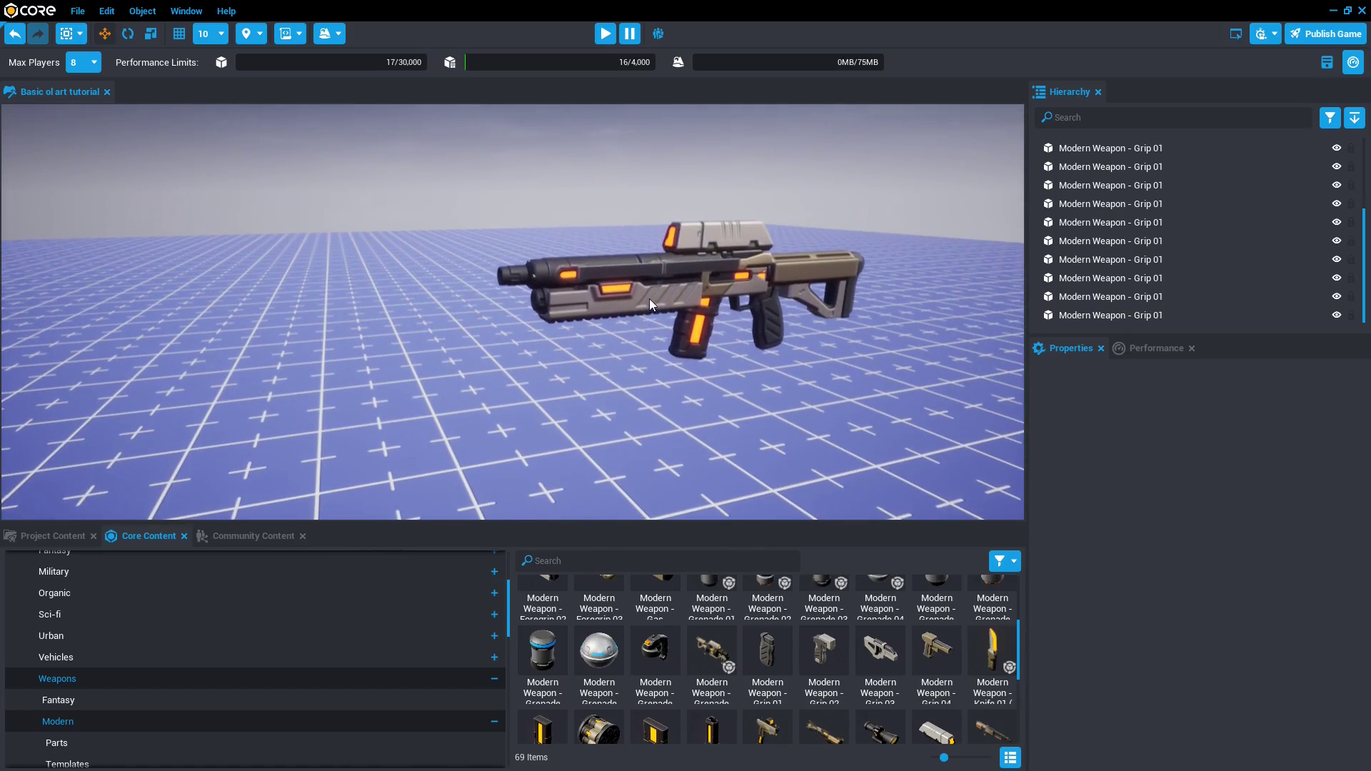
Select rifle parts and find Metal Painted Old 01 in Core Content materials.
click(1111, 222)
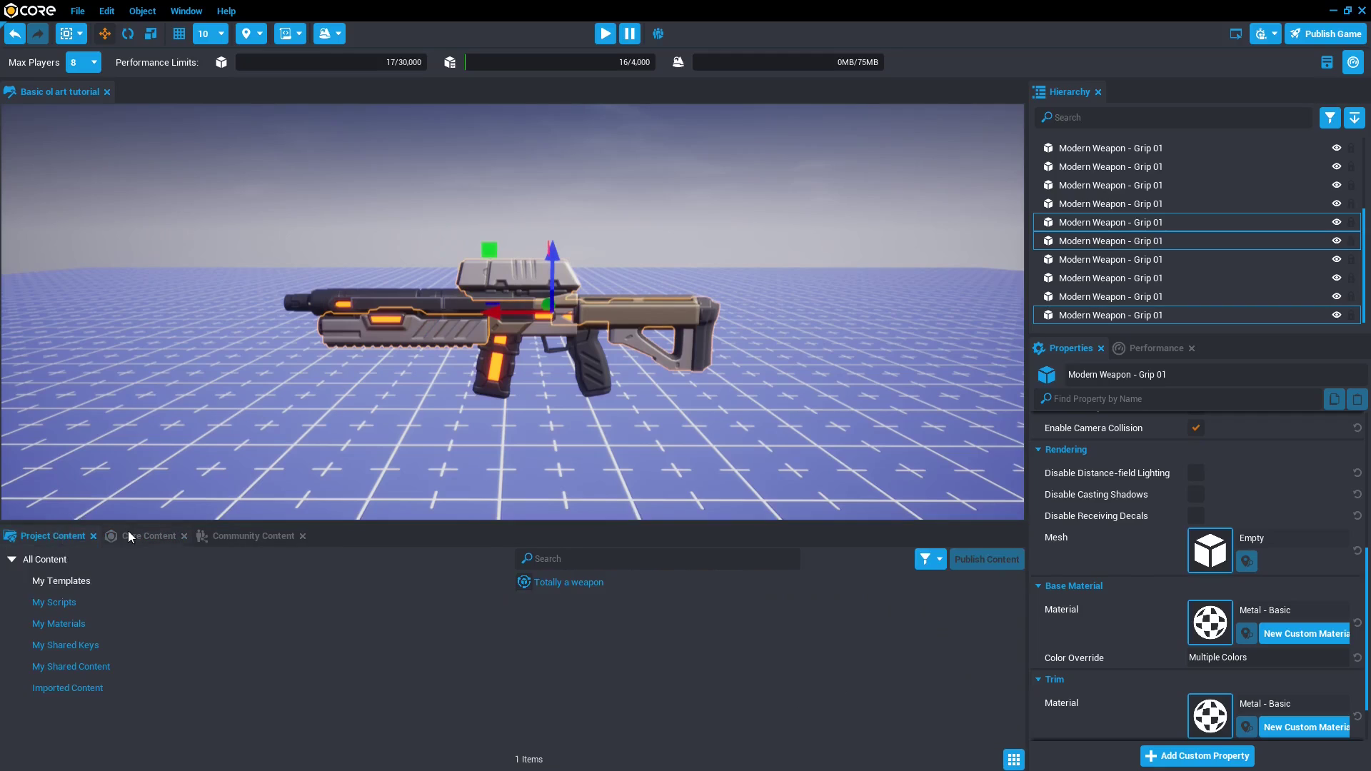
click(148, 535)
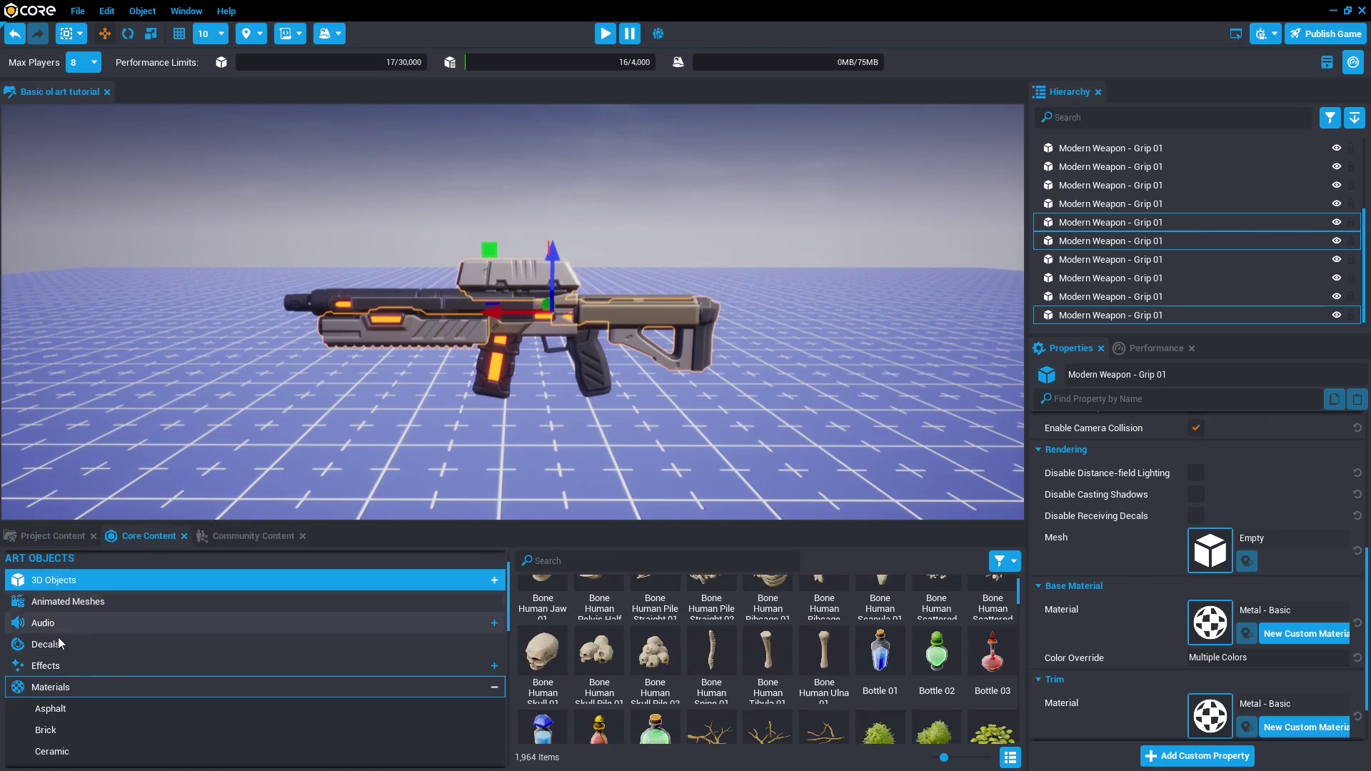
text(Metal old)
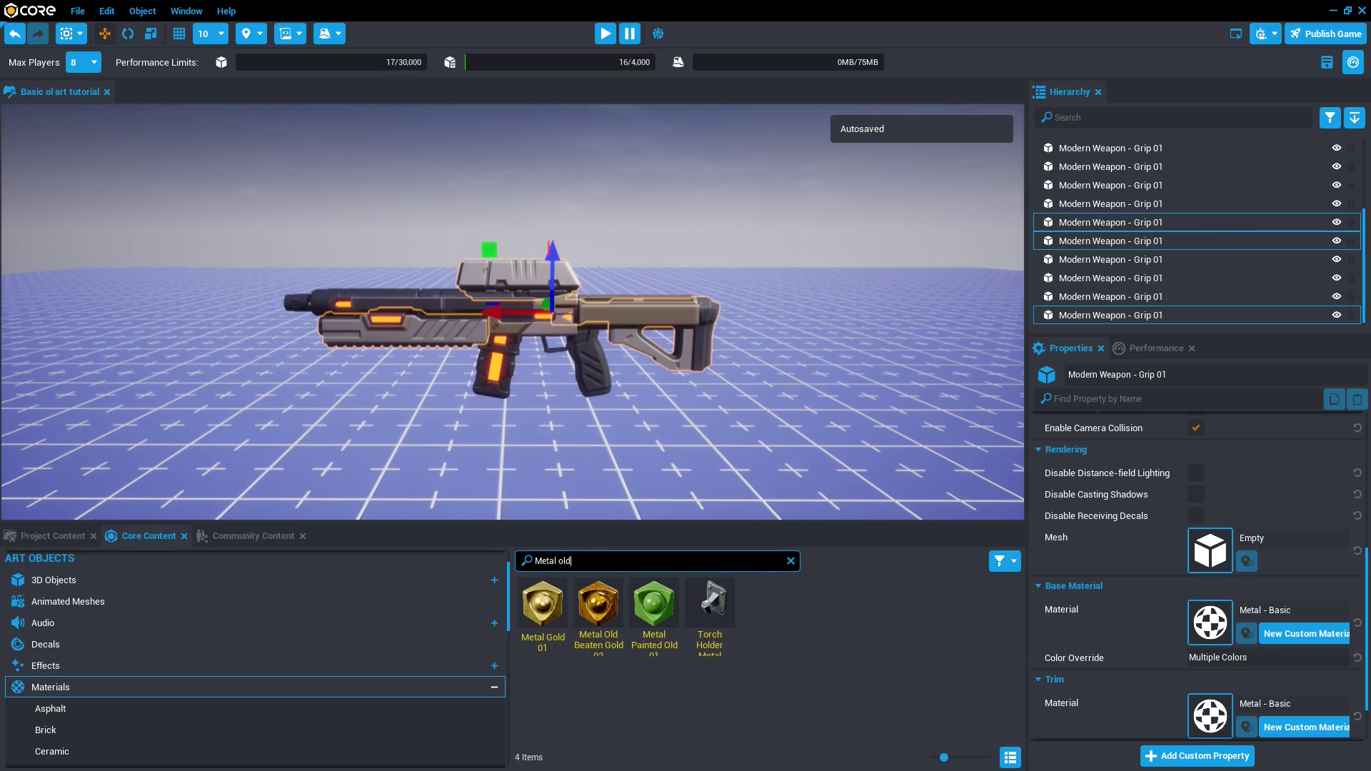
click(654, 602)
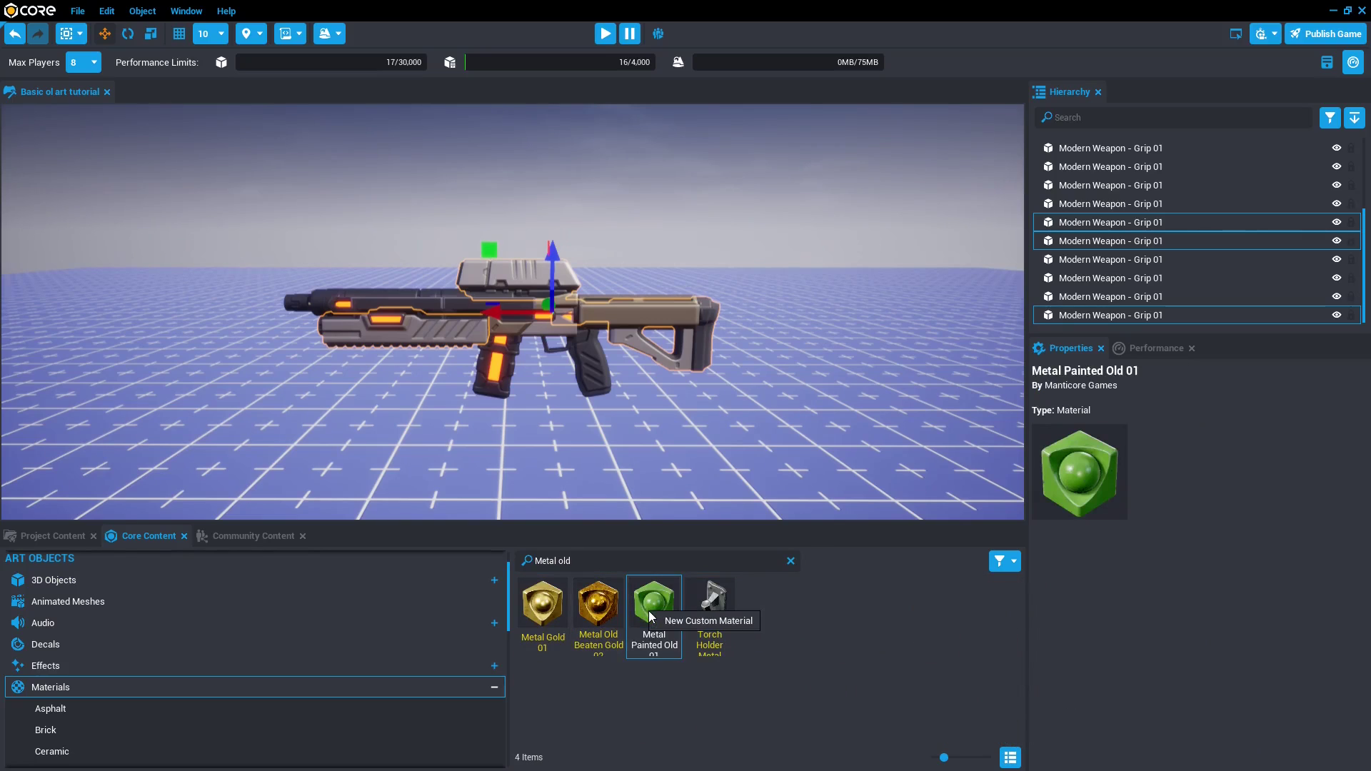
Create custom material Kustom Metal from it, coloured red.
click(654, 602)
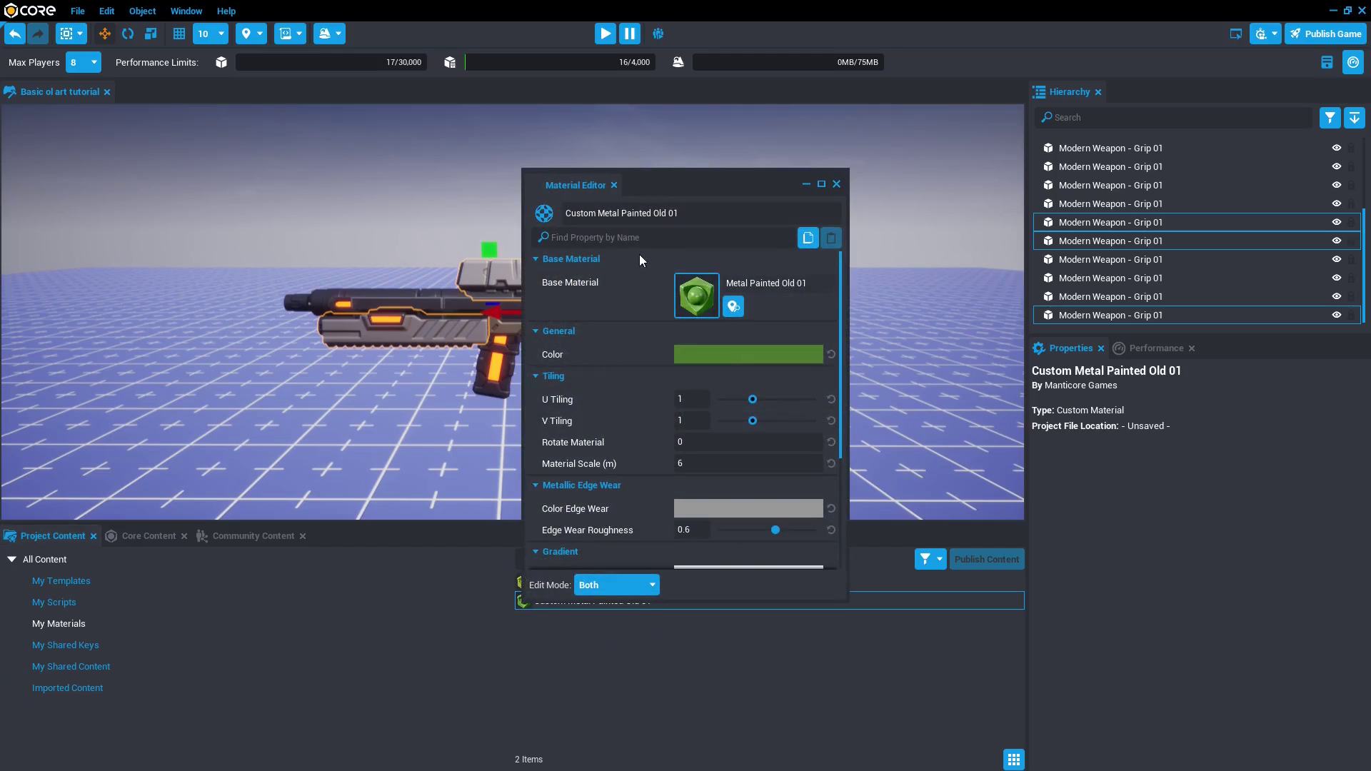
text(Kustom Metal)
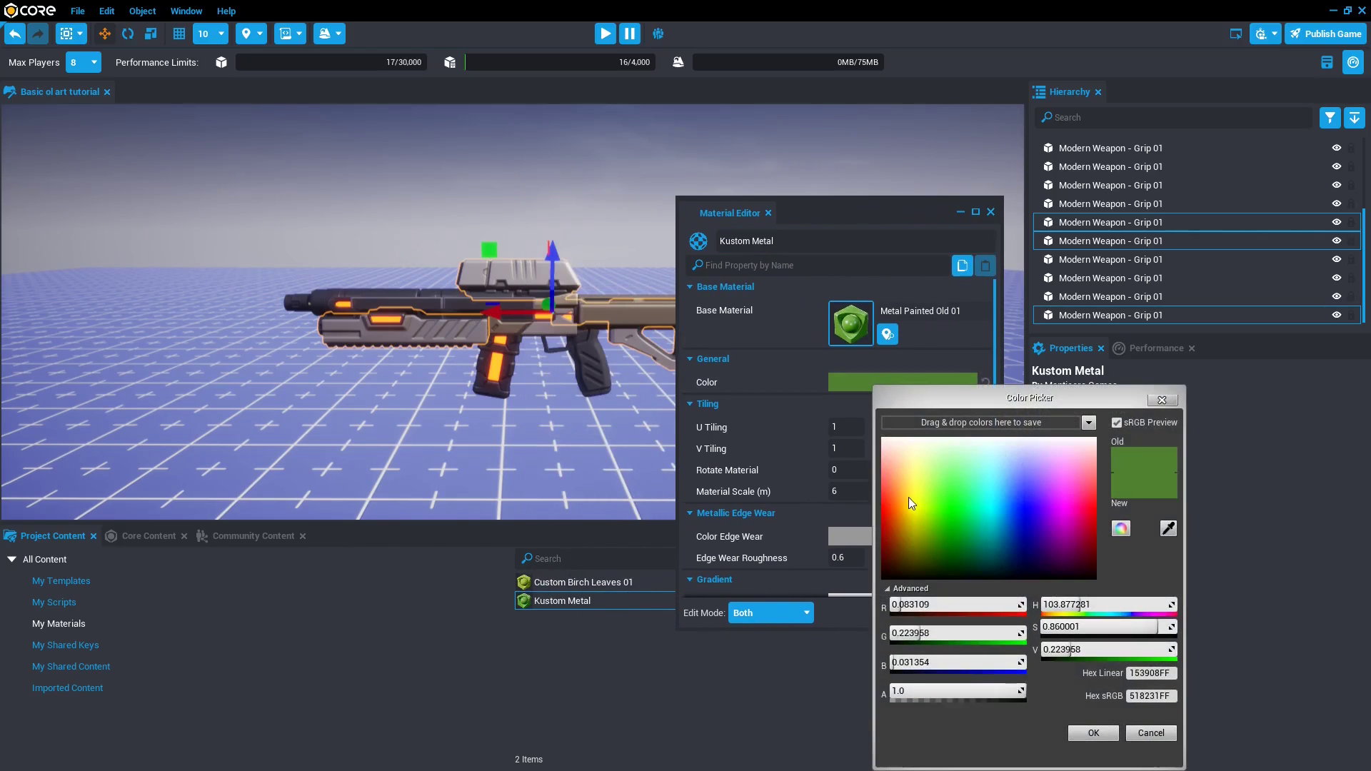
click(1094, 732)
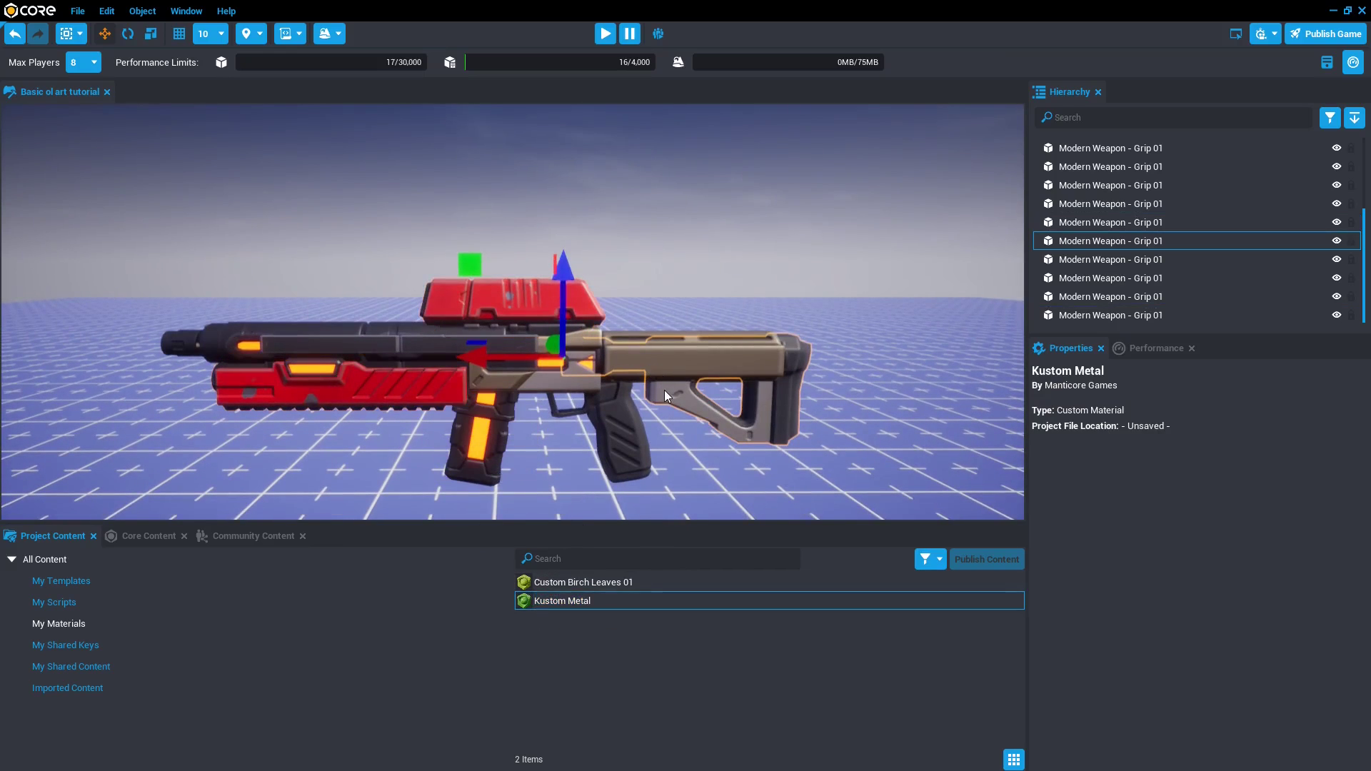
Make Kustom Metal - 1 orange in the Color Picker for the rifle body piece.
click(1110, 184)
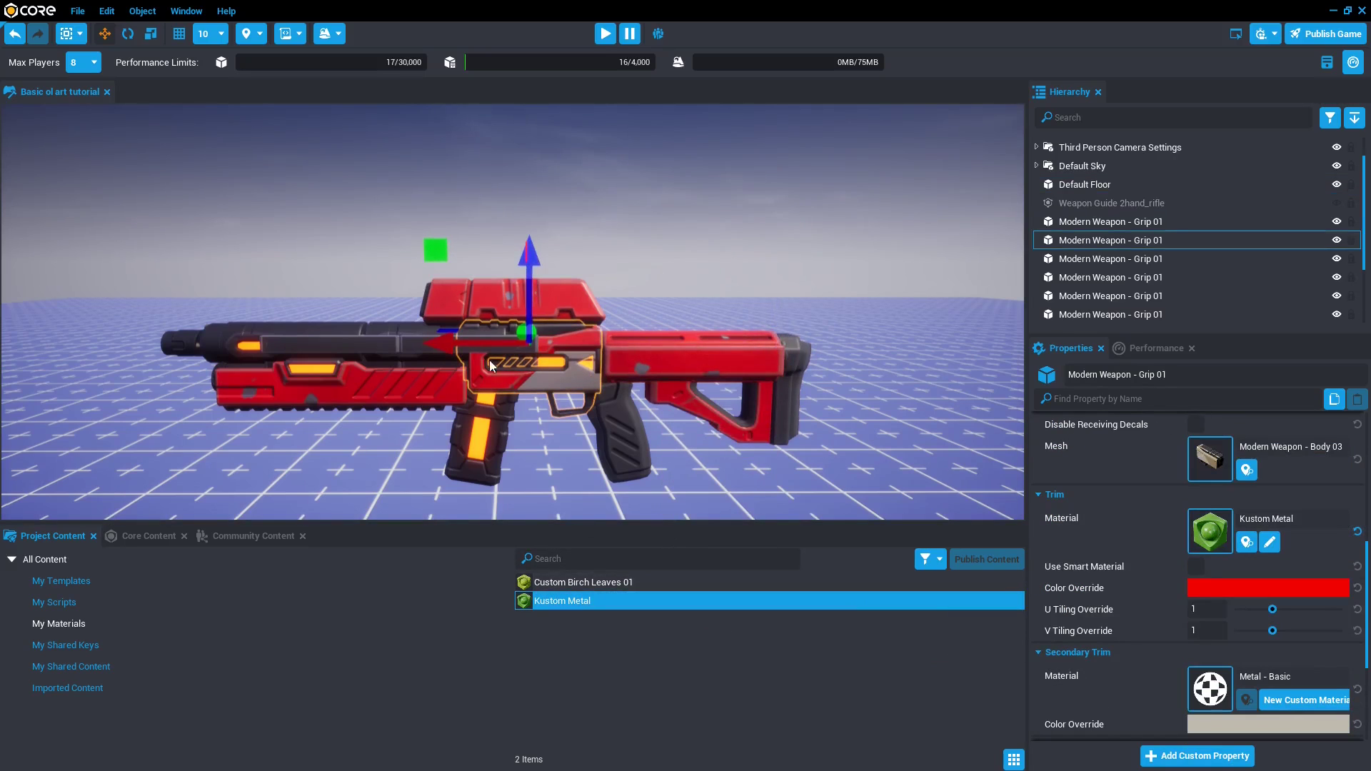
right_click(562, 599)
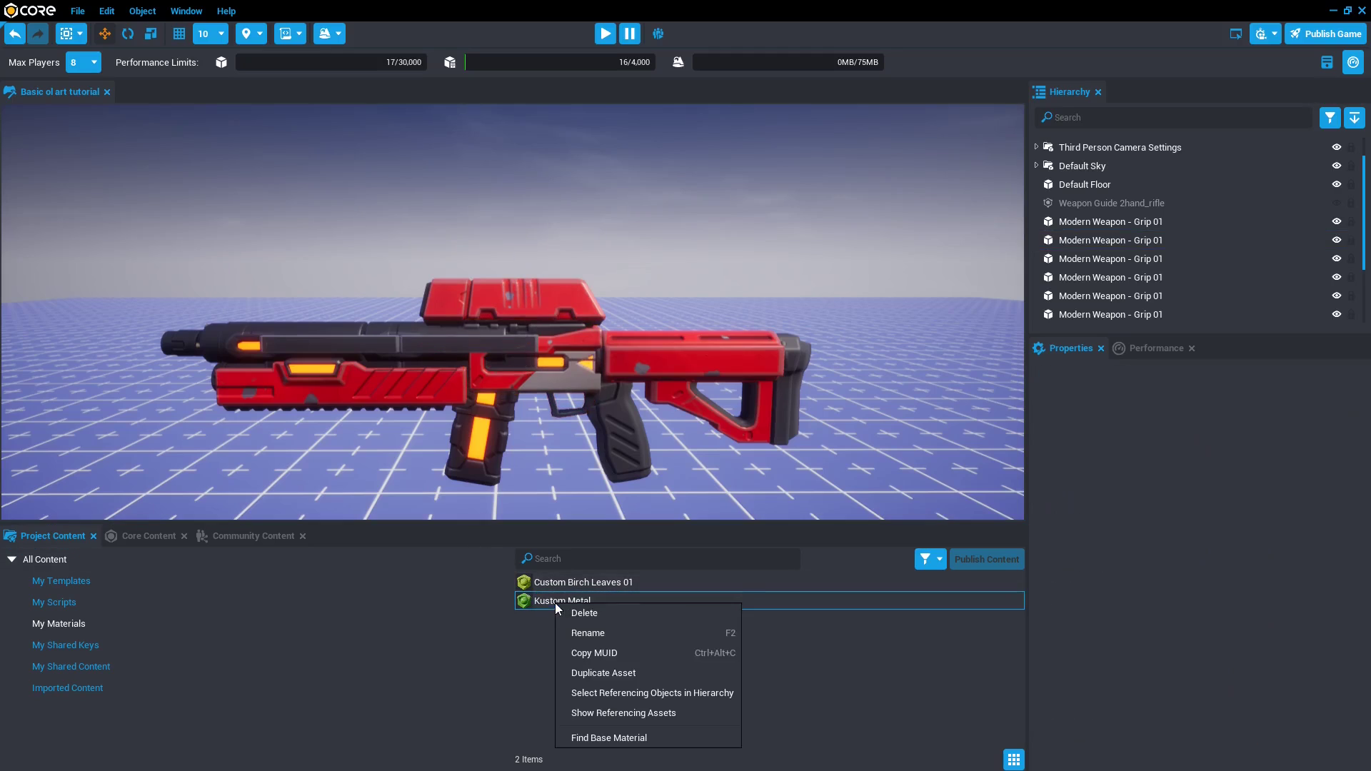
click(602, 673)
text(Kustom Metal - 1)
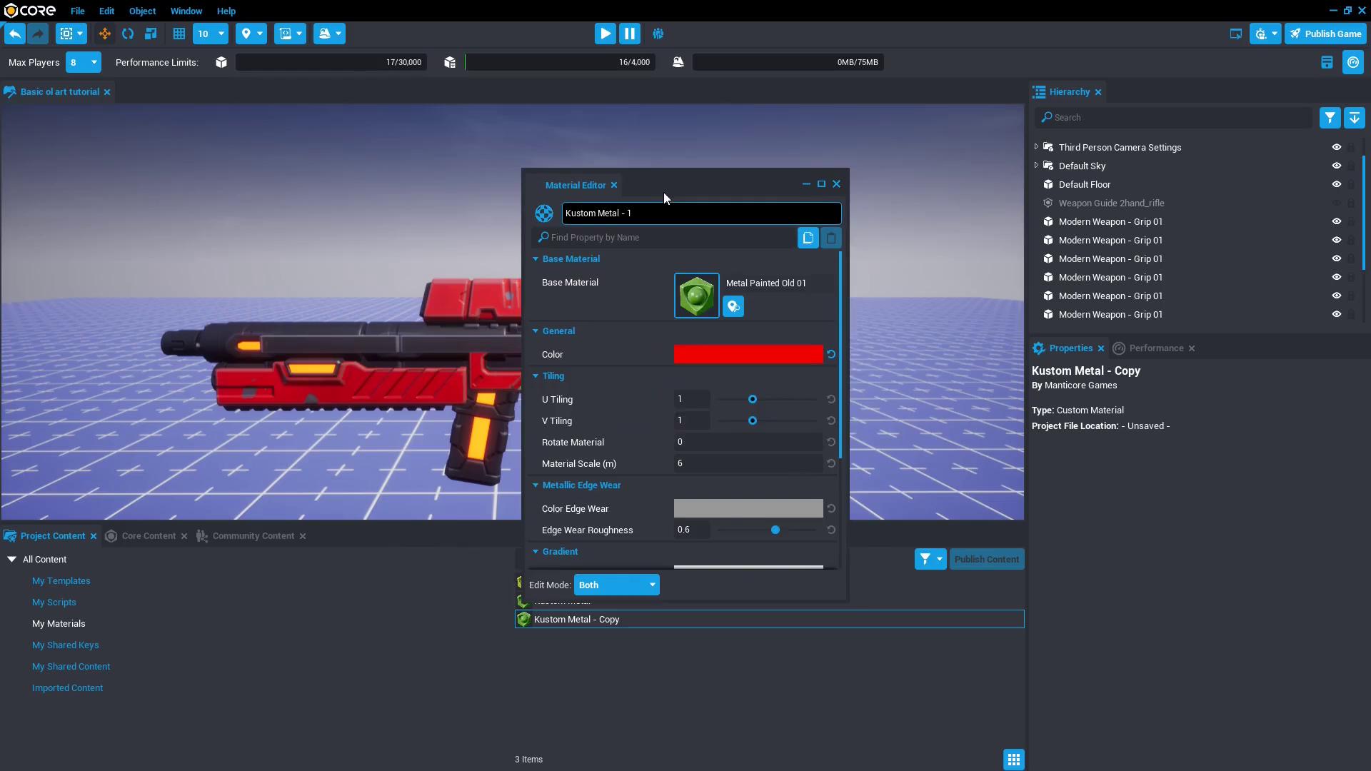
click(748, 354)
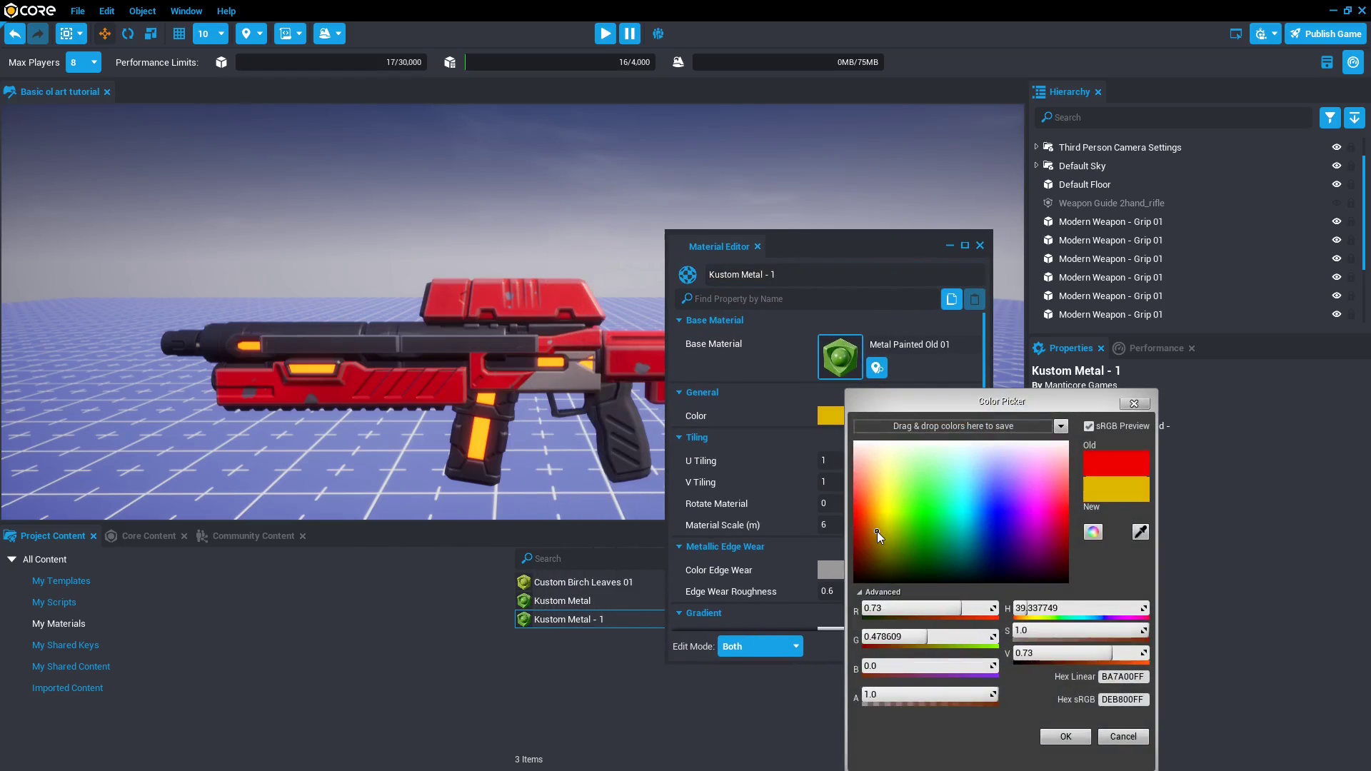
click(860, 512)
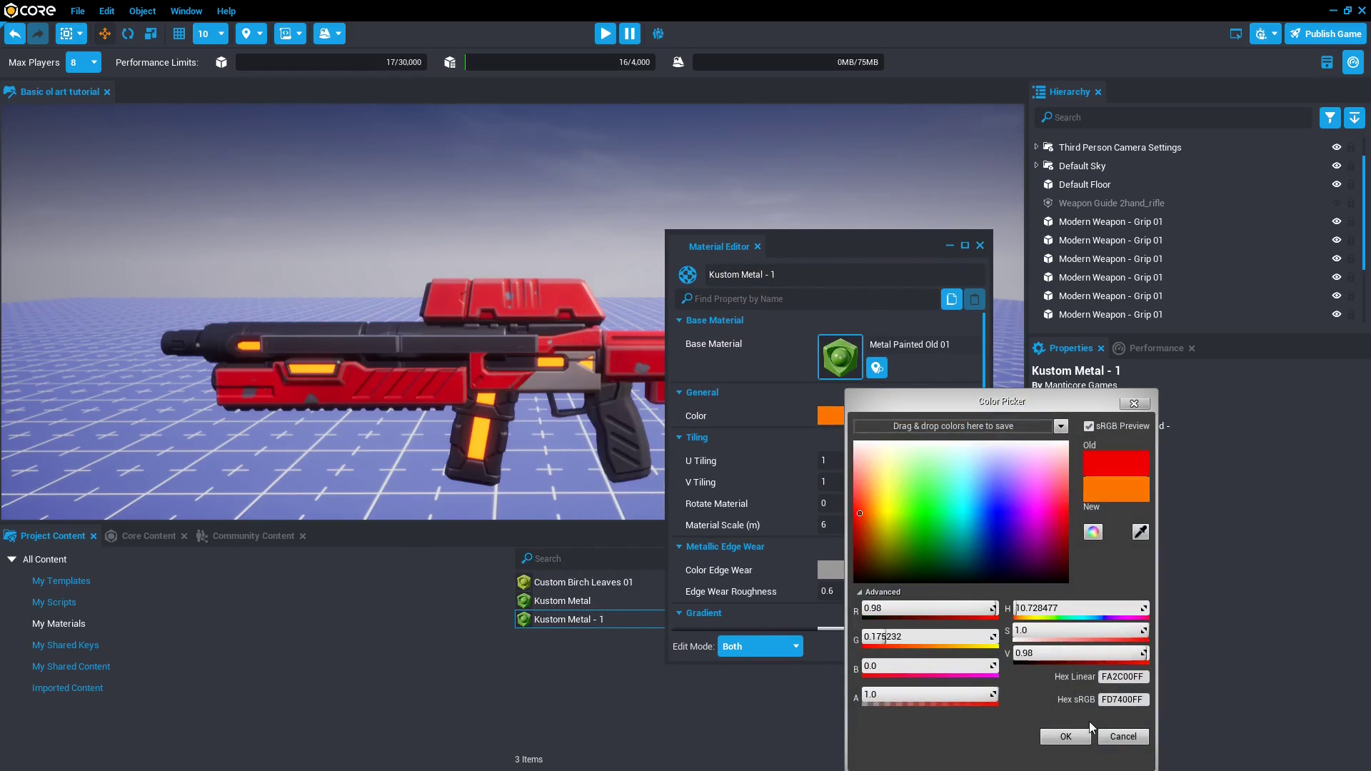
click(1065, 737)
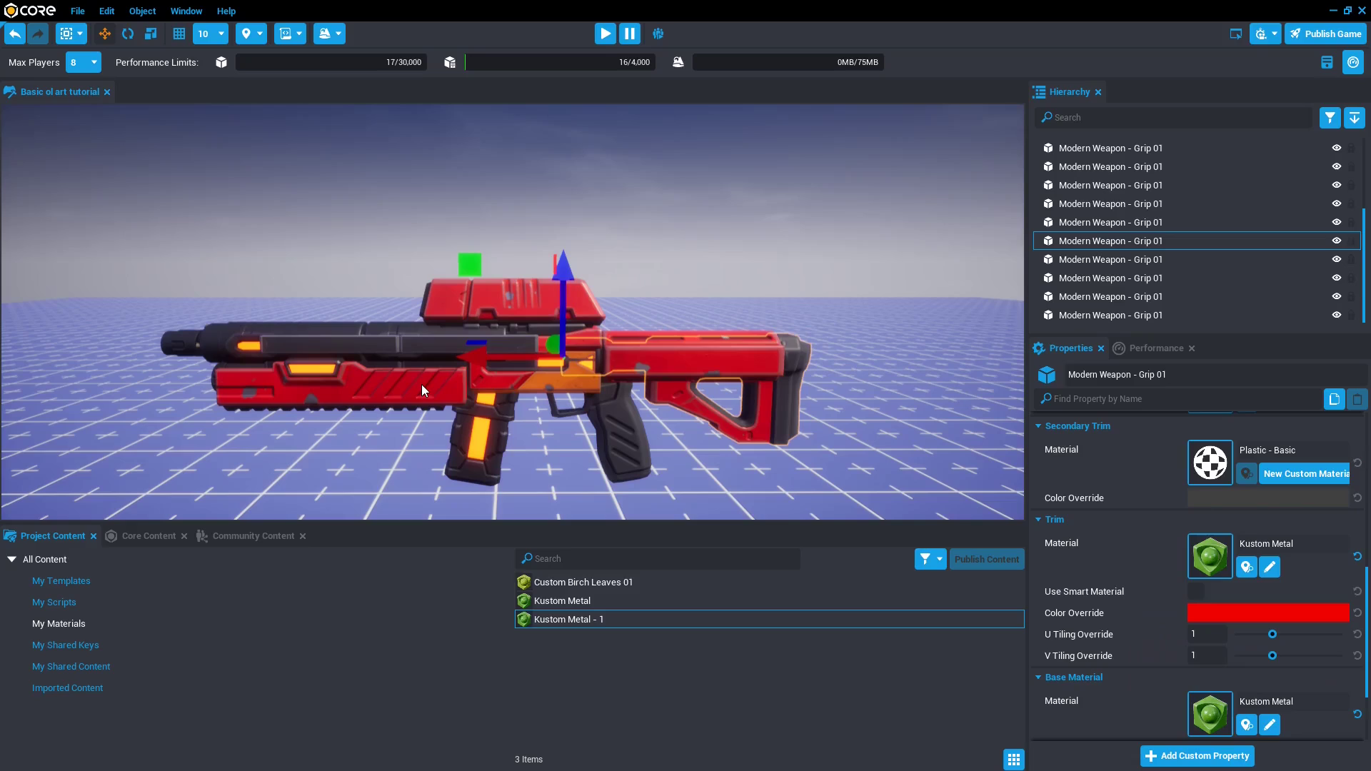
Duplicate it as Kustom Metal - 2 and colour it dark grey.
click(1110, 222)
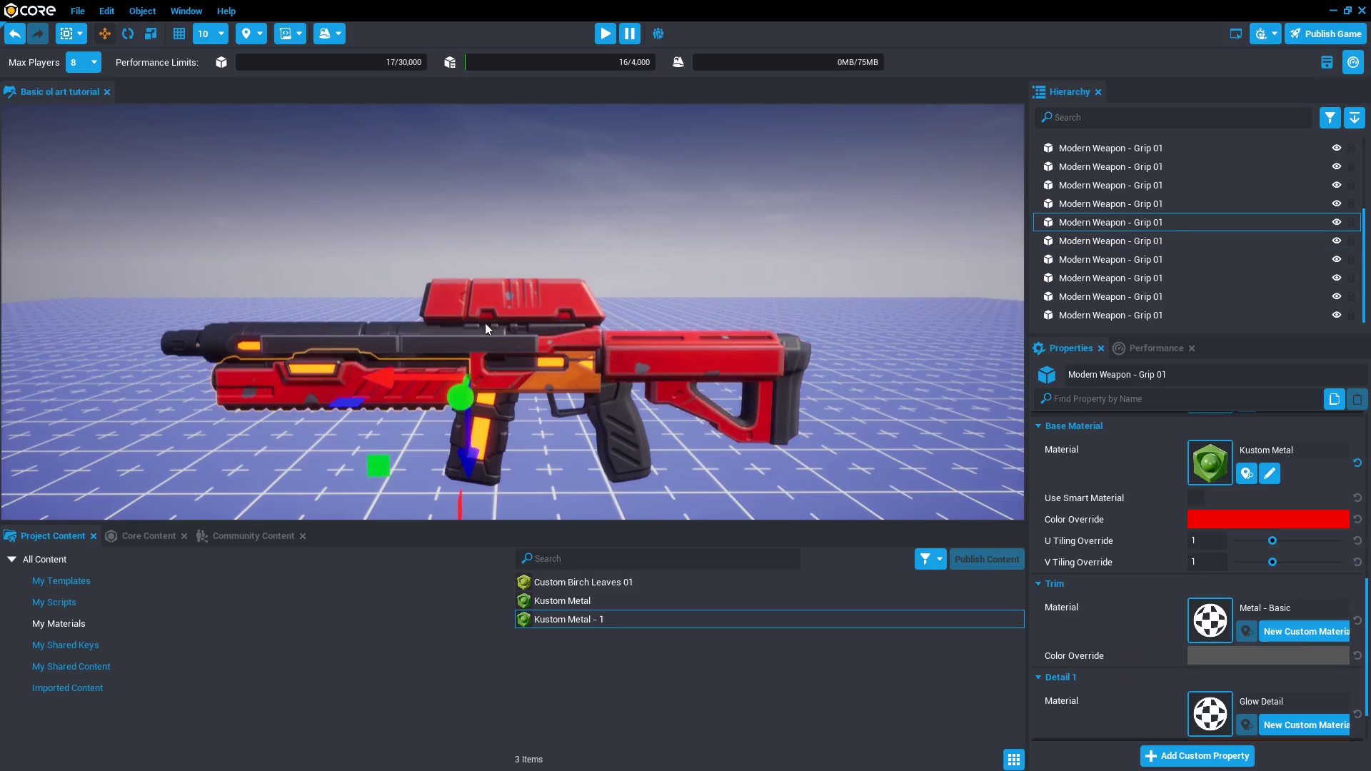
right_click(568, 618)
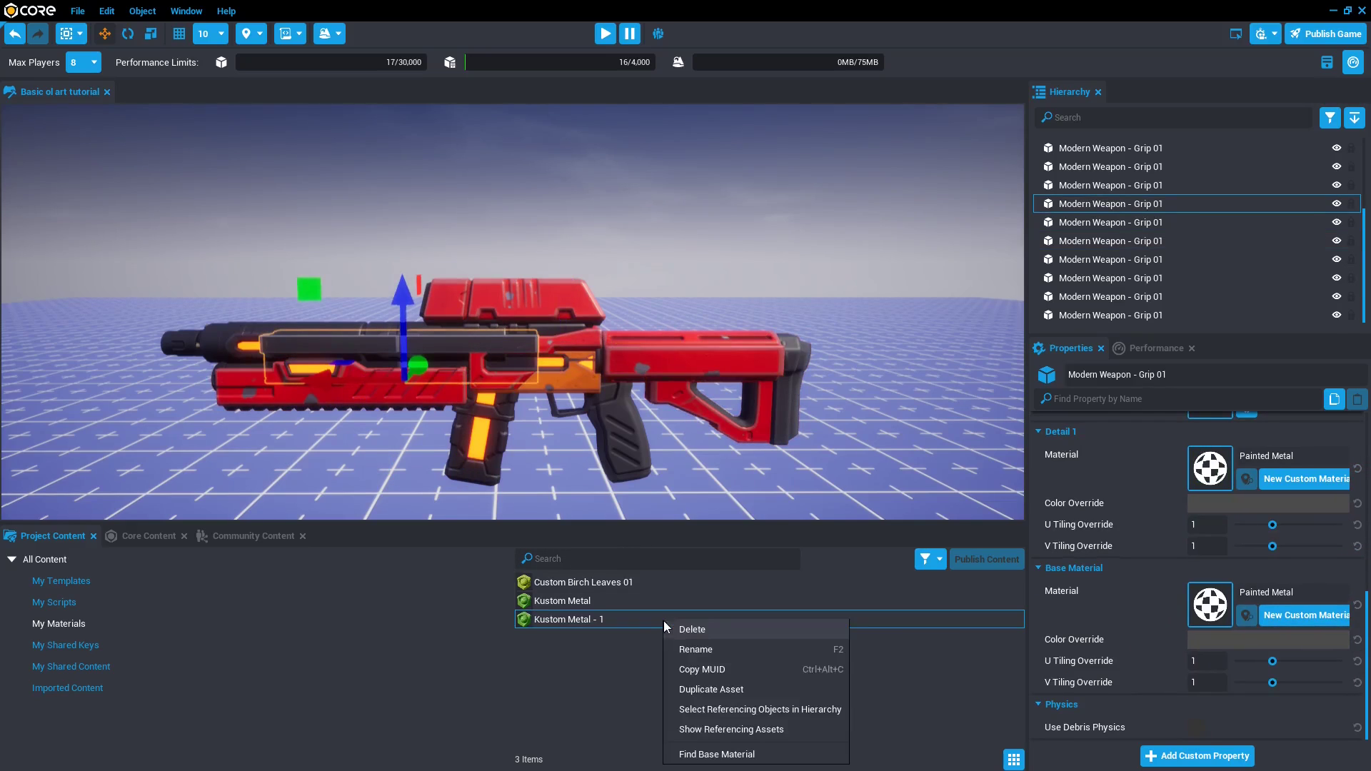
click(712, 689)
text(Kustom Metal - 2)
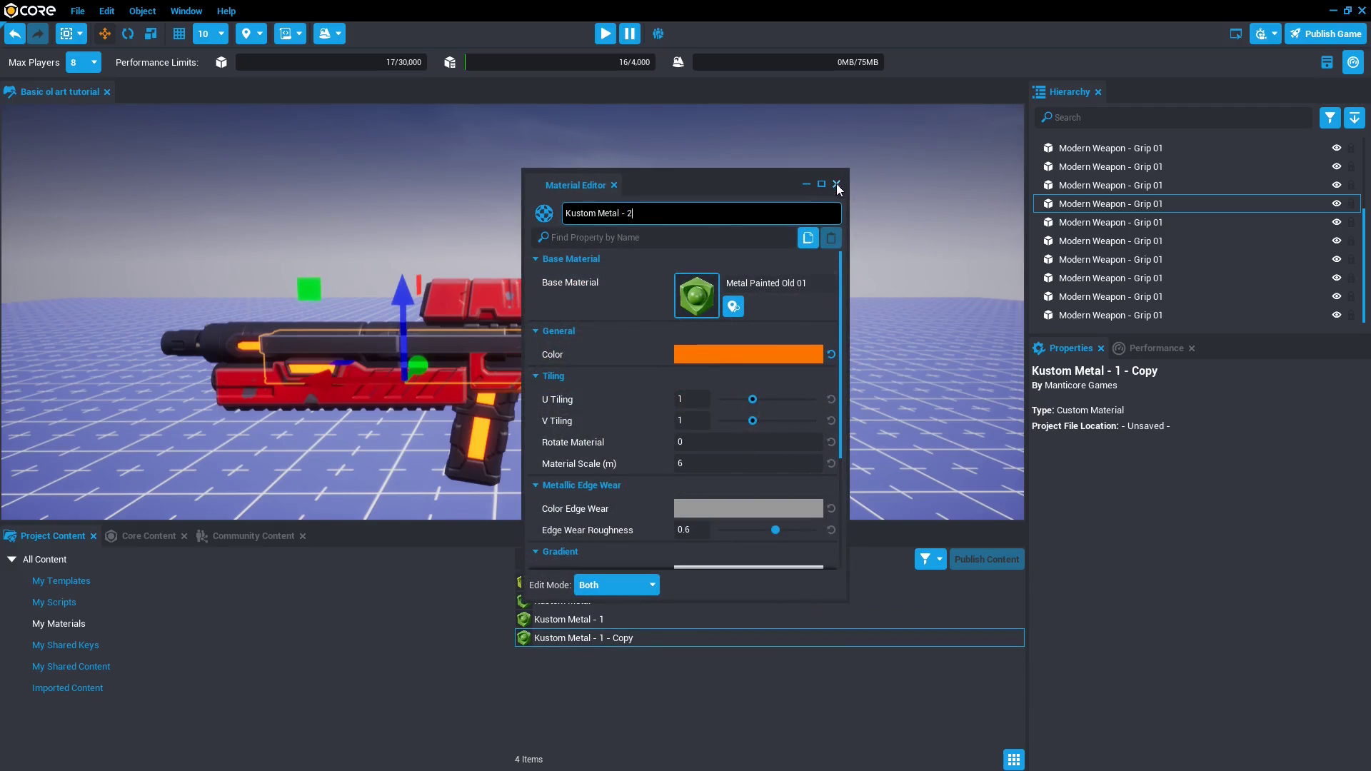
click(749, 354)
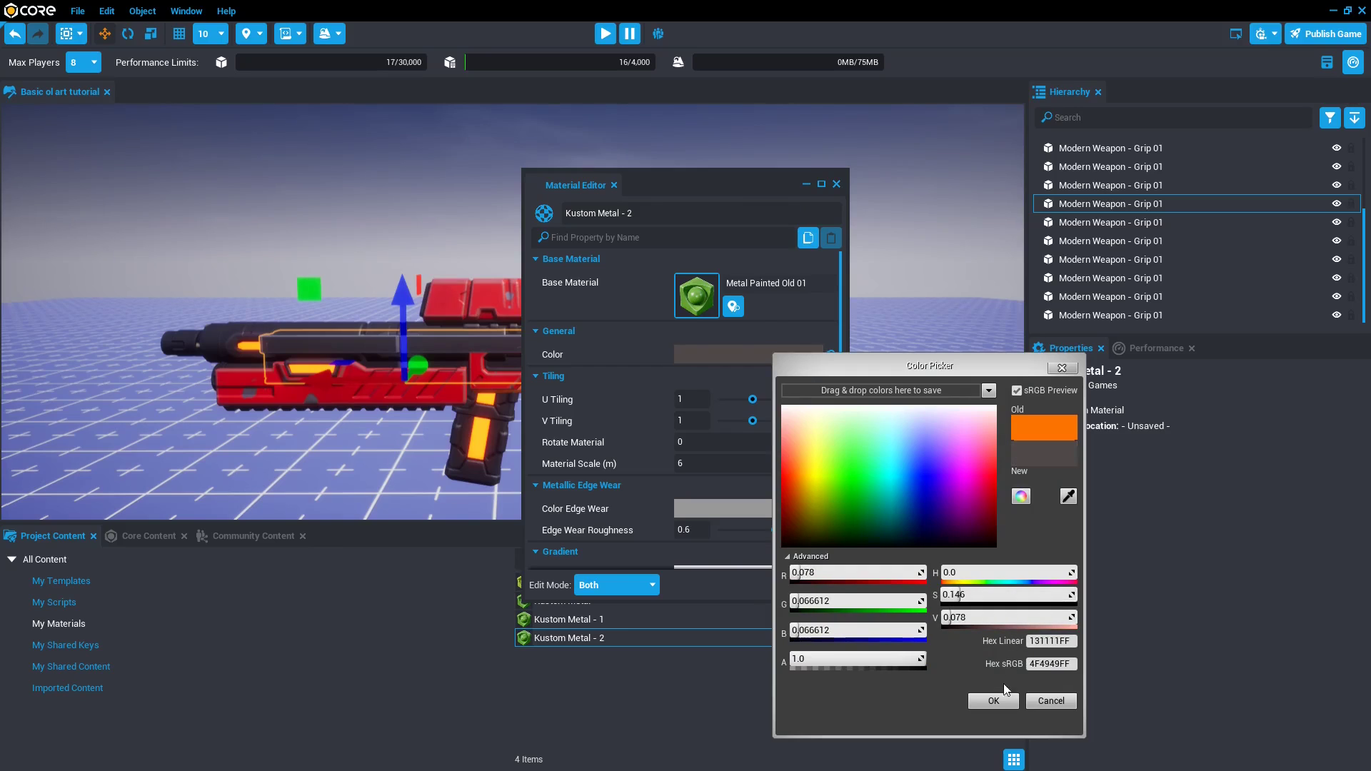
click(994, 700)
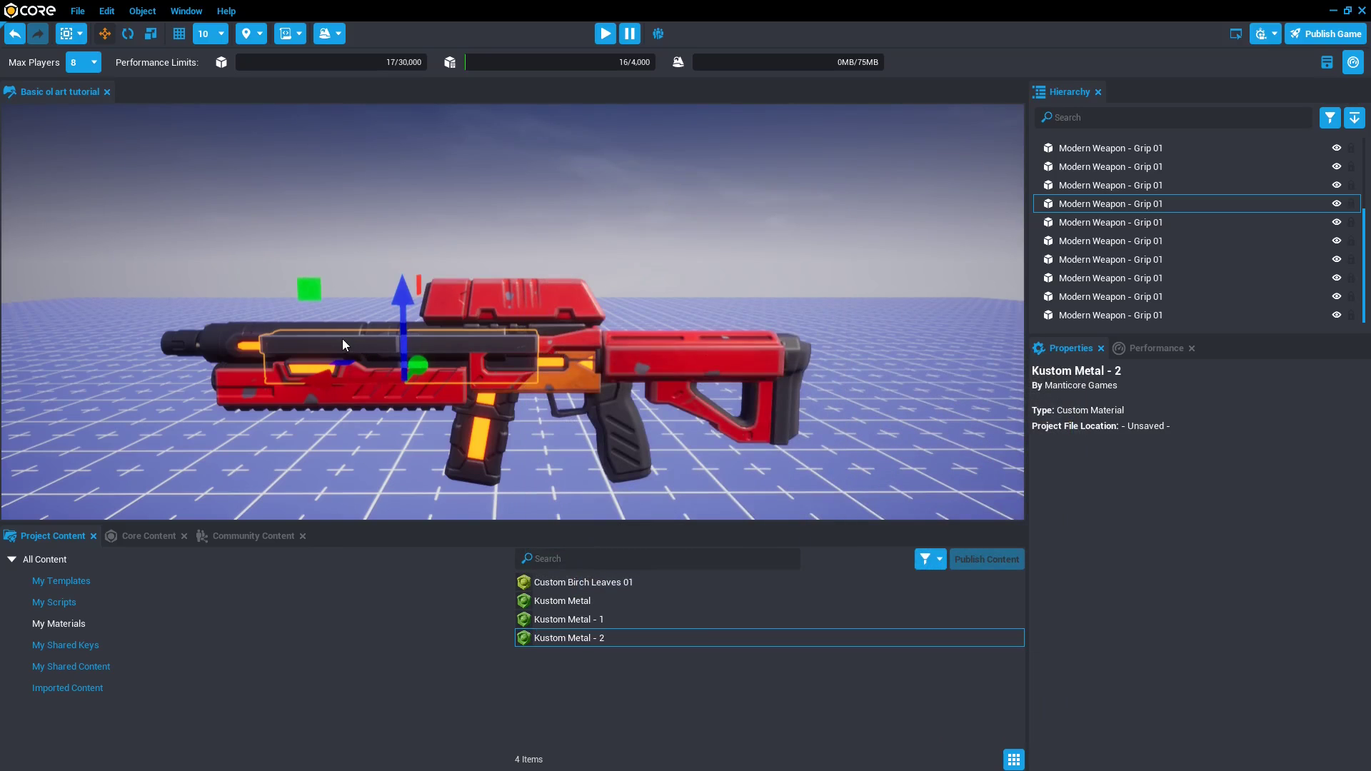
Darken Kustom Metal - 2 and lower its edge wear roughness to 0.
click(1110, 239)
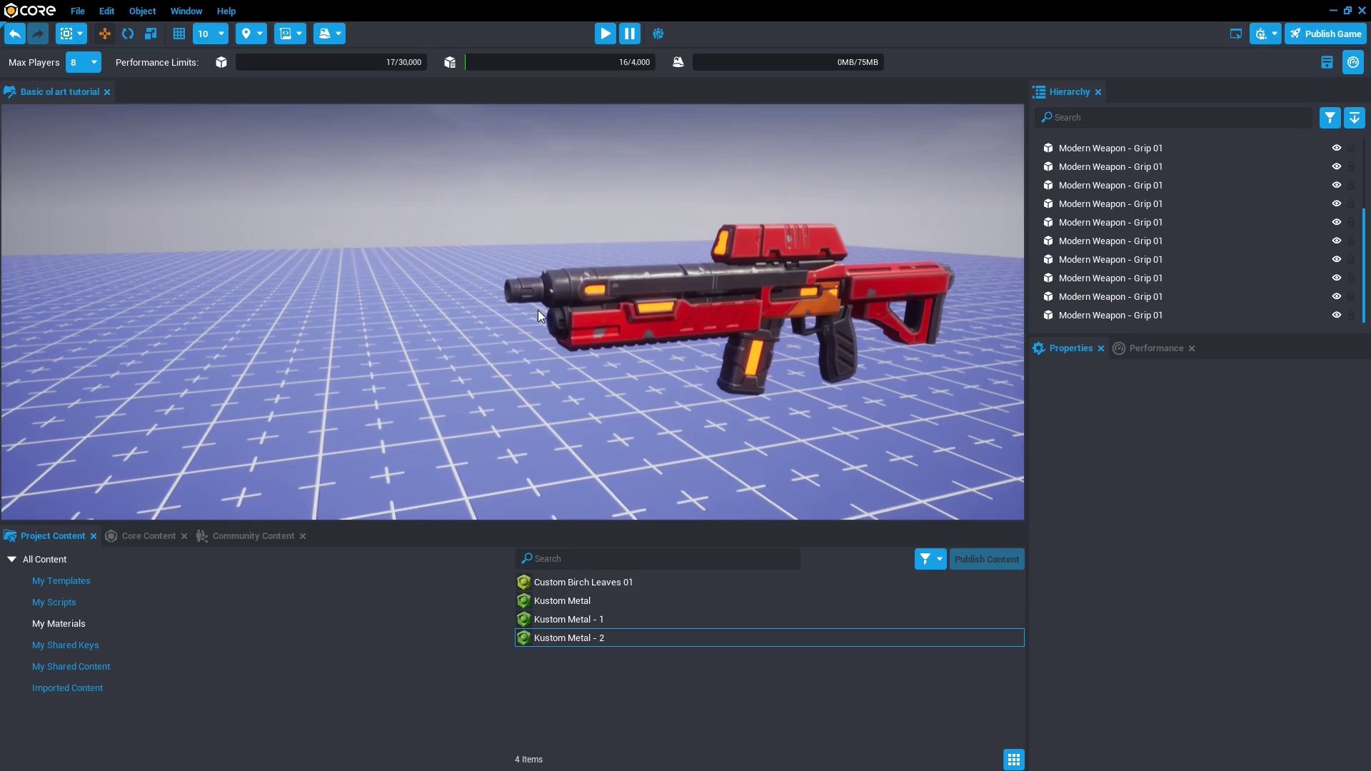
click(1111, 221)
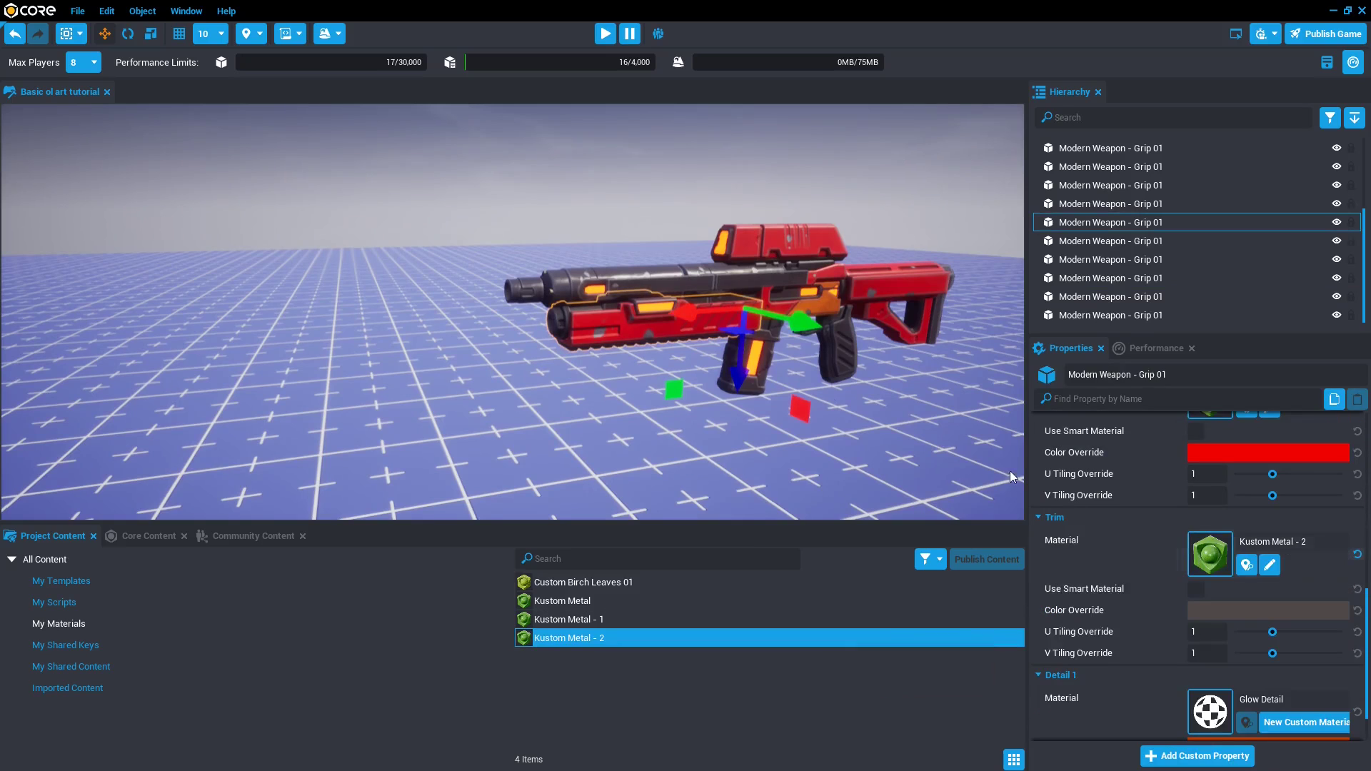
double_click(568, 637)
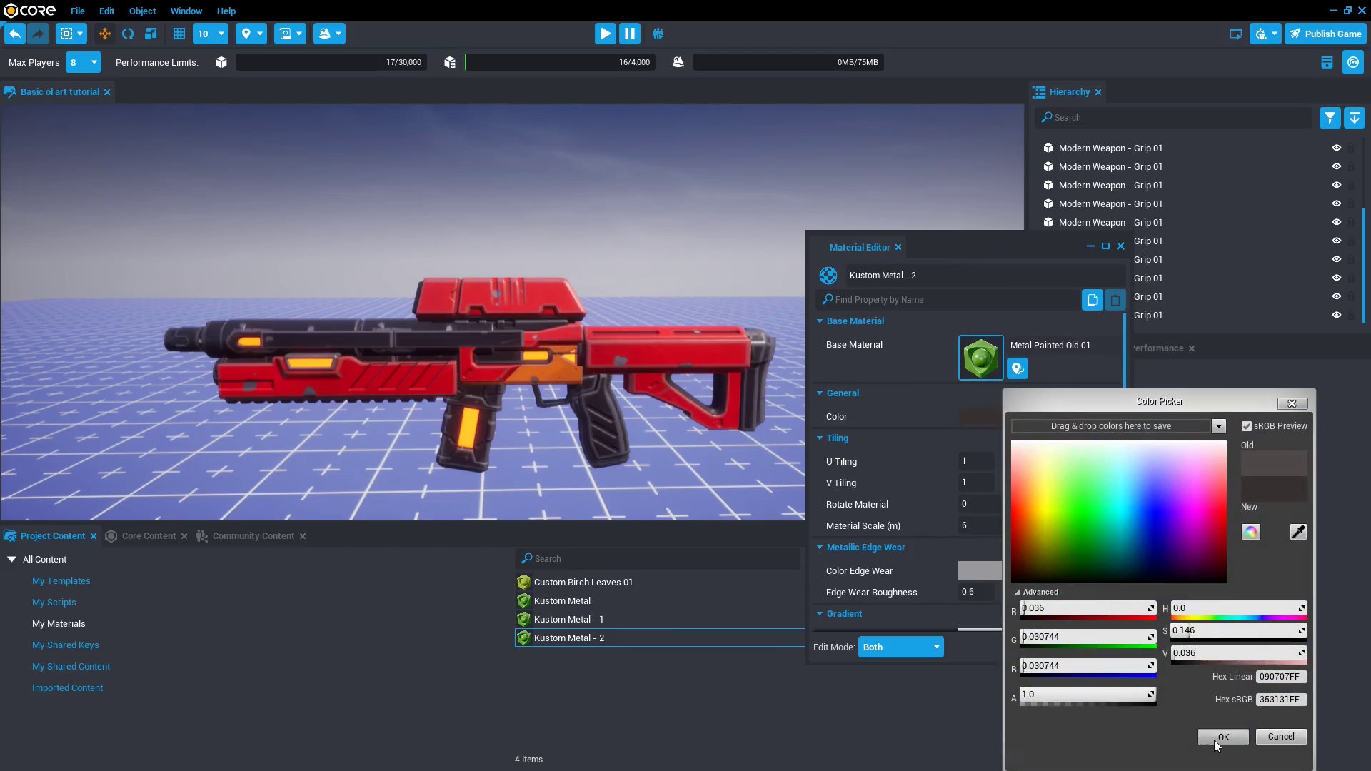
click(1222, 737)
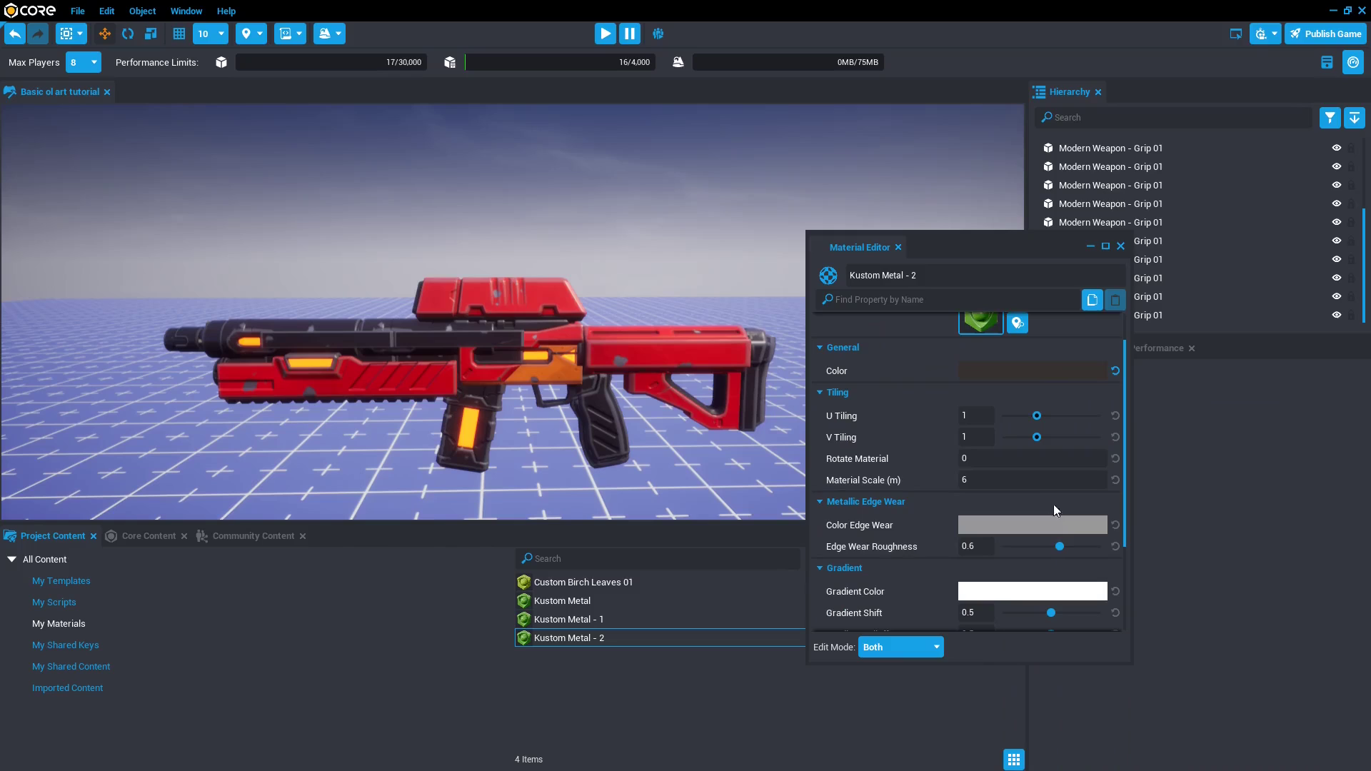
drag(1060, 546, 1004, 546)
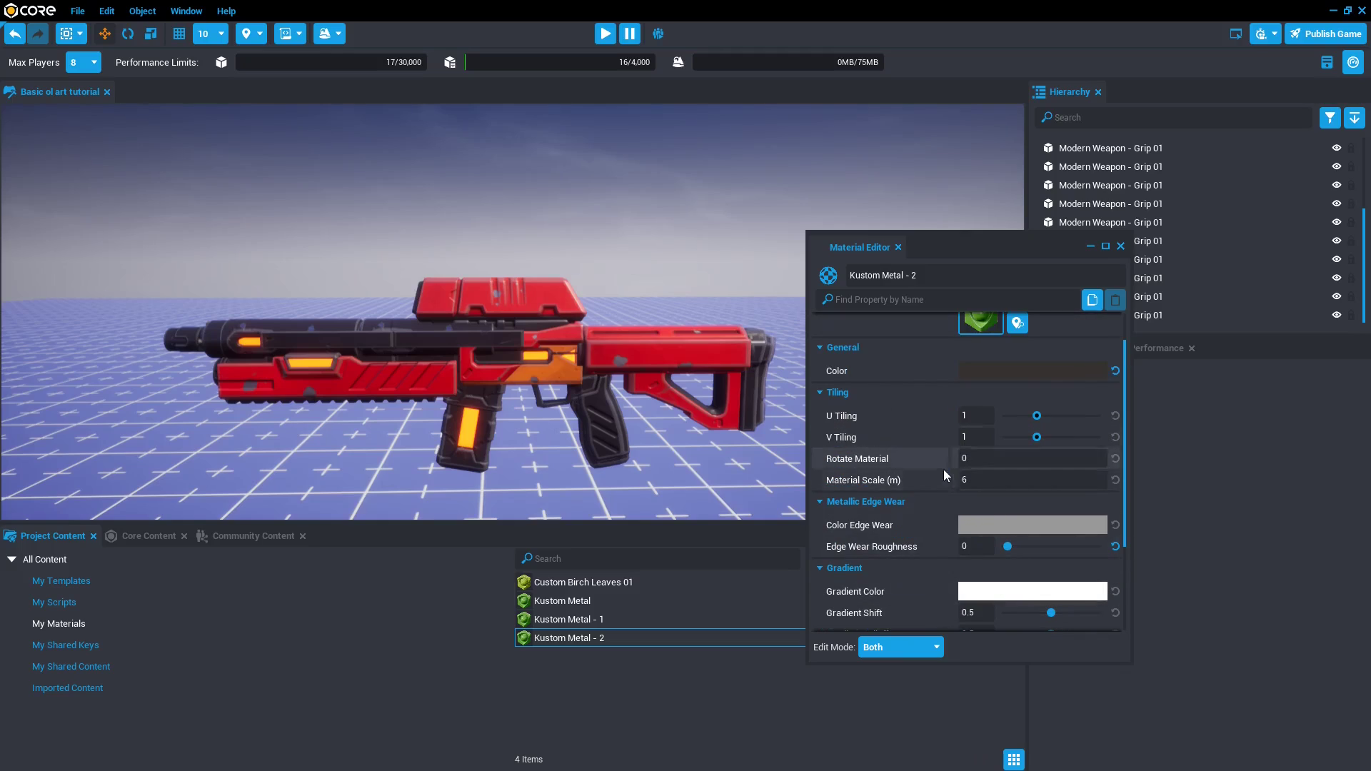
scroll(down, 3)
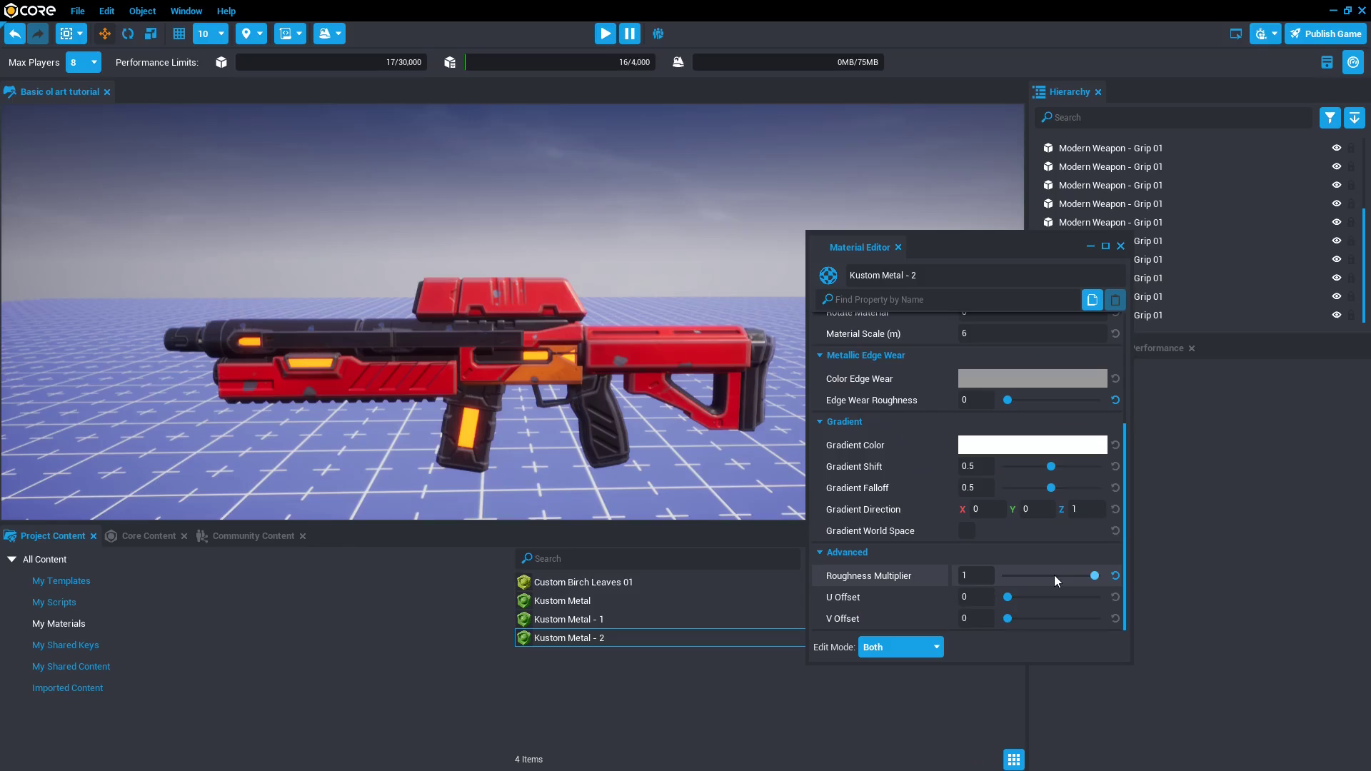
drag(1091, 576, 1007, 576)
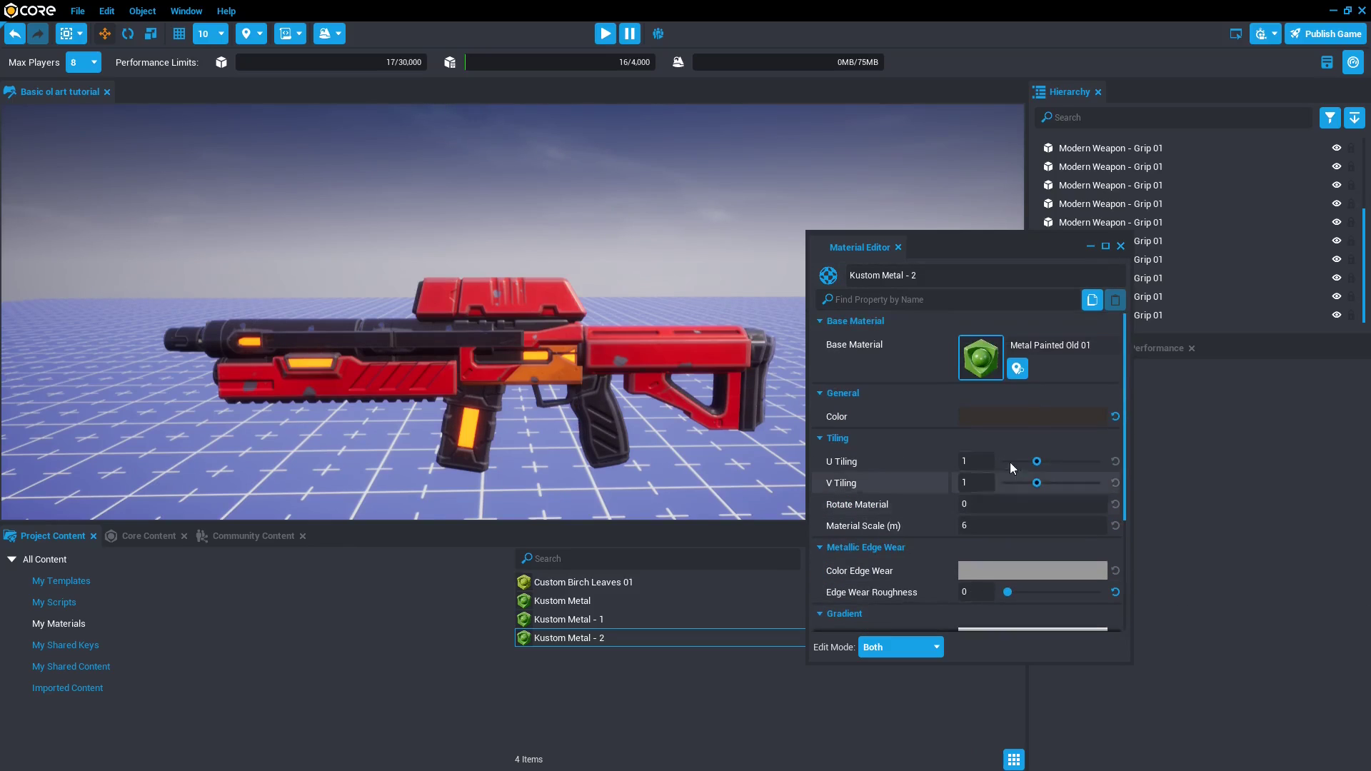
click(1119, 245)
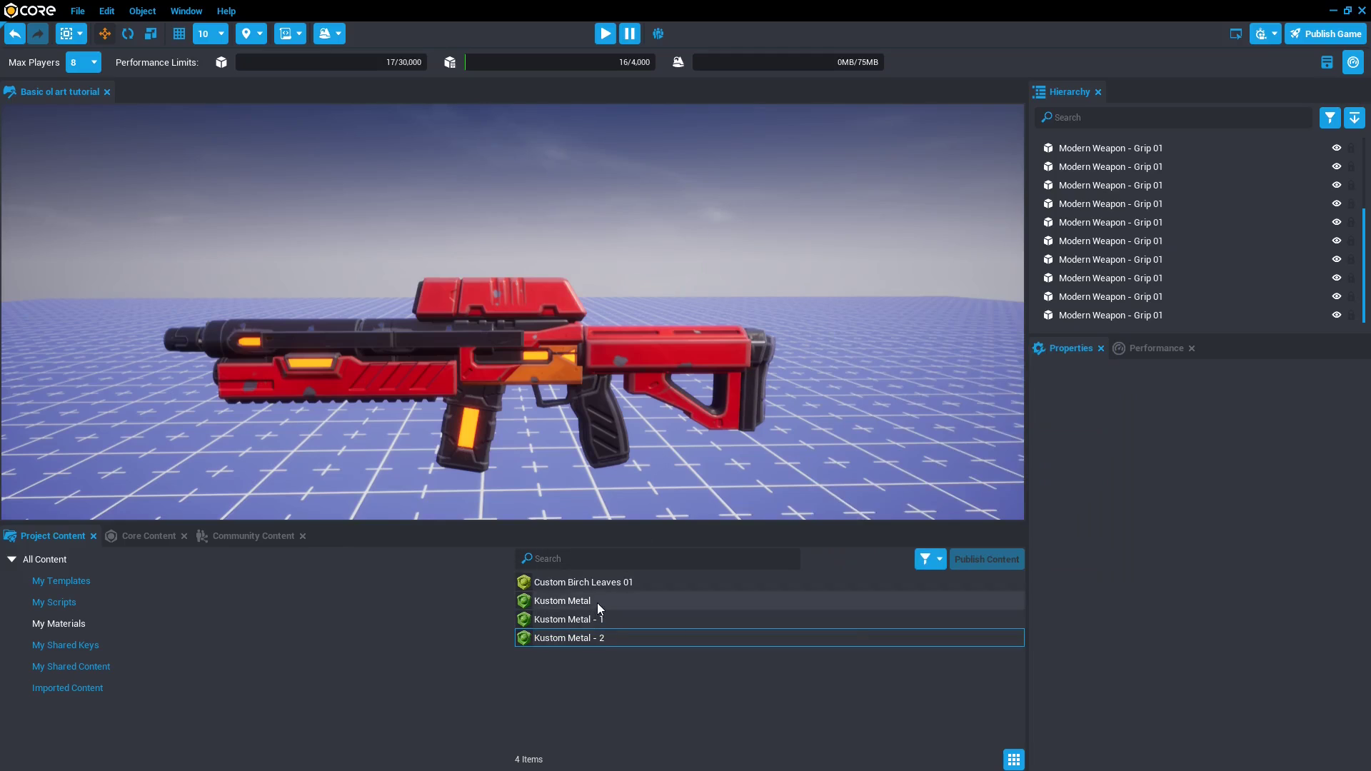
Raise edge wear roughness to 1 on Kustom Metal and Kustom Metal - 1.
double_click(563, 599)
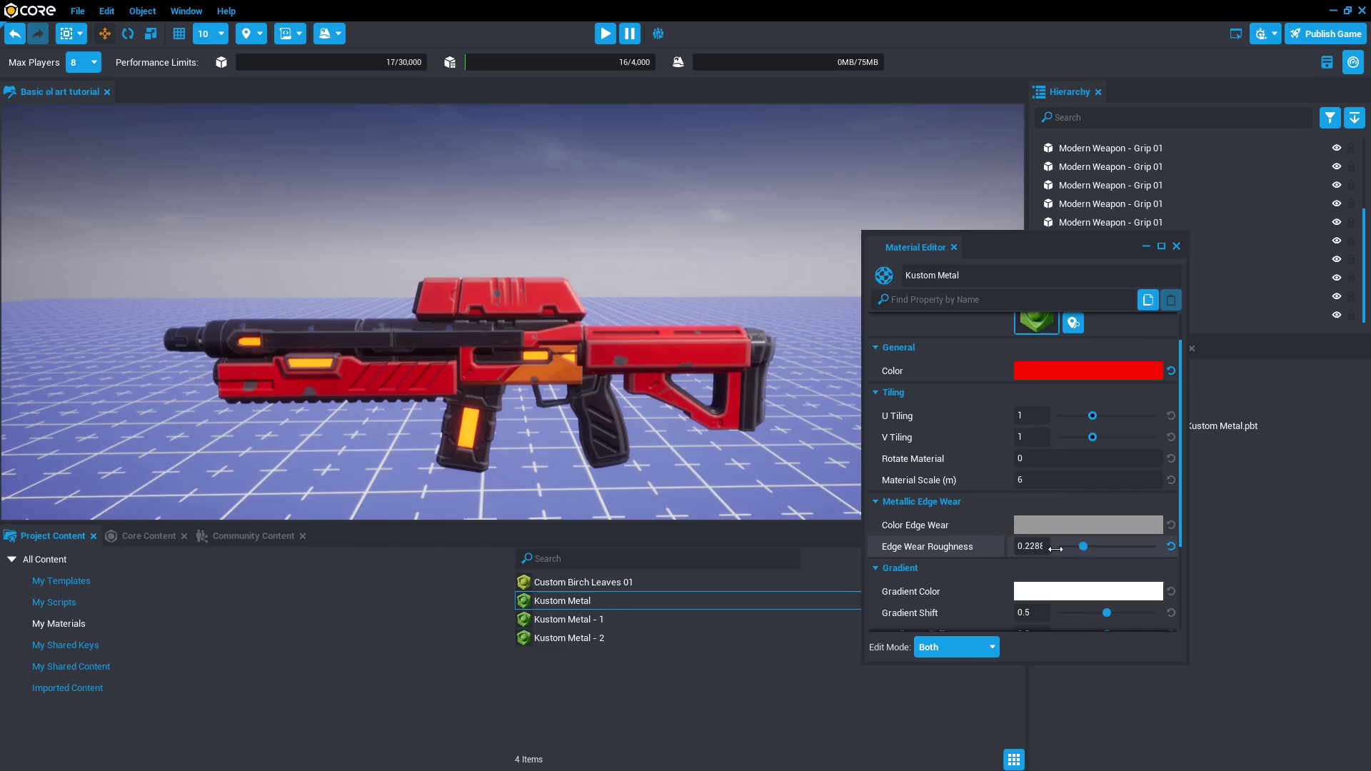
drag(1083, 546, 1137, 545)
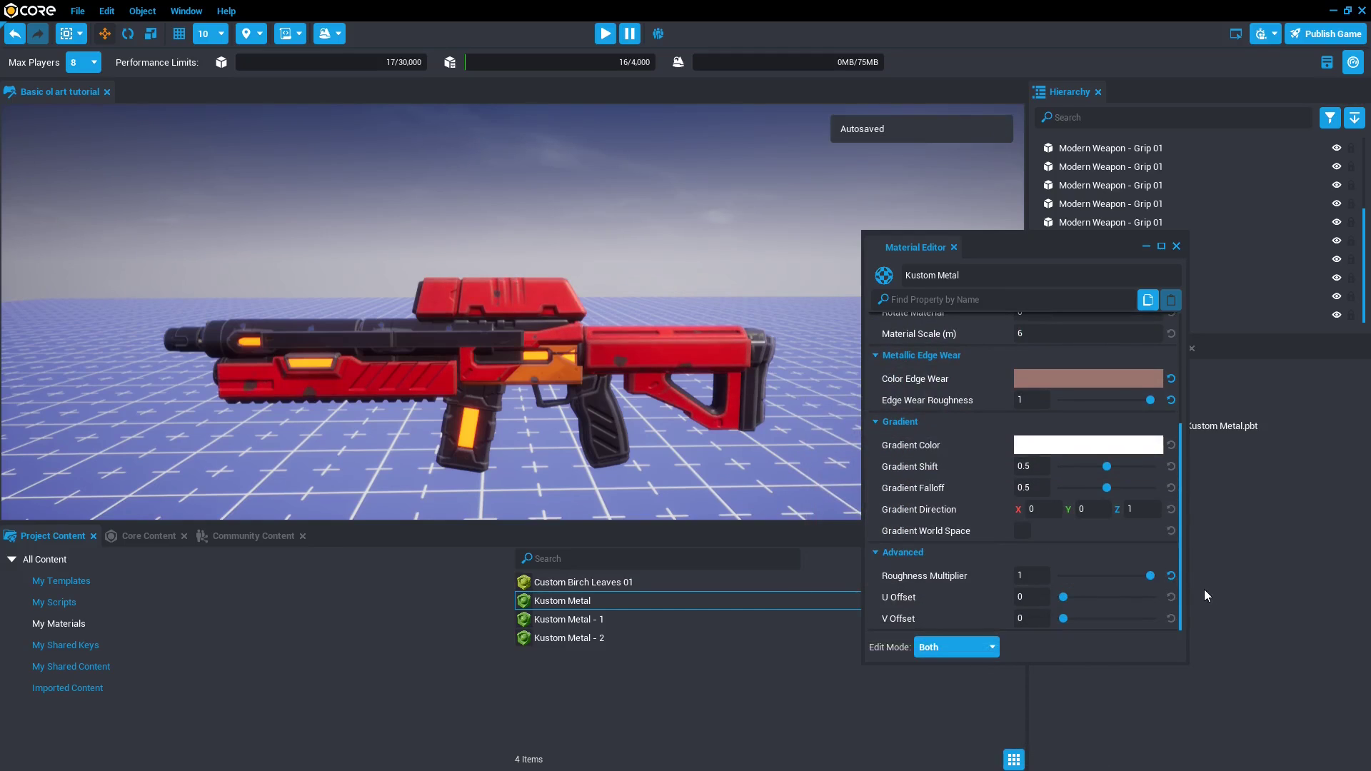
click(568, 618)
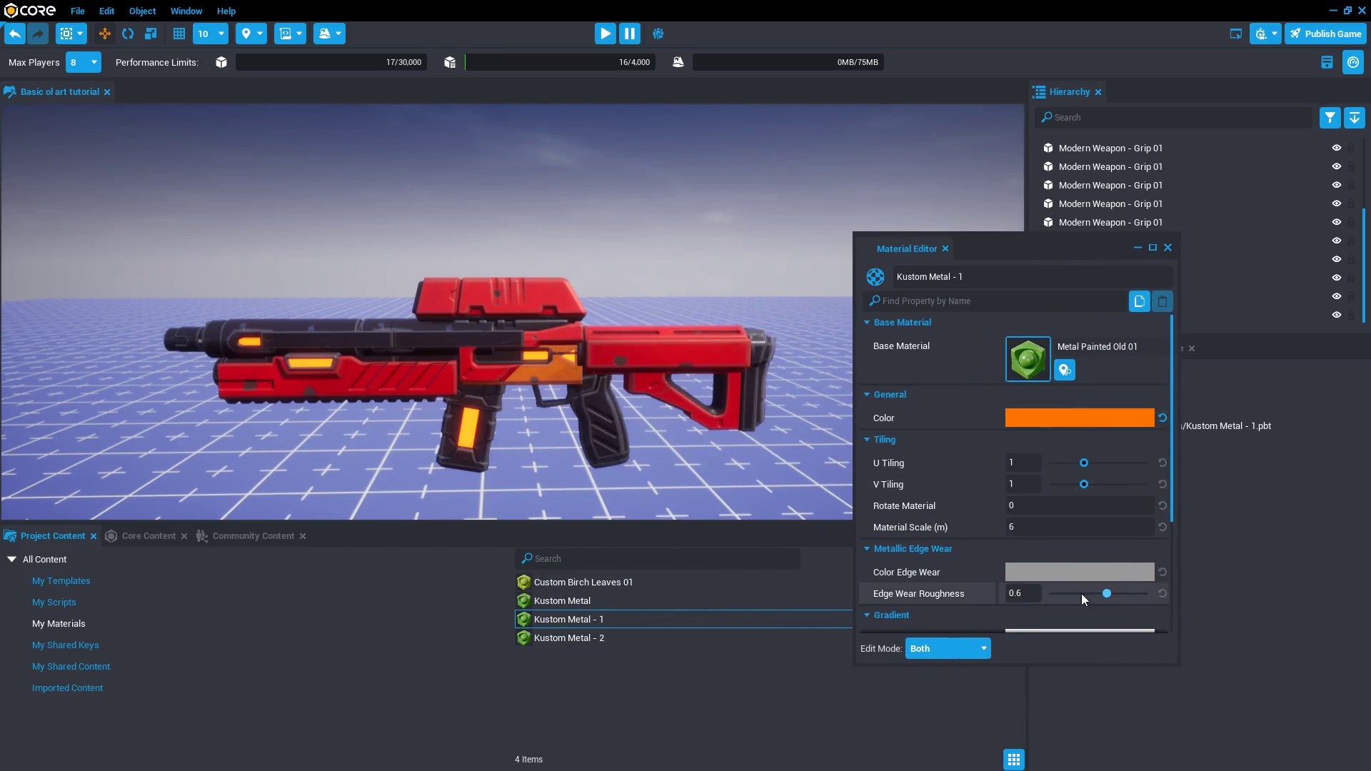
drag(1105, 592, 1139, 592)
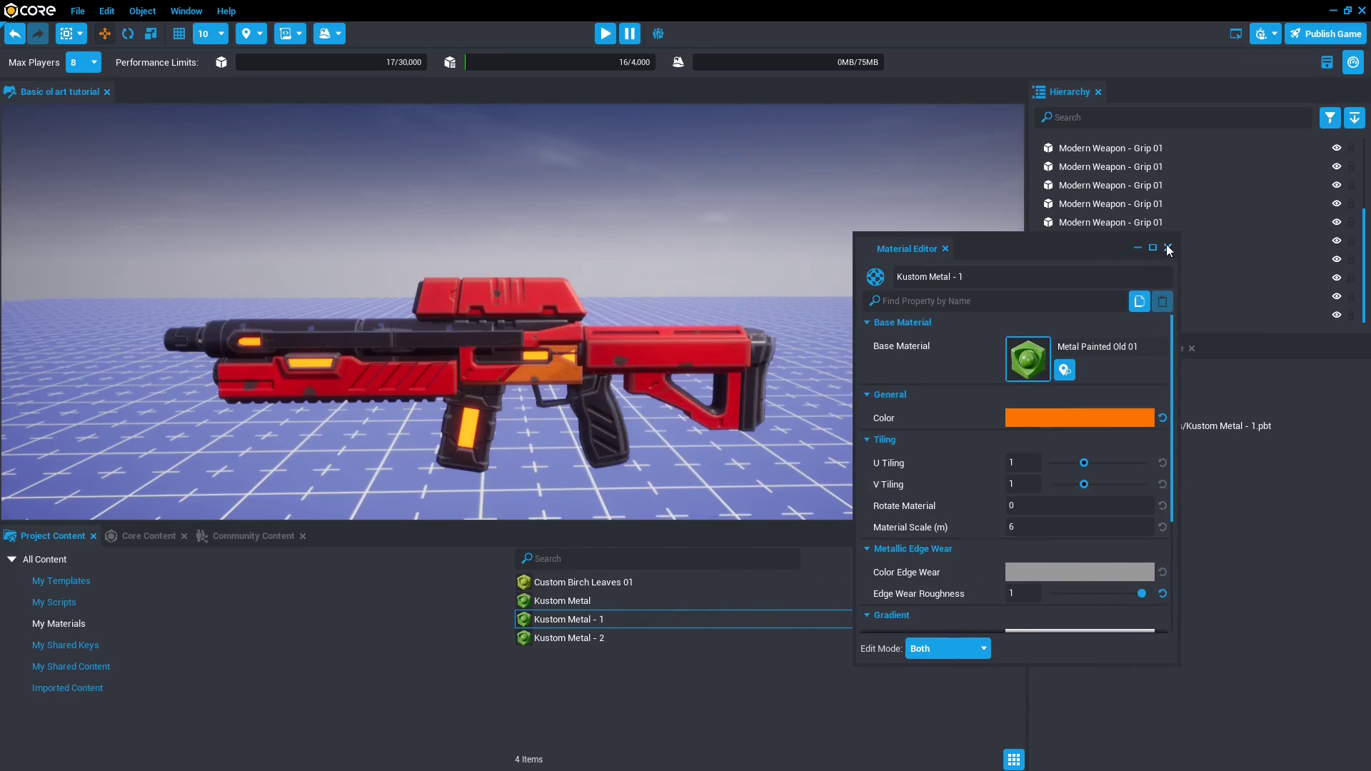
click(1167, 248)
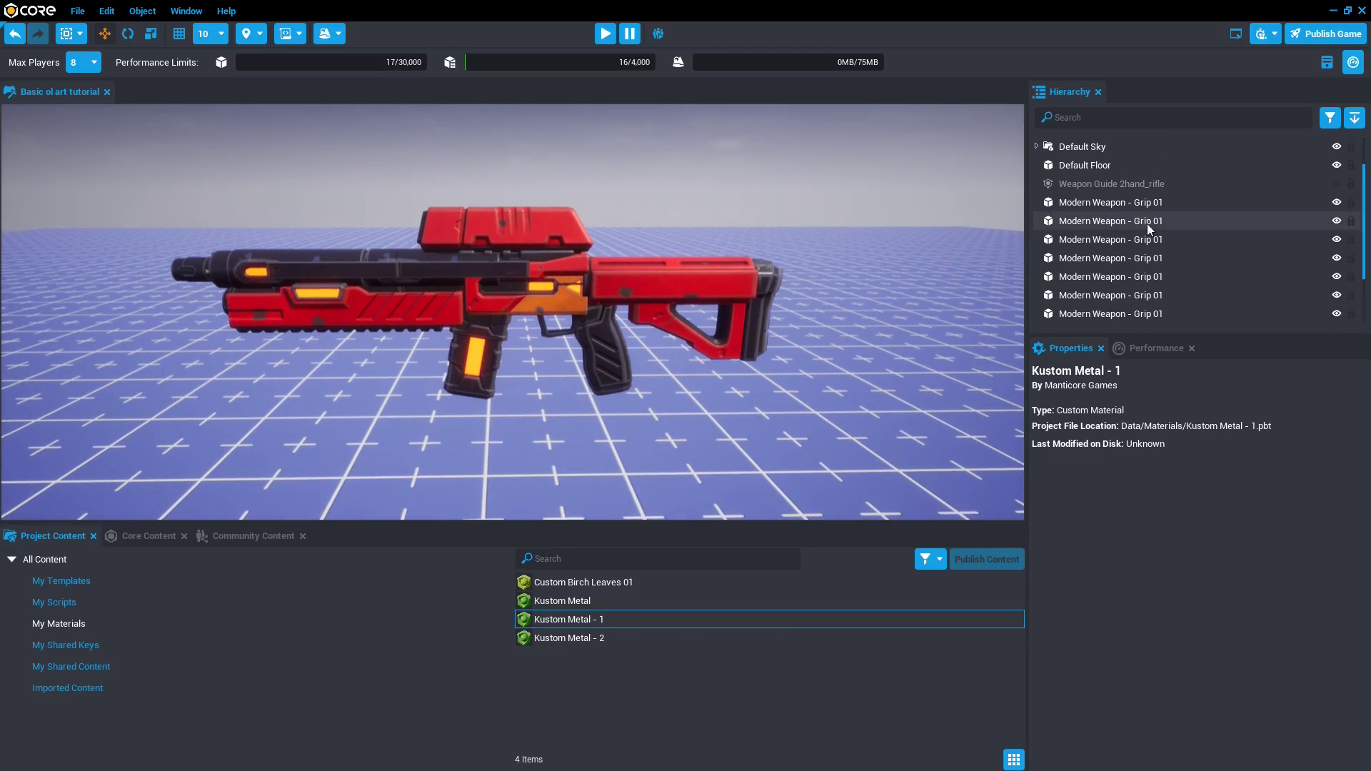
Put all the rifle pieces into a new hierarchy group.
click(1111, 314)
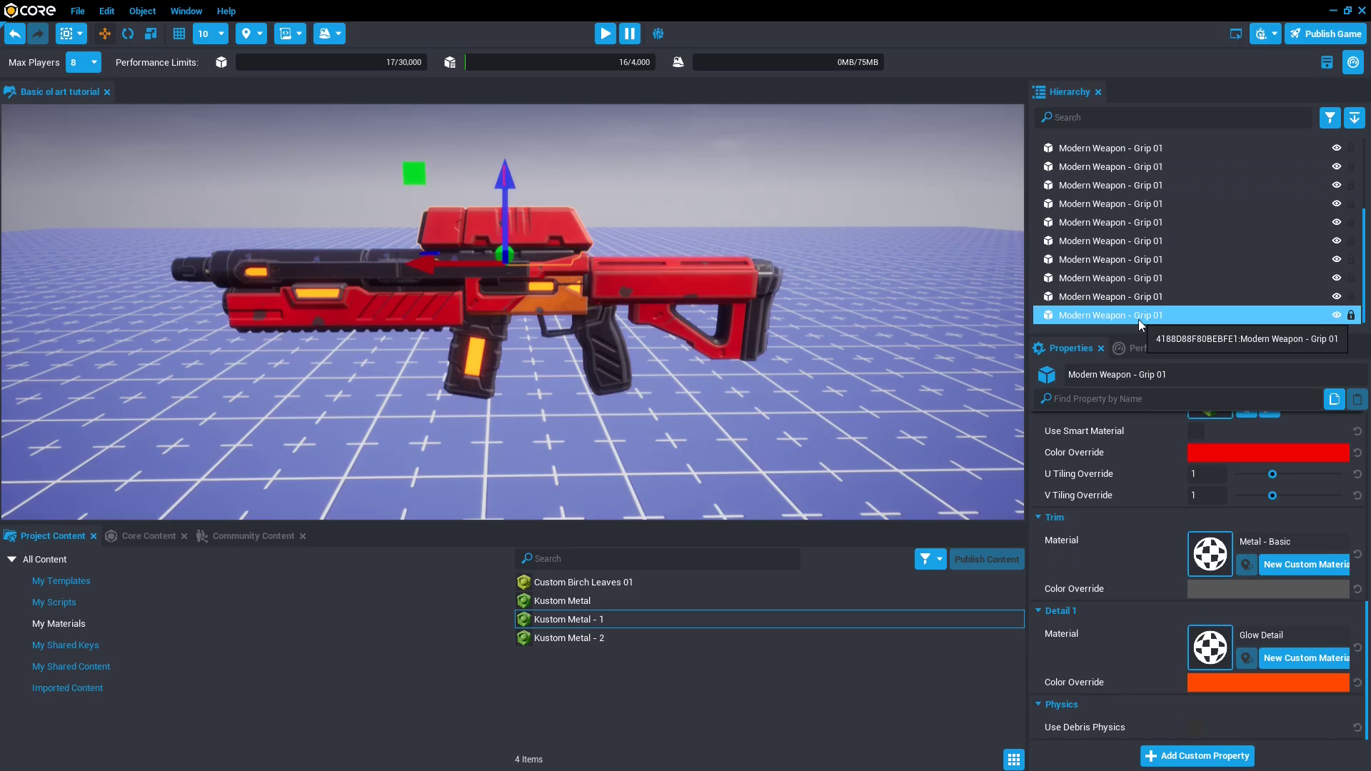
right_click(1139, 314)
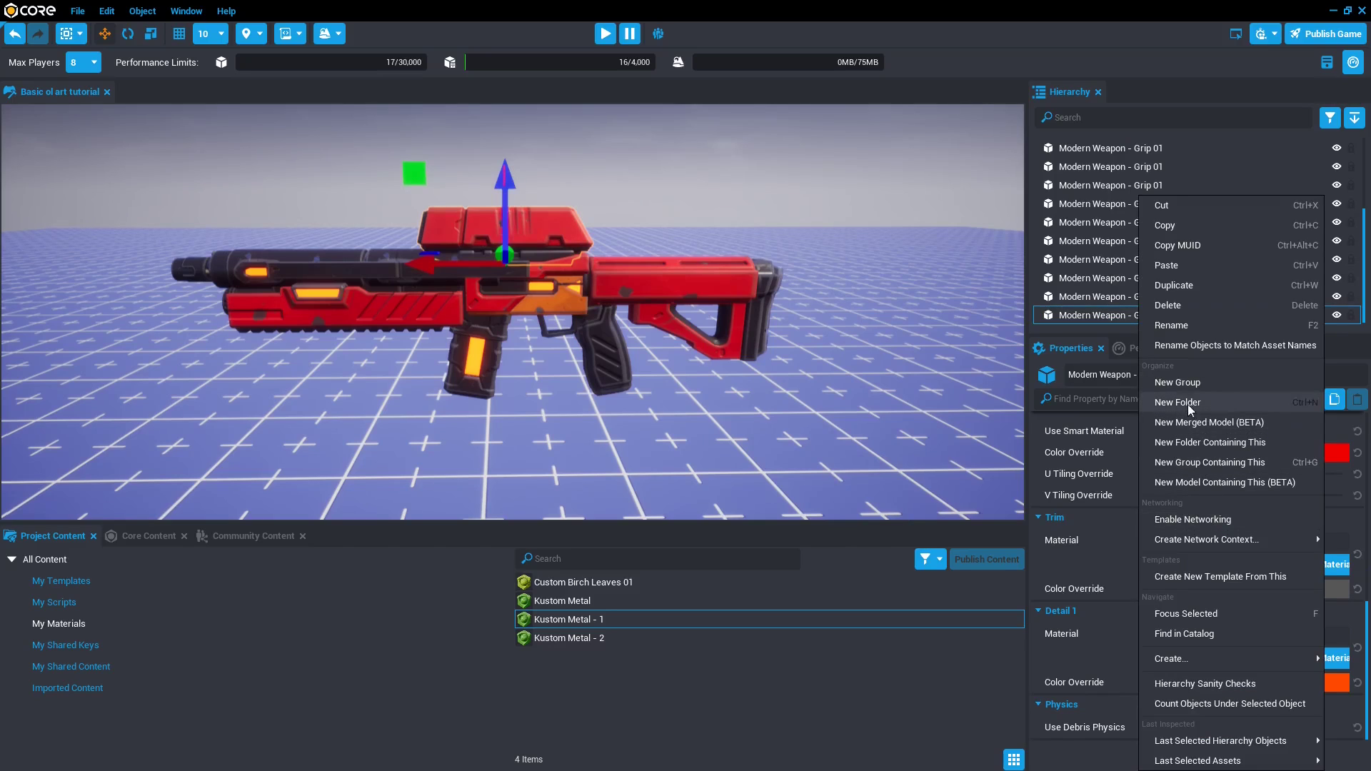
click(1176, 403)
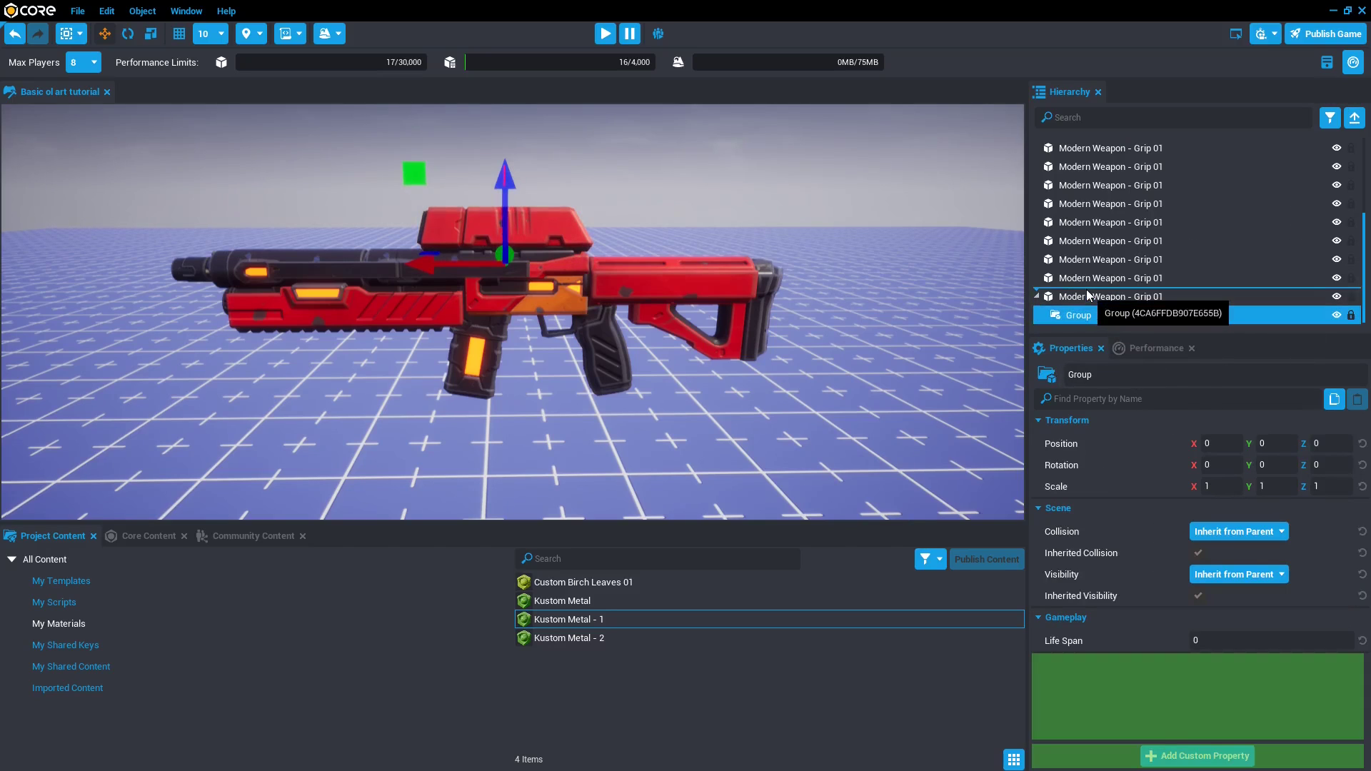
click(1111, 183)
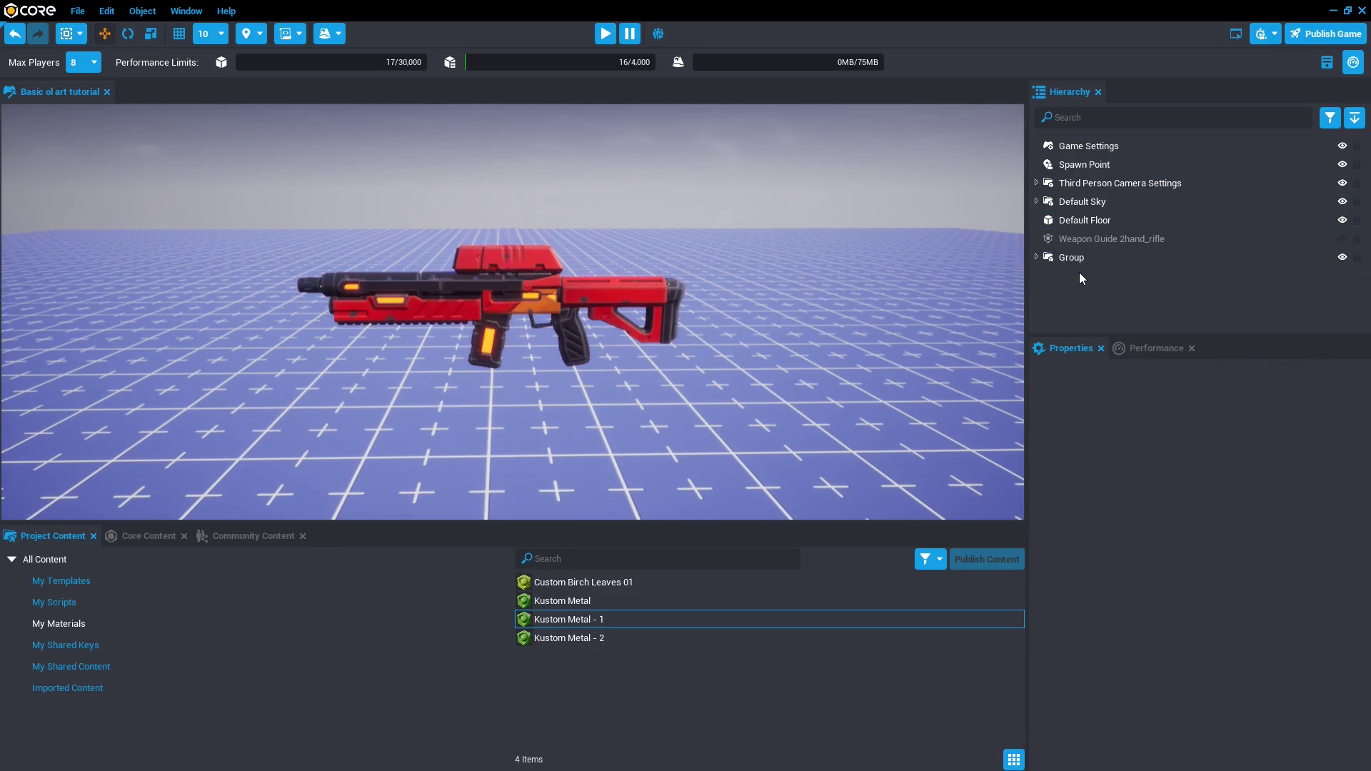
Rename the group Totally A Weapon Now and save it as a new template.
click(1070, 257)
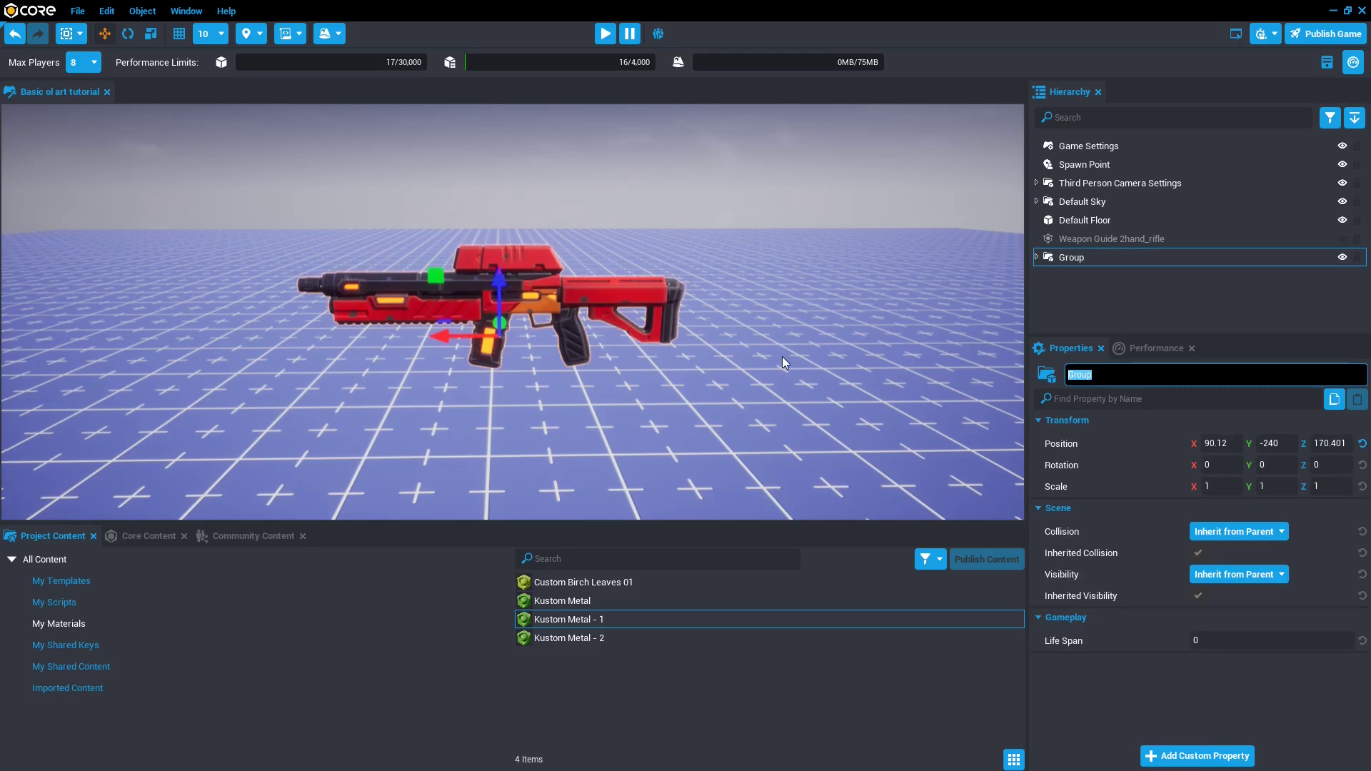
text(Totally A Weapon Now)
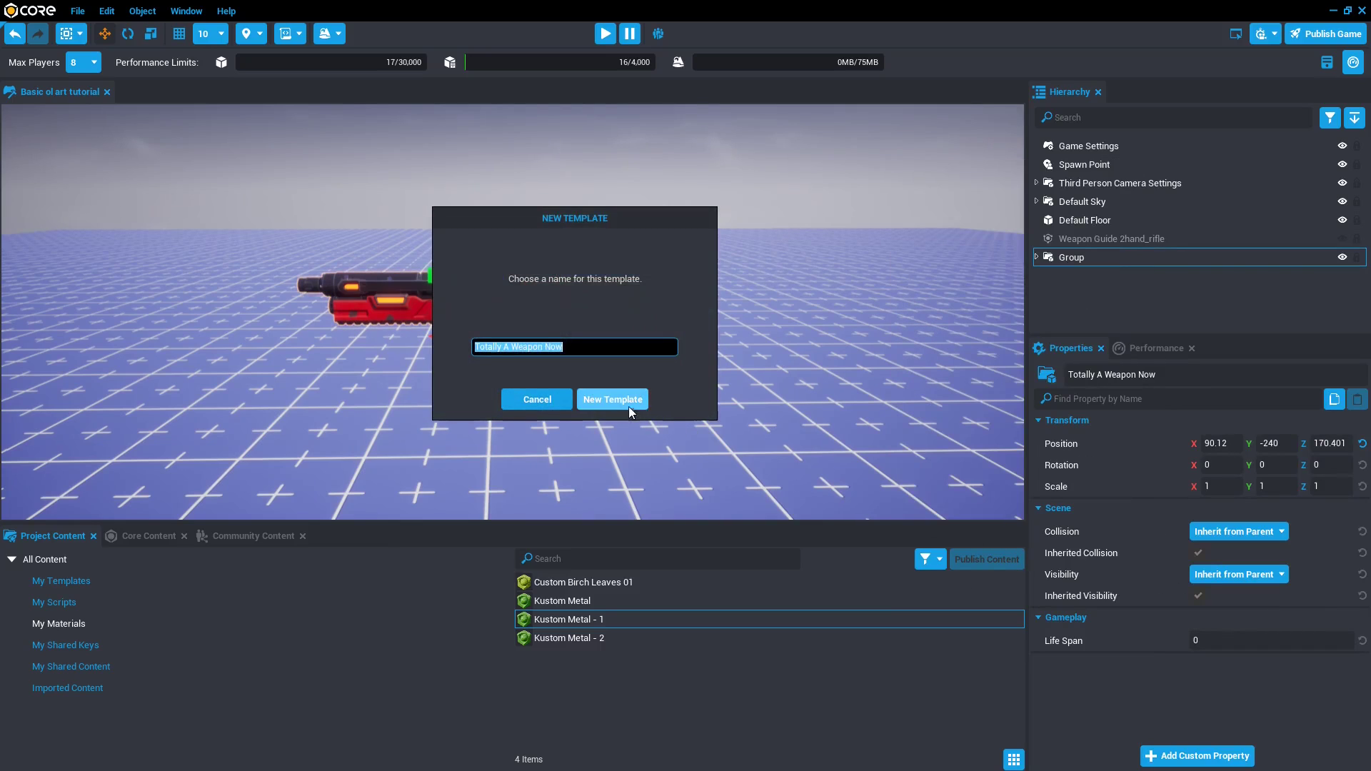
click(612, 400)
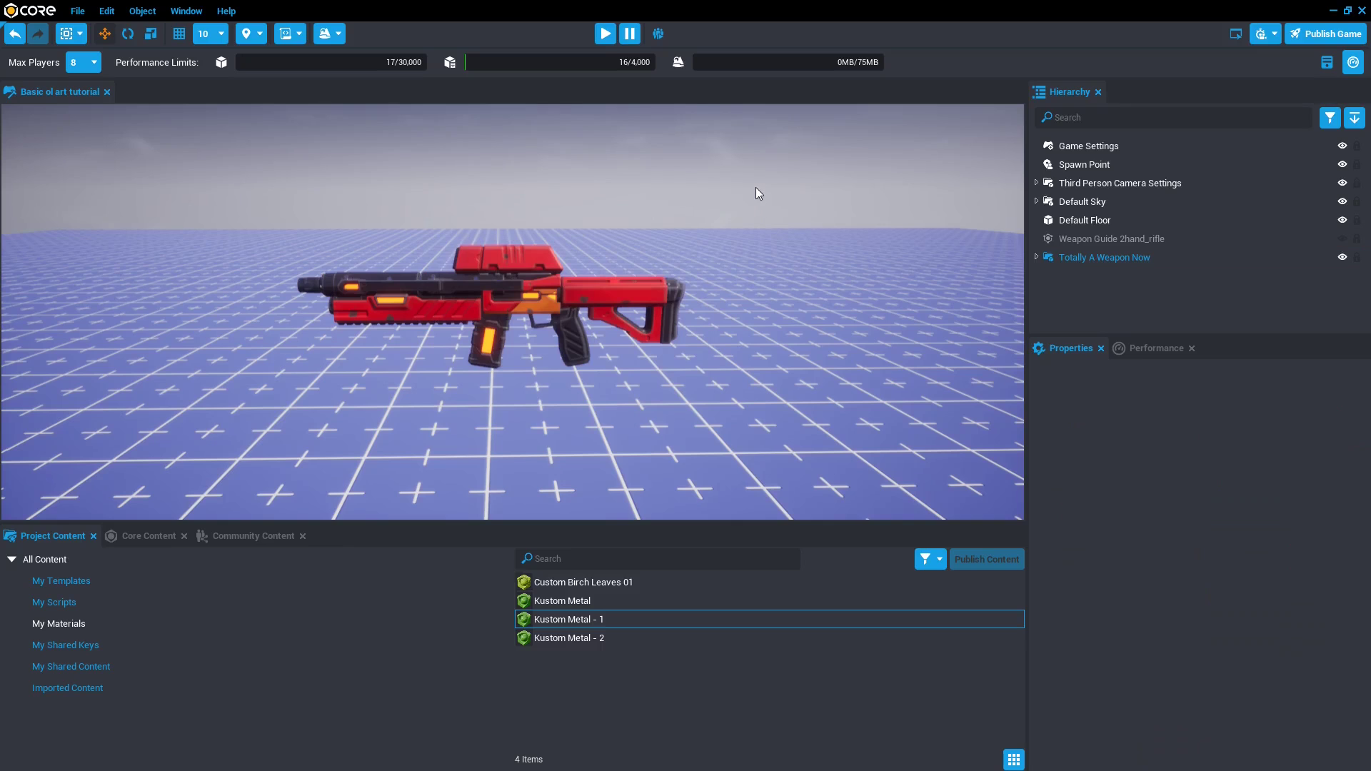